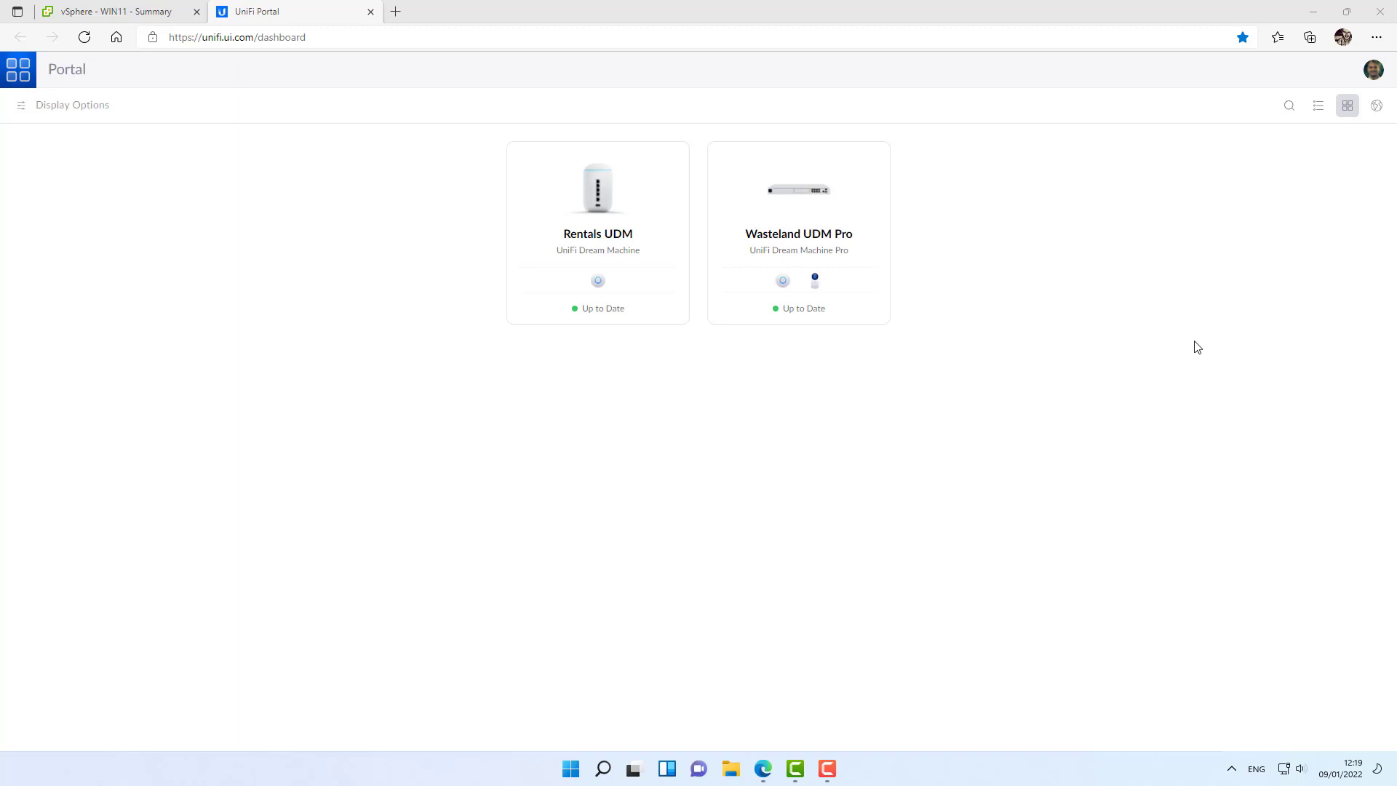
{"action": "mouse_move", "coordinate": [1161, 299]}
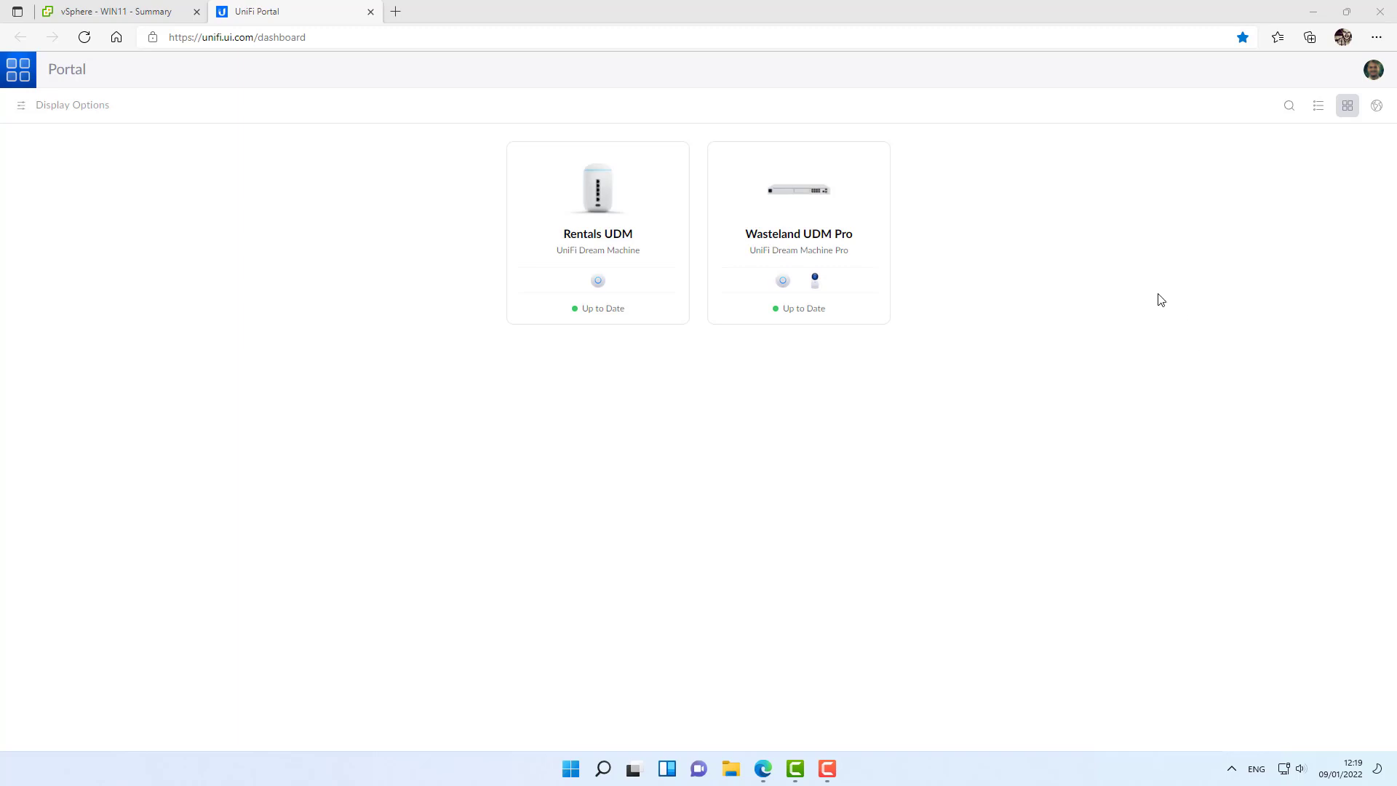
{"action": "mouse_move", "coordinate": [951, 183]}
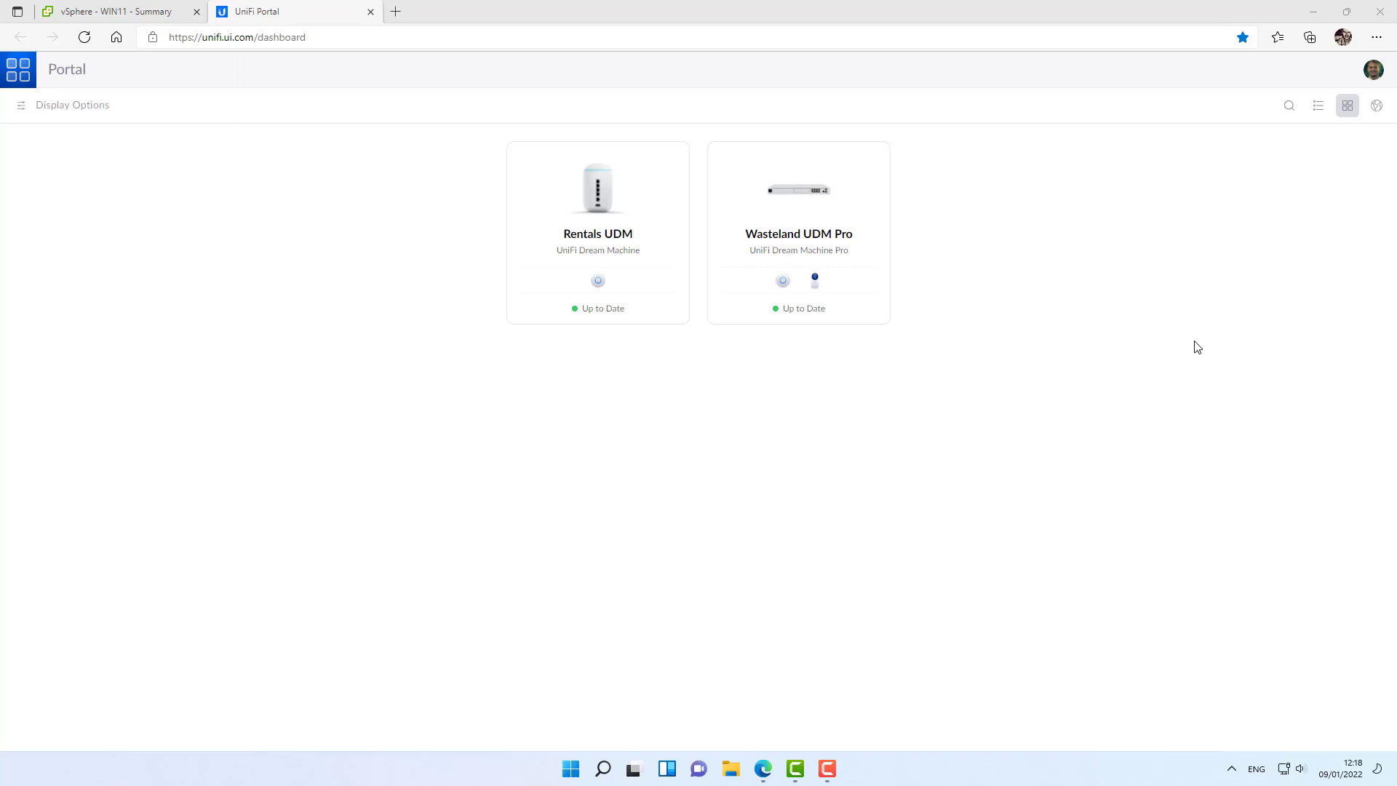
{"action": "mouse_move", "coordinate": [1017, 176]}
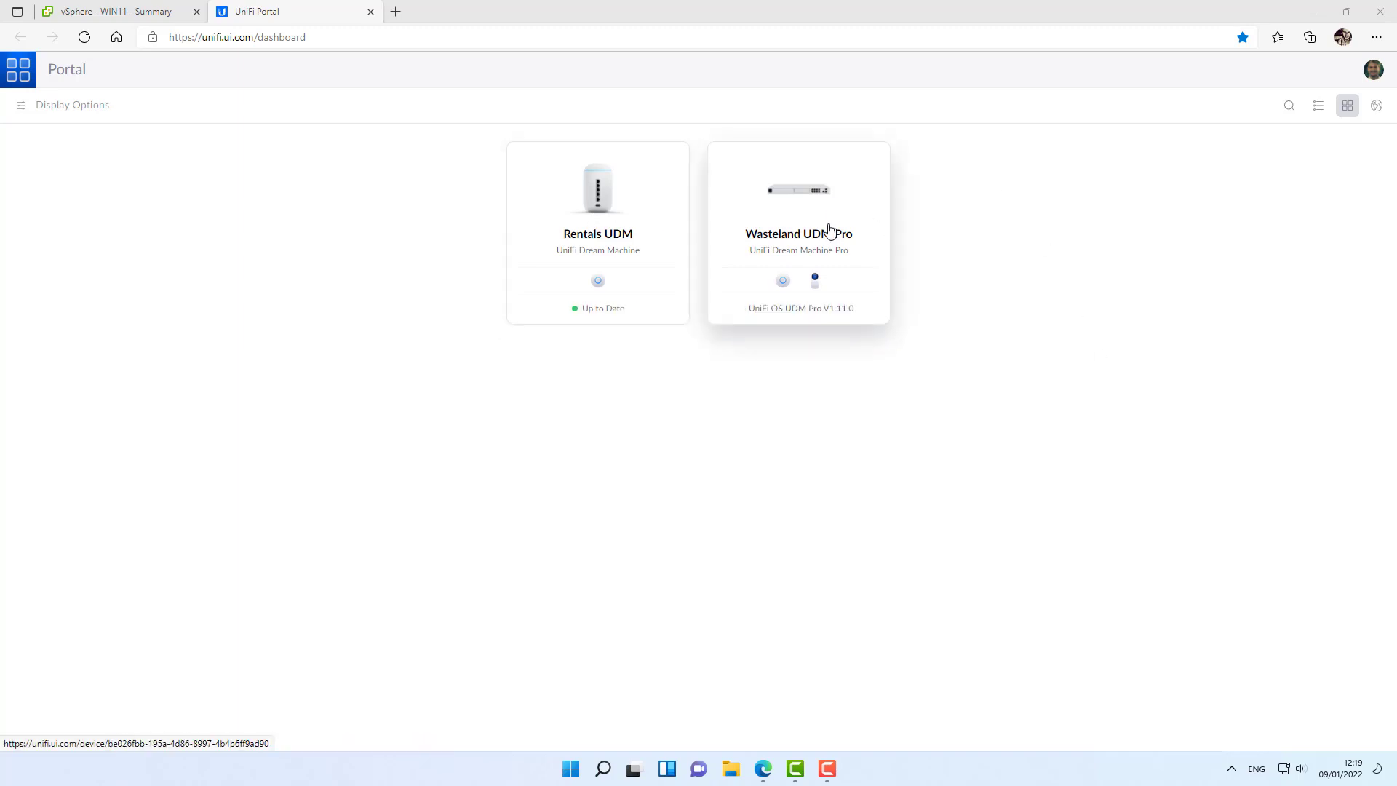
Reach Global Threat Management under Traffic & Security for the Wasteland UDM Pro's Network app.
{"action": "left_click", "coordinate": [797, 231]}
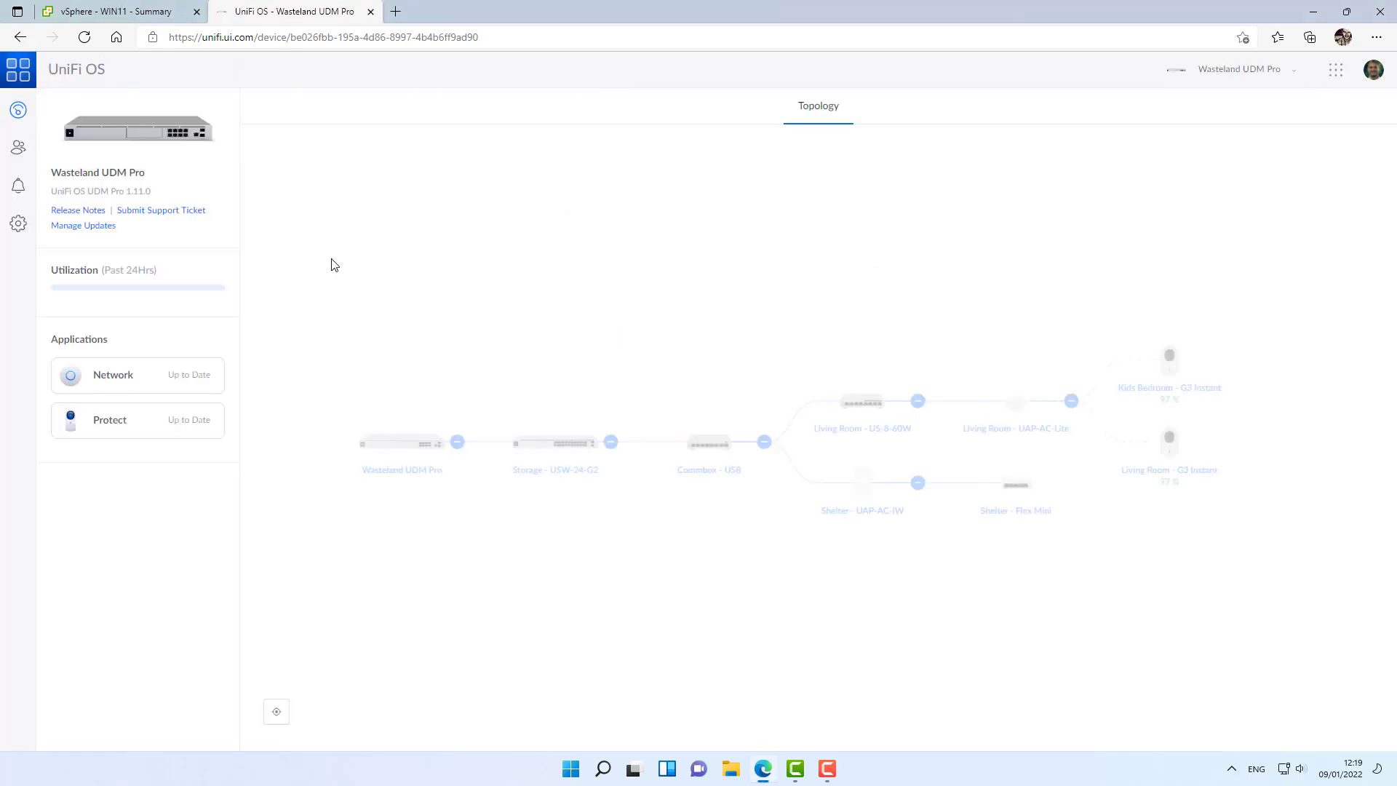
{"action": "left_click", "coordinate": [113, 374]}
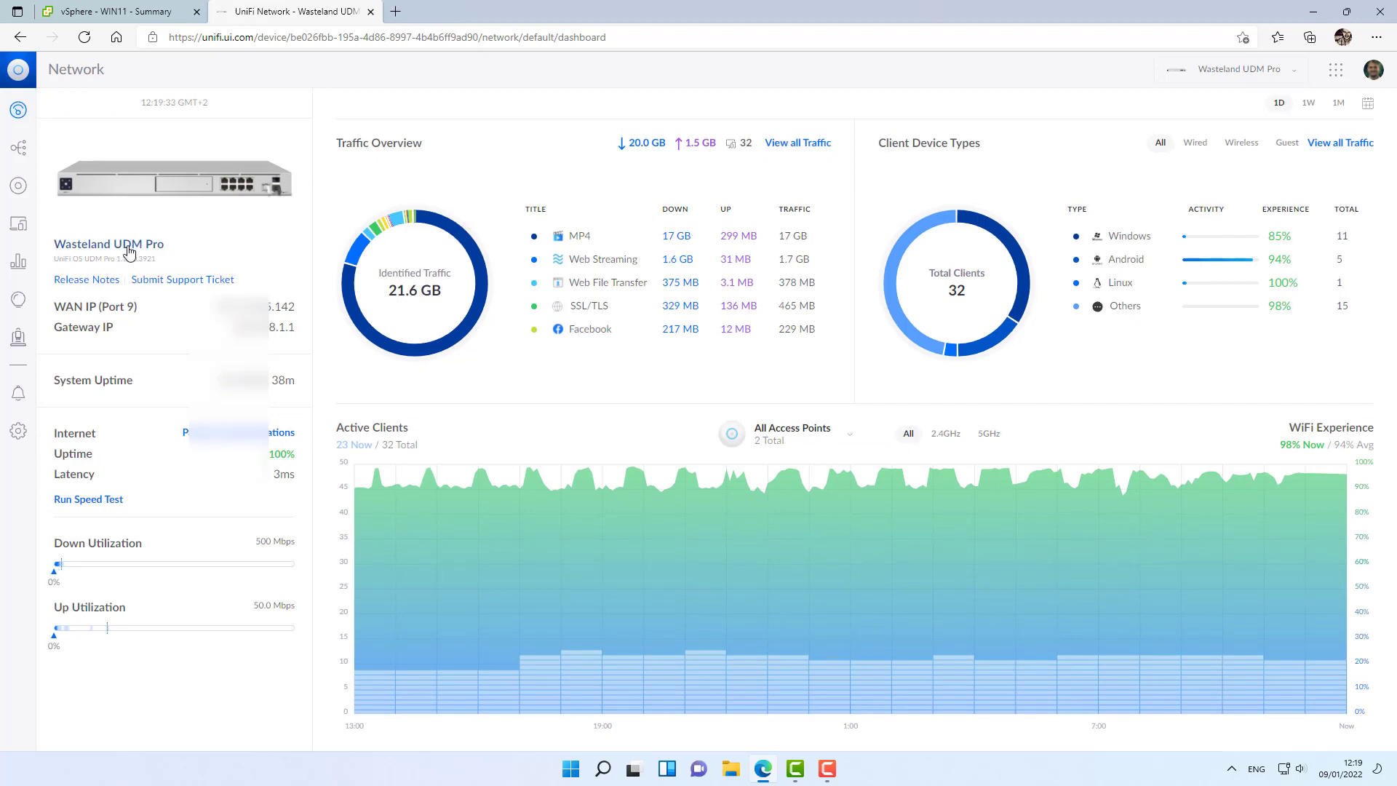
{"action": "left_click", "coordinate": [18, 430]}
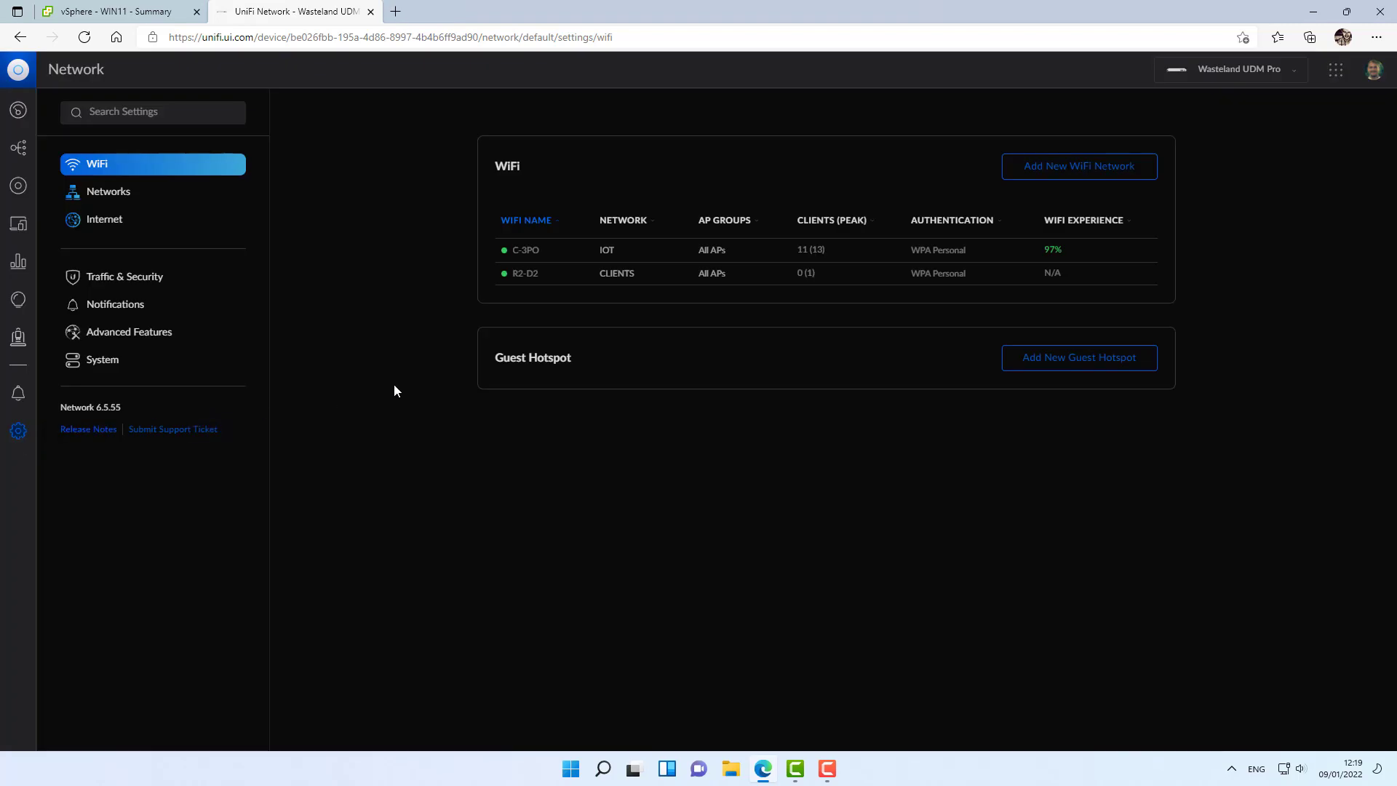
{"action": "left_click", "coordinate": [123, 276]}
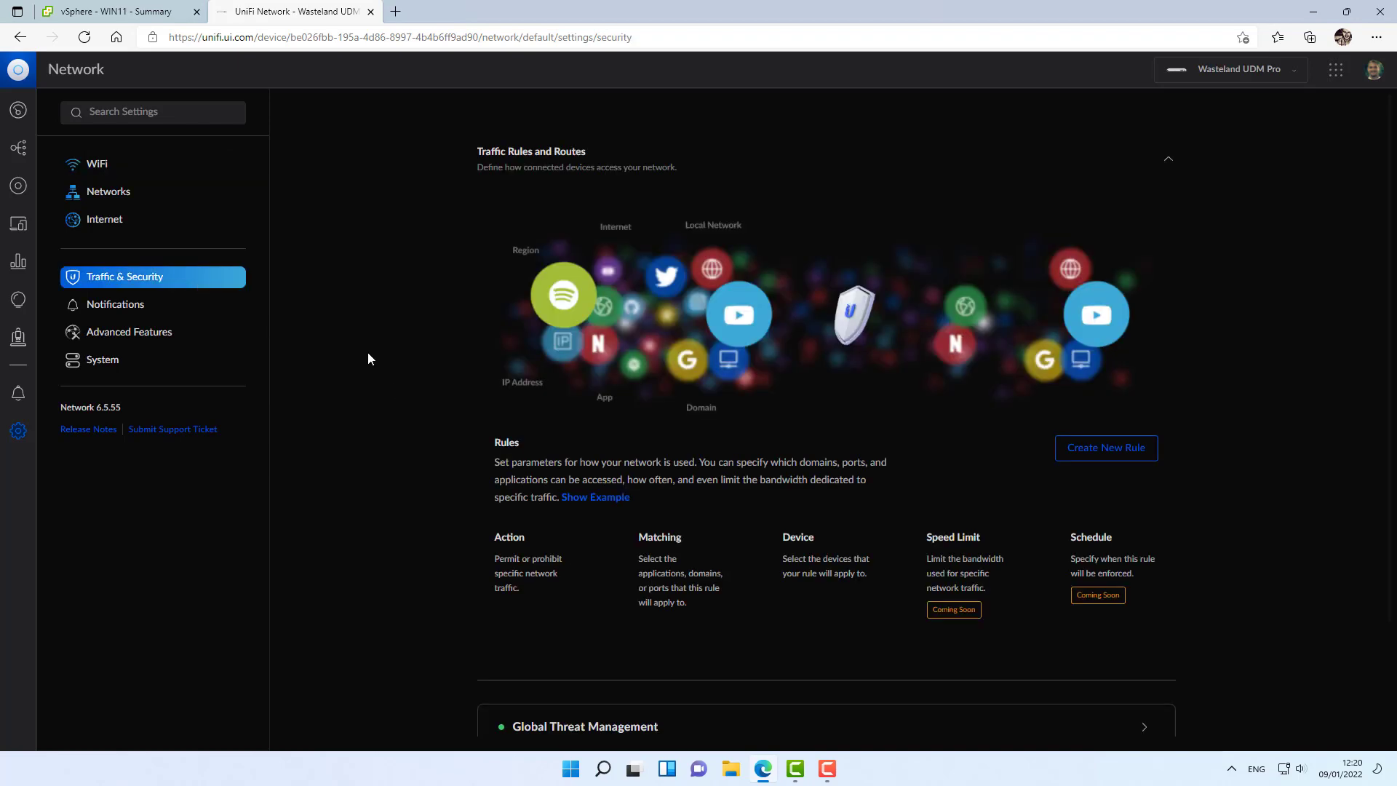
{"action": "left_click", "coordinate": [585, 726]}
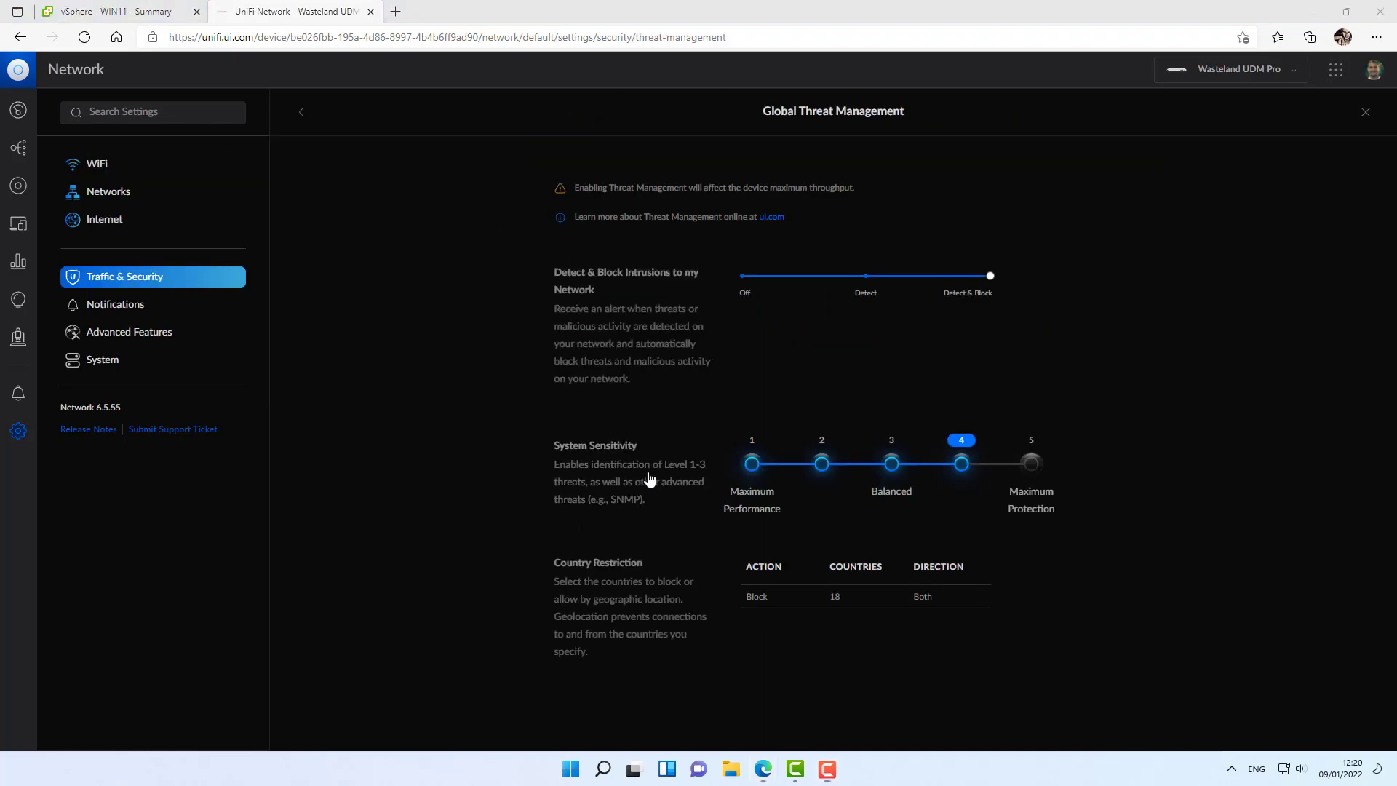
Review the LAN firewall rules and the firewall groups below them.
{"action": "scroll", "scroll_direction": "down", "scroll_amount": 3}
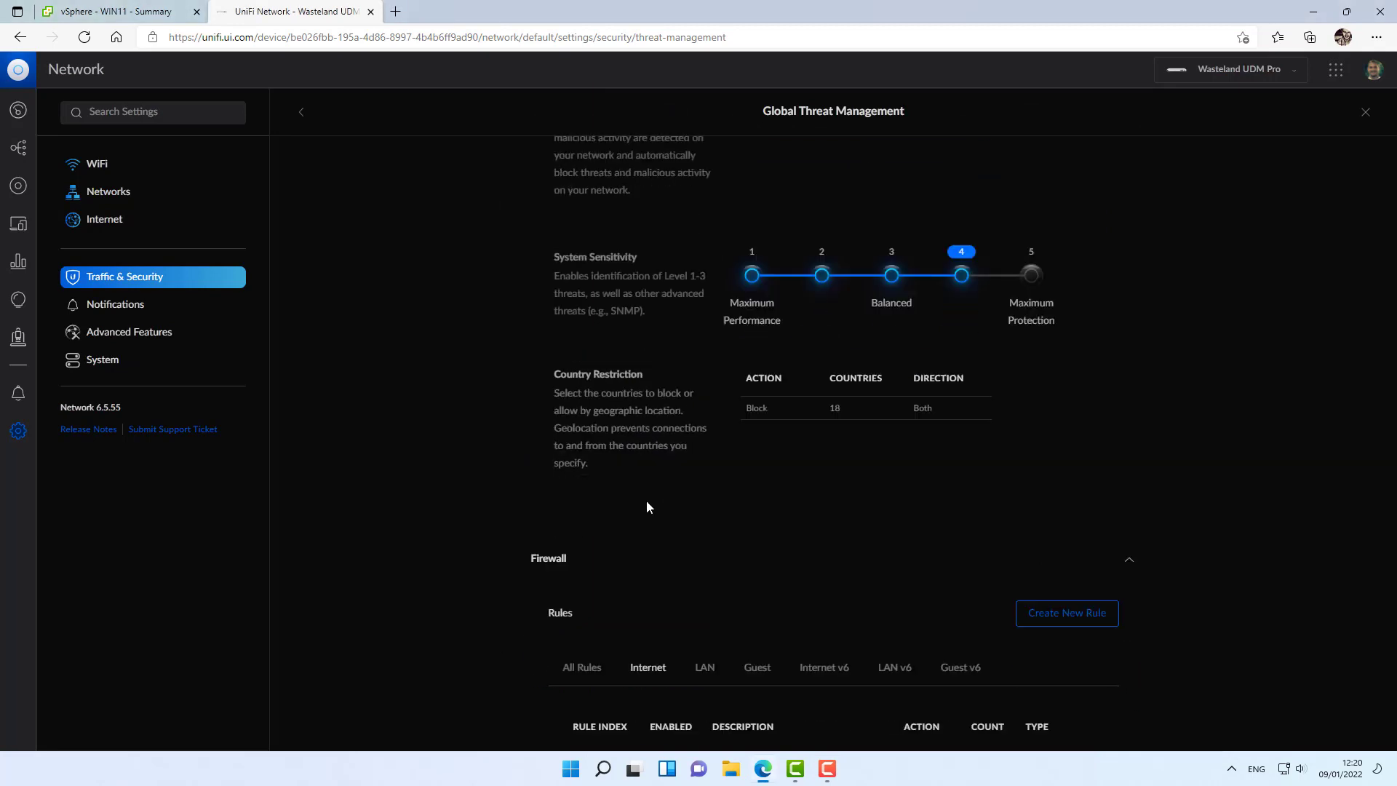
{"action": "scroll", "scroll_direction": "down", "scroll_amount": 3}
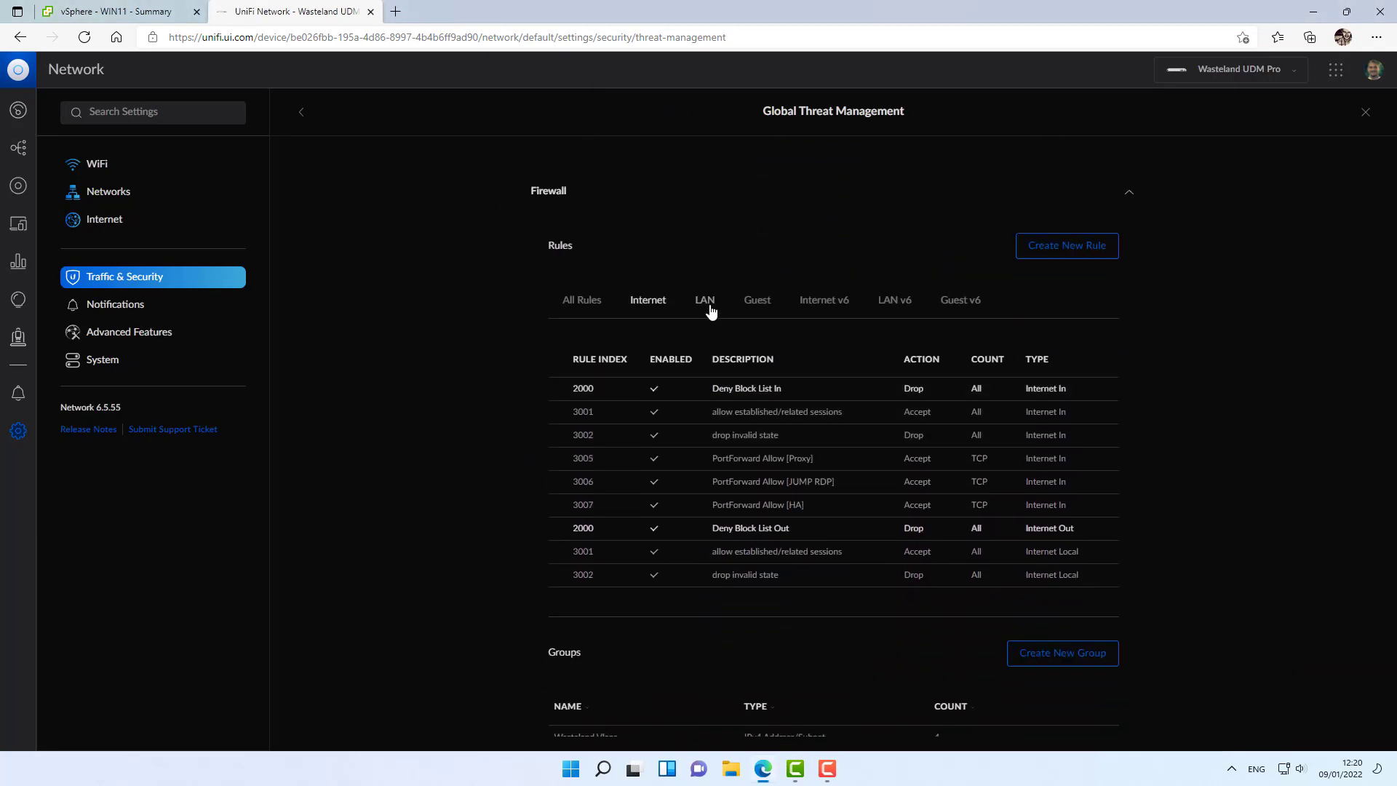
{"action": "left_click", "coordinate": [705, 300]}
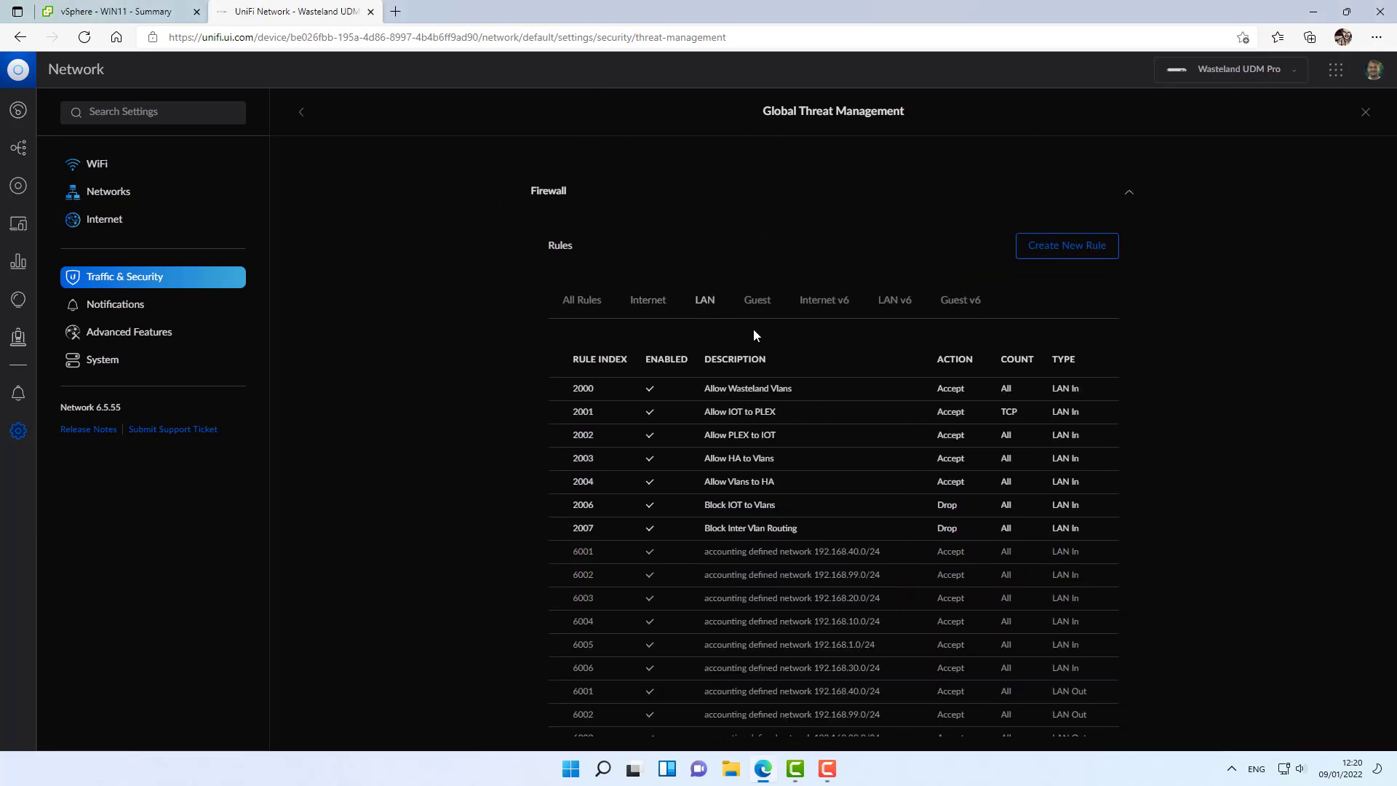
{"action": "scroll", "scroll_direction": "down", "scroll_amount": 3}
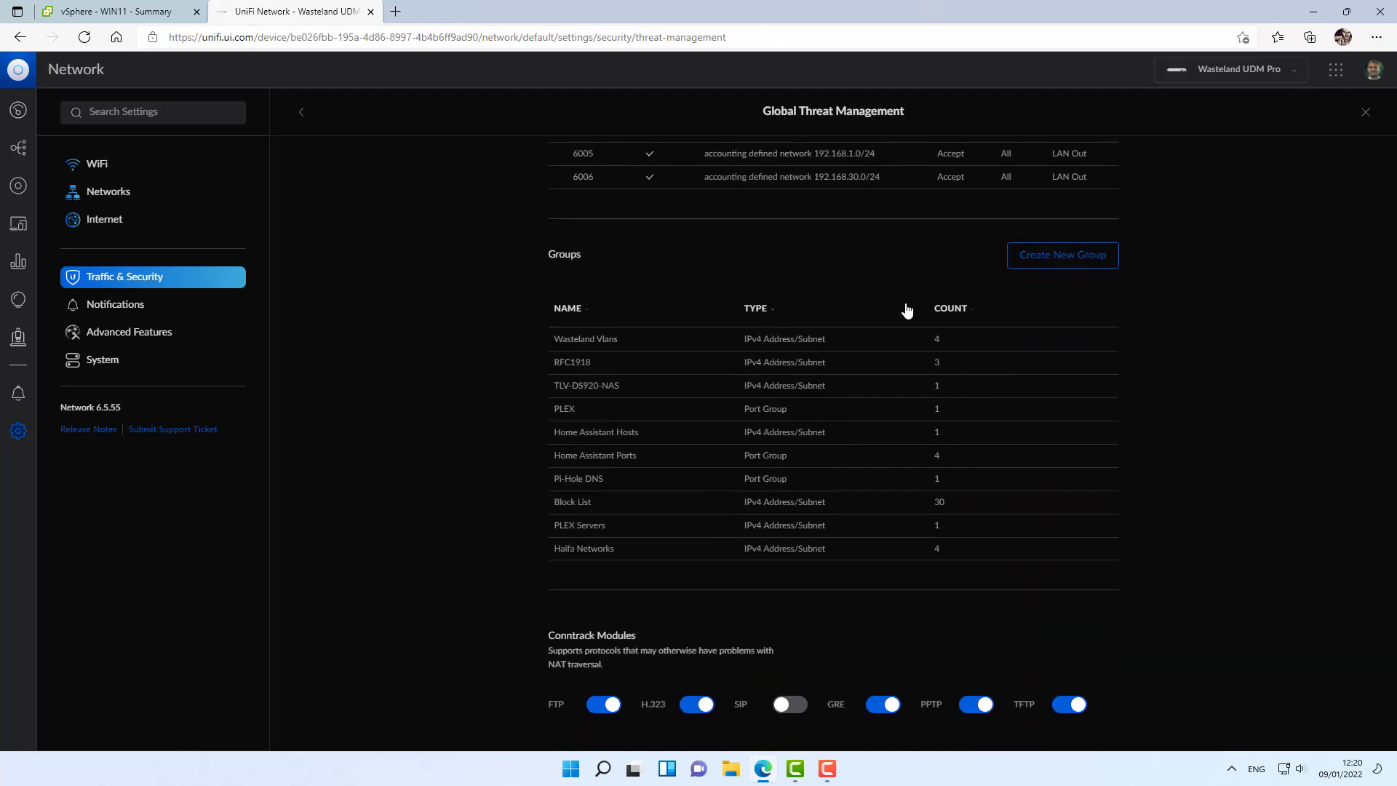
Start a new firewall group named Remote VPN Vlans of type IPv4 Address/Subnet.
{"action": "left_click", "coordinate": [1061, 255]}
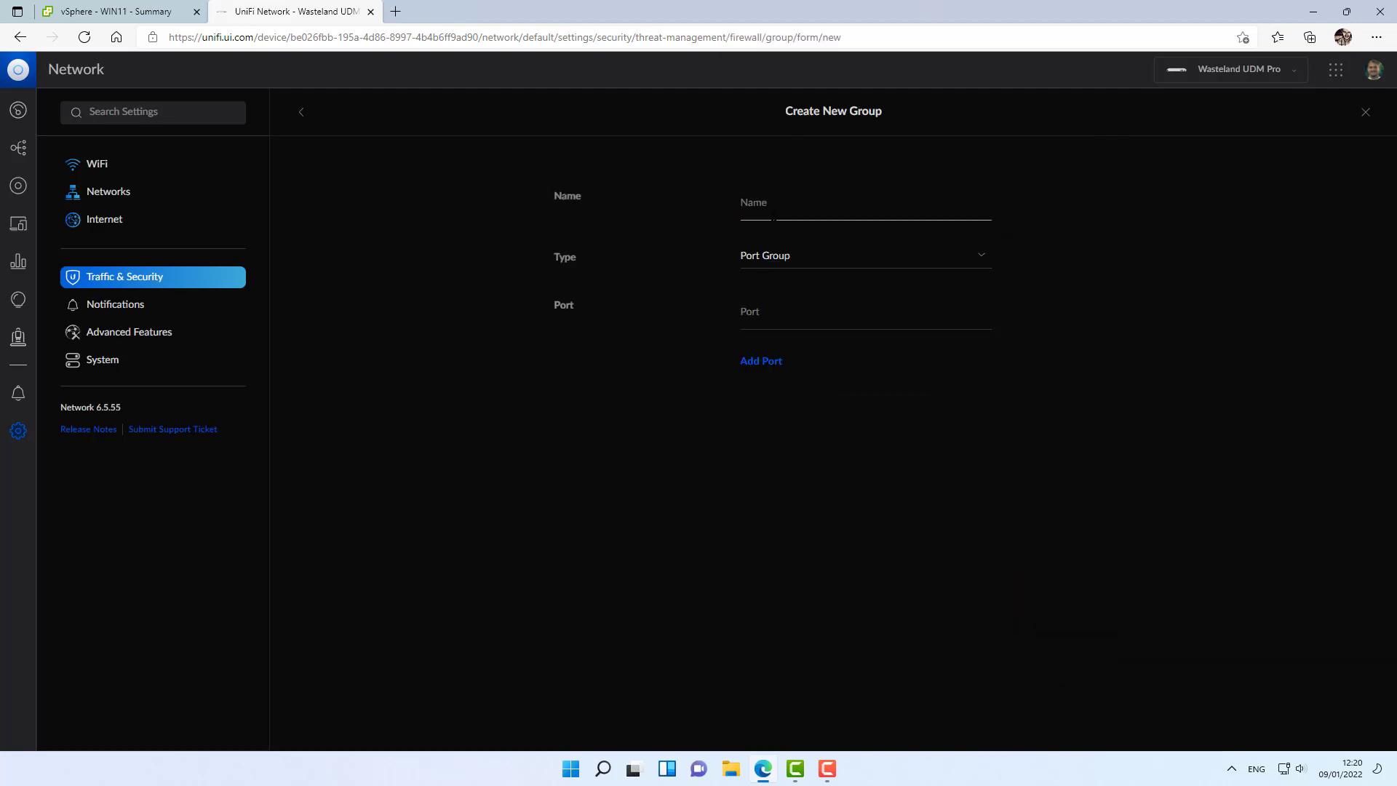
{"action": "type", "text": "Remote VPN Vlan"}
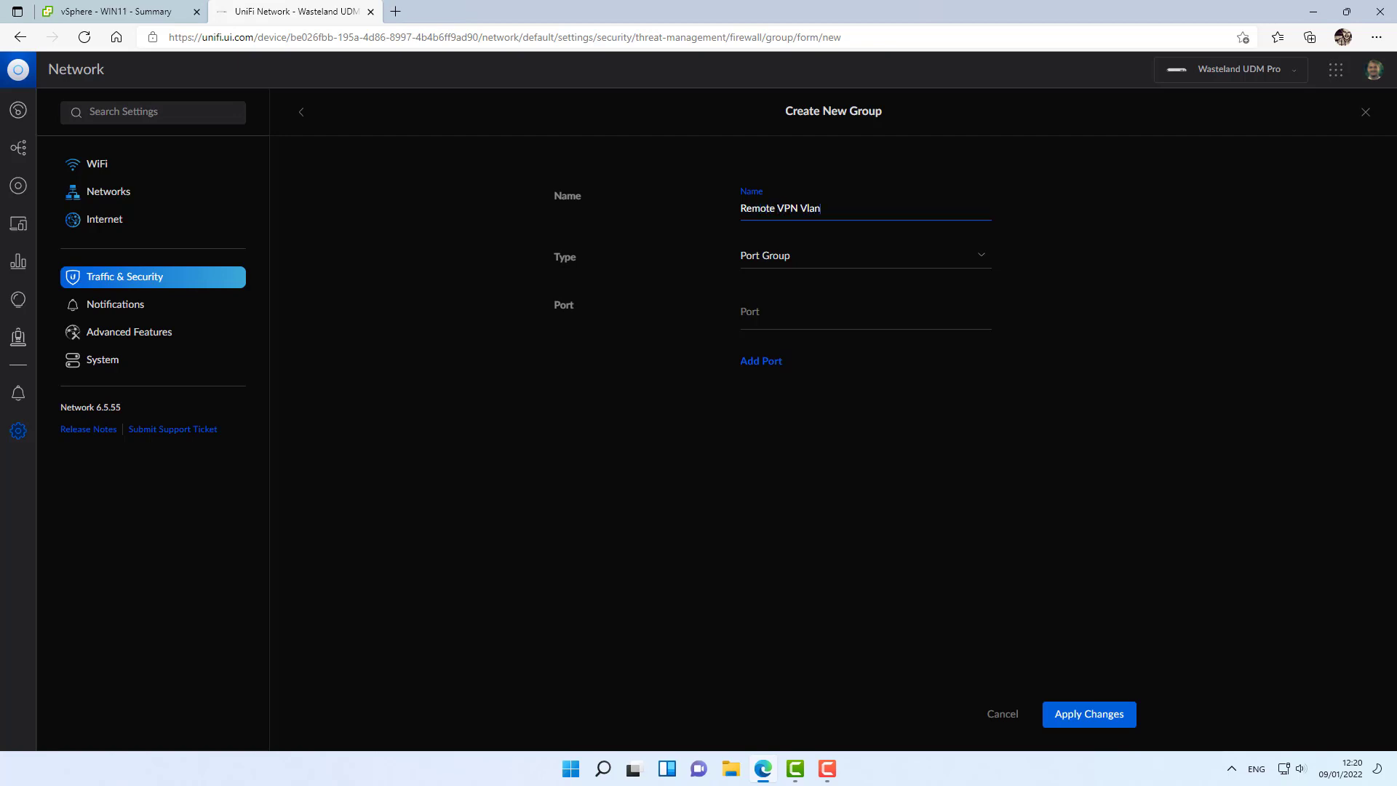
{"action": "type", "text": "s"}
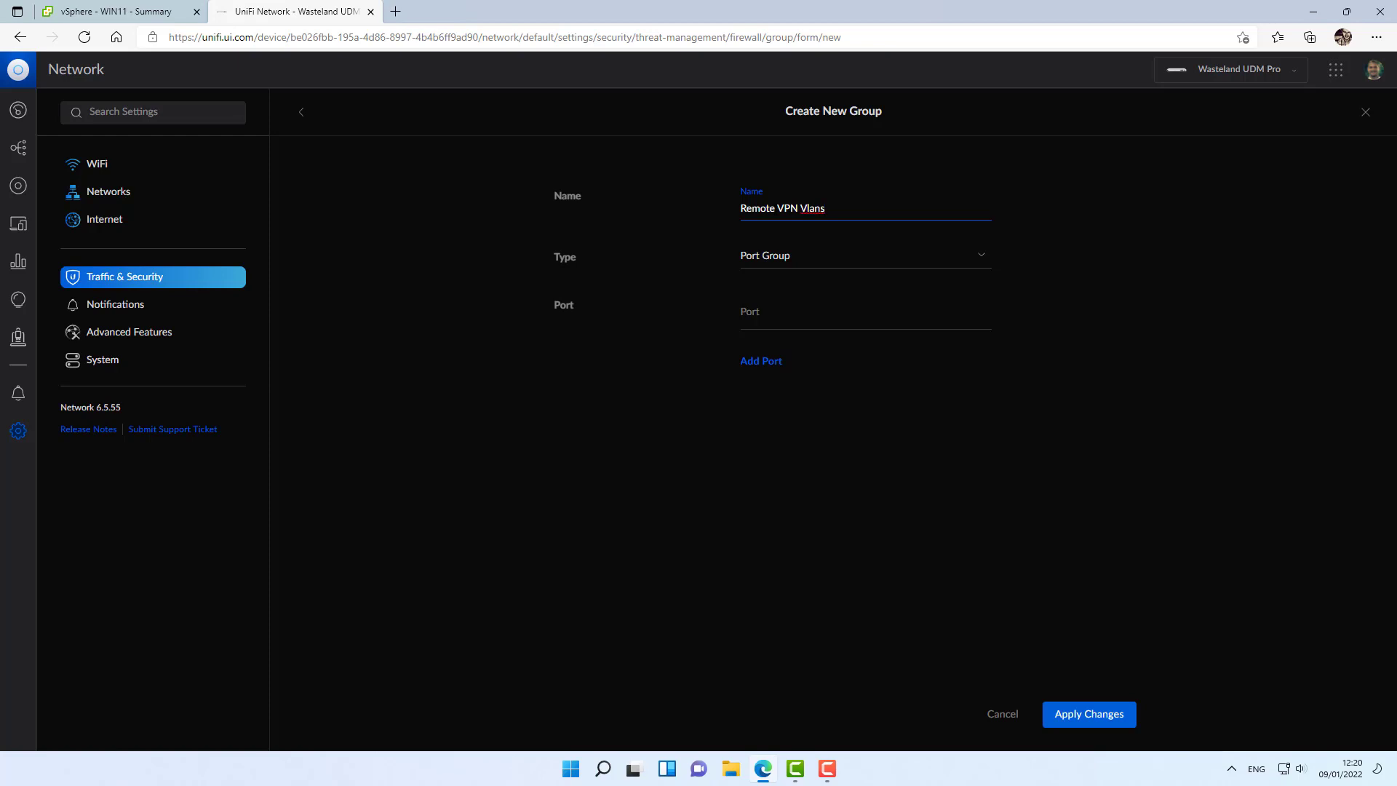
{"action": "mouse_move", "coordinate": [797, 229]}
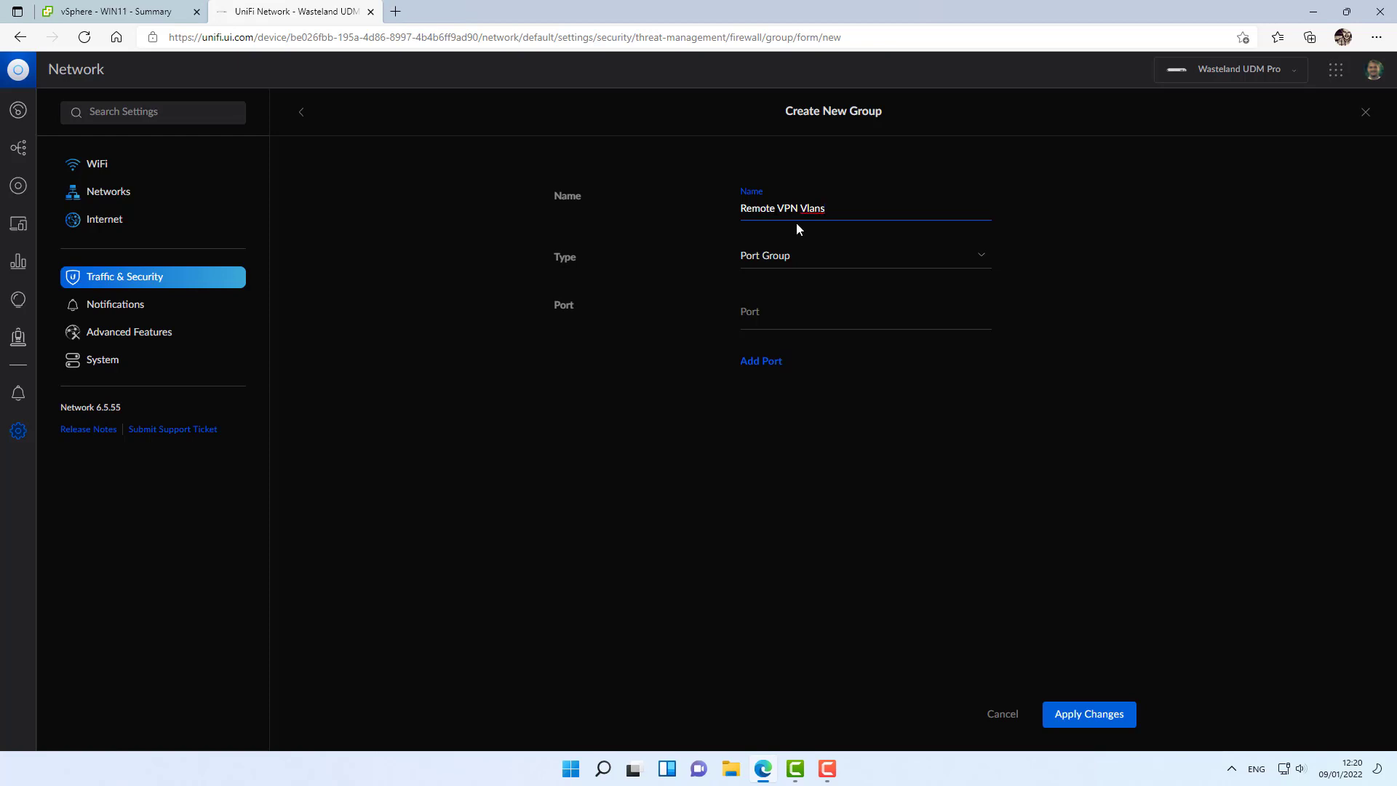
{"action": "left_click", "coordinate": [863, 256]}
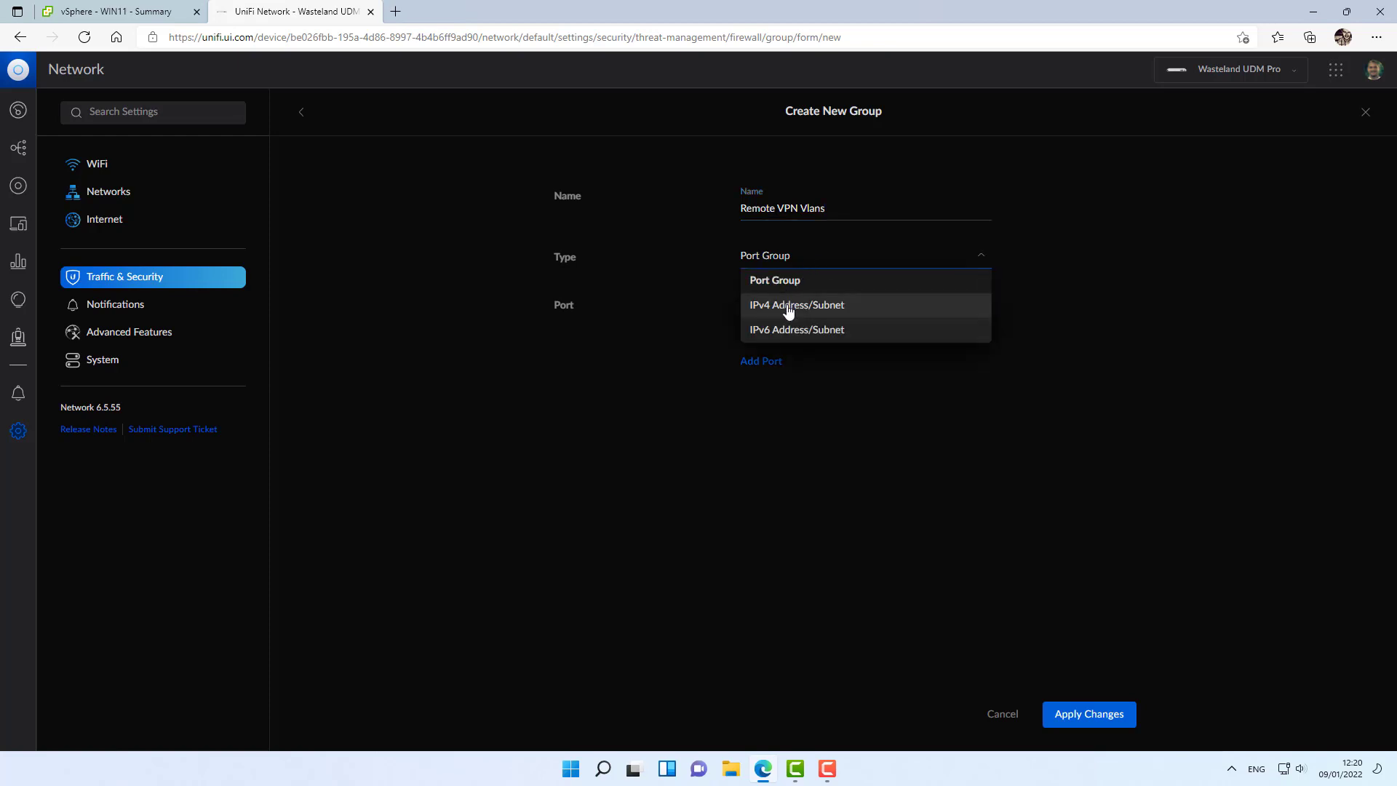
{"action": "left_click", "coordinate": [796, 305]}
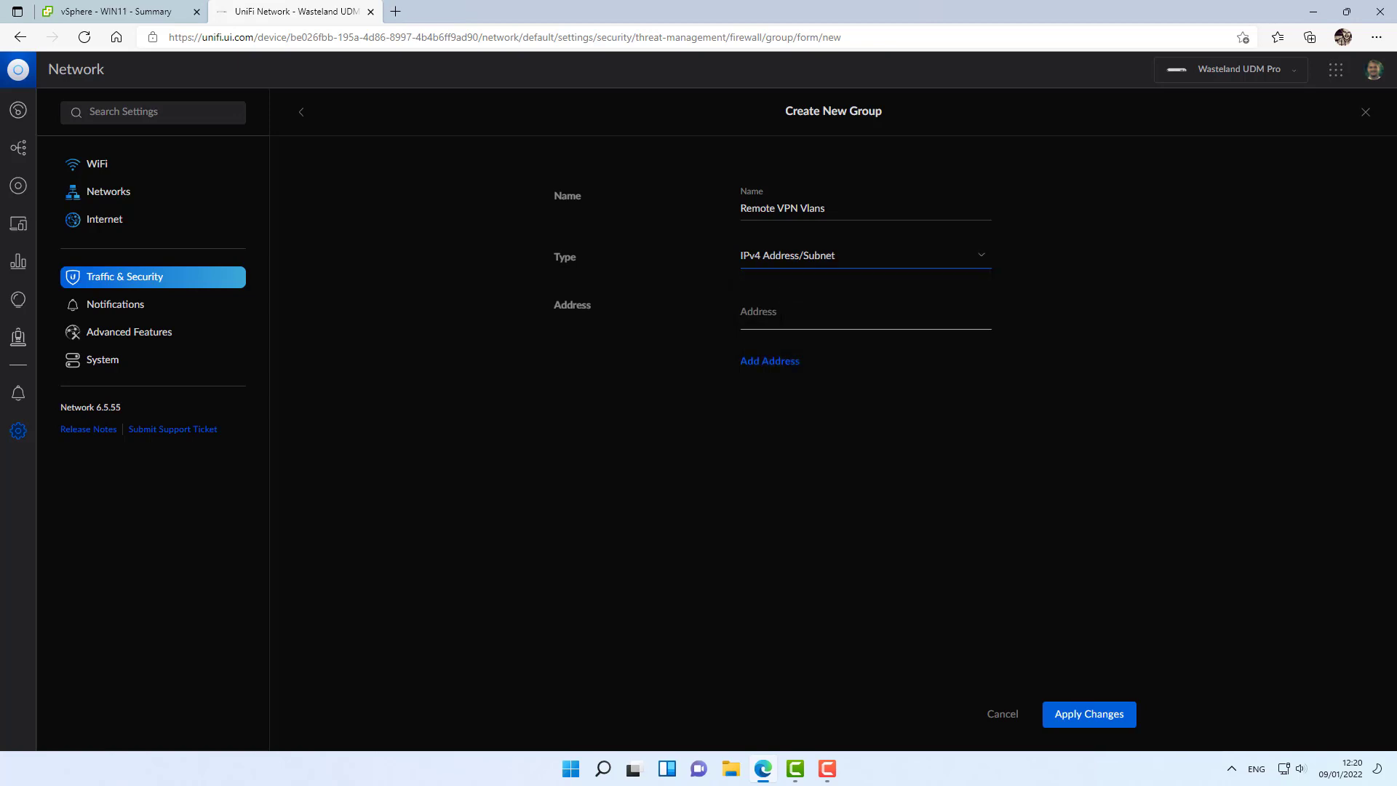
Add subnets 10.31.80.0/24 and 10.31.99.0/24 to the group and apply the changes.
{"action": "left_click", "coordinate": [847, 316]}
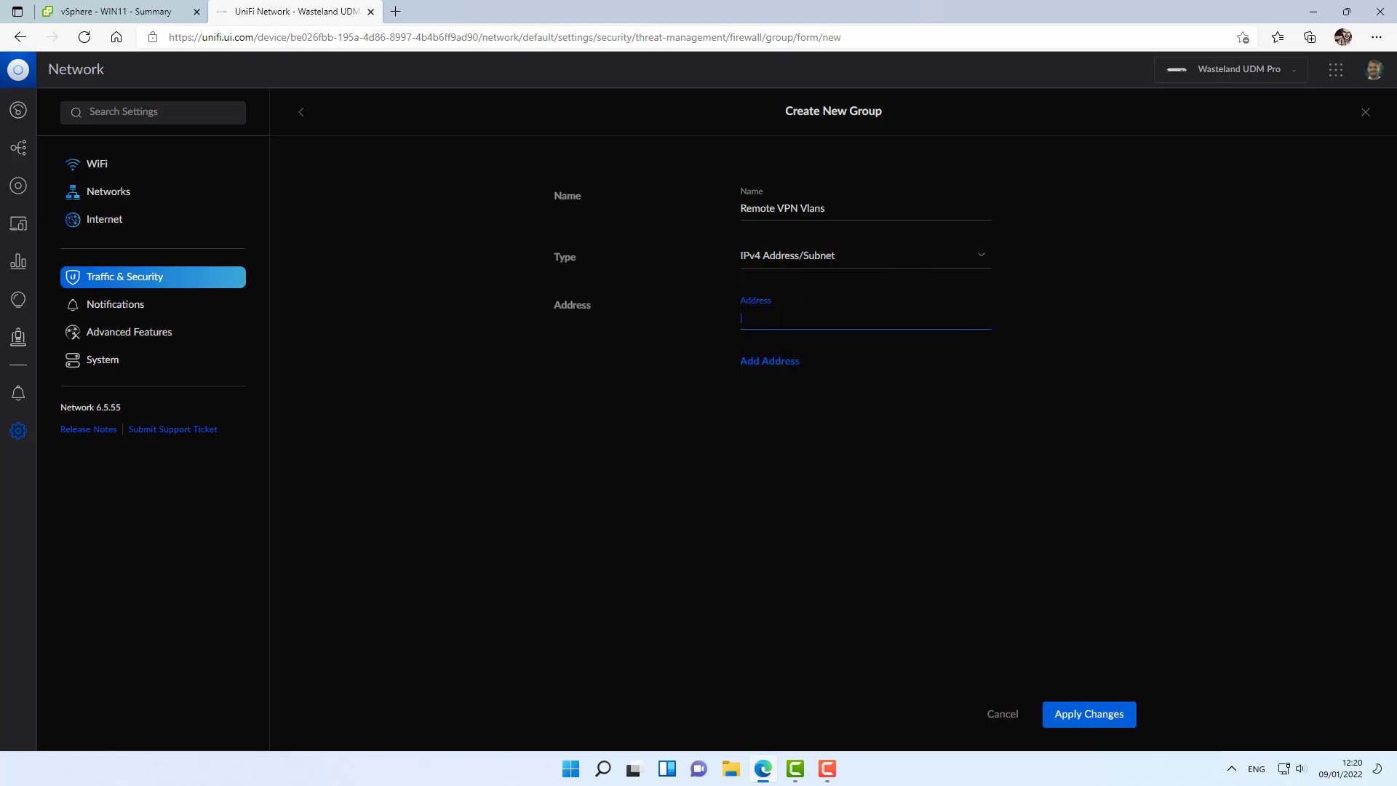
{"action": "type", "text": "10"}
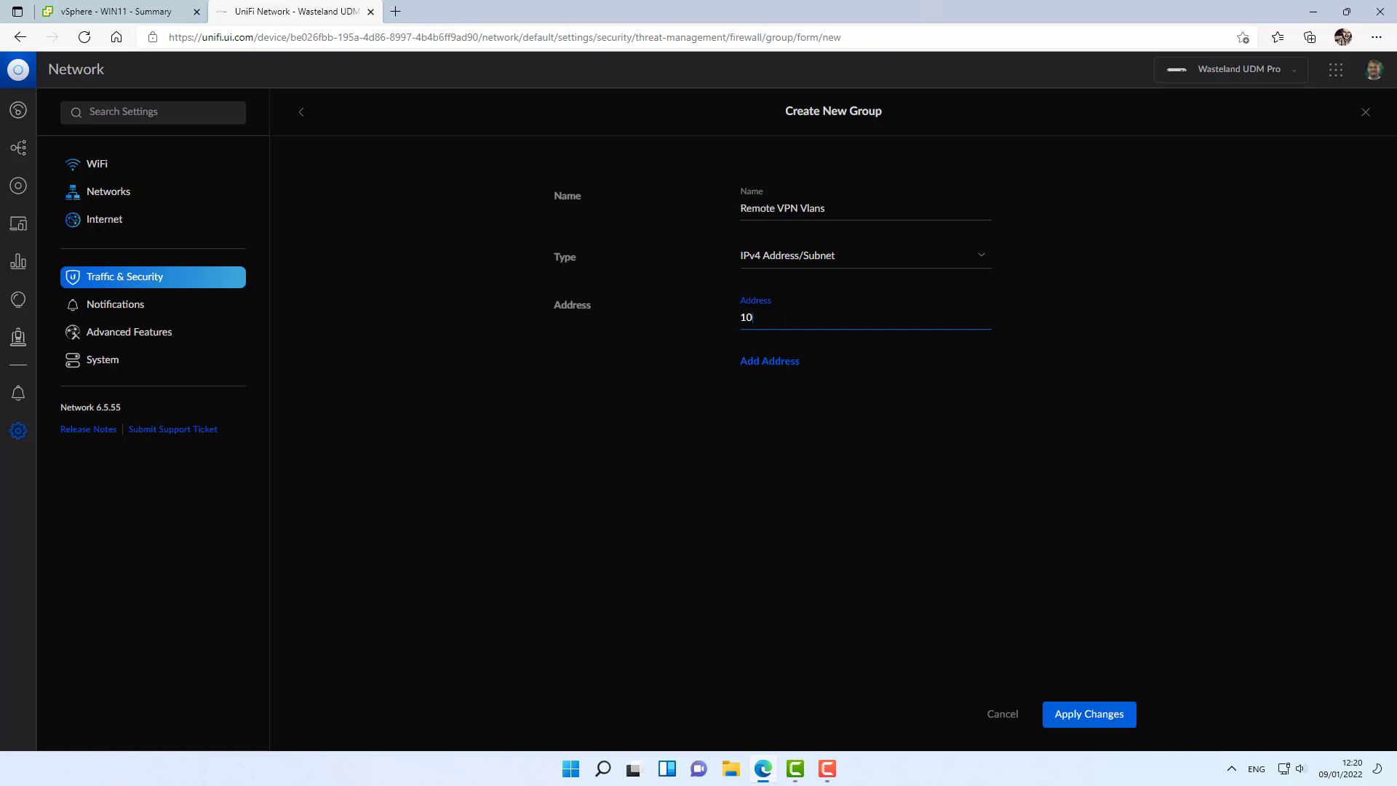
{"action": "type", "text": ".31.80.0/24"}
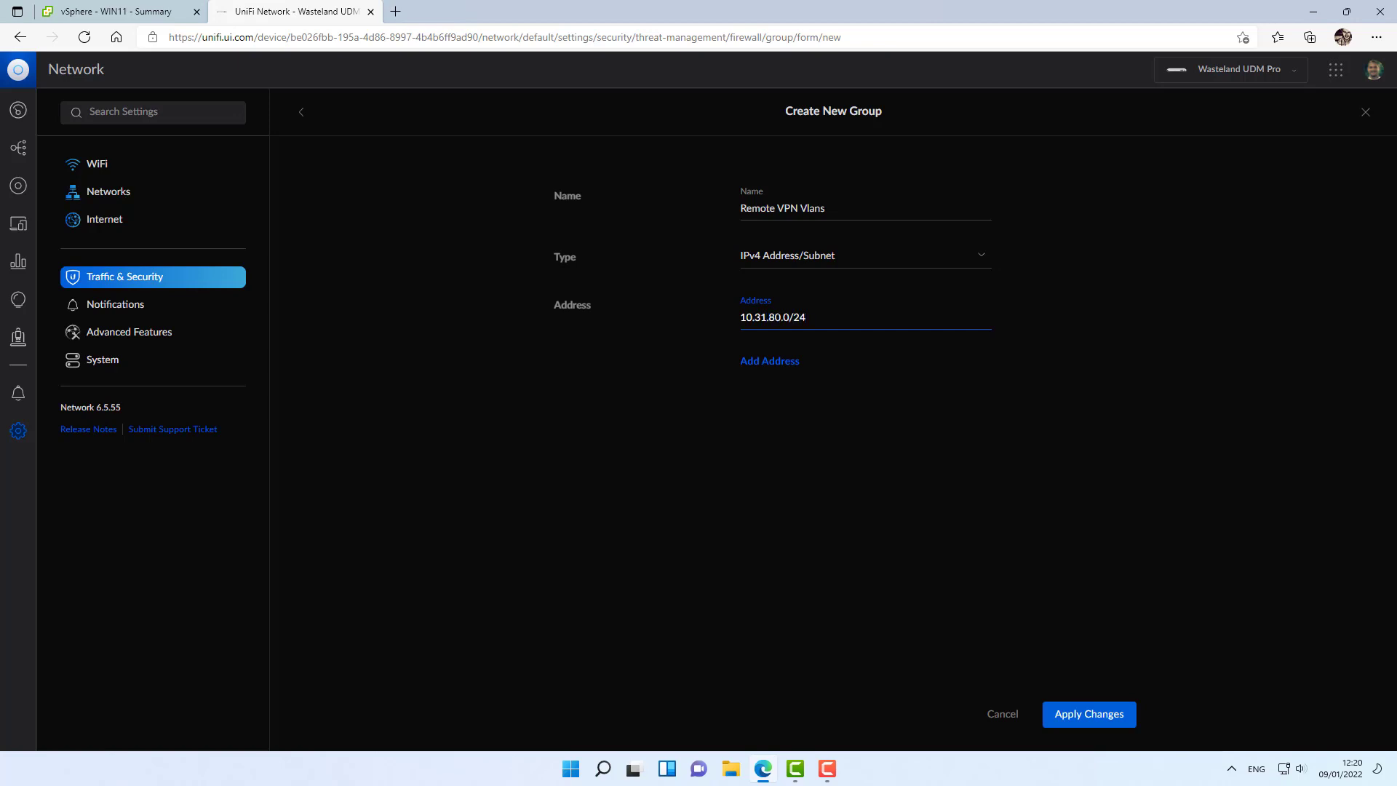
{"action": "left_click", "coordinate": [769, 360]}
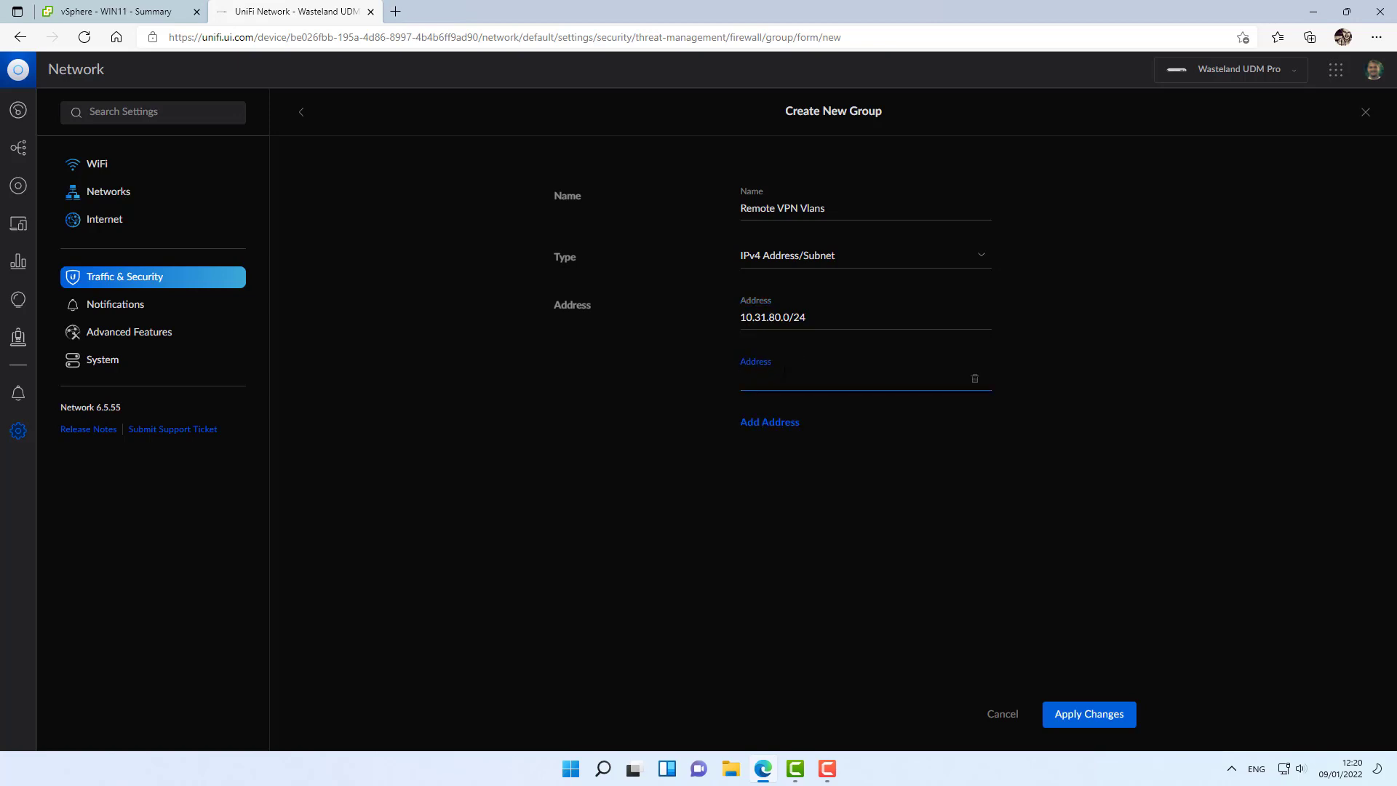
{"action": "type", "text": "10.31.99."}
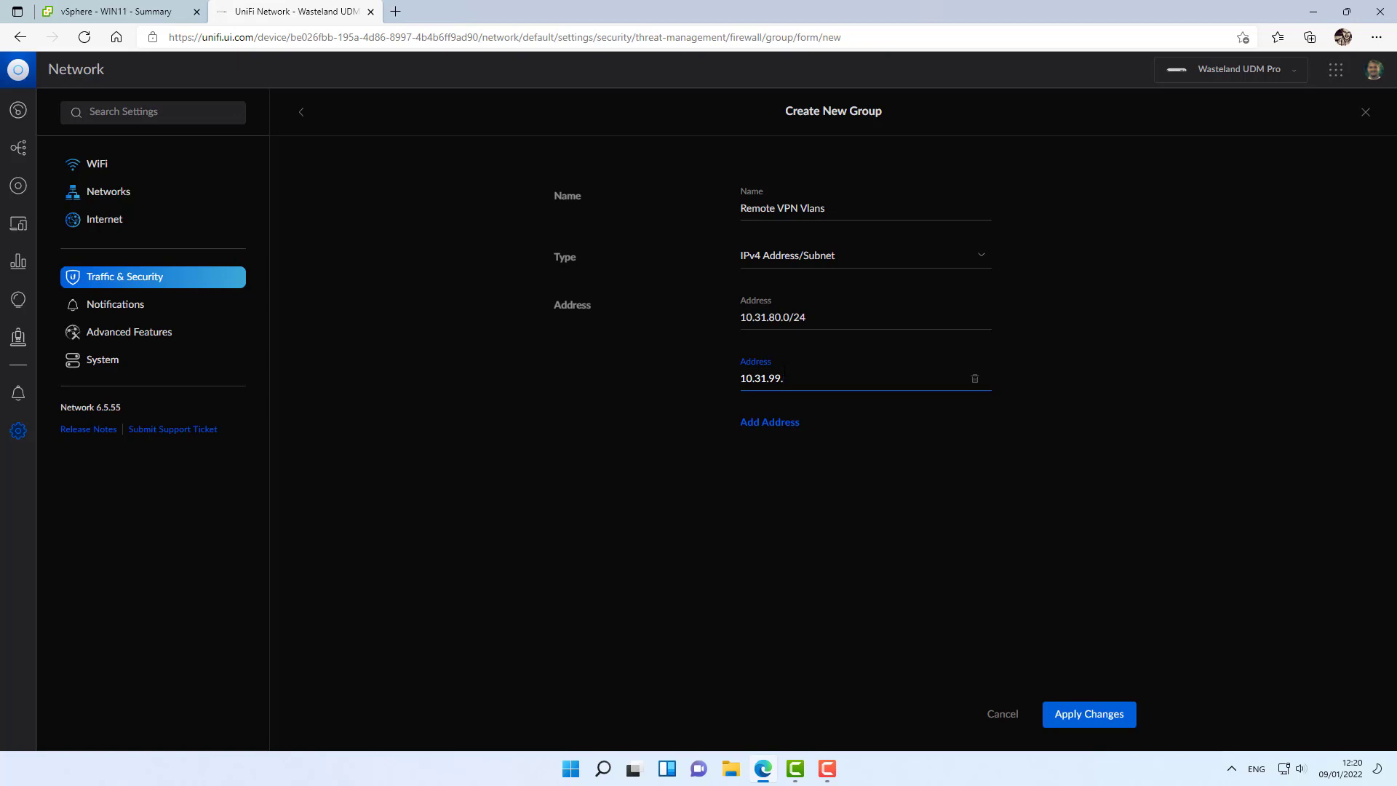
{"action": "type", "text": "0/24"}
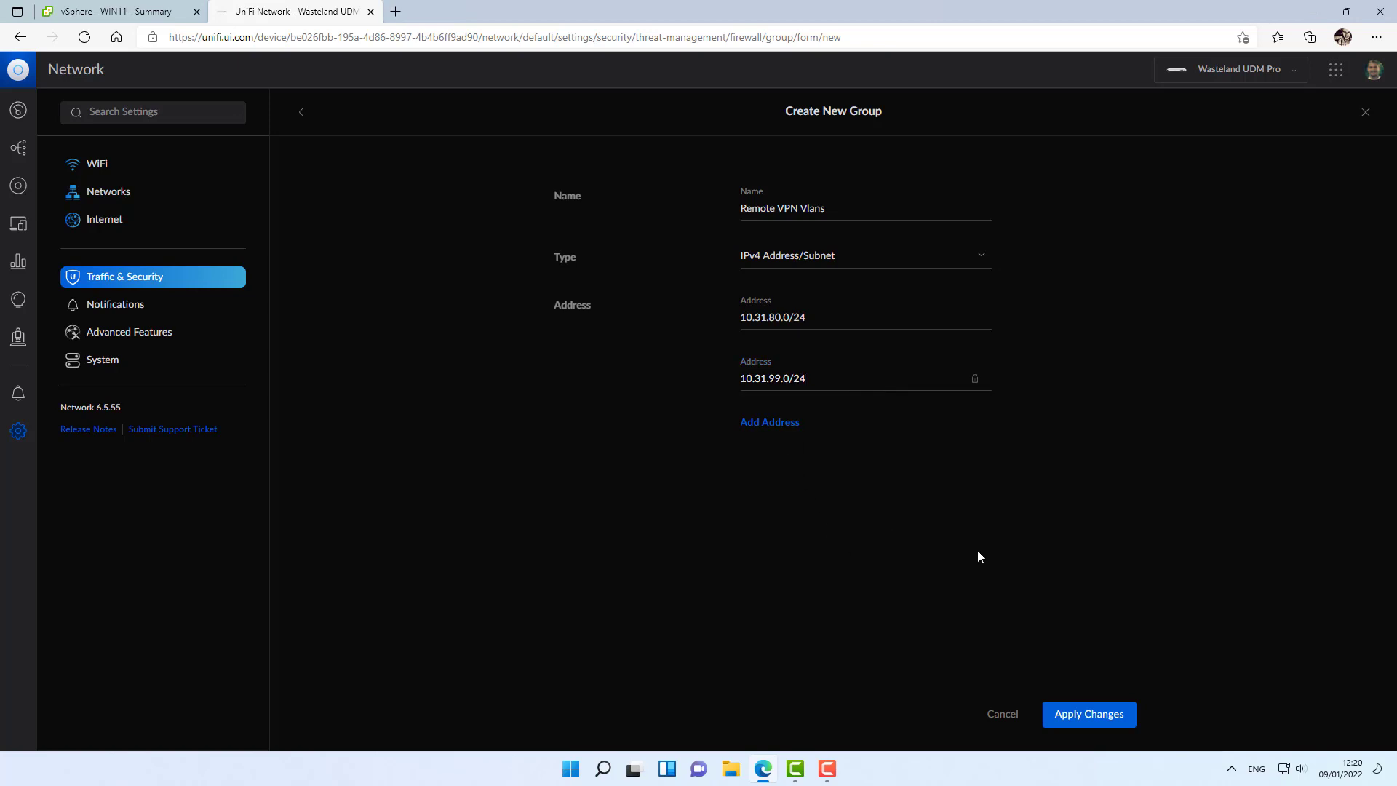
{"action": "left_click", "coordinate": [1088, 713]}
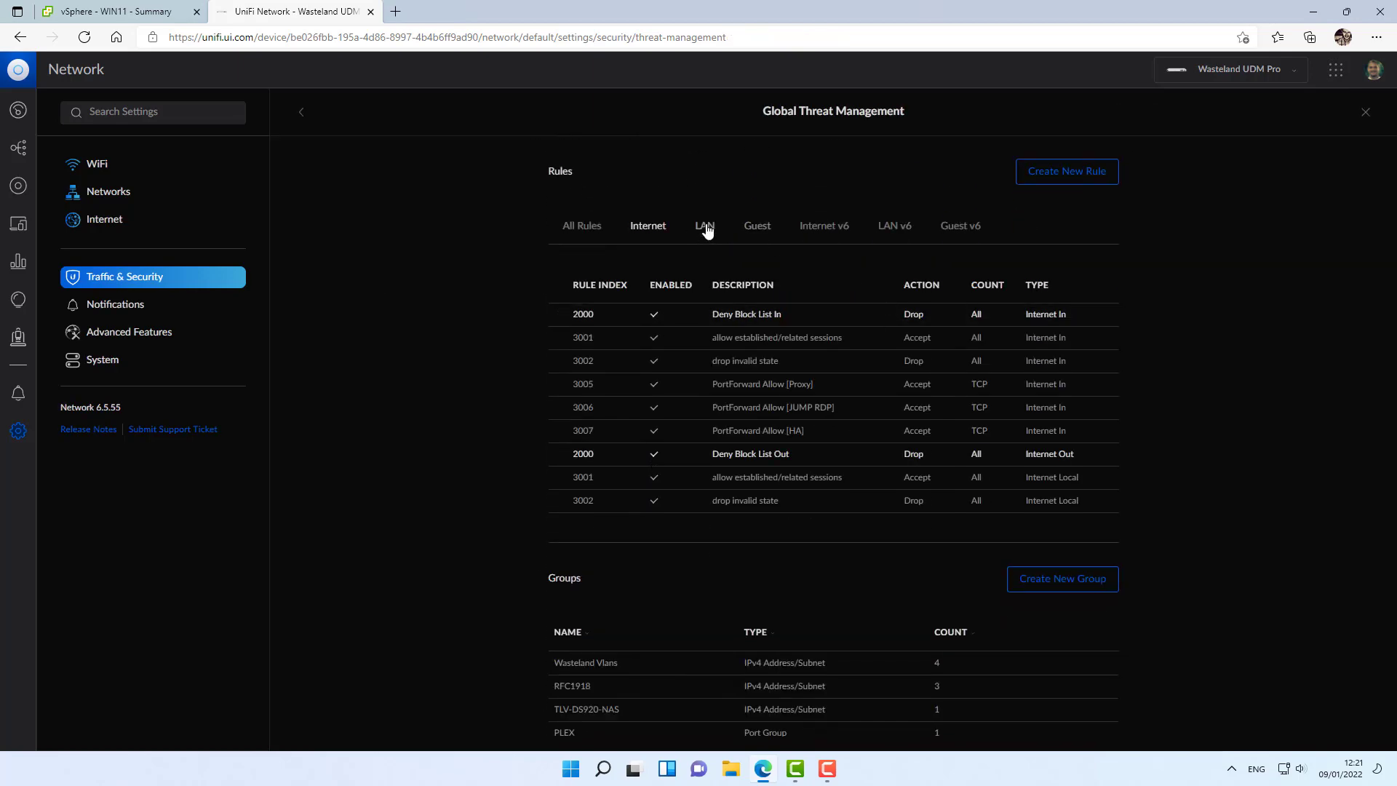
Start a new firewall rule on the LAN tab with type LAN In.
{"action": "left_click", "coordinate": [702, 226]}
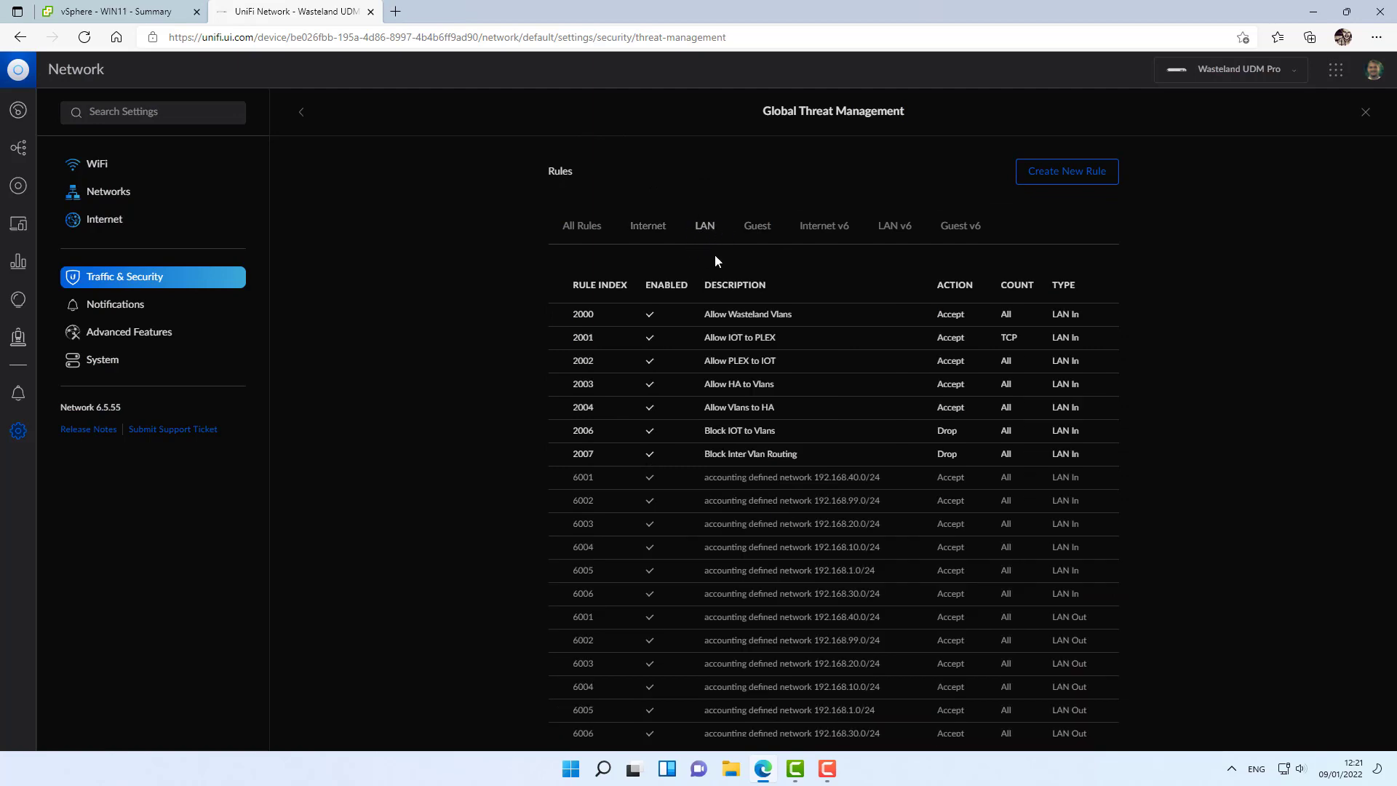
{"action": "left_click", "coordinate": [1067, 172]}
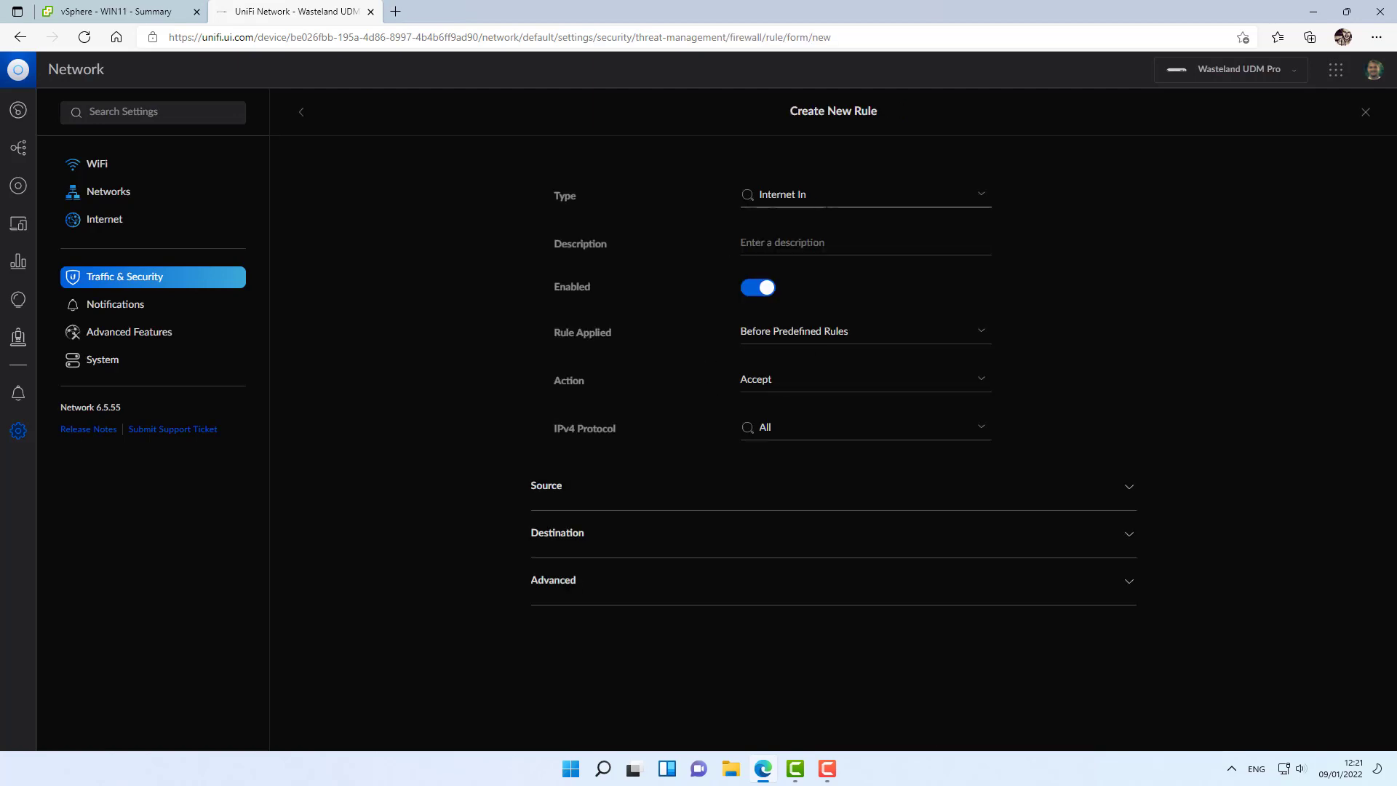
{"action": "left_click", "coordinate": [863, 193]}
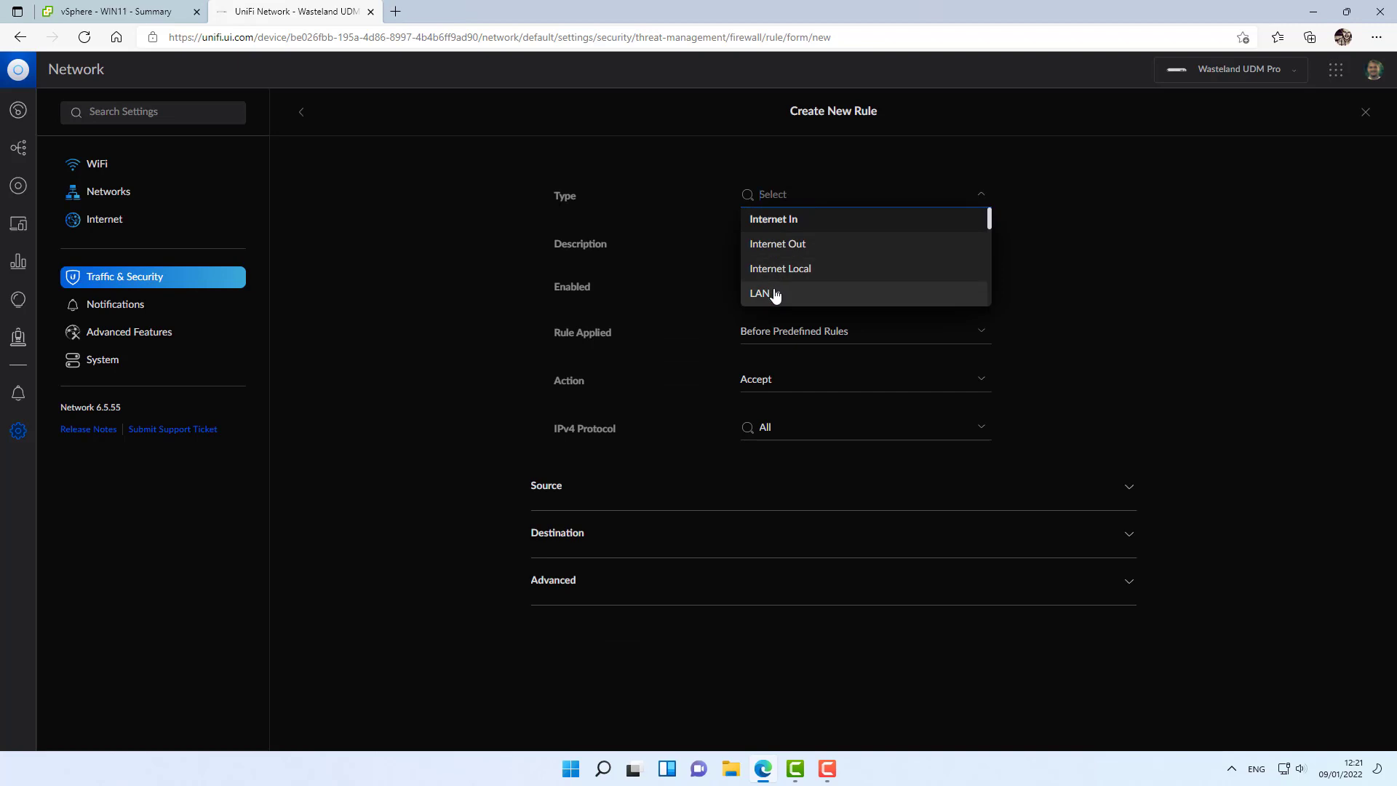
{"action": "left_click", "coordinate": [763, 292]}
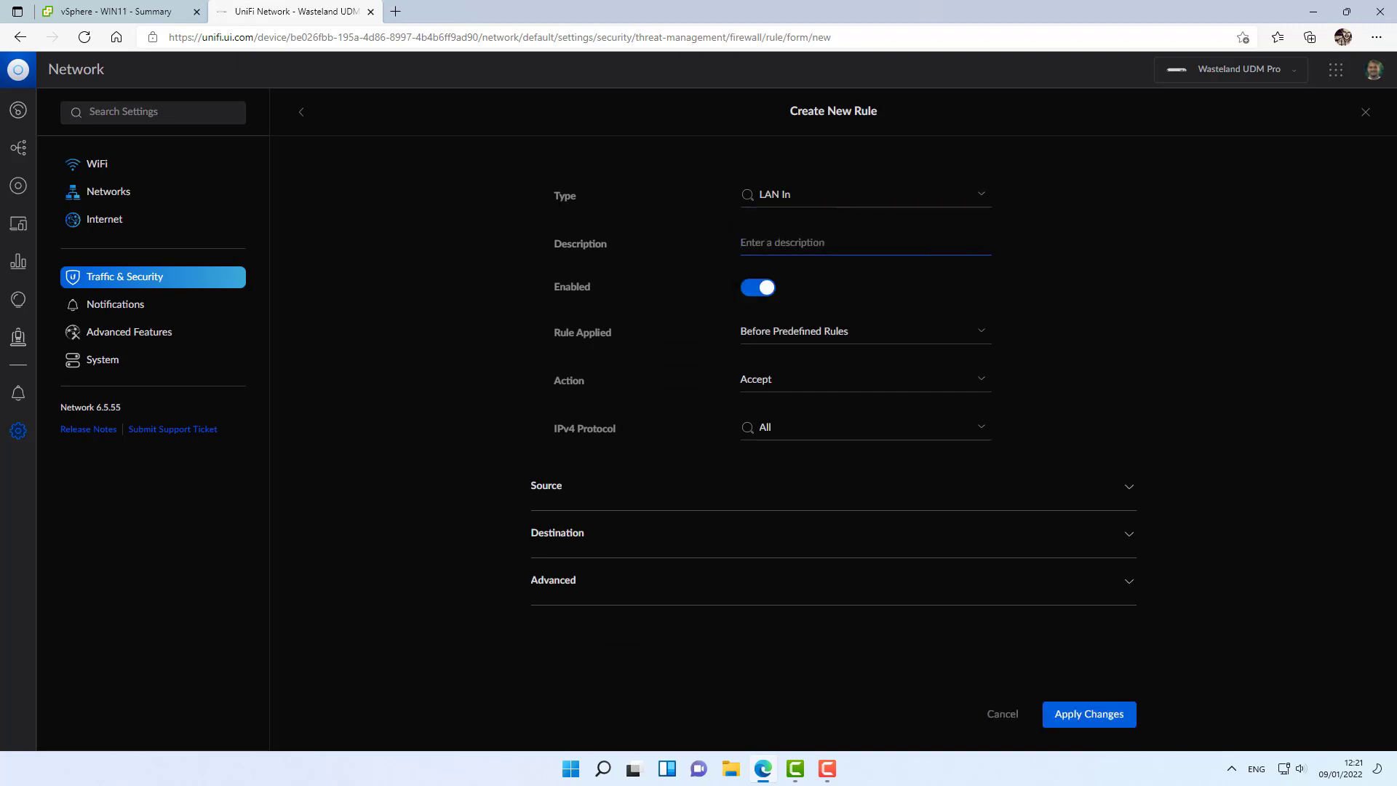
Enter the rule description 'Block Source to VPN Vlans'.
{"action": "type", "text": "Blockl"}
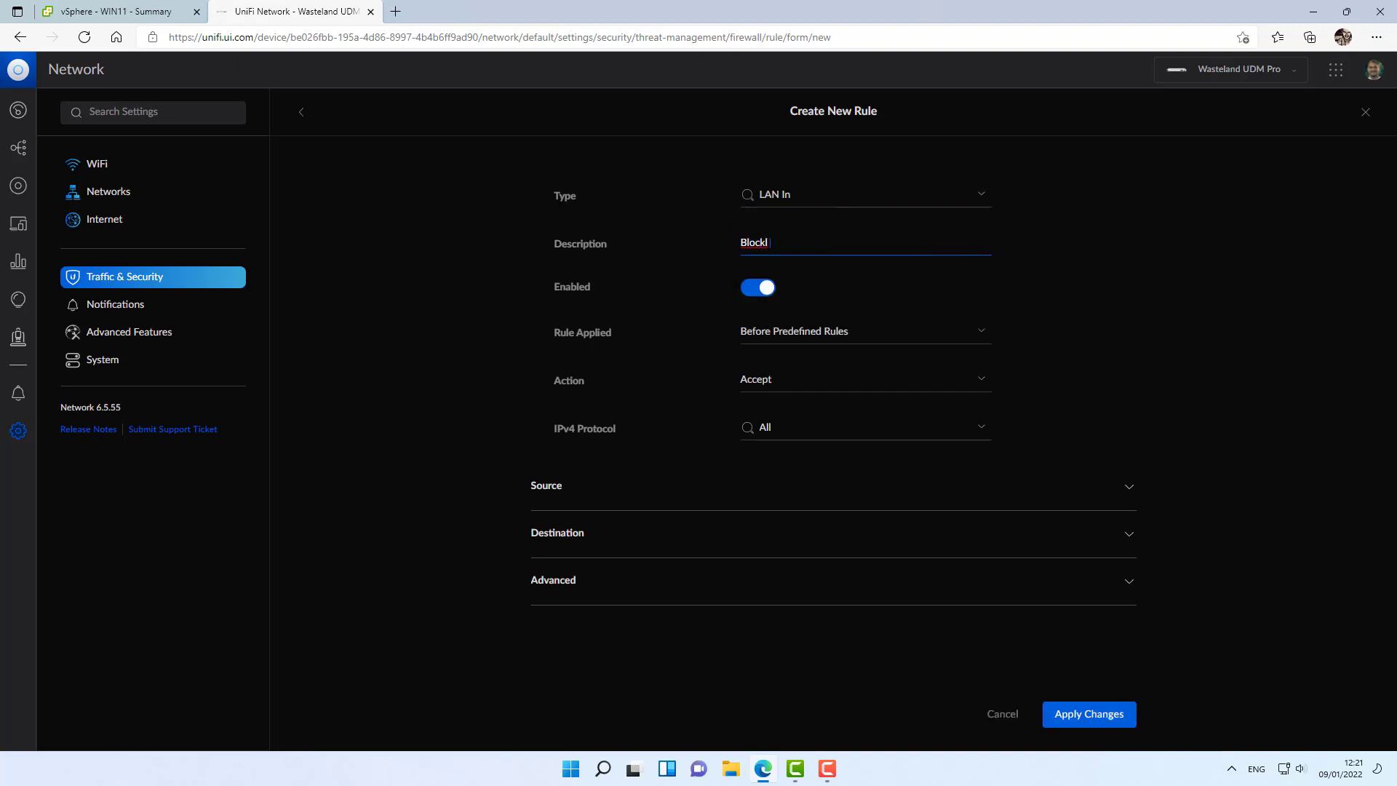
{"action": "key", "text": "Backspace"}
{"action": "type", "text": " VPN V"}
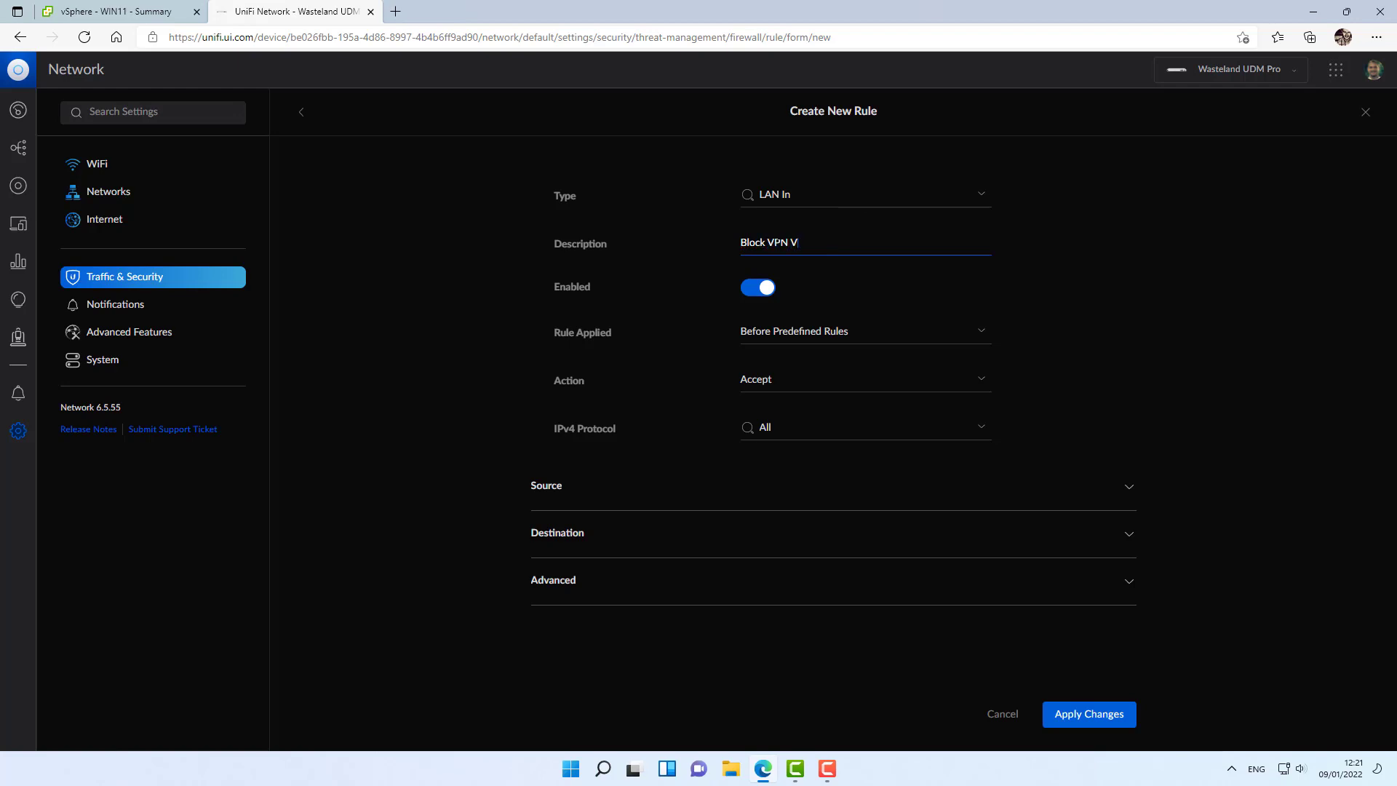
{"action": "type", "text": "lans"}
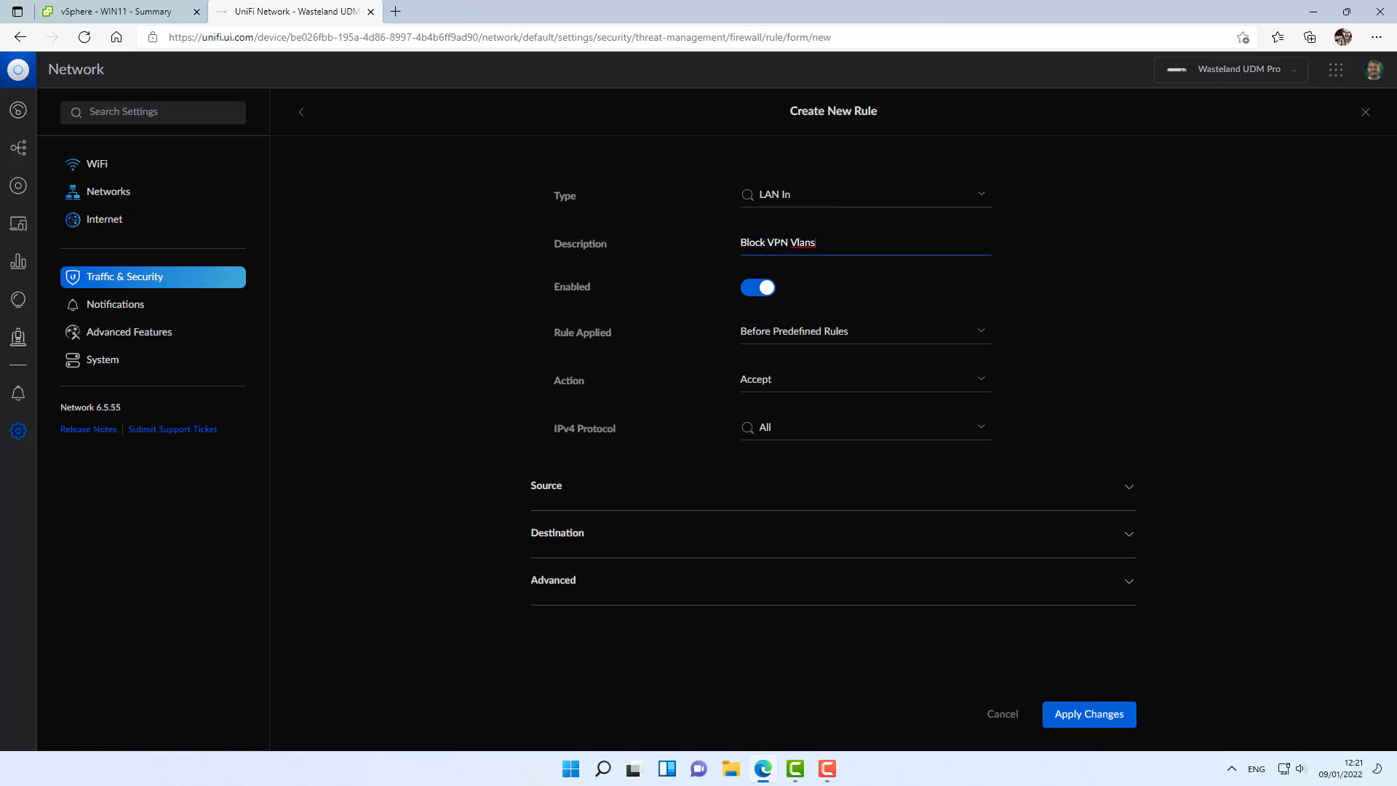
{"action": "mouse_move", "coordinate": [381, 352]}
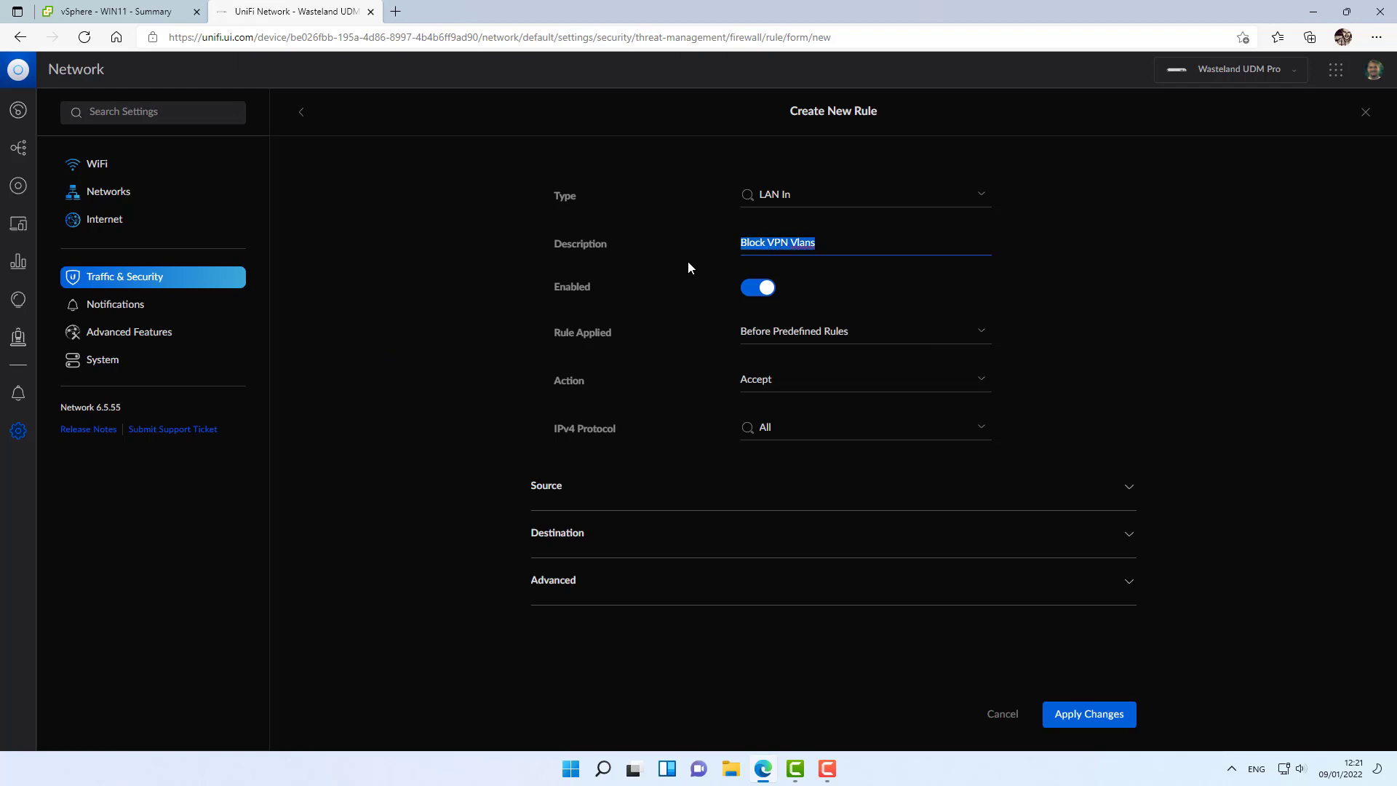
{"action": "type", "text": "Block Source to"}
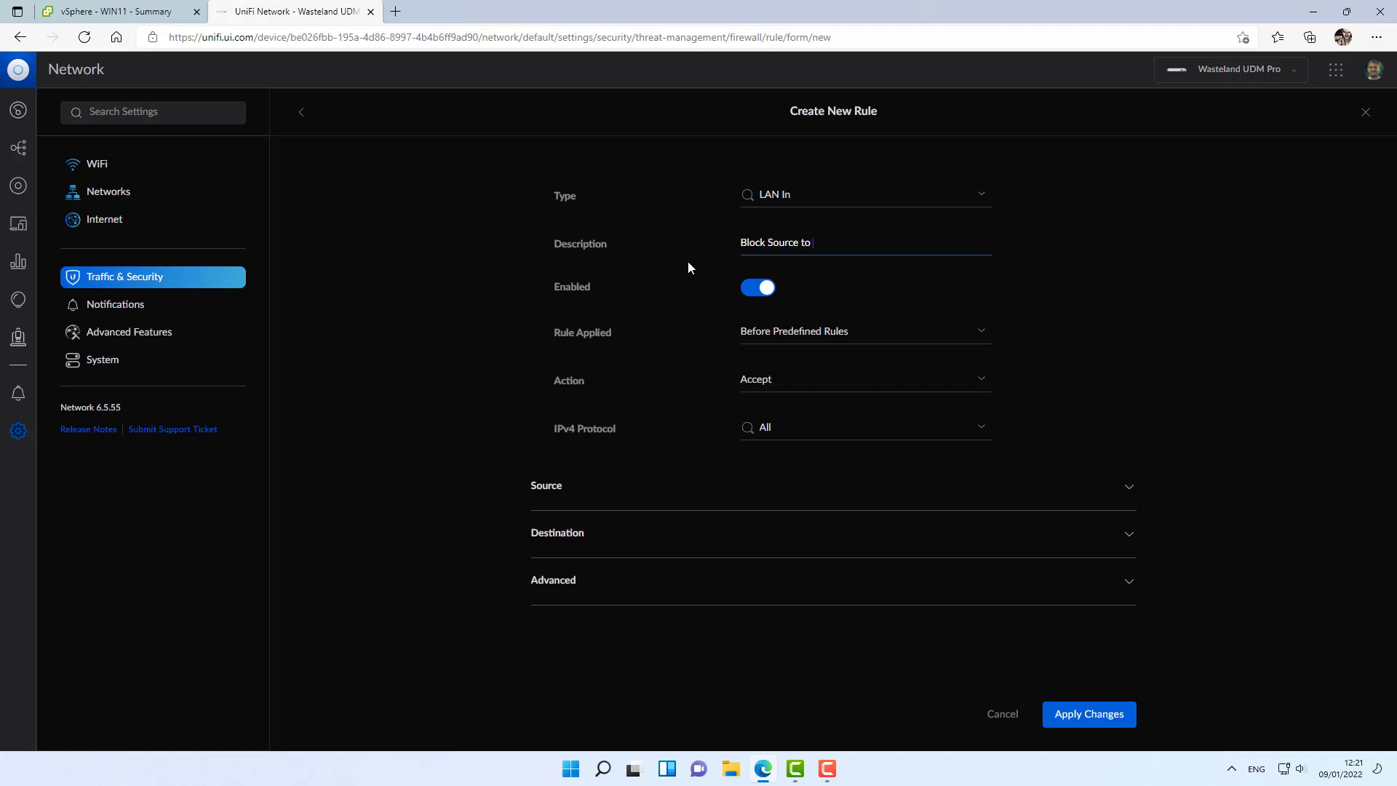
{"action": "type", "text": "VPN"}
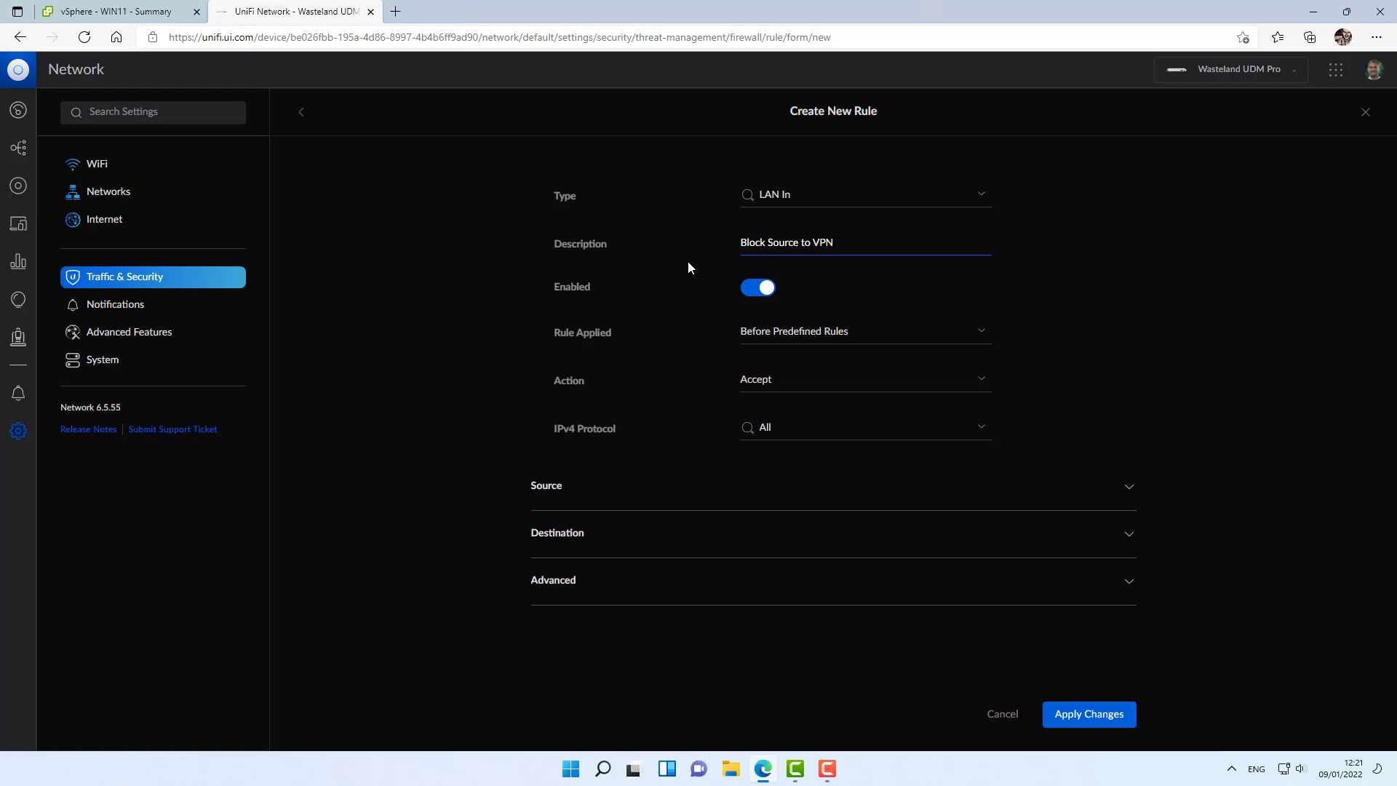
{"action": "type", "text": "Vlans"}
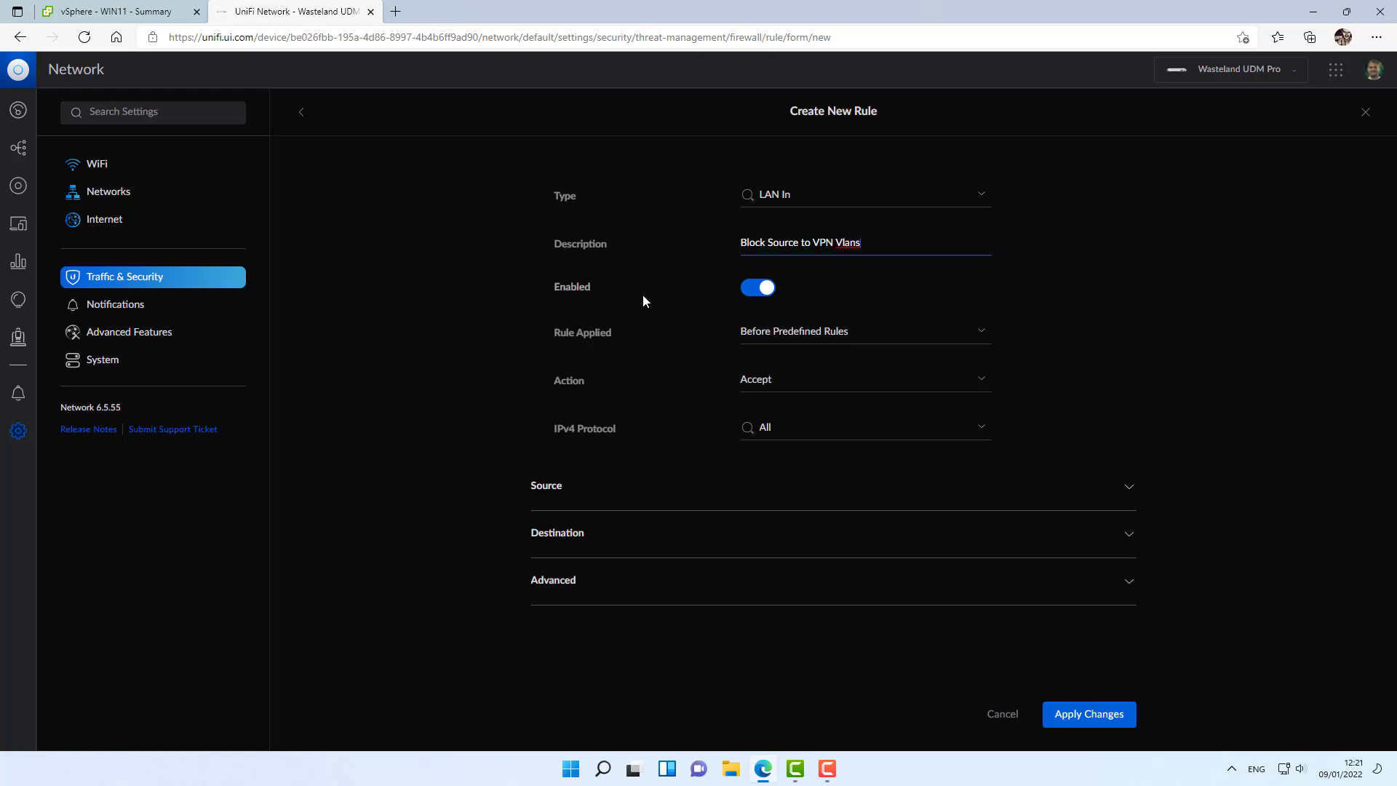
{"action": "mouse_move", "coordinate": [371, 332]}
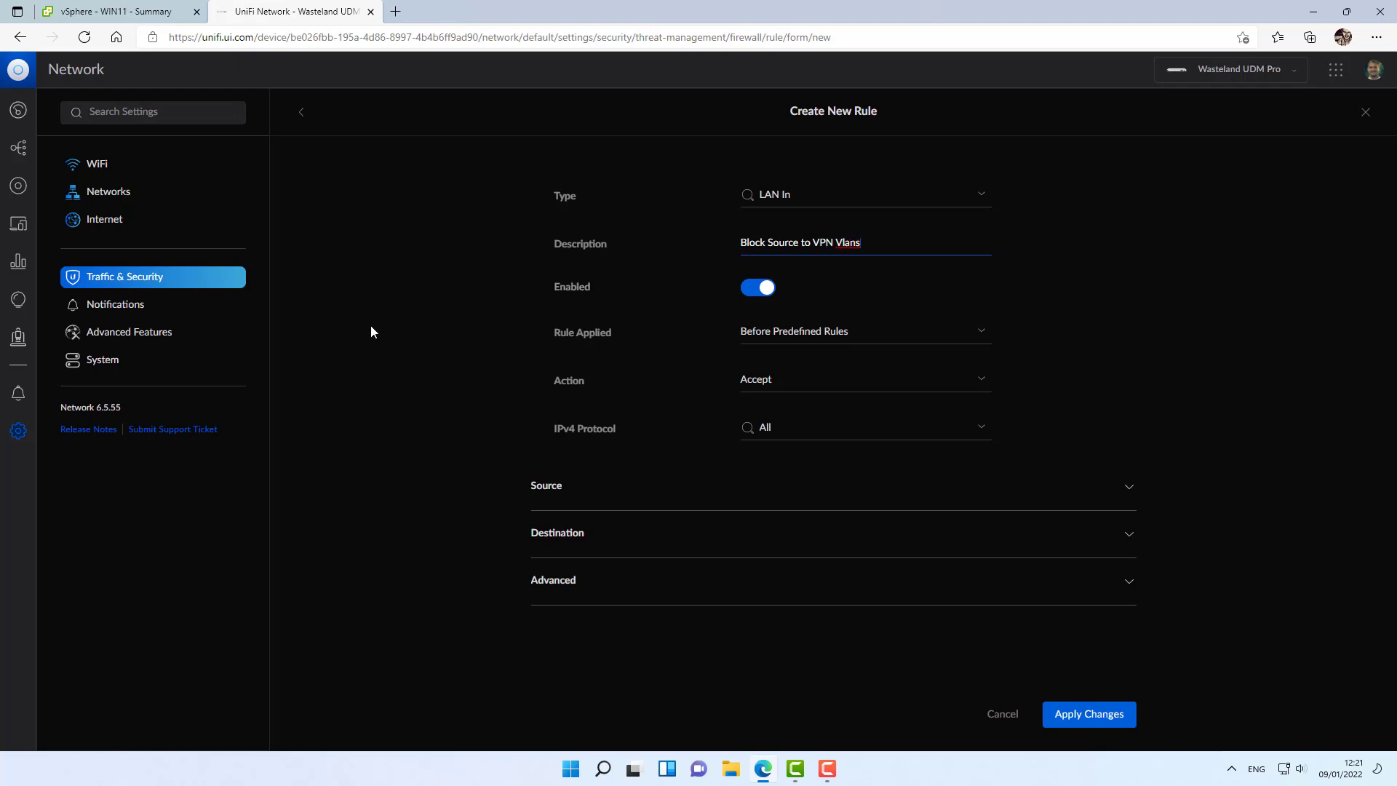
{"action": "mouse_move", "coordinate": [388, 479]}
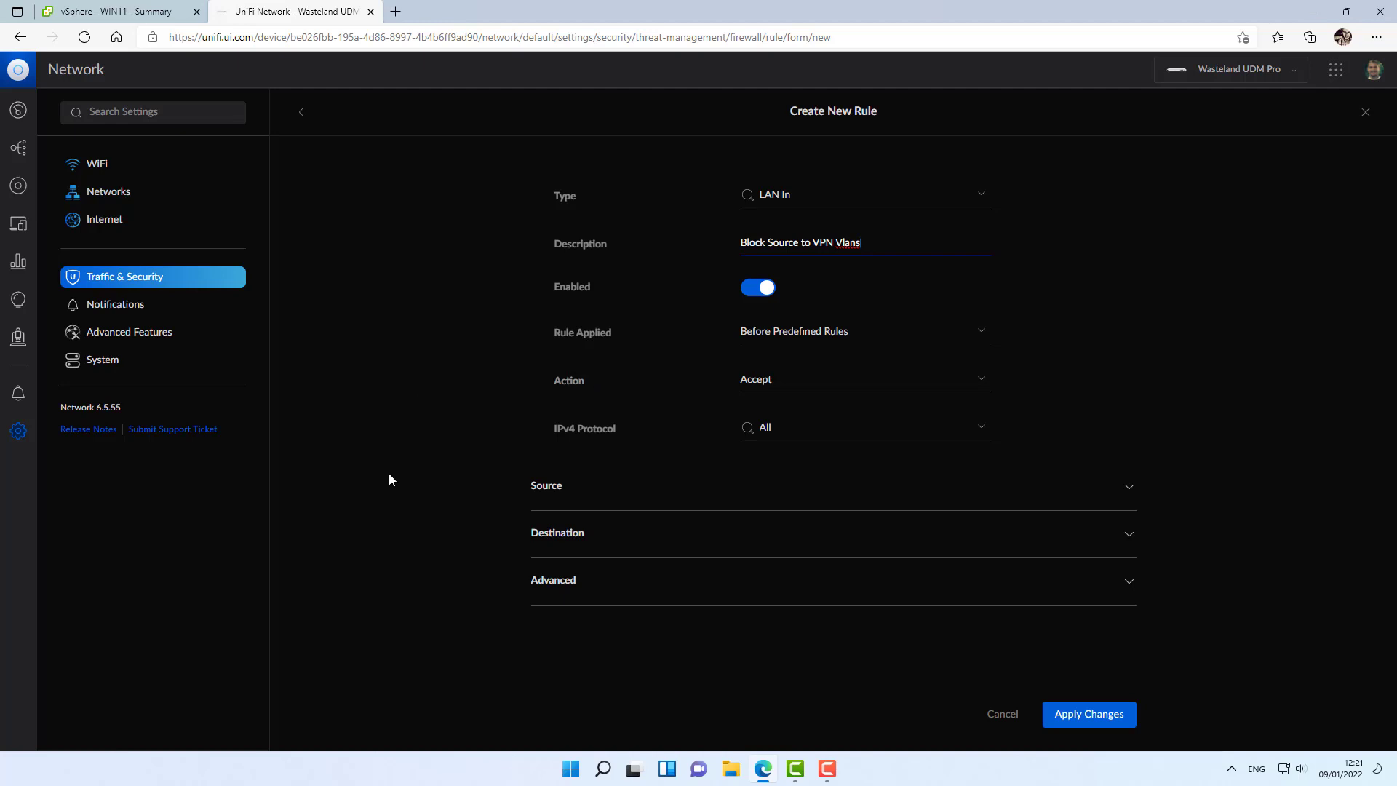
{"action": "mouse_move", "coordinate": [601, 496]}
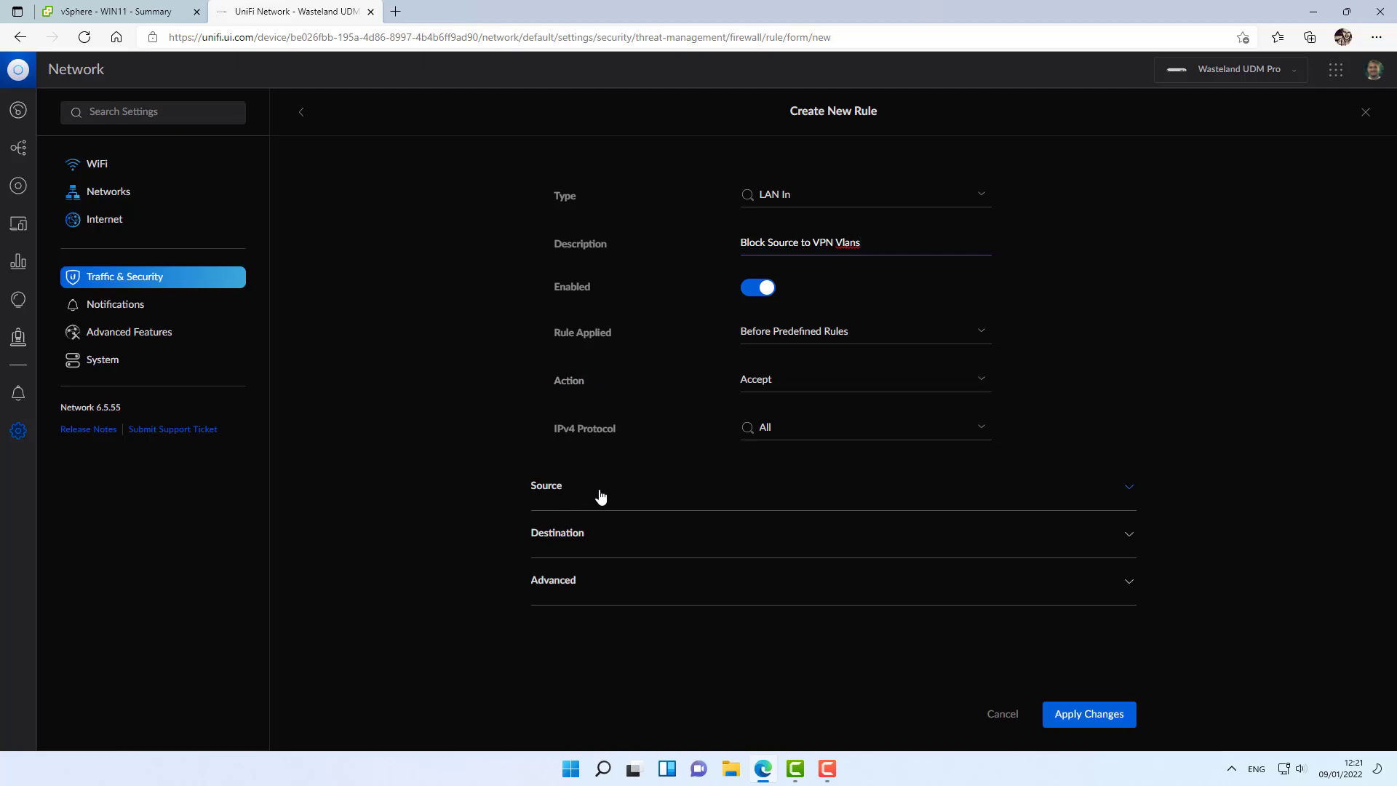
Set the rule action to Drop with source address group Wasteland Vlans.
{"action": "left_click", "coordinate": [860, 379]}
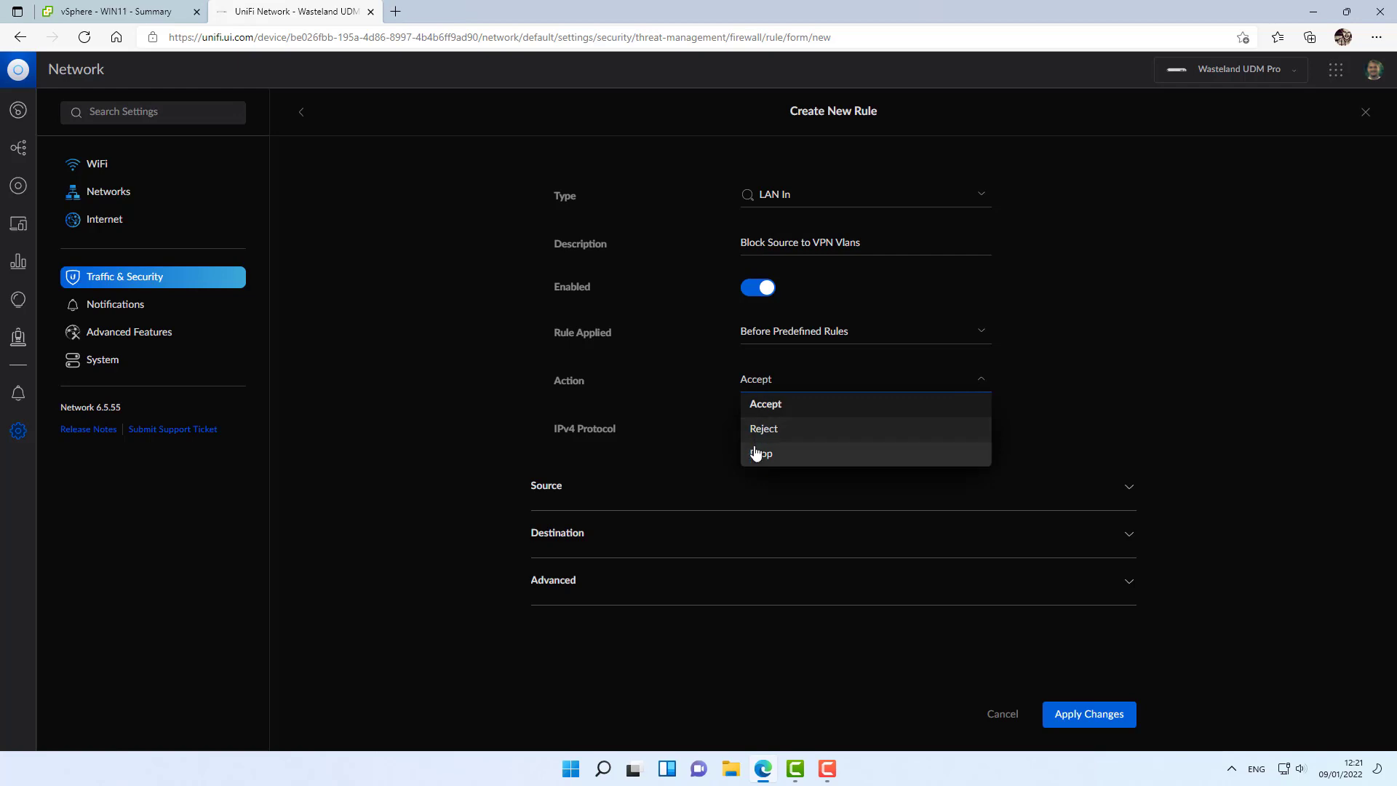
{"action": "left_click", "coordinate": [761, 454]}
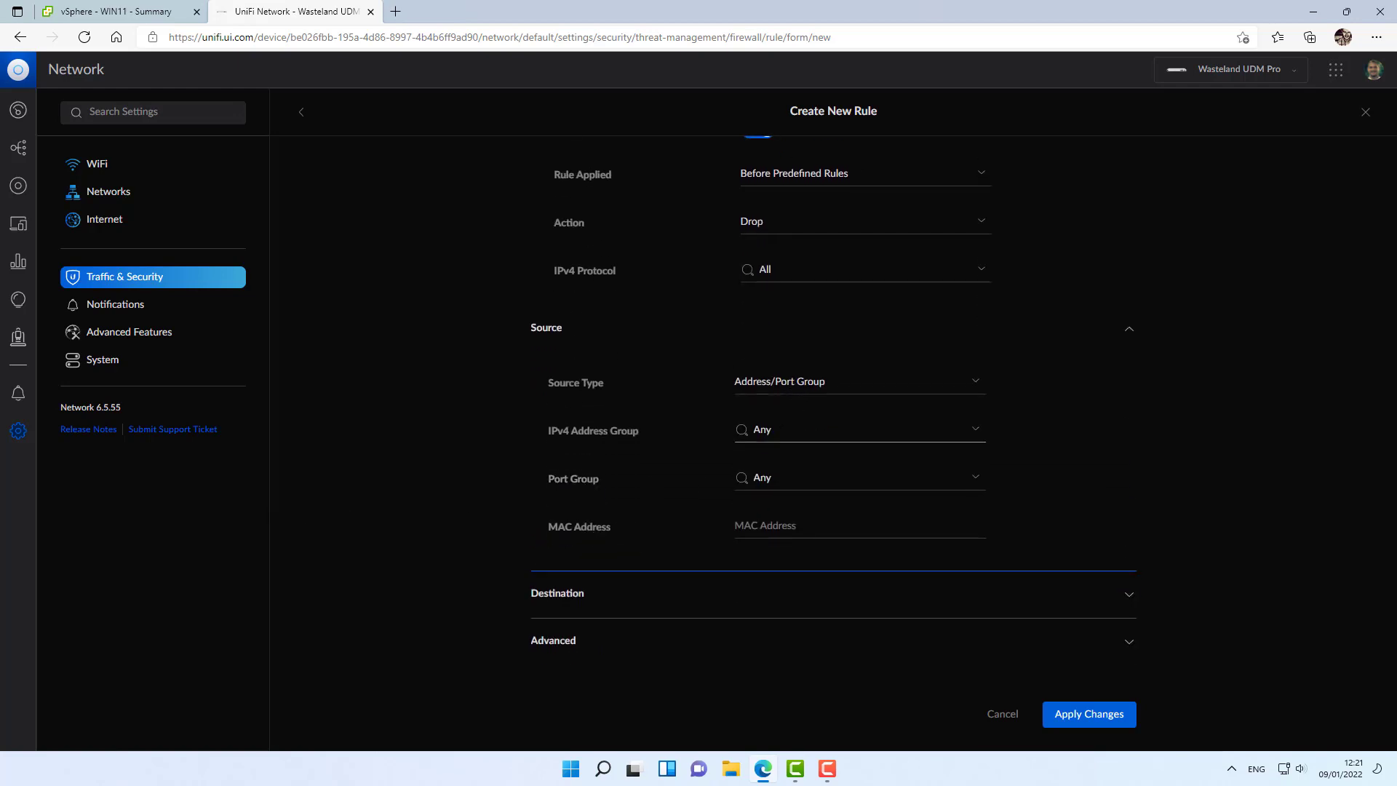
{"action": "left_click", "coordinate": [857, 381]}
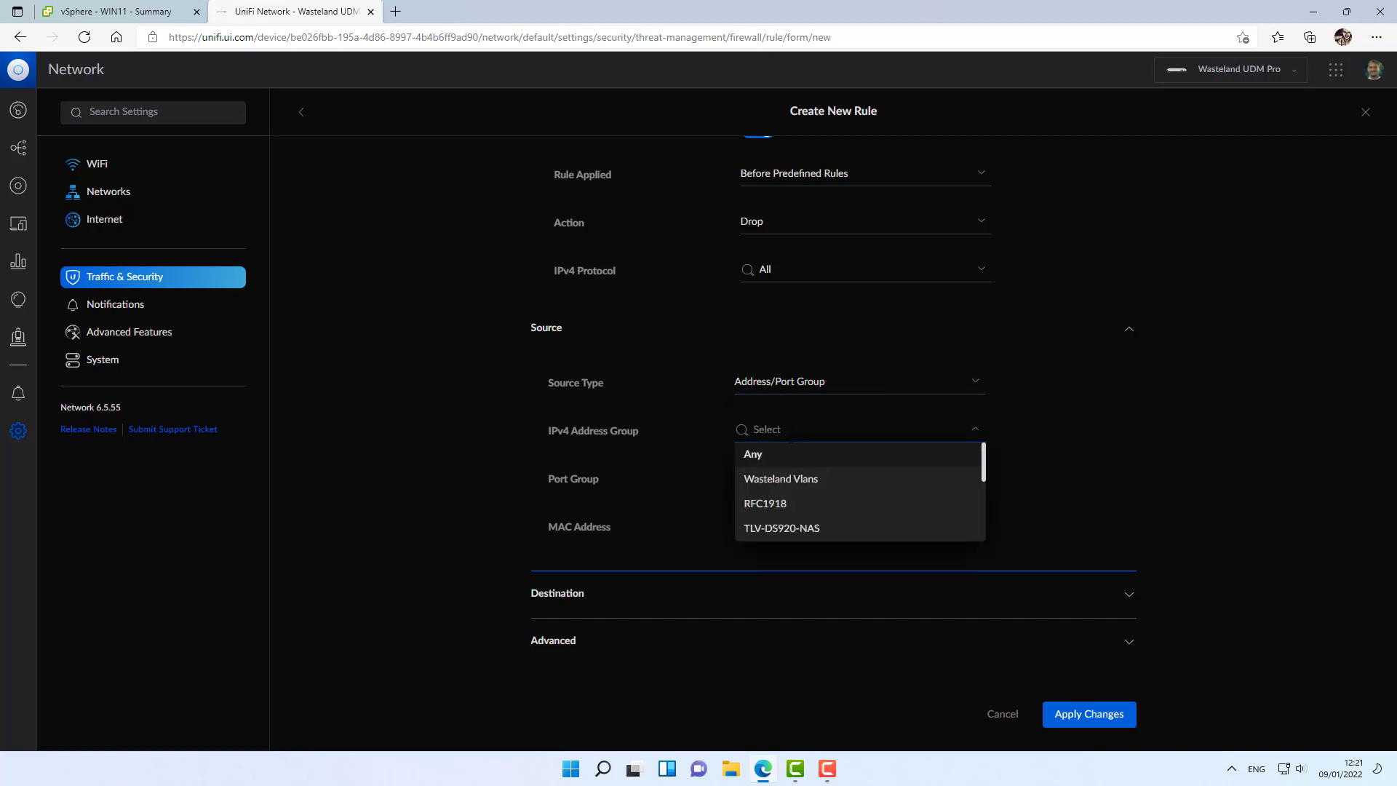
{"action": "left_click", "coordinate": [780, 479]}
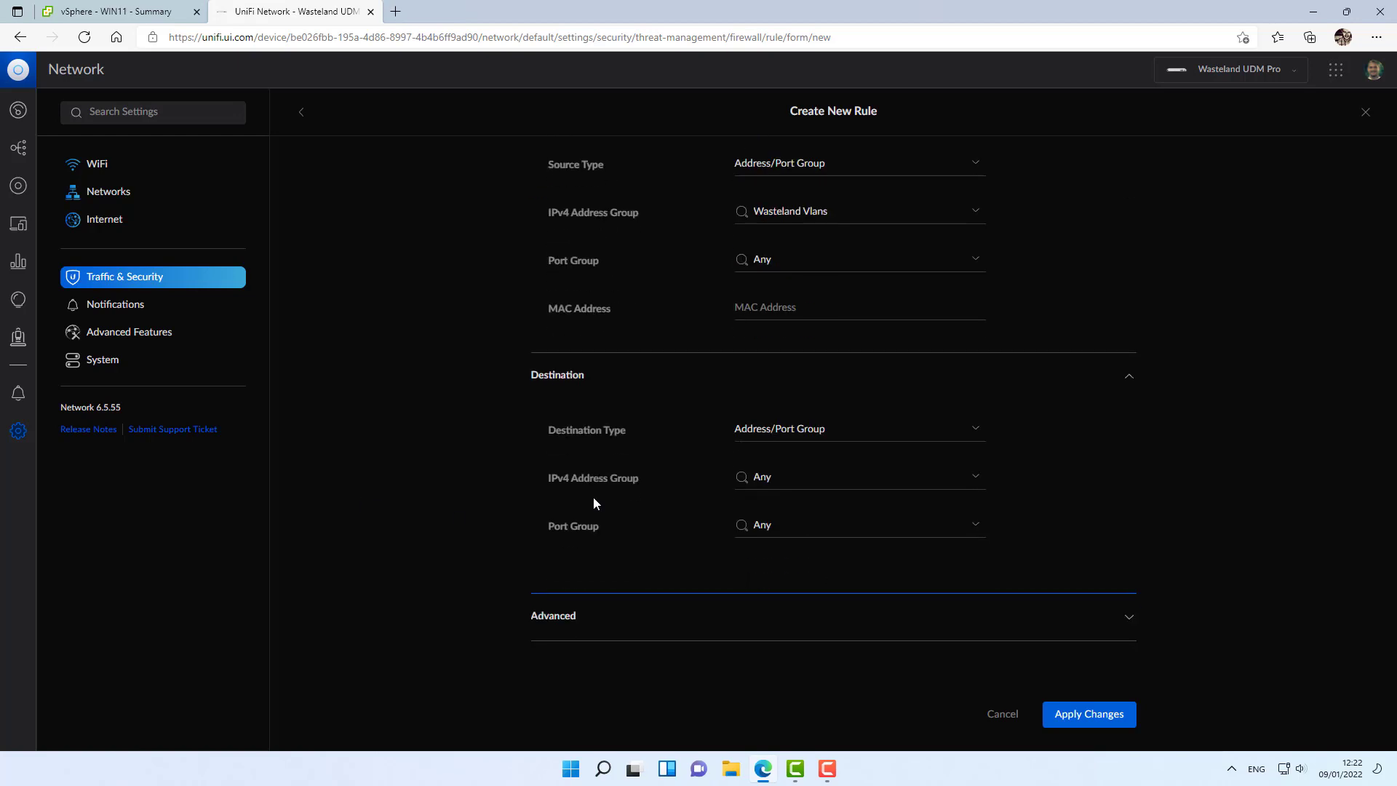
Set the destination group to Remote VPN Vlans and apply, saving rule 2008.
{"action": "left_click", "coordinate": [857, 428]}
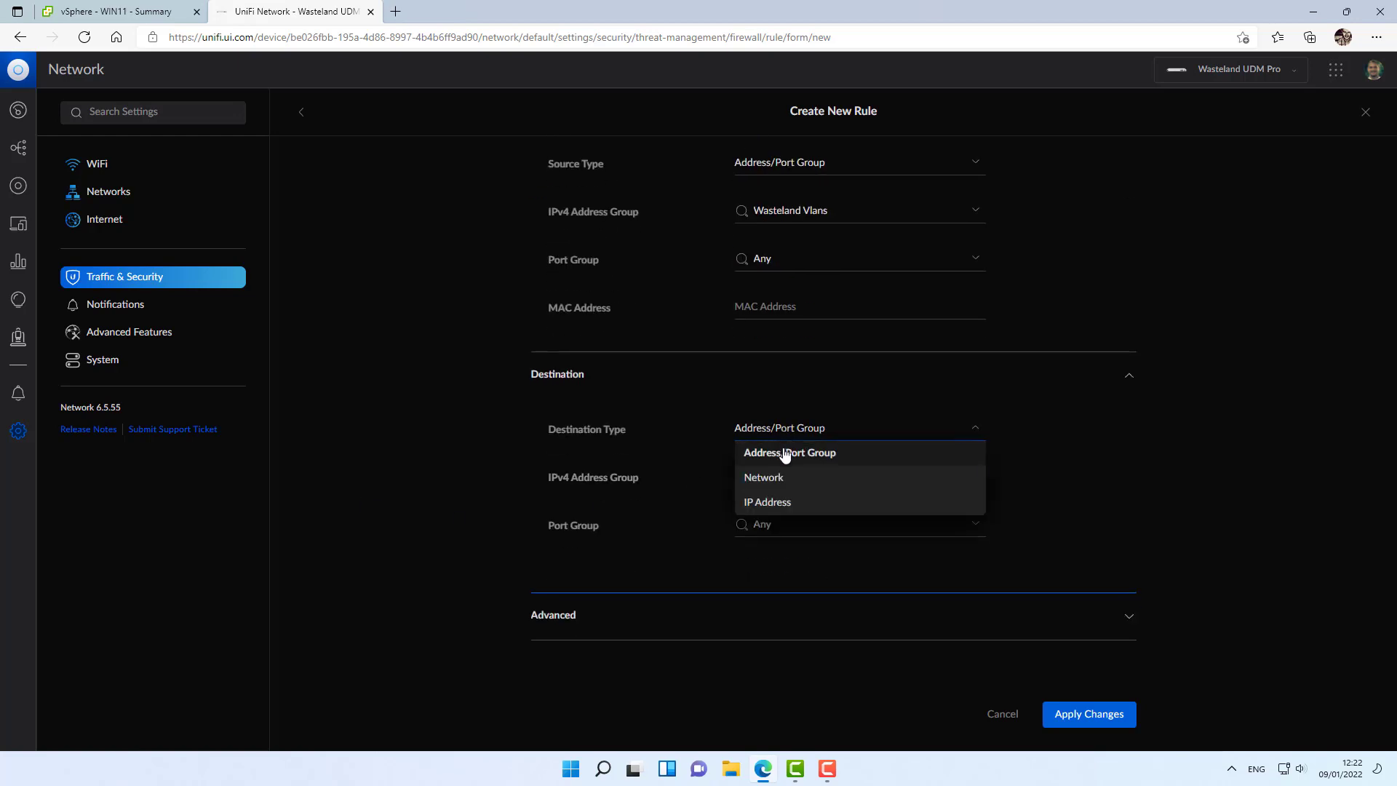
{"action": "type", "text": "v"}
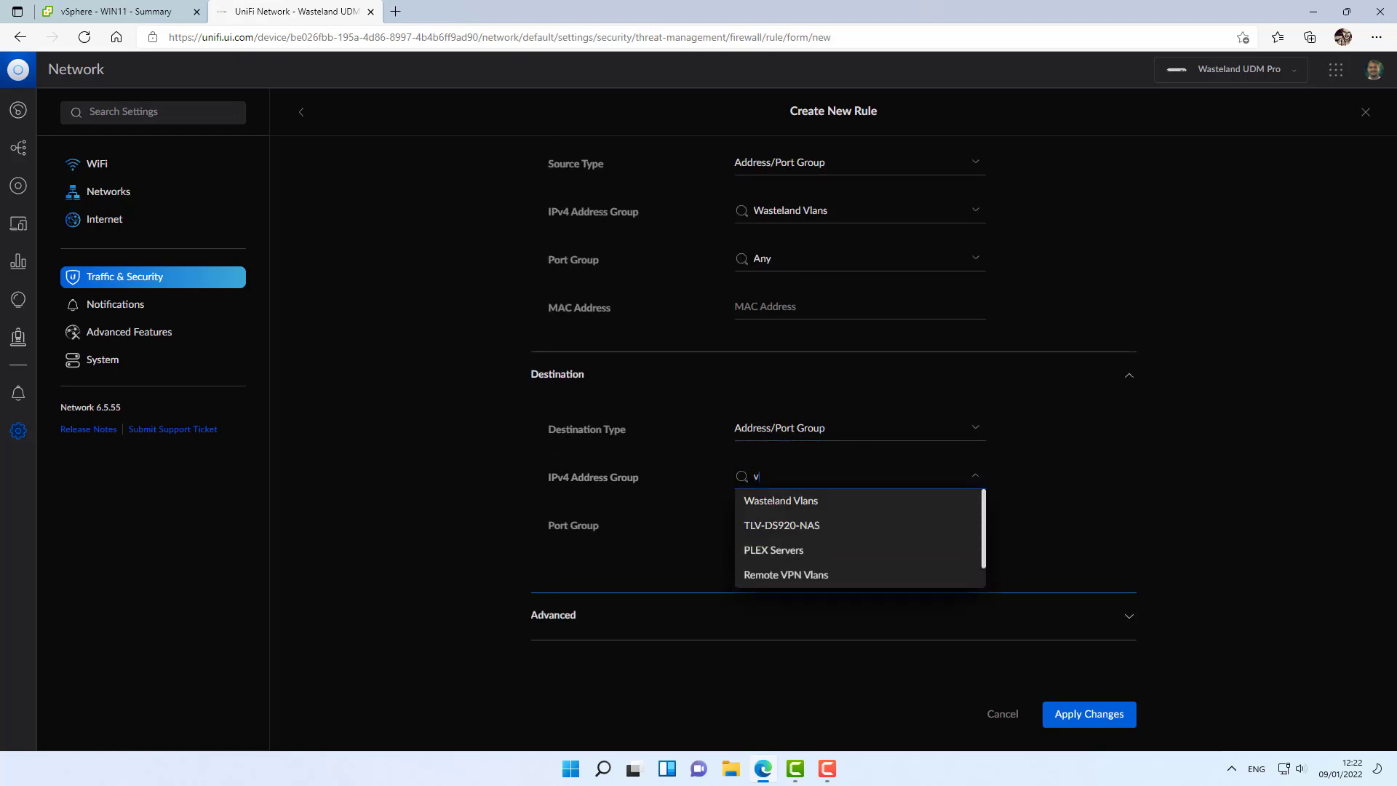
{"action": "left_click", "coordinate": [784, 574]}
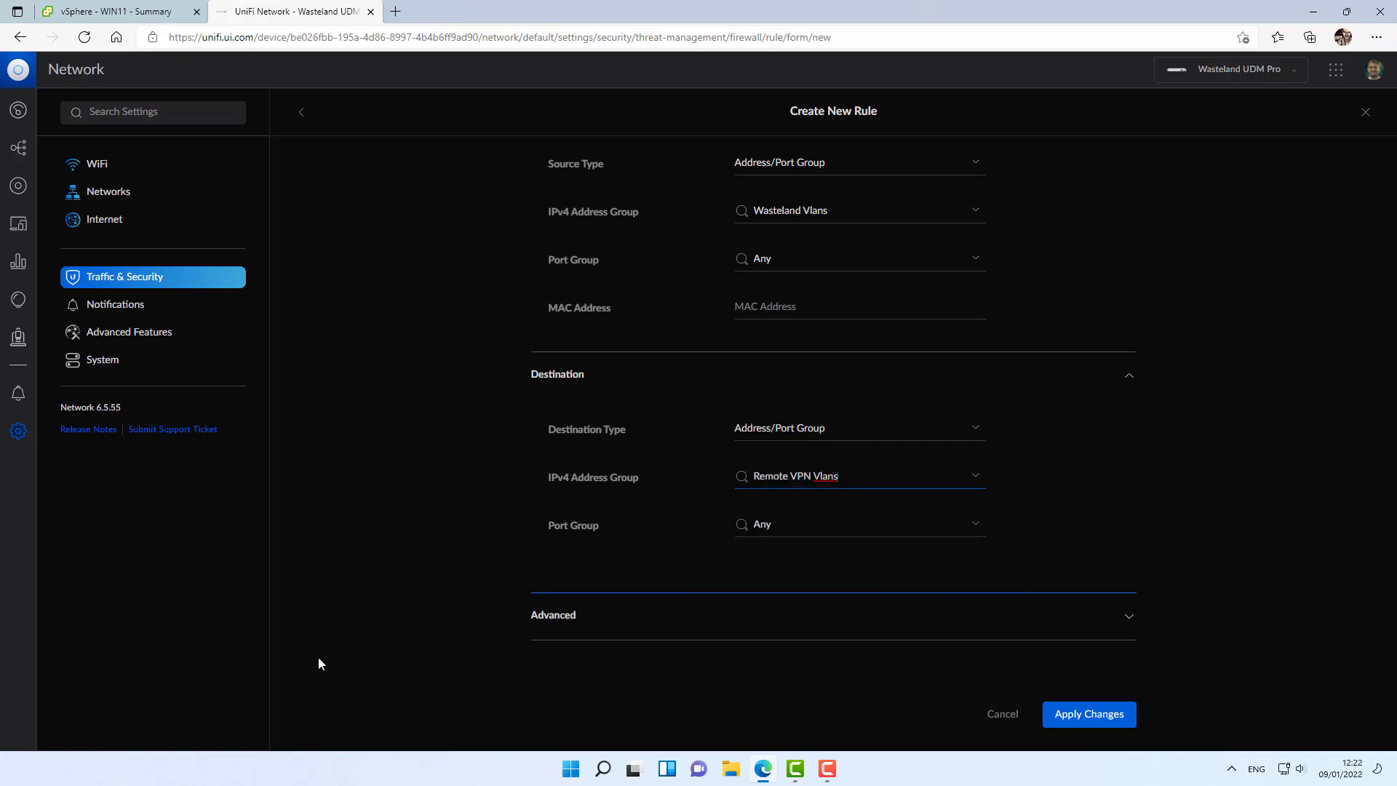
{"action": "left_click", "coordinate": [1089, 713]}
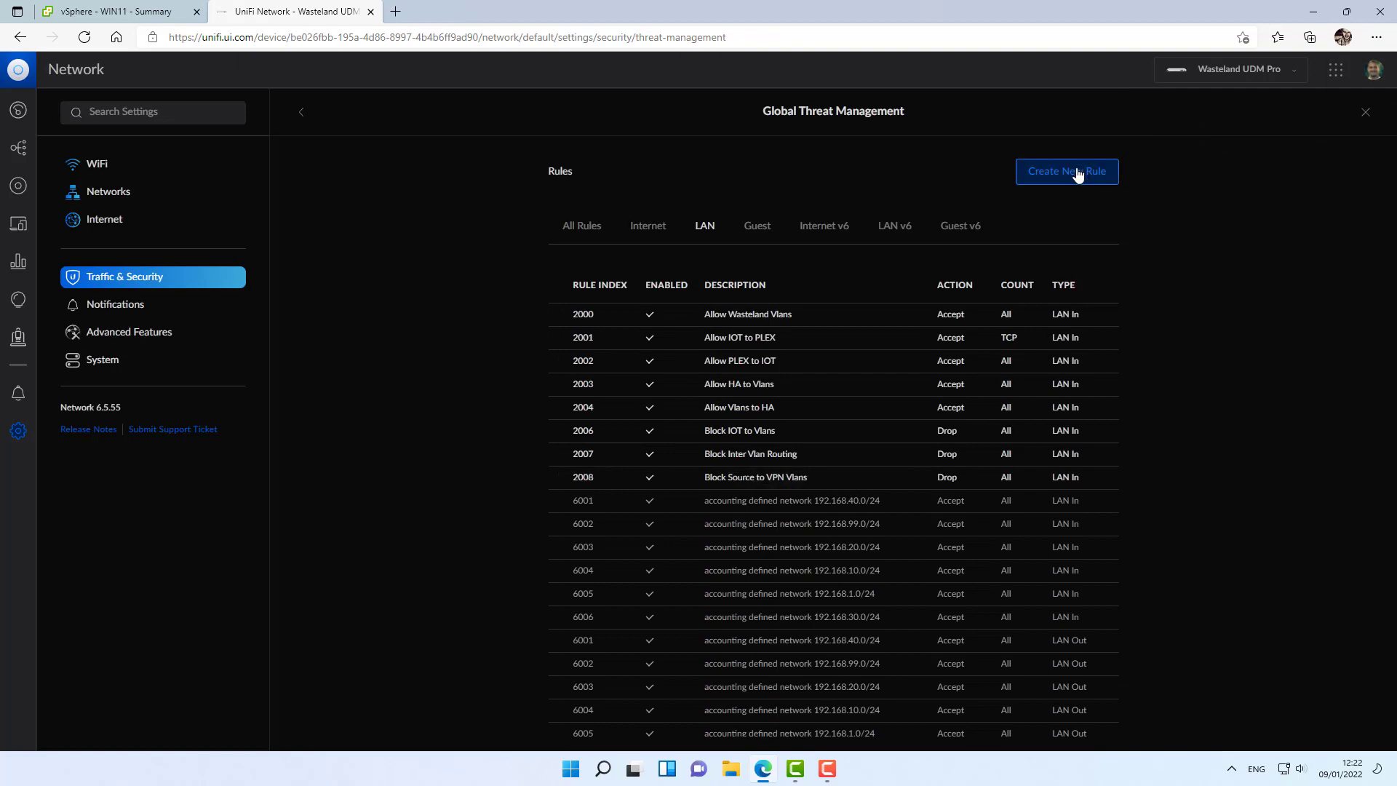
Start a LAN In rule described 'Block VPN Vlans to Source'.
{"action": "left_click", "coordinate": [1066, 172]}
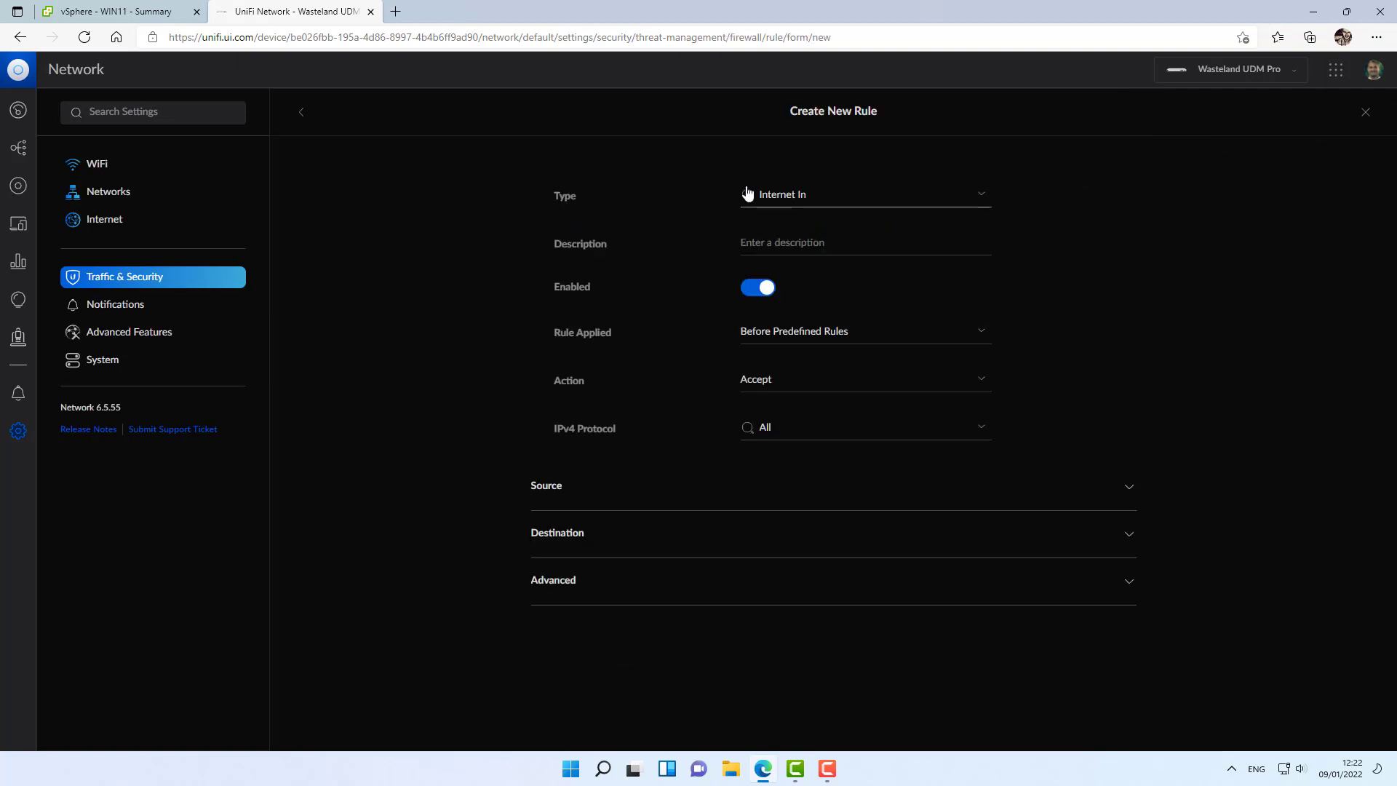
{"action": "left_click", "coordinate": [861, 194]}
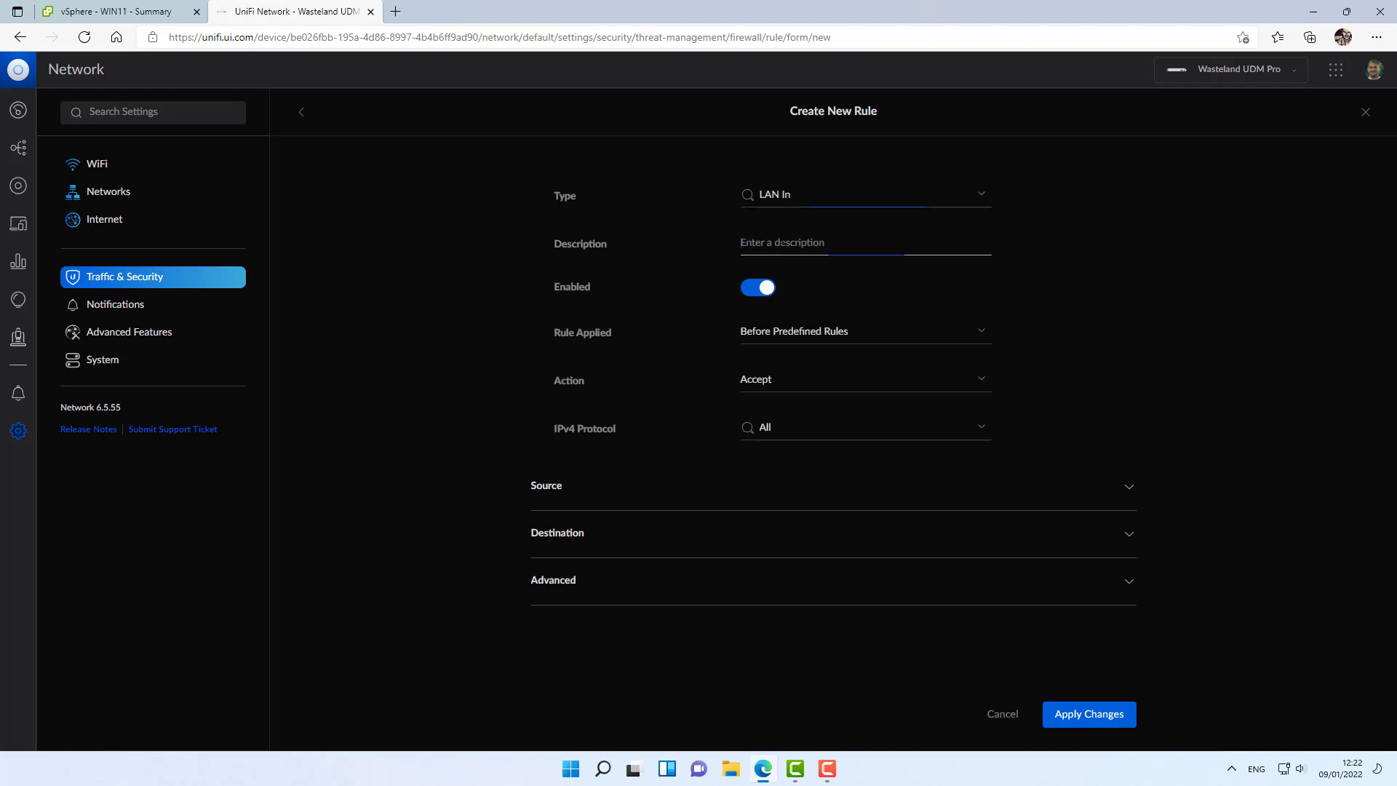
{"action": "type", "text": "Block VPN"}
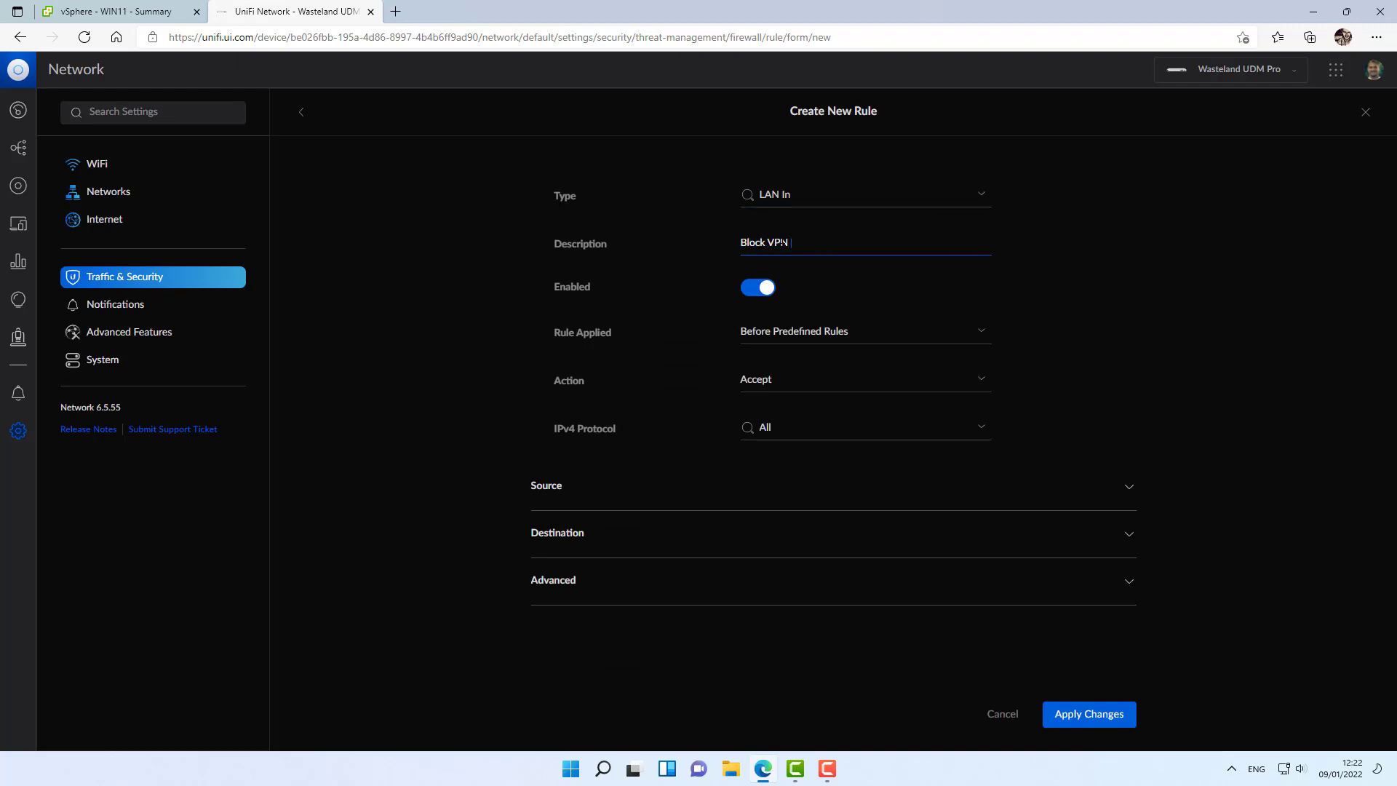
{"action": "type", "text": "Vlans to"}
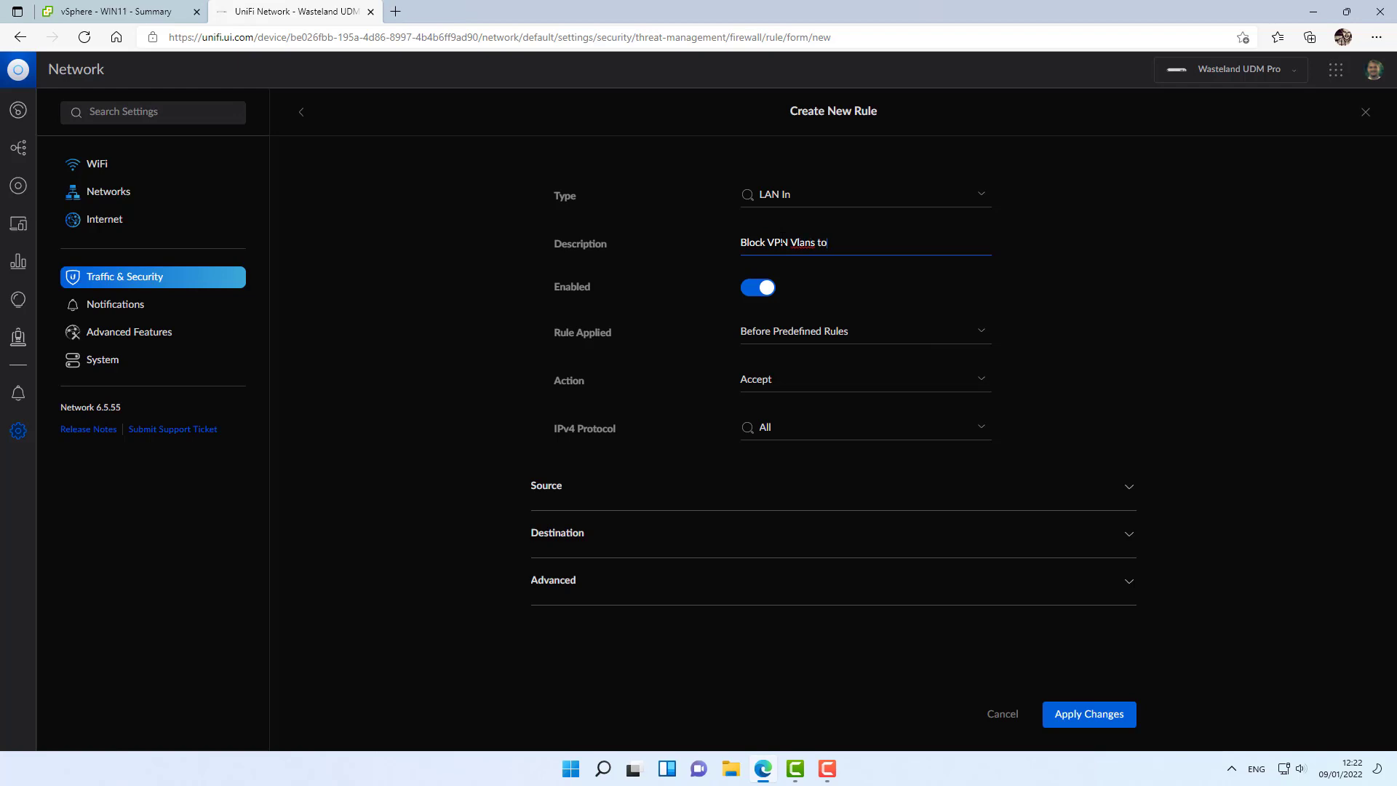
{"action": "type", "text": "So"}
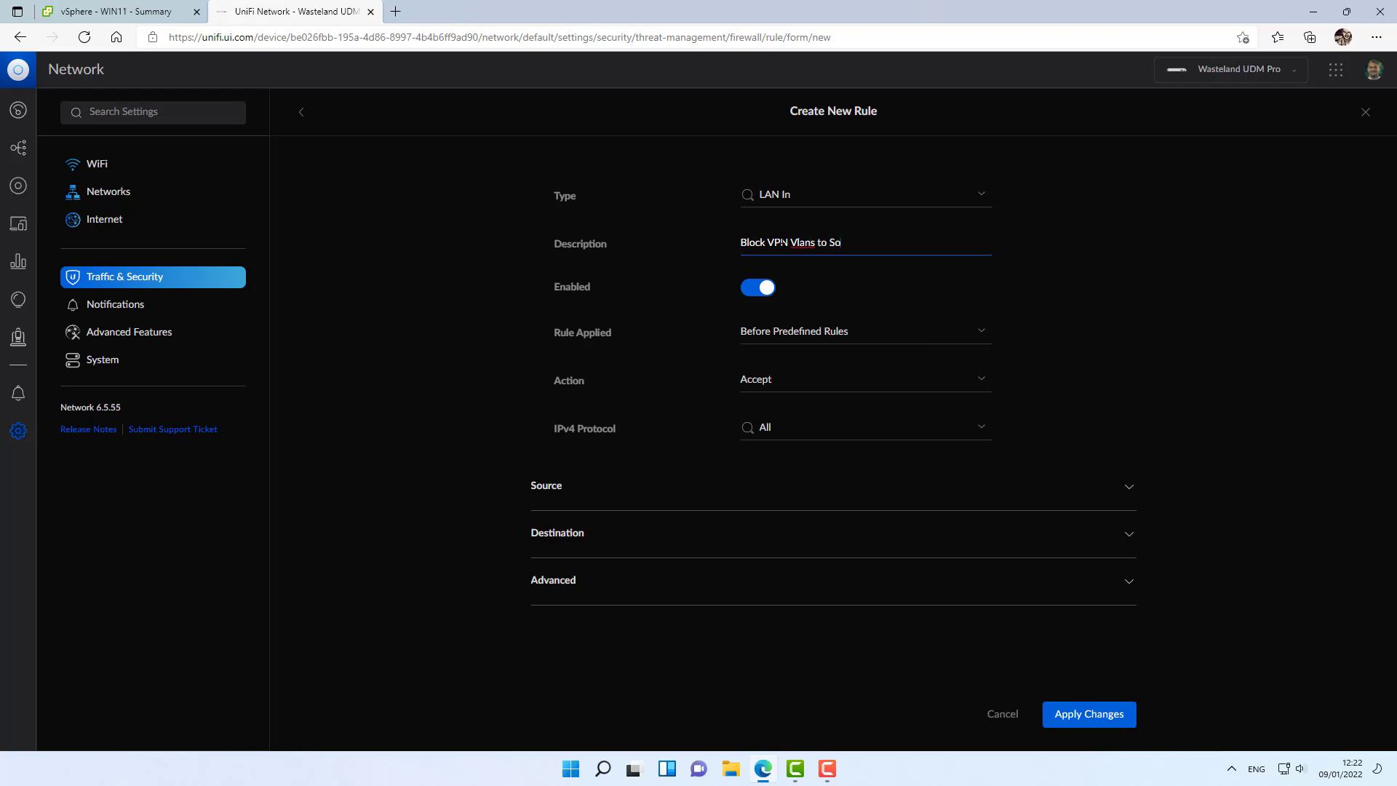
{"action": "type", "text": "urce"}
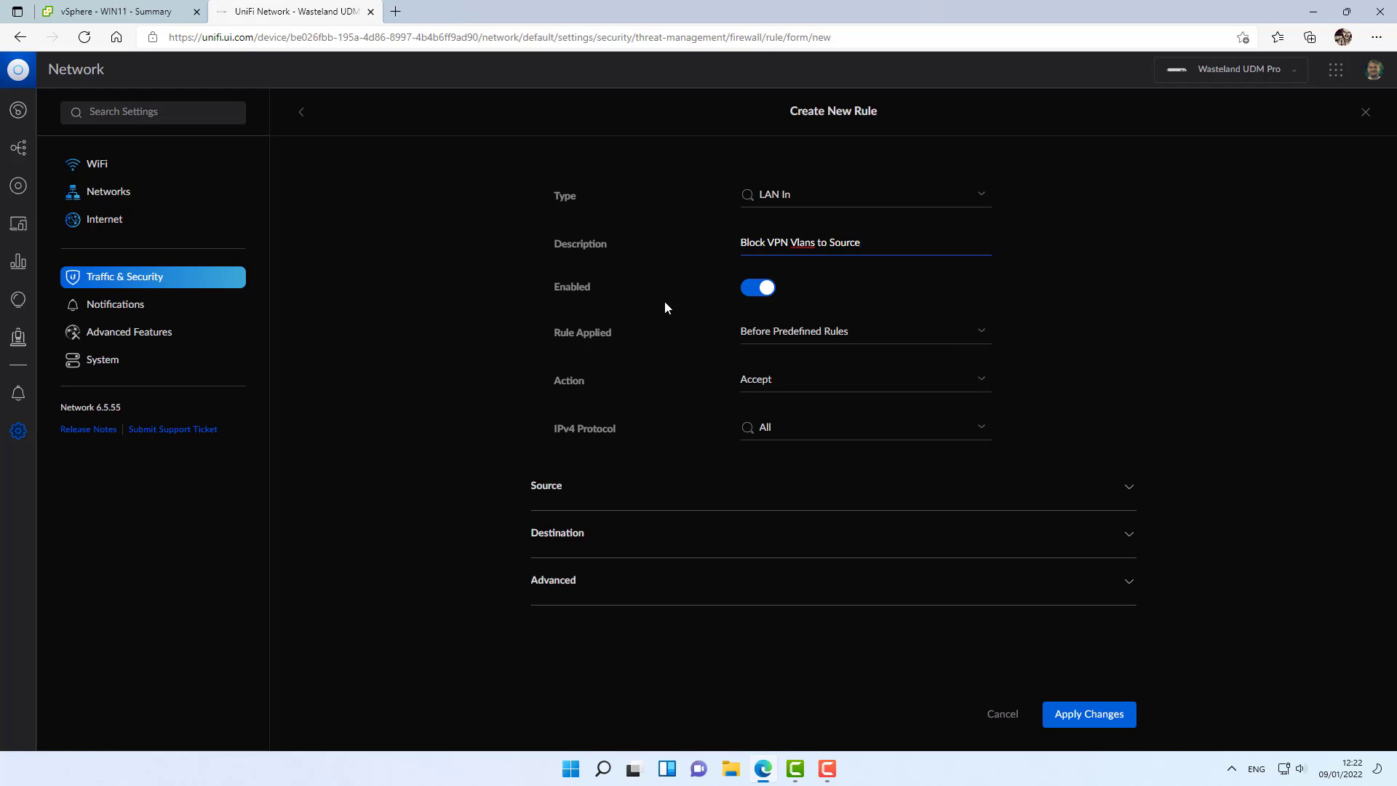
Set action Drop, source Remote VPN Vlans, destination Wasteland Vlans, and apply the rule.
{"action": "left_click", "coordinate": [860, 378]}
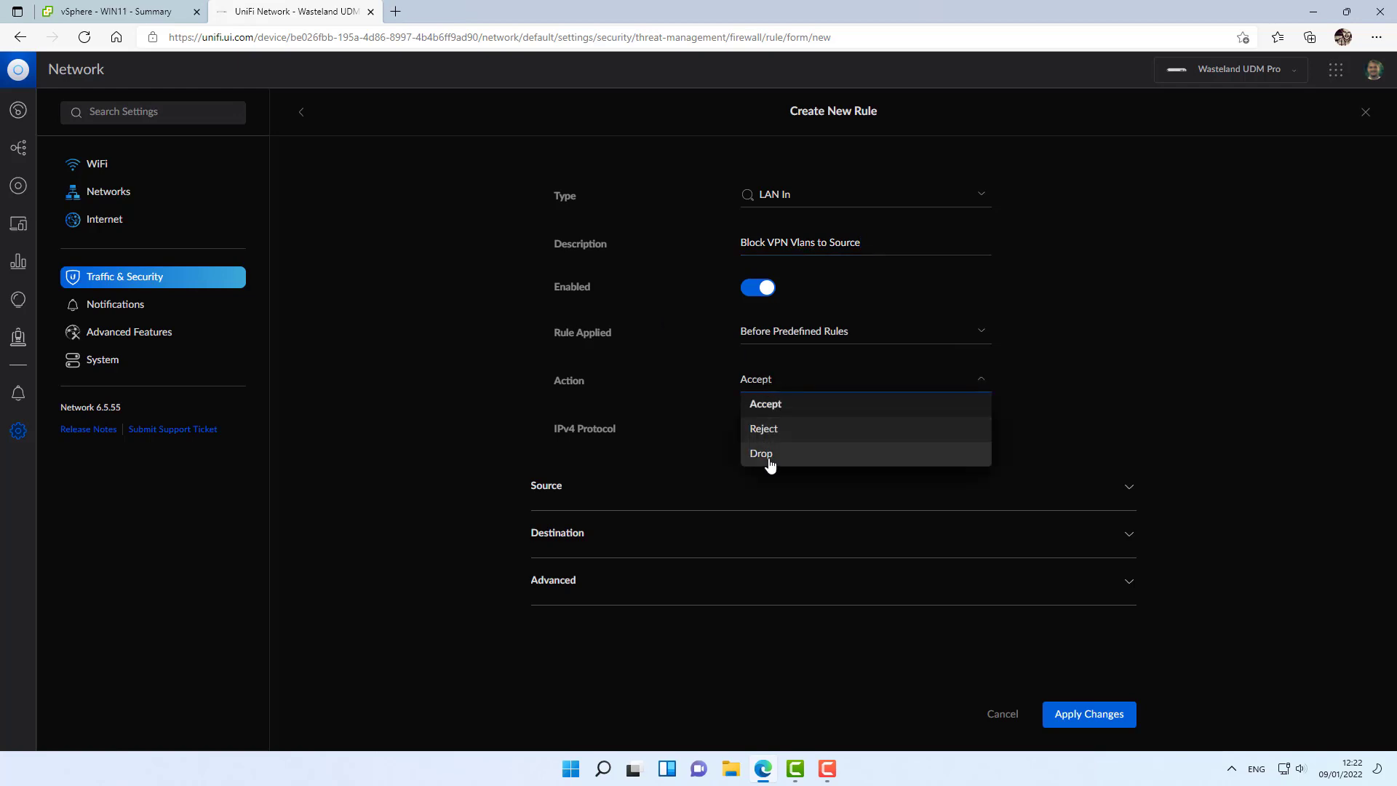
{"action": "left_click", "coordinate": [761, 452]}
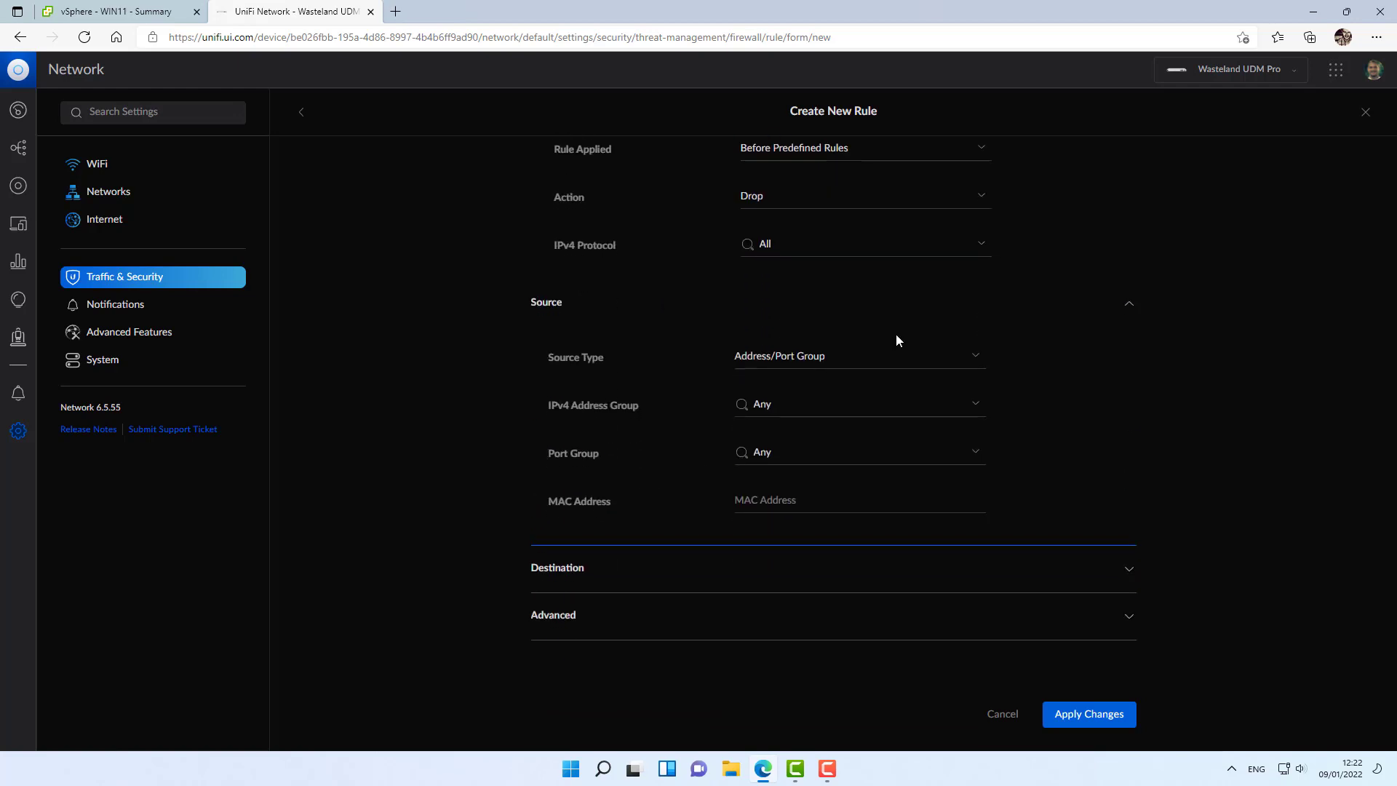
{"action": "left_click", "coordinate": [856, 403]}
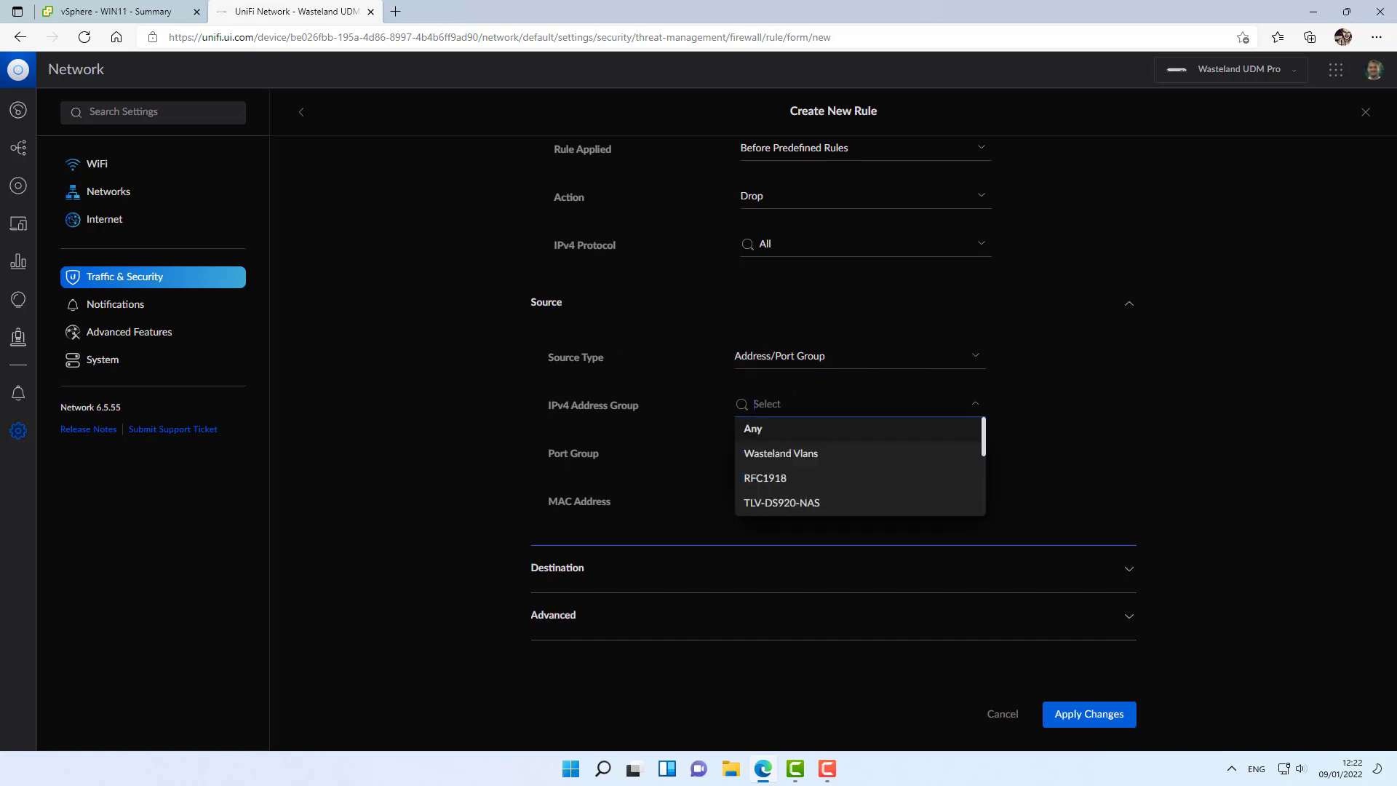
{"action": "type", "text": "vpnm"}
{"action": "type", "text": "Wasteland Vlans"}
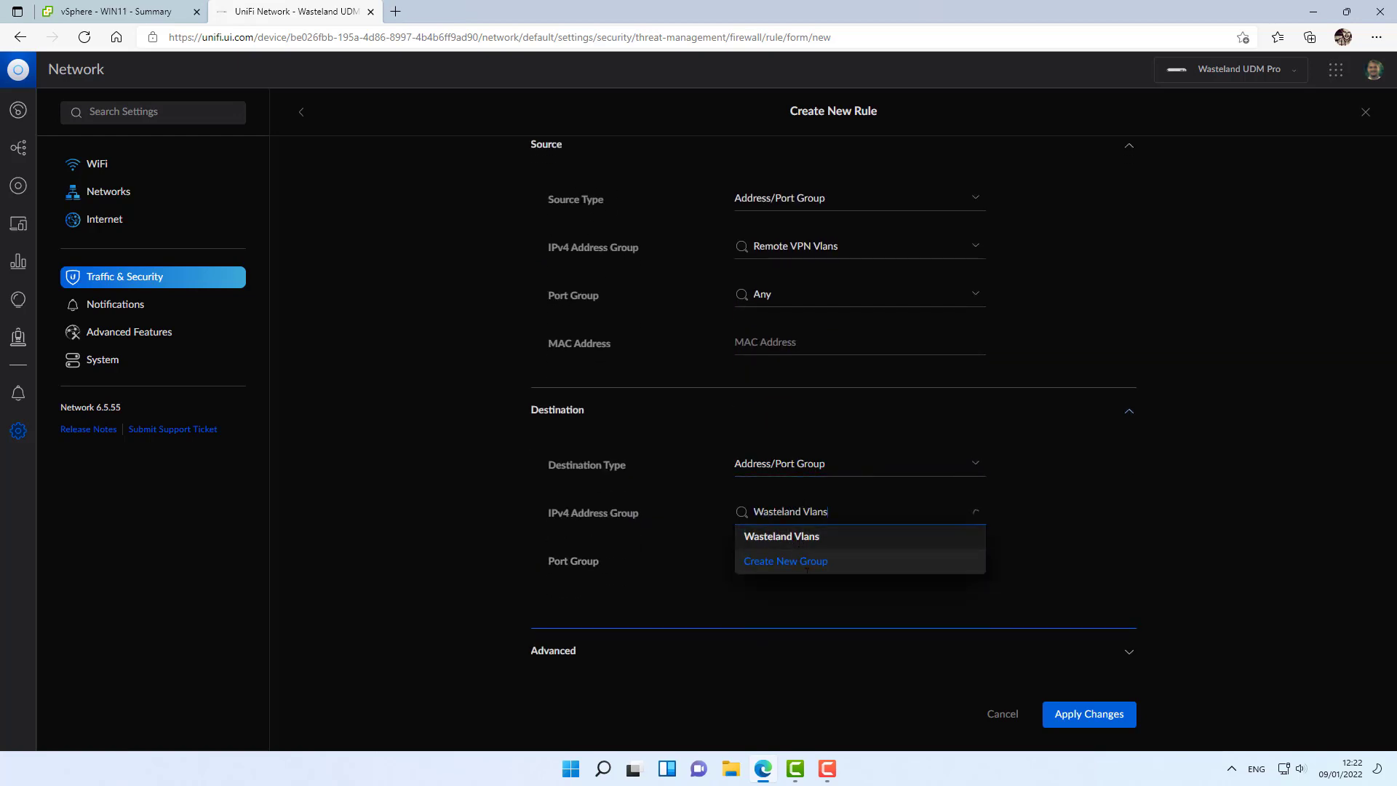
{"action": "left_click", "coordinate": [1088, 713]}
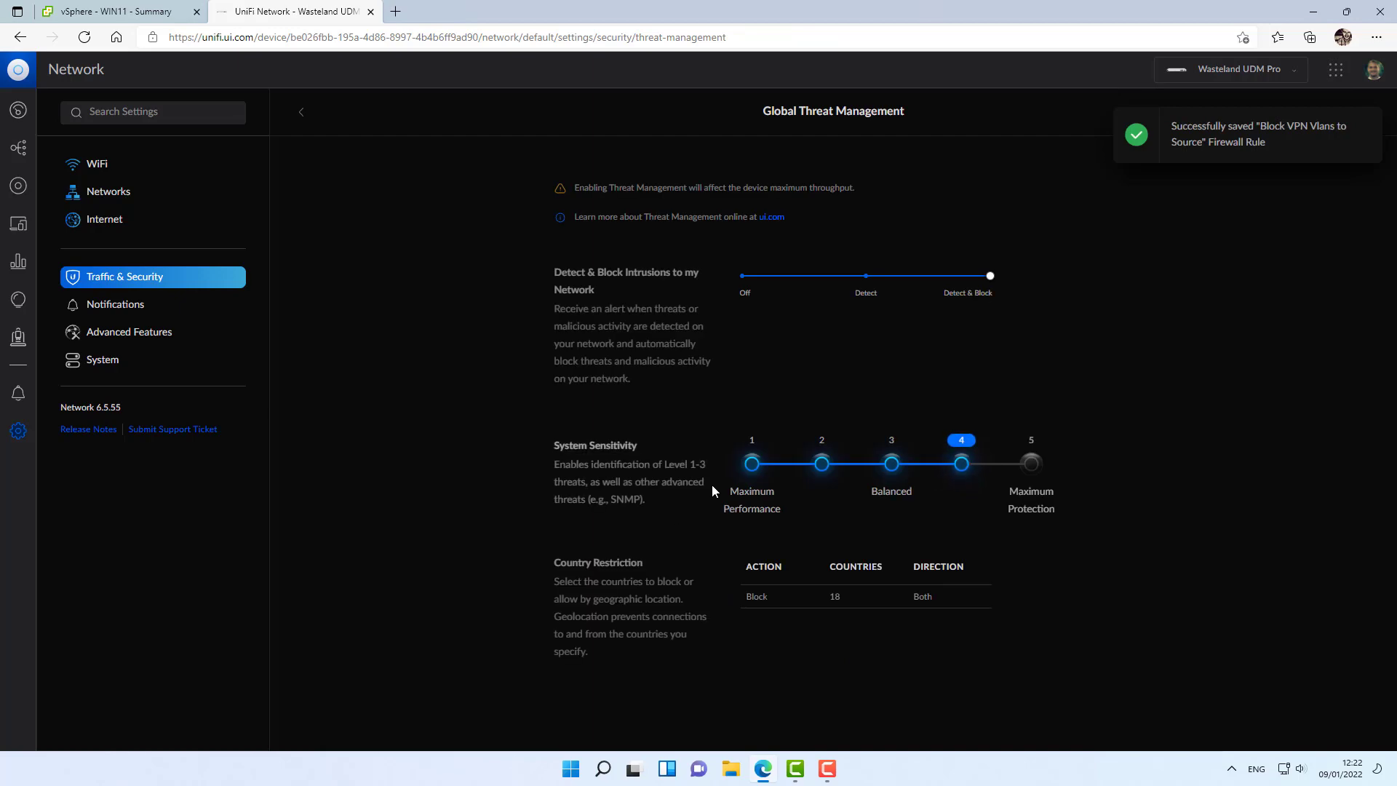
Scroll the settings while switching to the Rentals UDM console's WiFi networks.
{"action": "scroll", "scroll_direction": "down", "scroll_amount": 3}
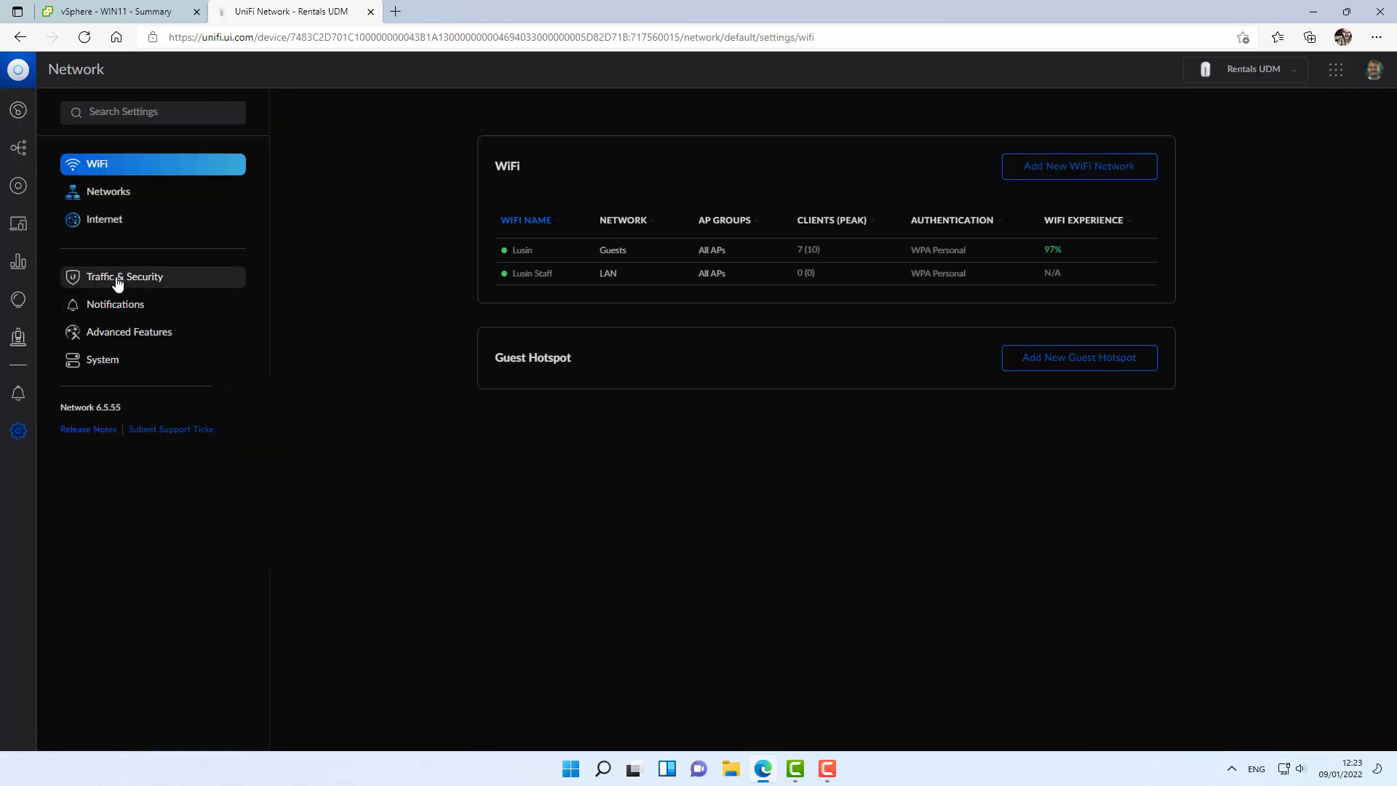
Reach the Rentals UDM's firewall groups under Global Threat Management and start a new group.
{"action": "left_click", "coordinate": [124, 277]}
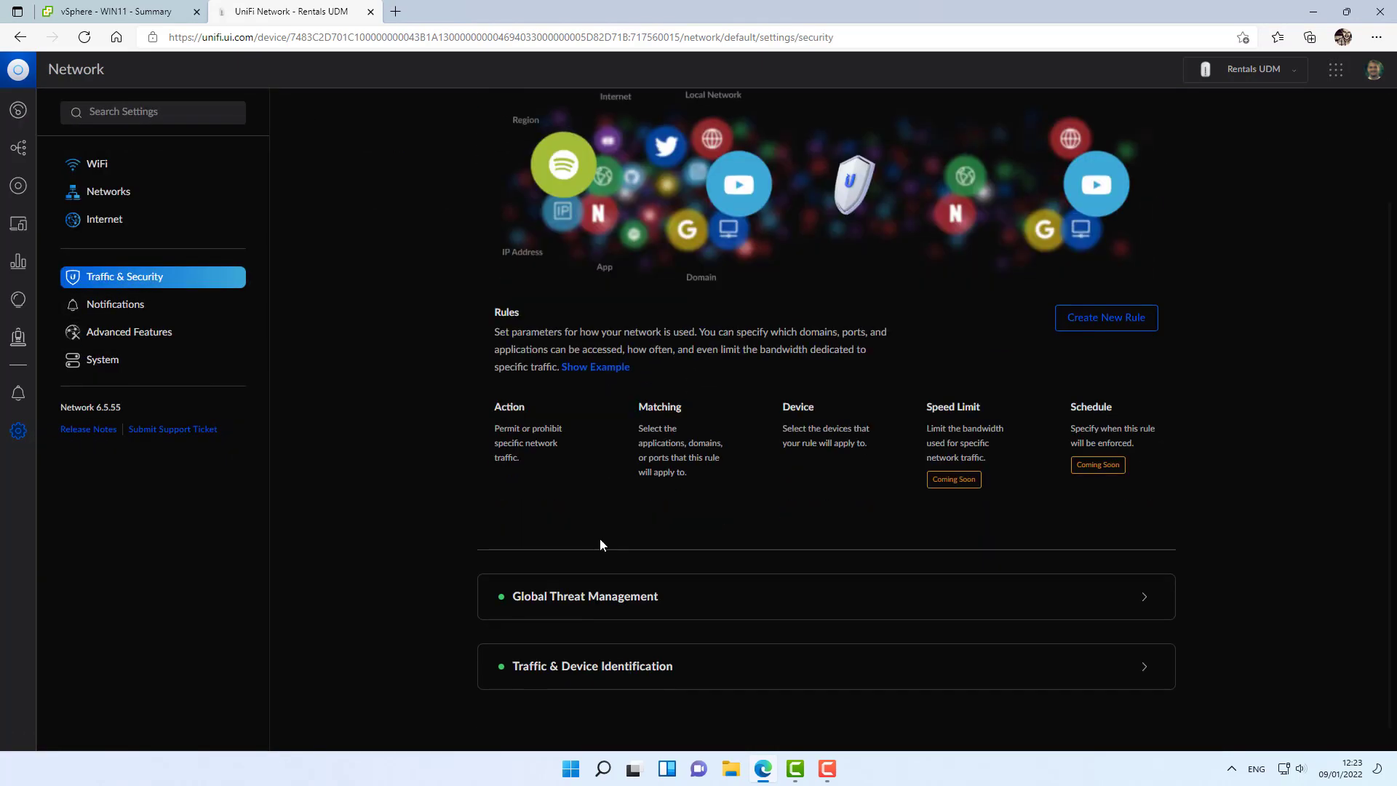
{"action": "left_click", "coordinate": [585, 595]}
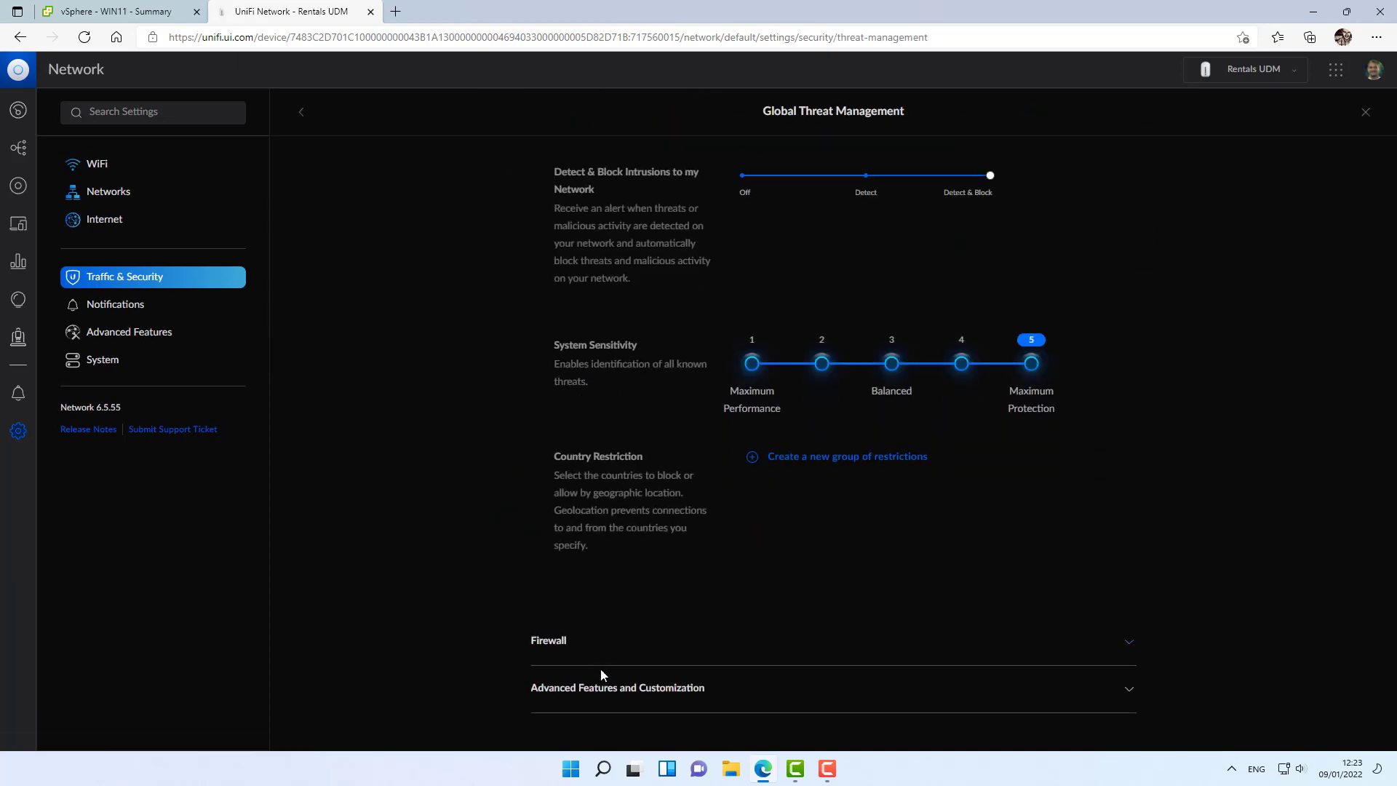
{"action": "left_click", "coordinate": [547, 640]}
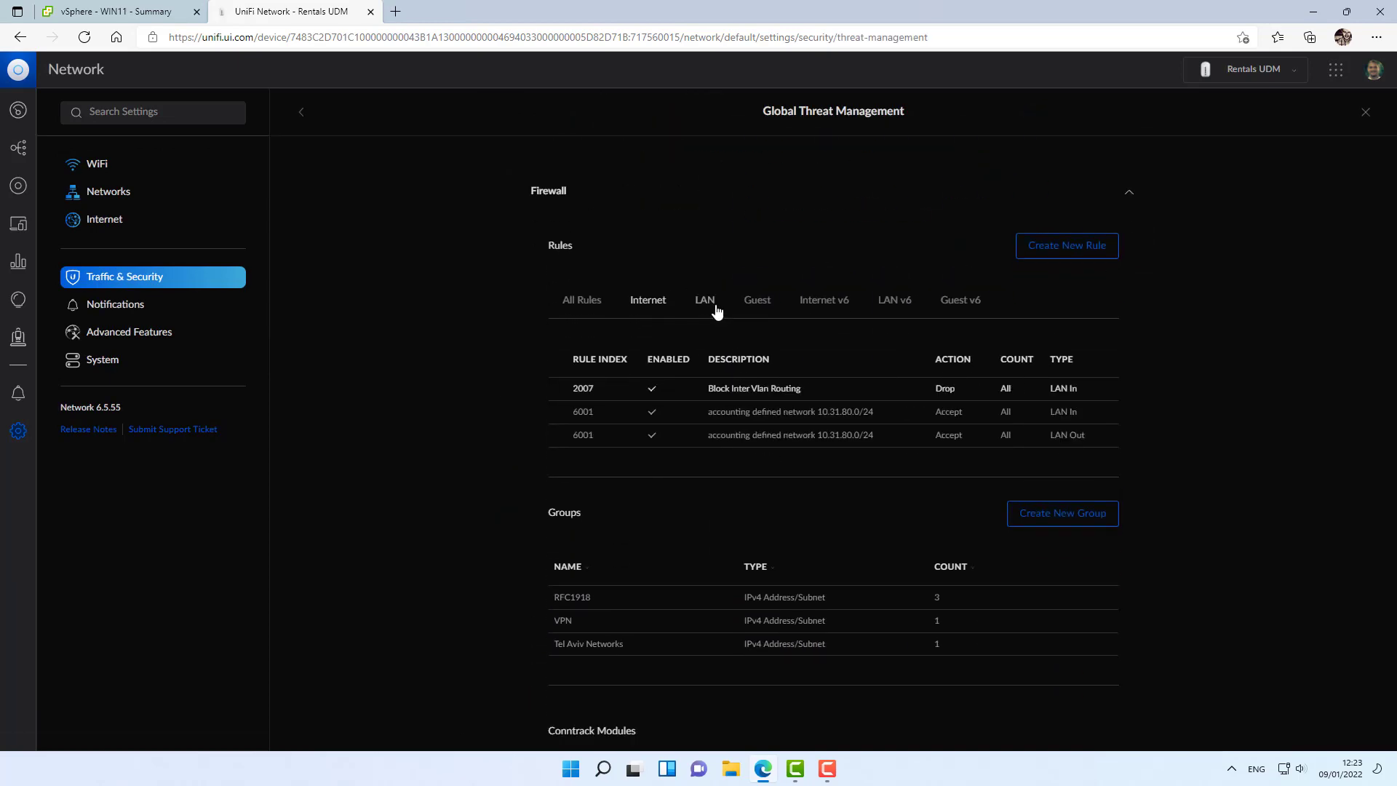
{"action": "left_click", "coordinate": [1061, 514]}
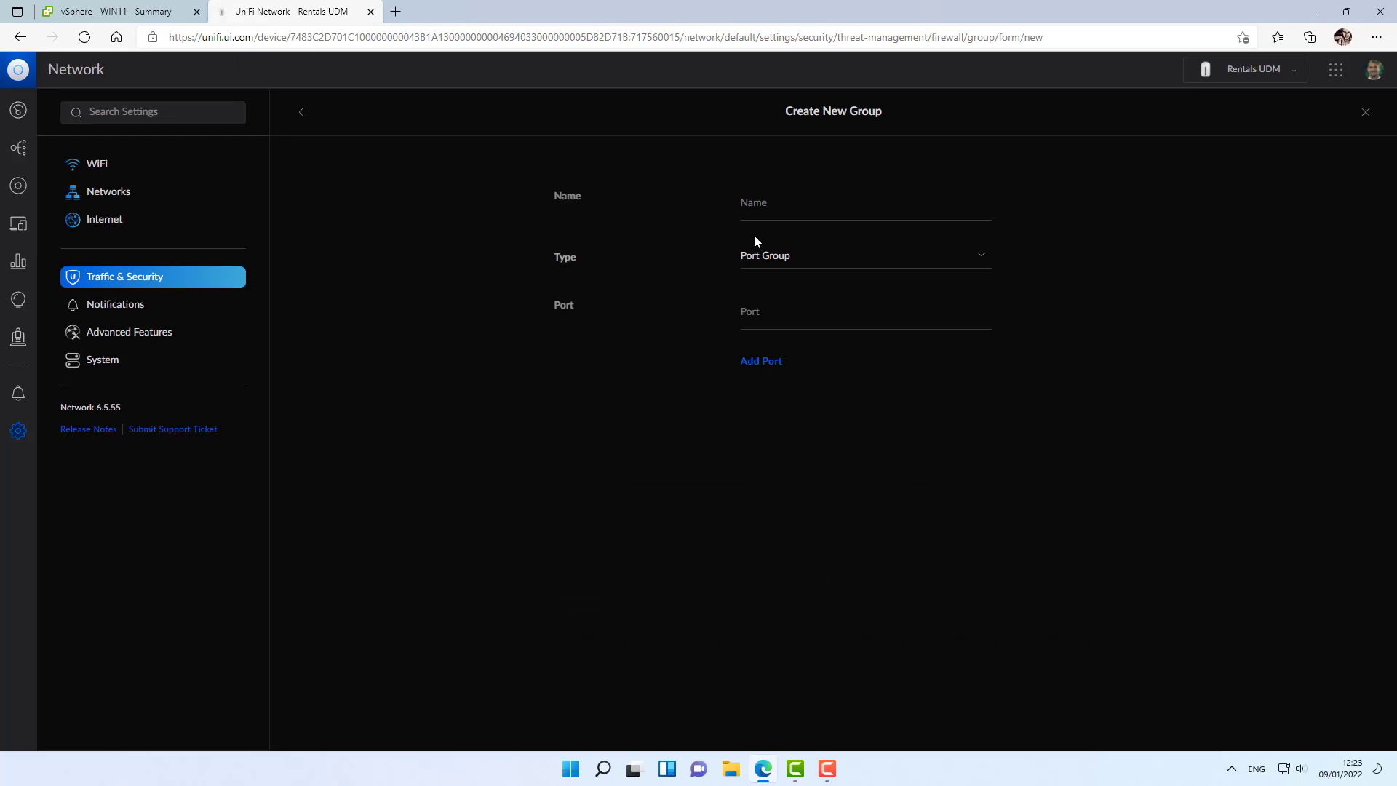
Name it VPN Vlans, add the 192.168.1/10/20/30/99.0/24 subnets, and apply.
{"action": "type", "text": "VPN"}
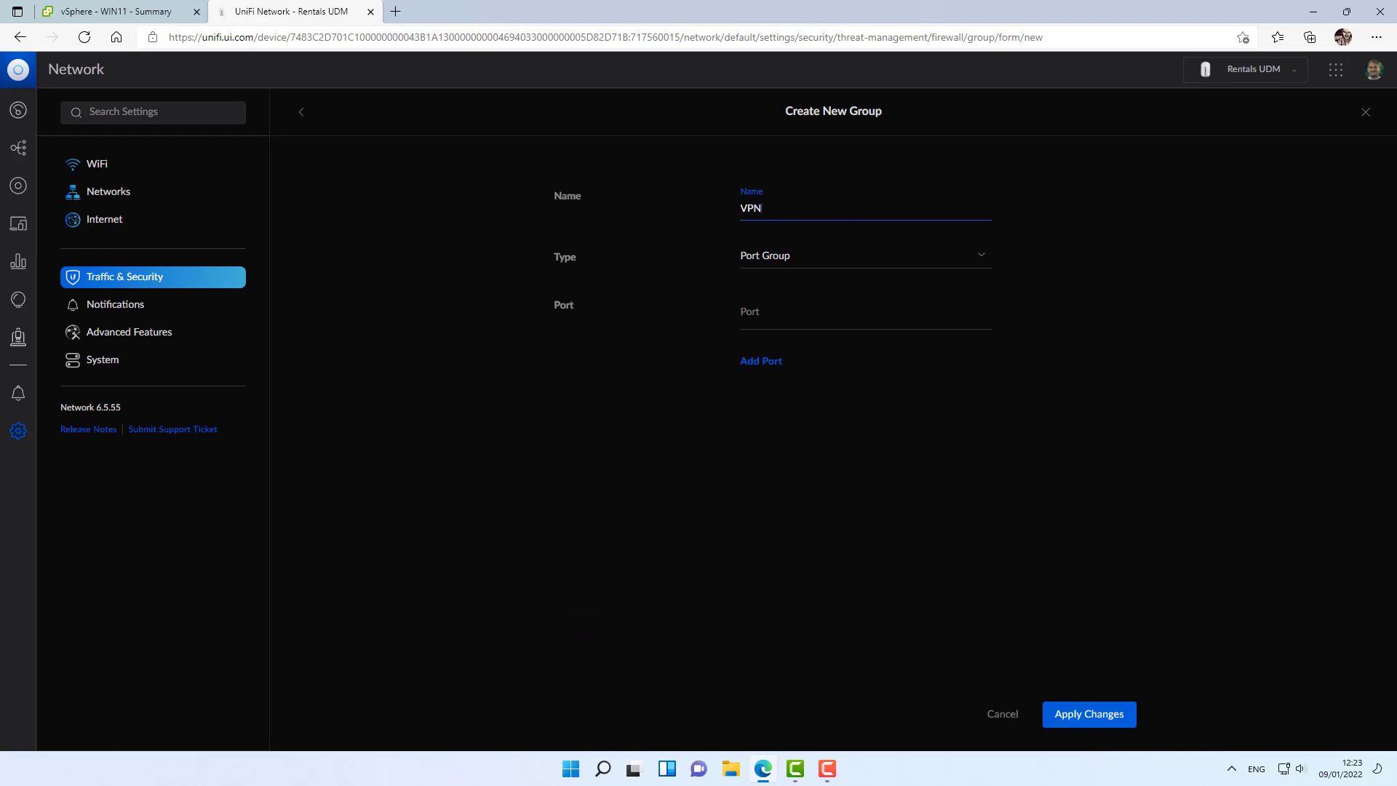
{"action": "type", "text": "Vlans"}
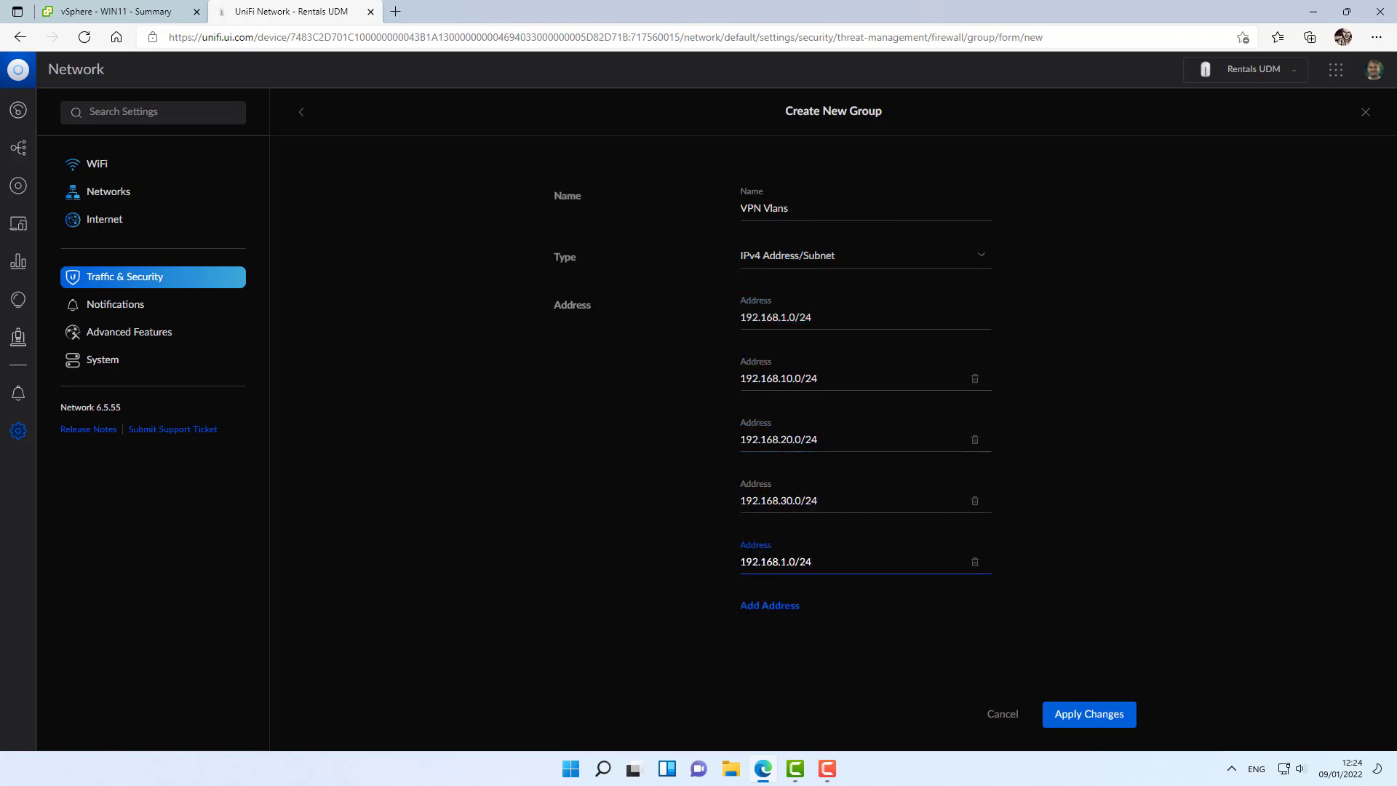
{"action": "type", "text": "192.168.99.0/24"}
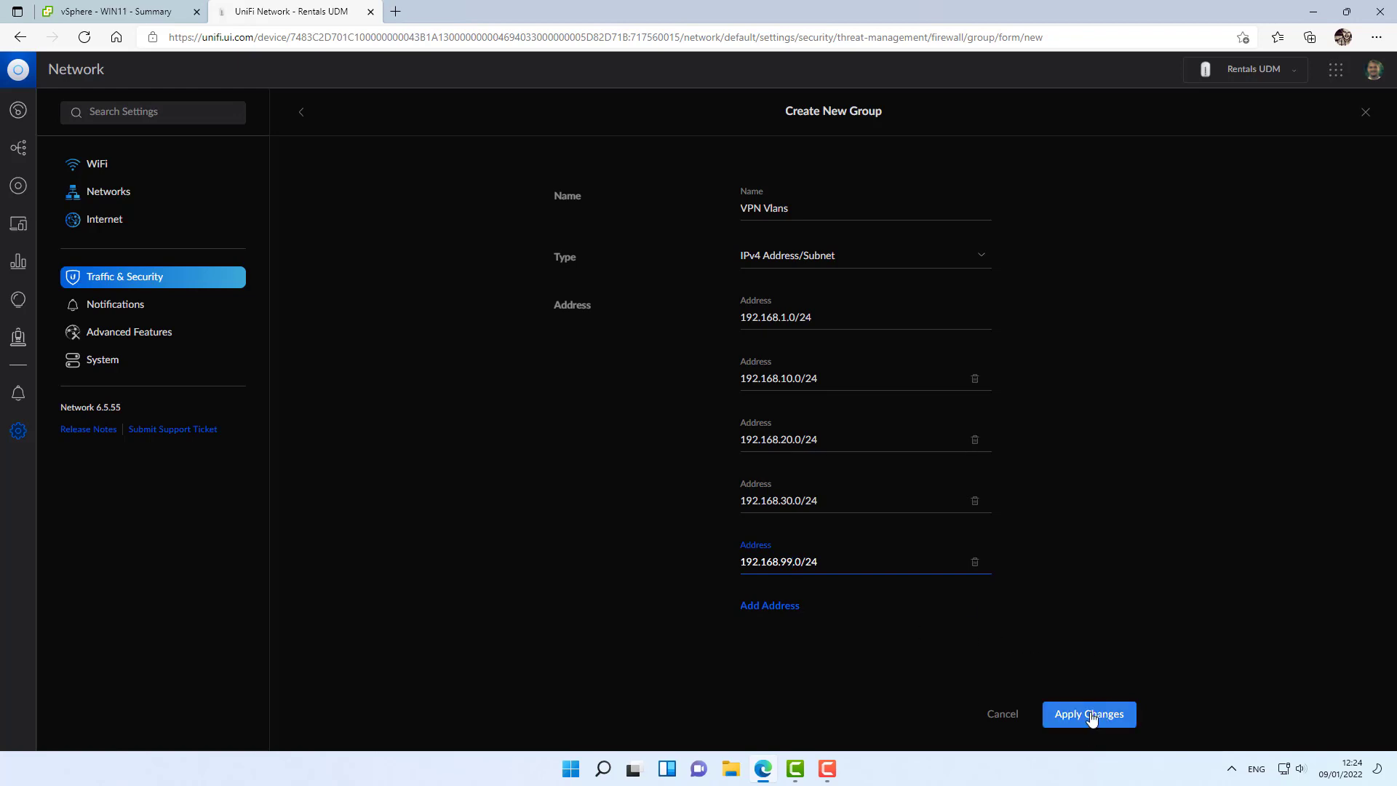
{"action": "left_click", "coordinate": [1088, 713]}
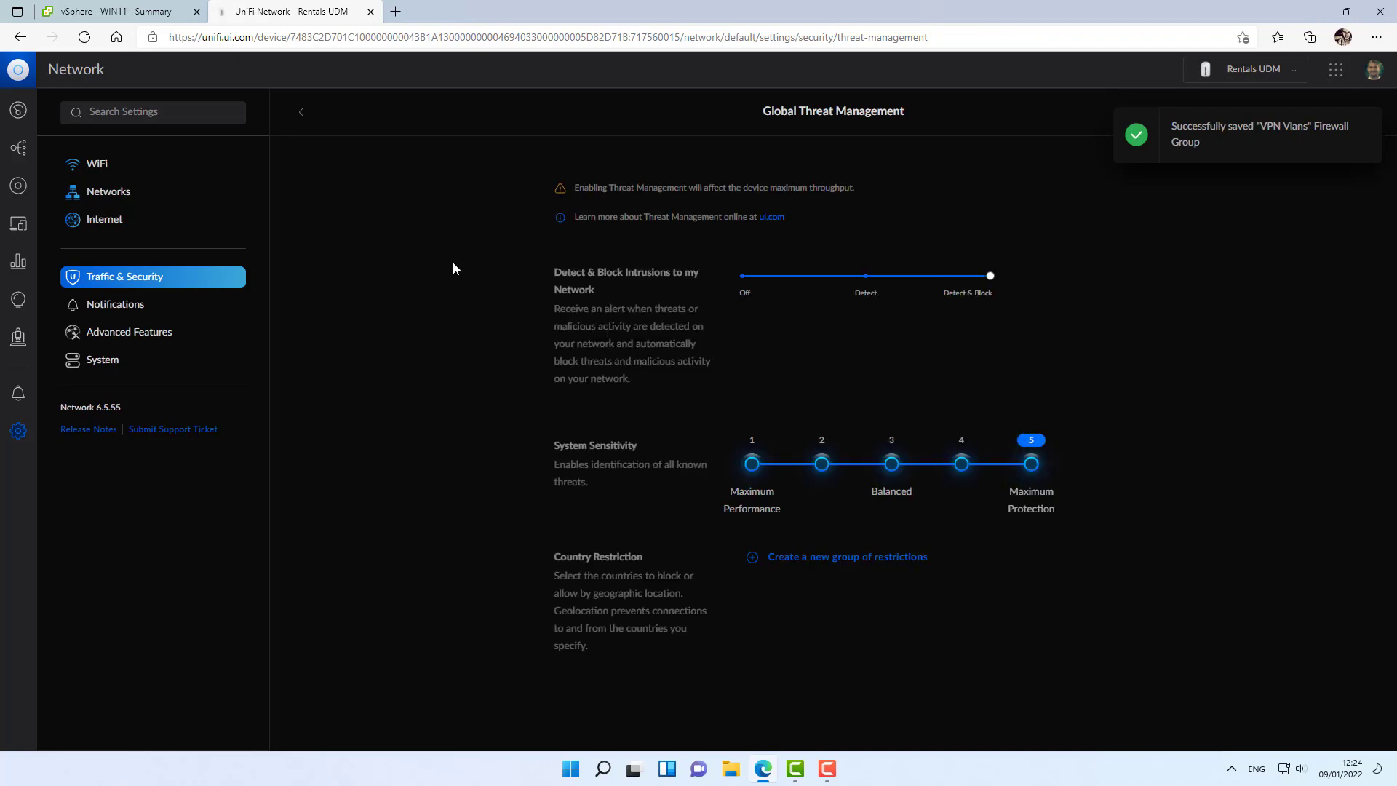
Return to Global Threat Management's firewall section and start a LAN In rule.
{"action": "left_click", "coordinate": [301, 112]}
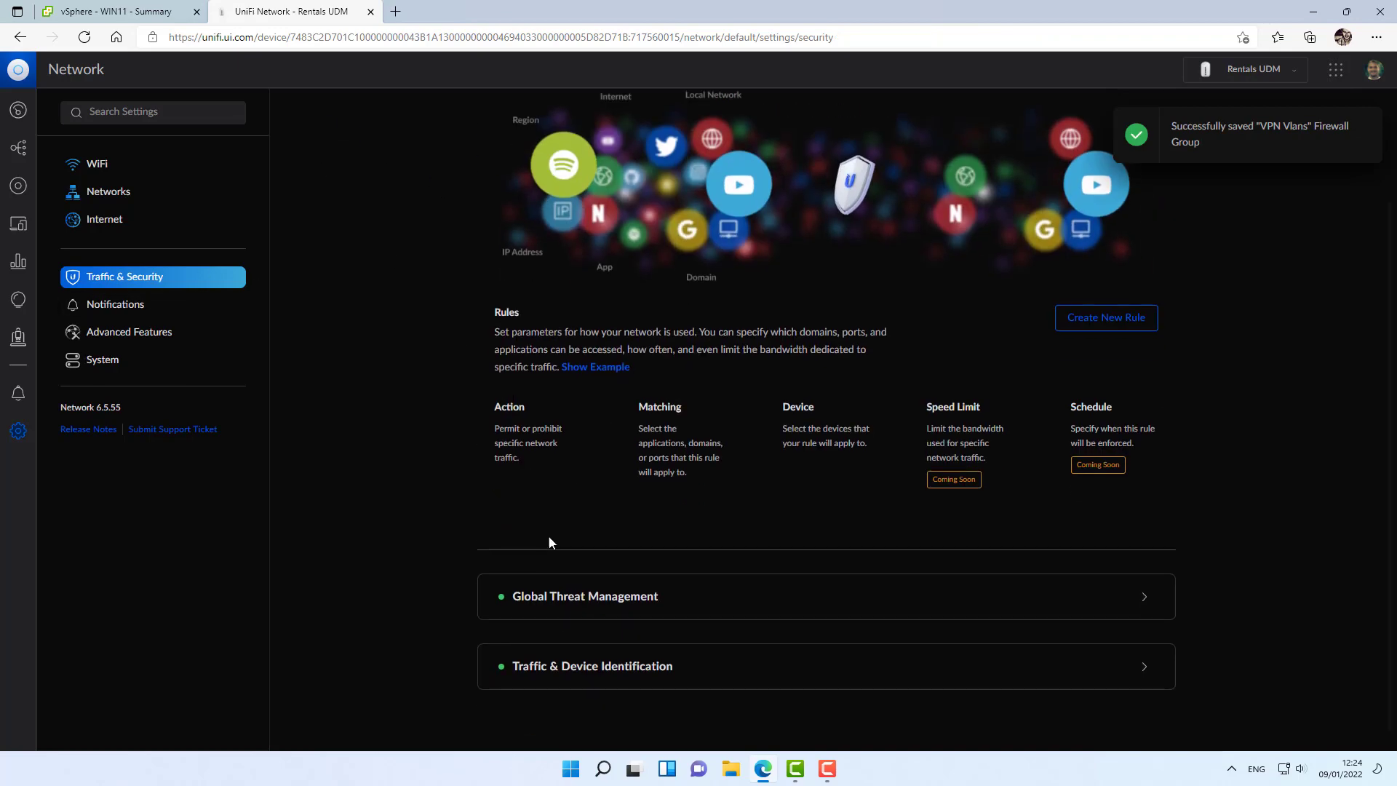
{"action": "left_click", "coordinate": [584, 595]}
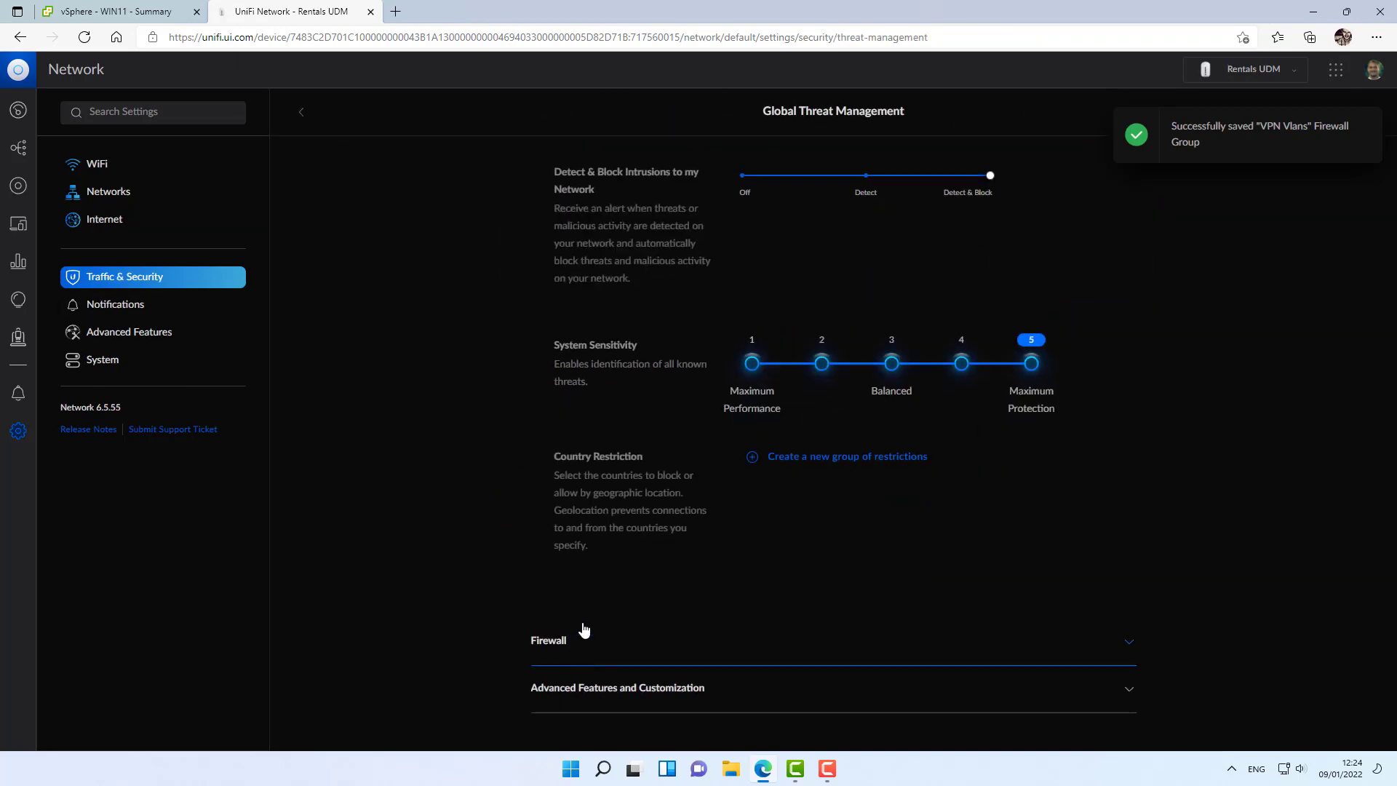
{"action": "left_click", "coordinate": [548, 641]}
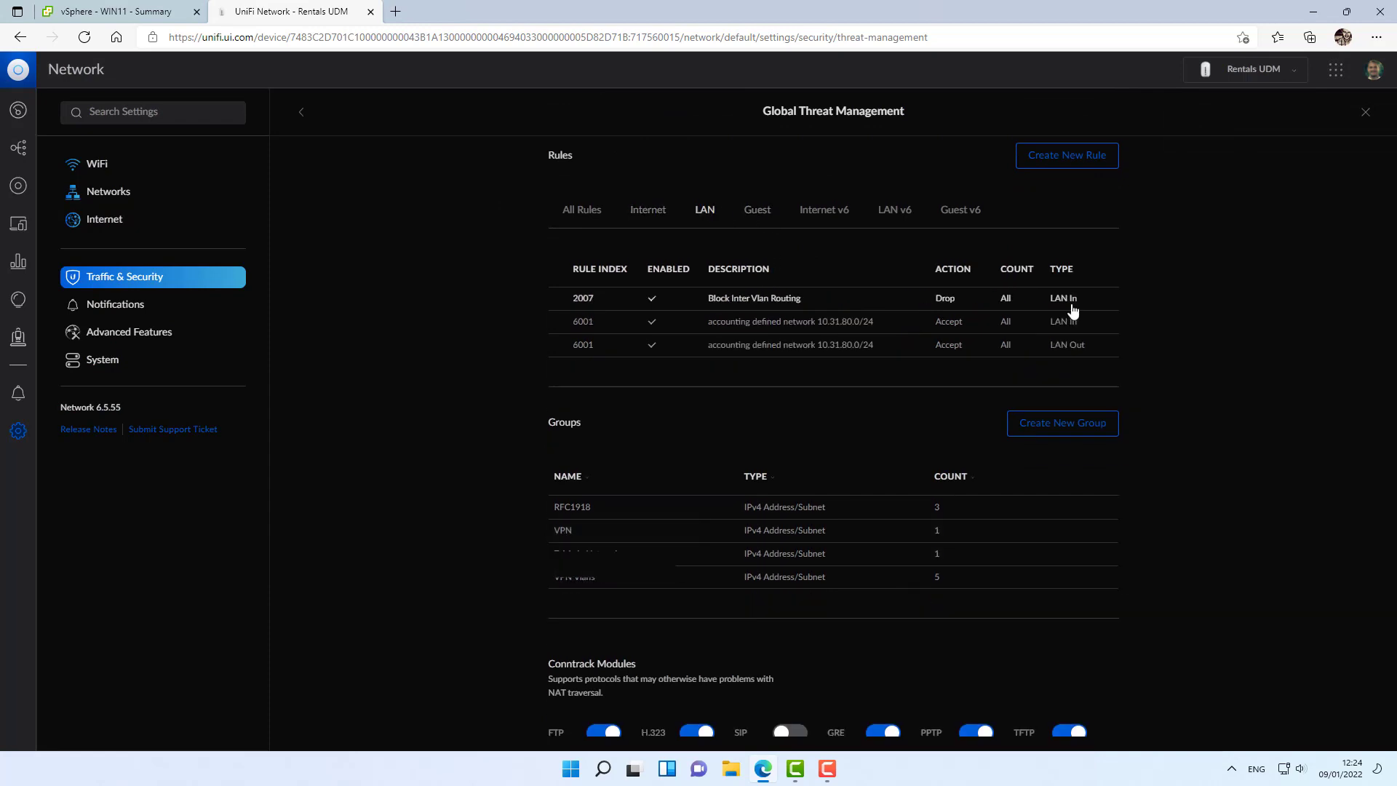
{"action": "left_click", "coordinate": [1065, 156]}
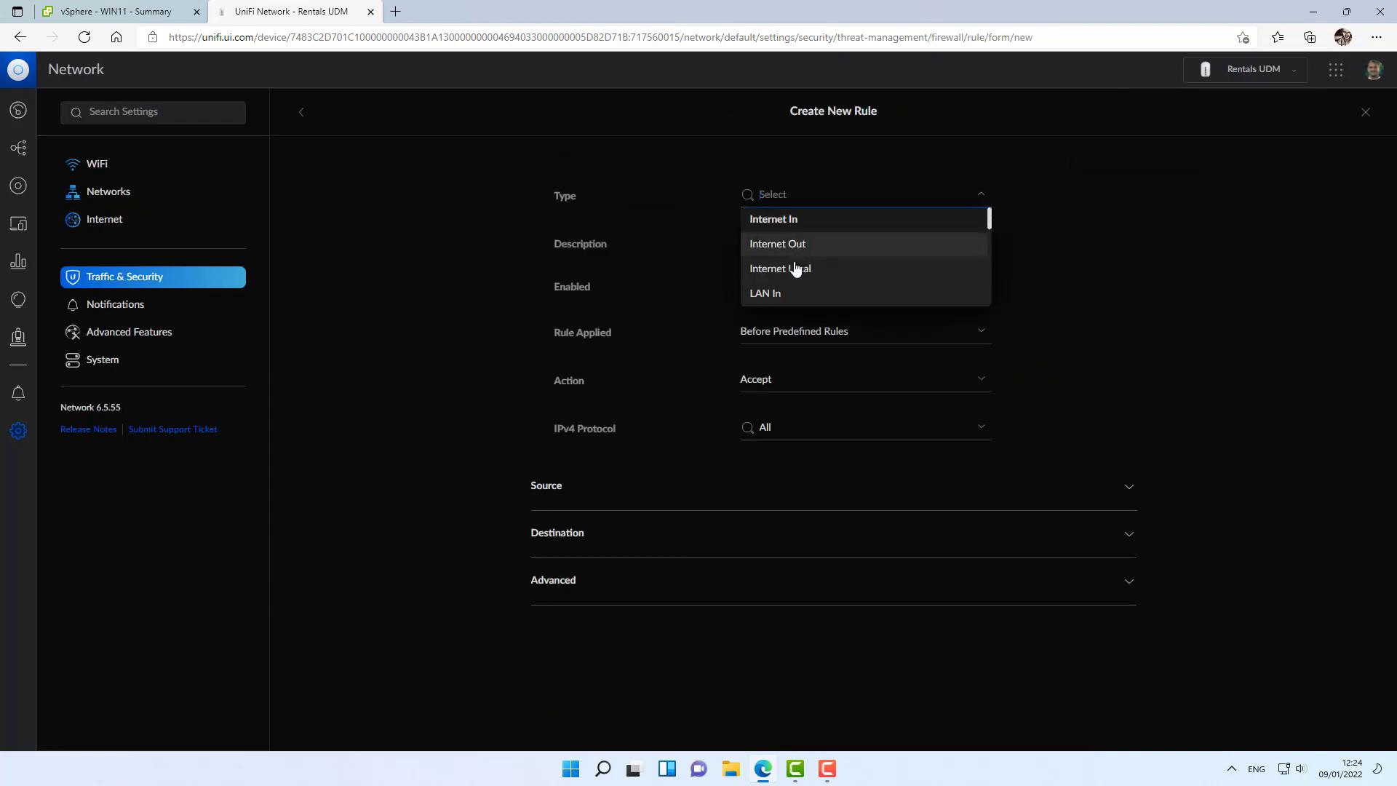
{"action": "left_click", "coordinate": [764, 293]}
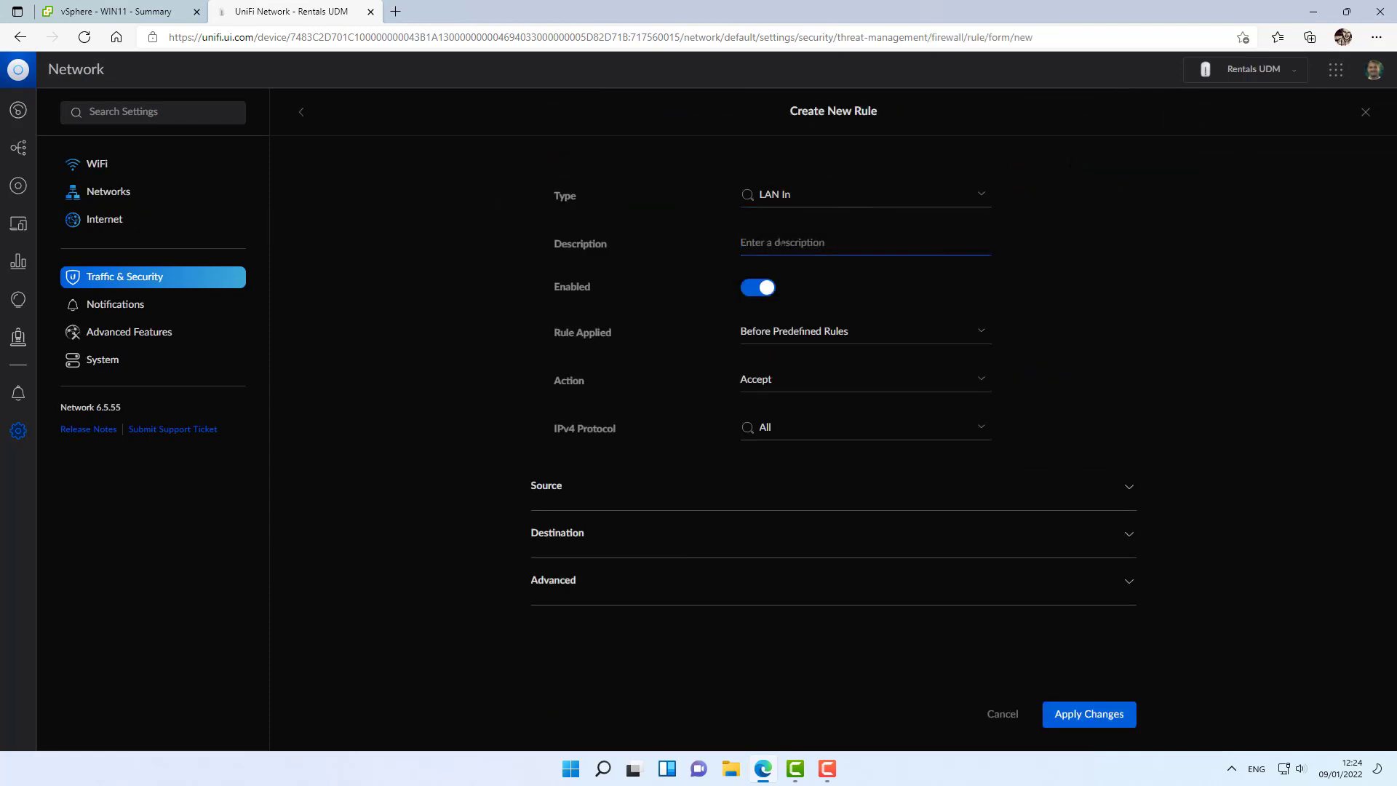
Describe it 'Block Source to VPN Vlans', keep source network LAN, then back out unsaved.
{"action": "type", "text": "Block Source"}
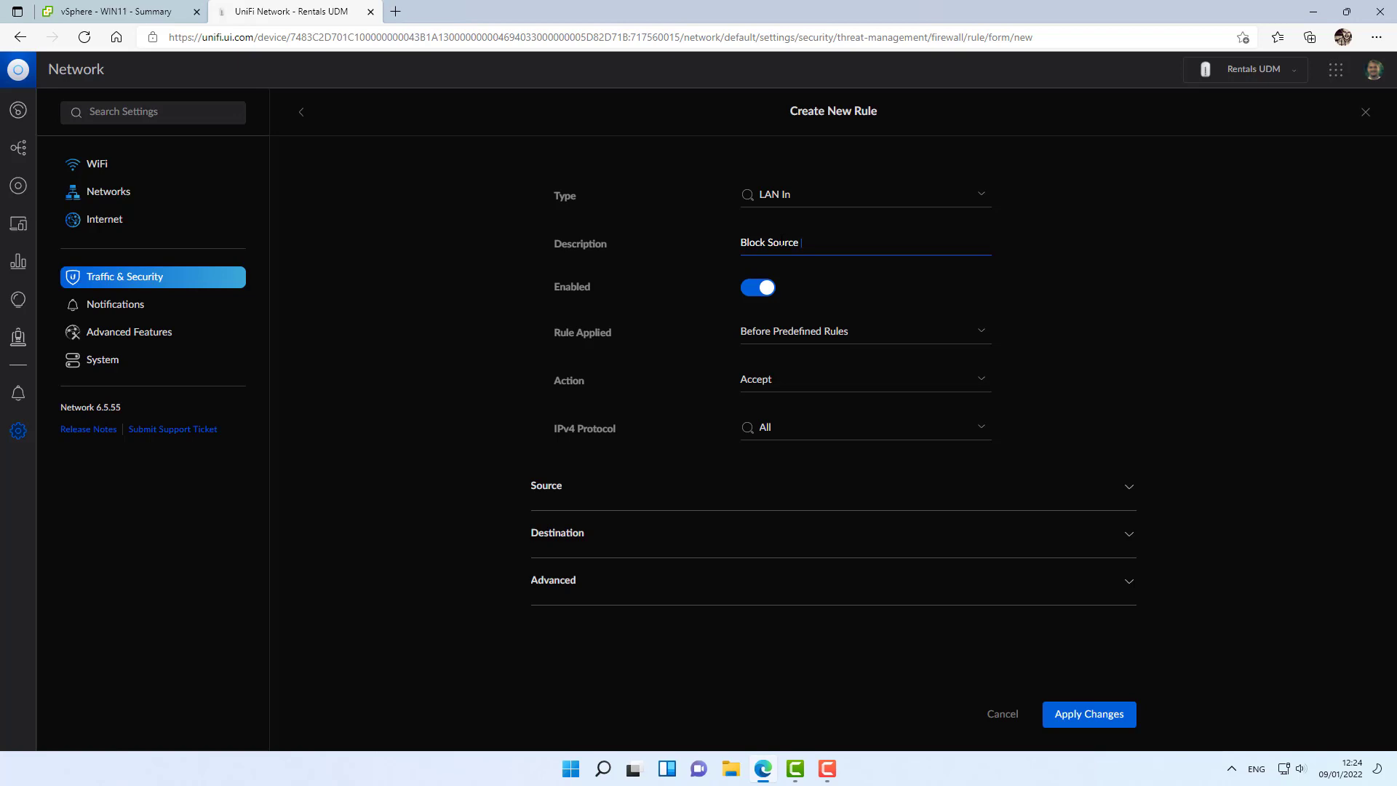
{"action": "type", "text": "to V"}
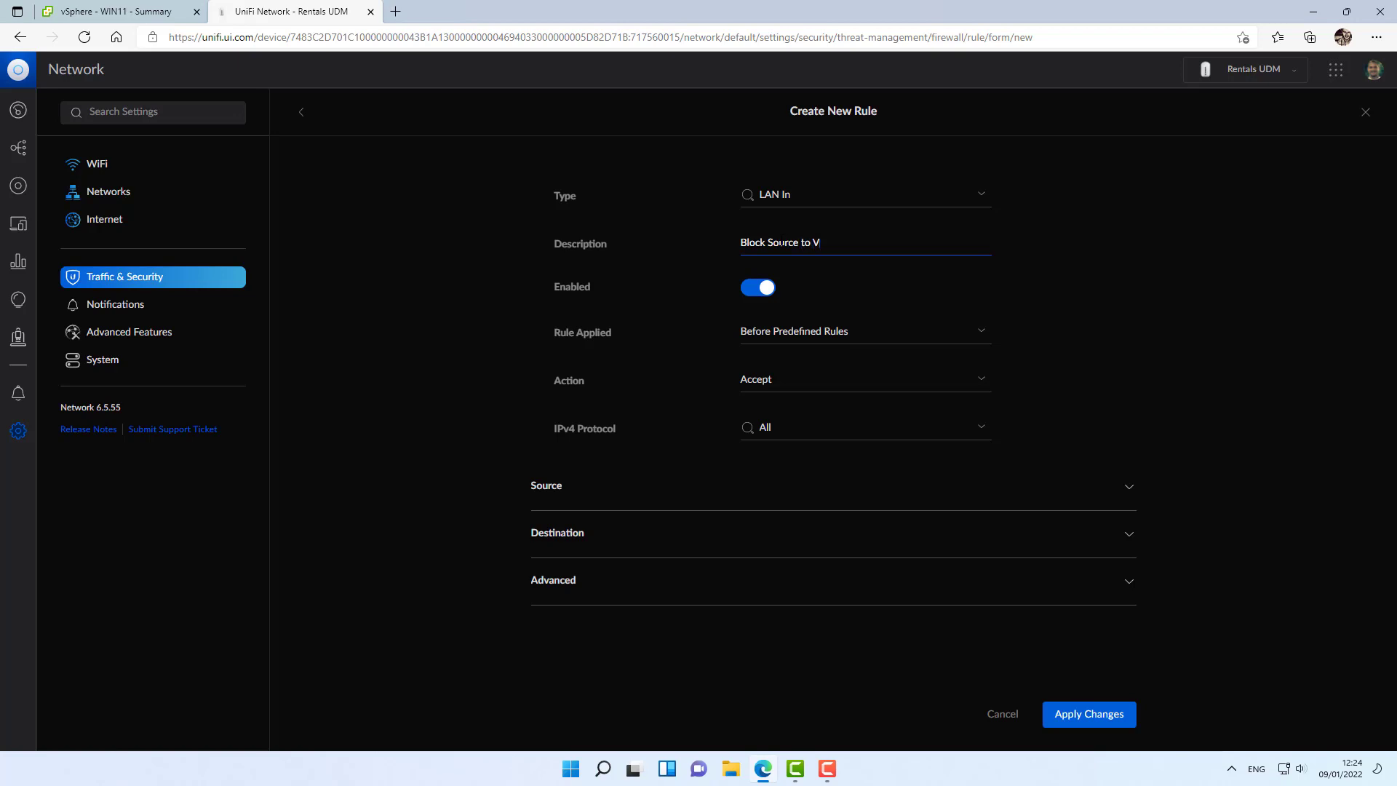
{"action": "type", "text": "PN Vlans"}
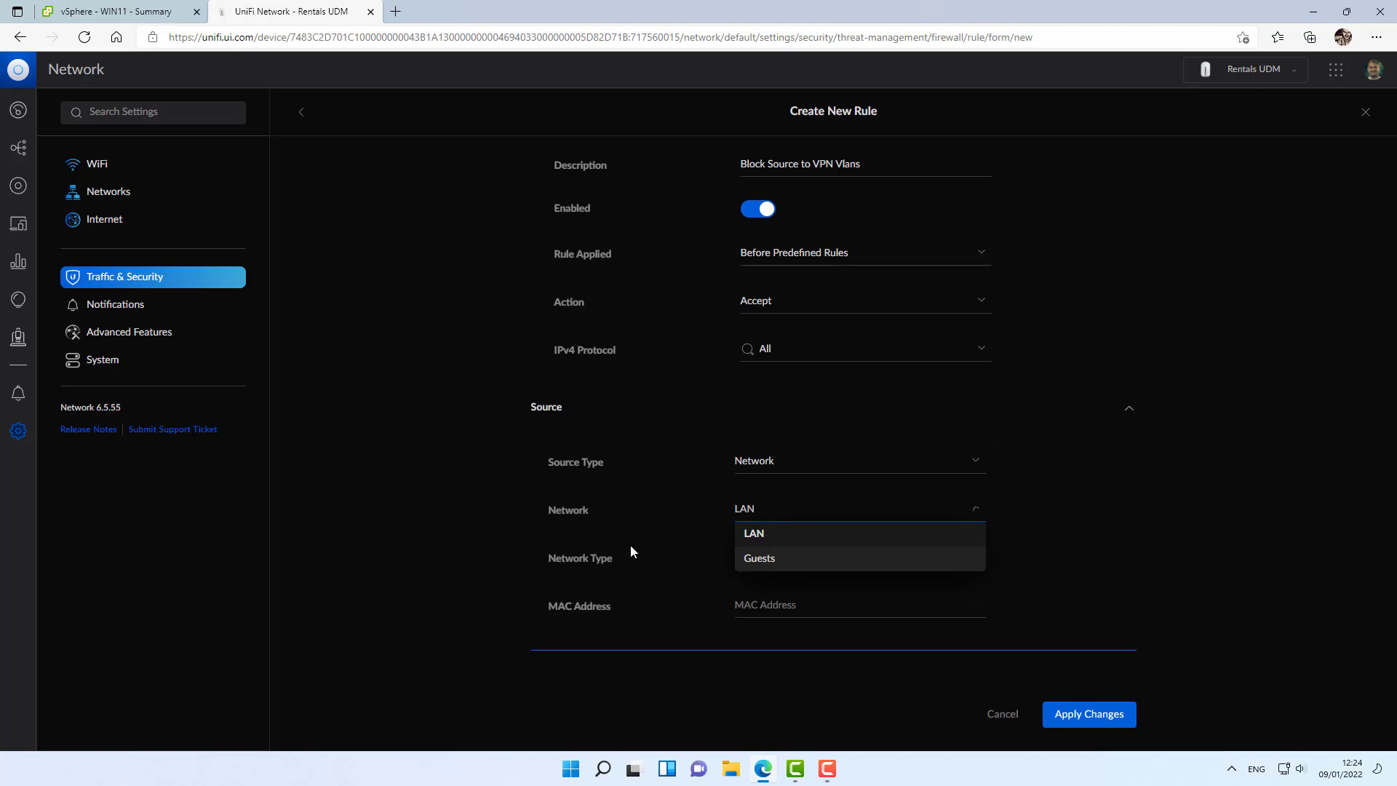
{"action": "left_click", "coordinate": [754, 532]}
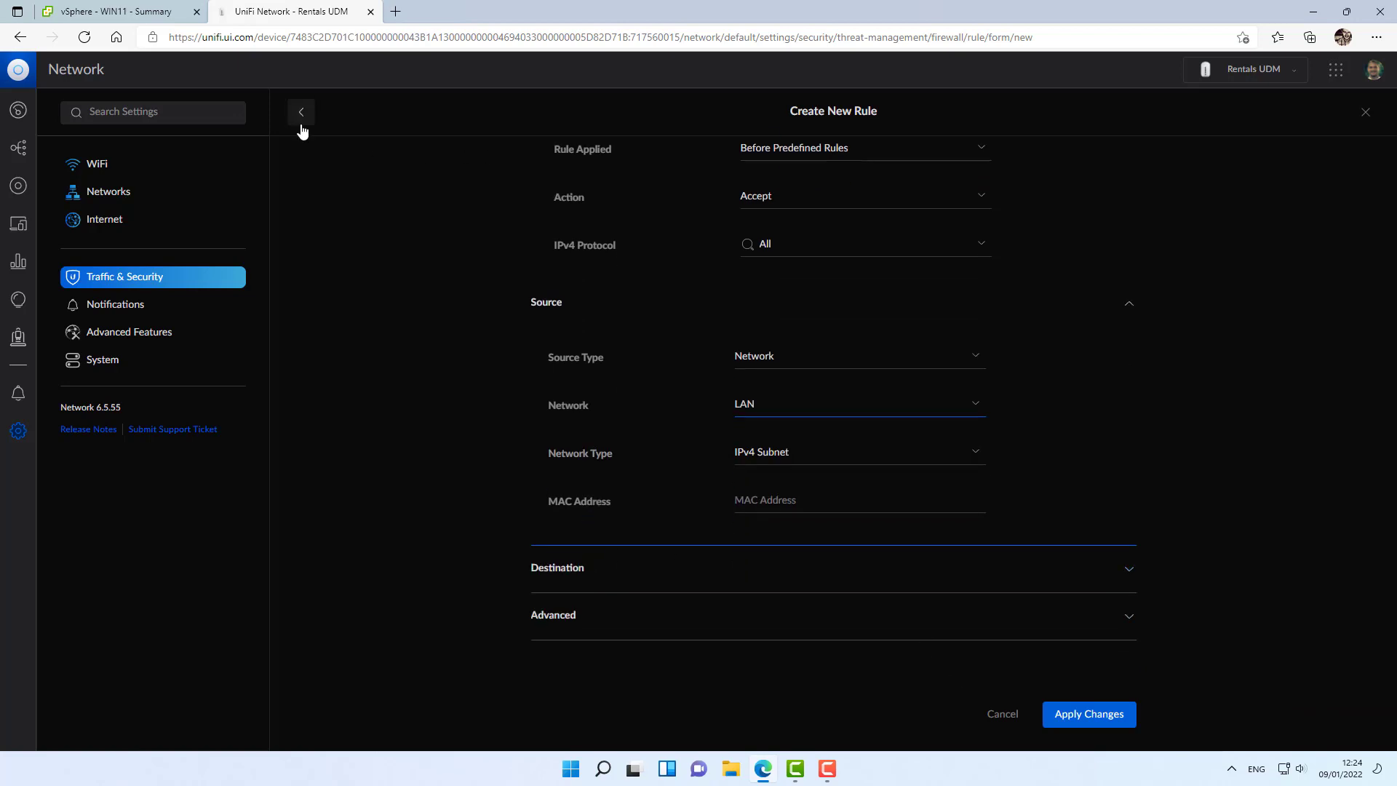
{"action": "left_click", "coordinate": [301, 112]}
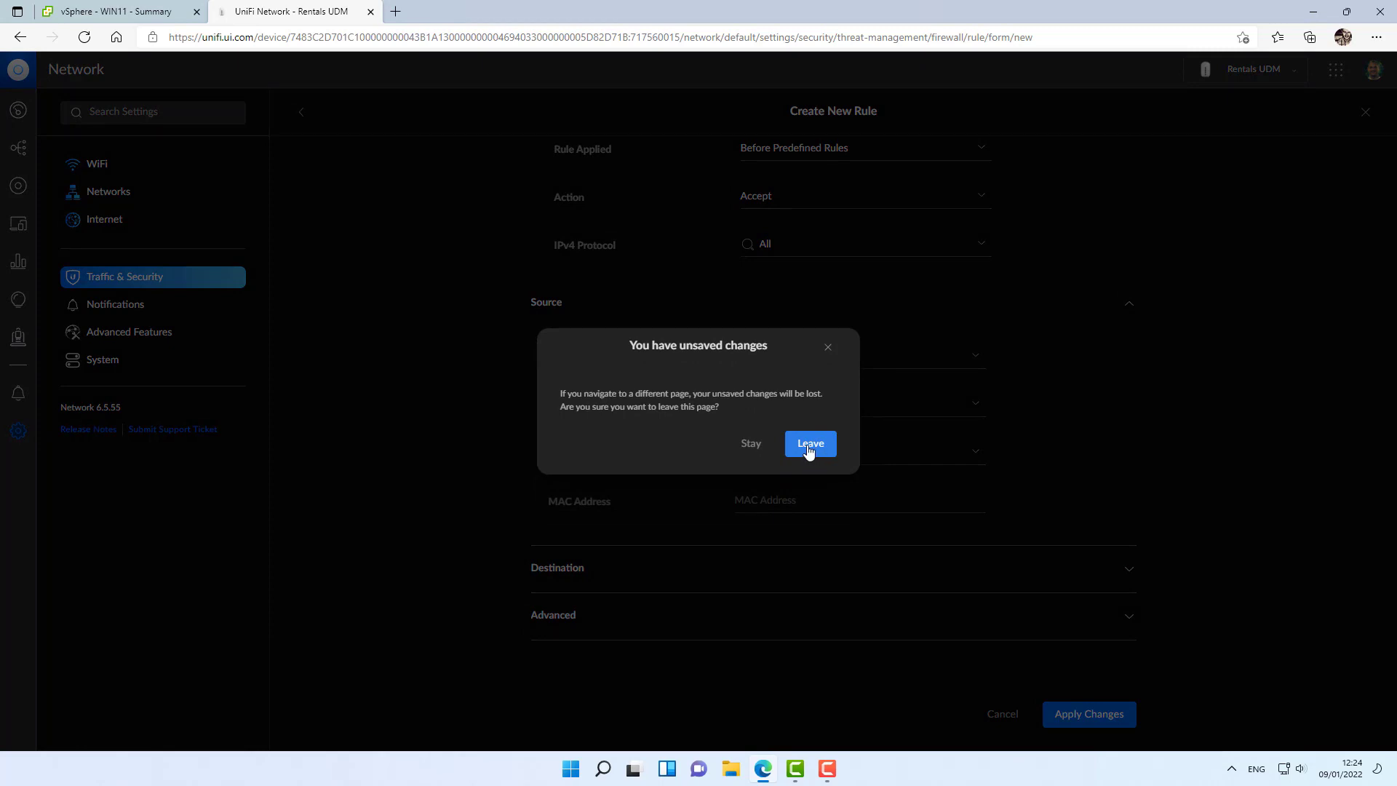
Leave without saving and create the Local Vlans group with subnet 10.31.80.0/24.
{"action": "left_click", "coordinate": [809, 443]}
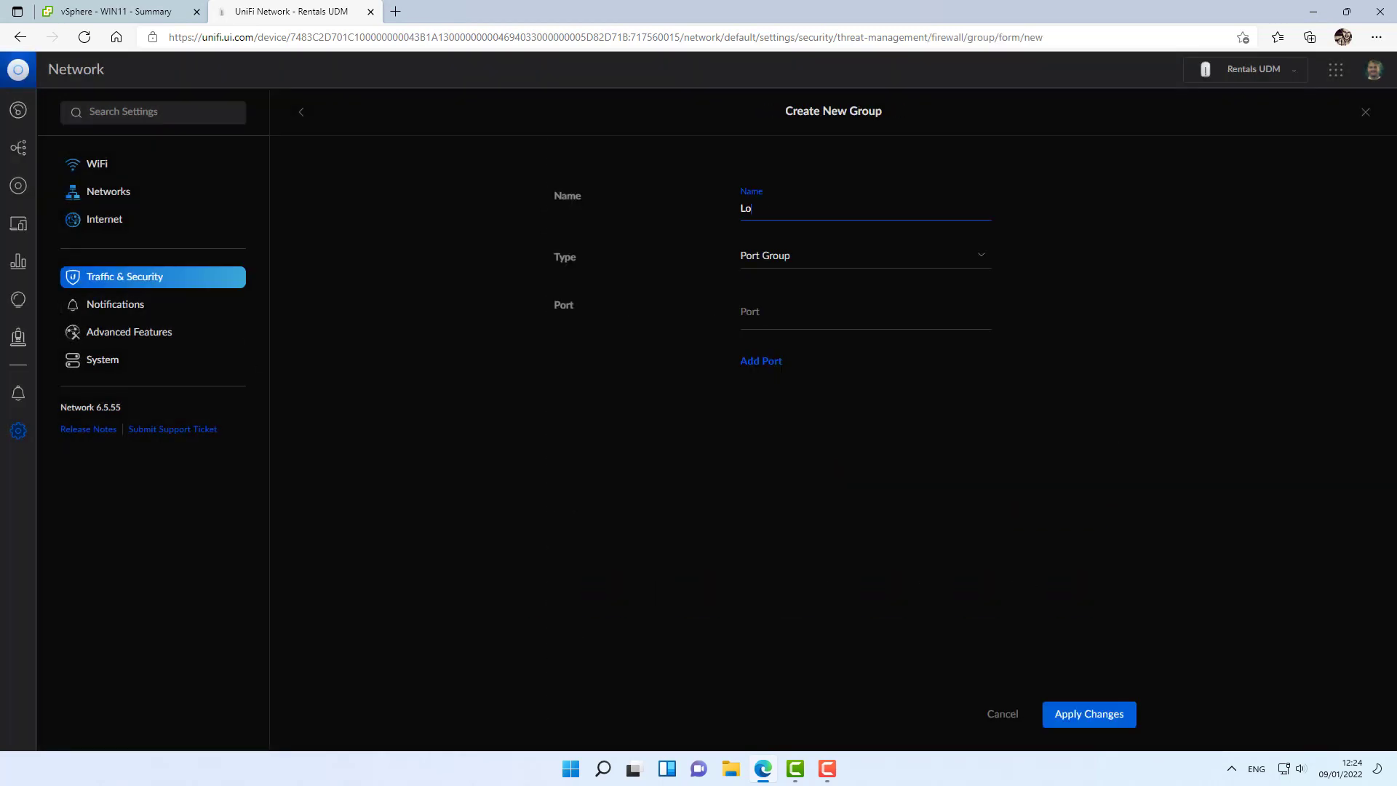
{"action": "type", "text": "10.31.80.0/24"}
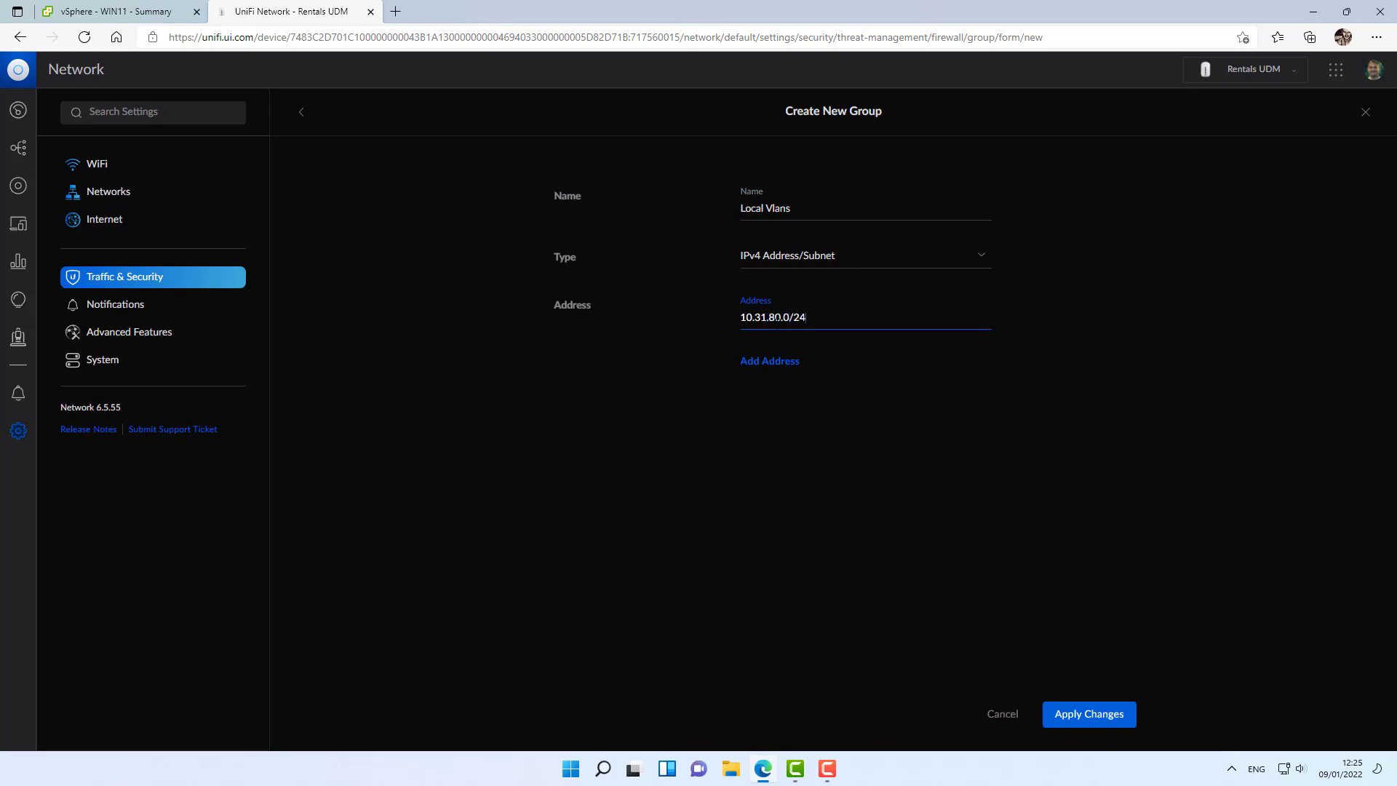
{"action": "left_click", "coordinate": [1089, 713]}
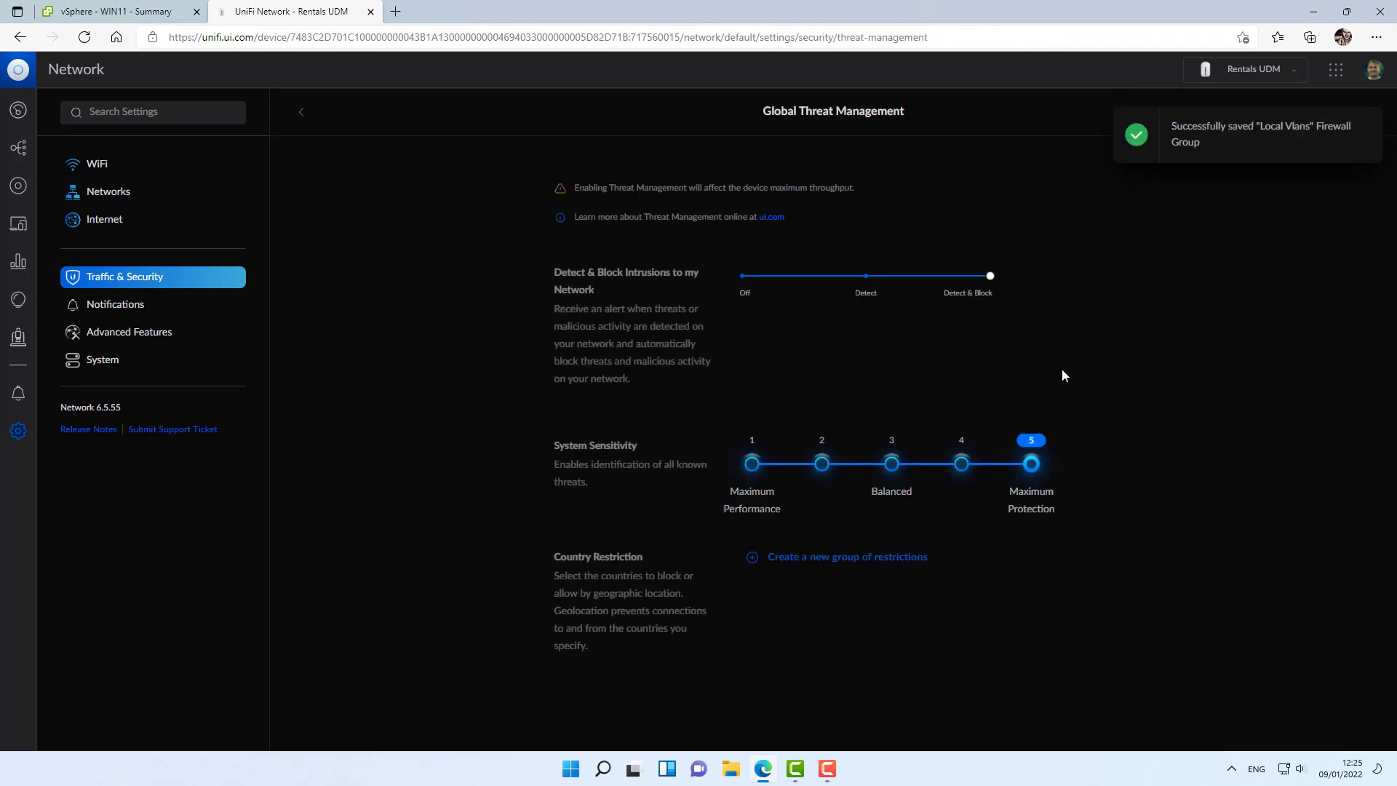
{"action": "scroll", "scroll_direction": "down", "scroll_amount": 3}
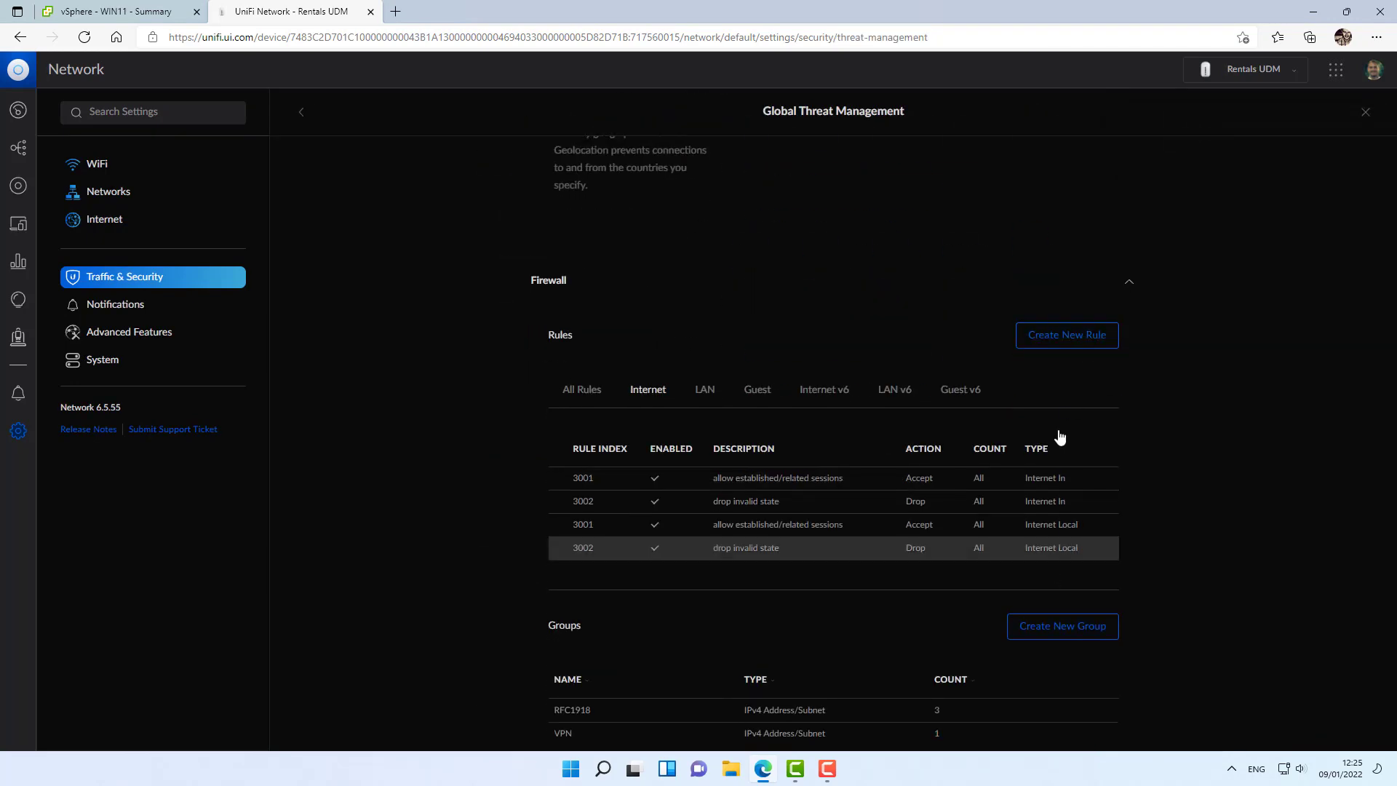
Start a LAN In rule described 'Block source to VPN Vlans', fixing a typo.
{"action": "left_click", "coordinate": [1066, 334]}
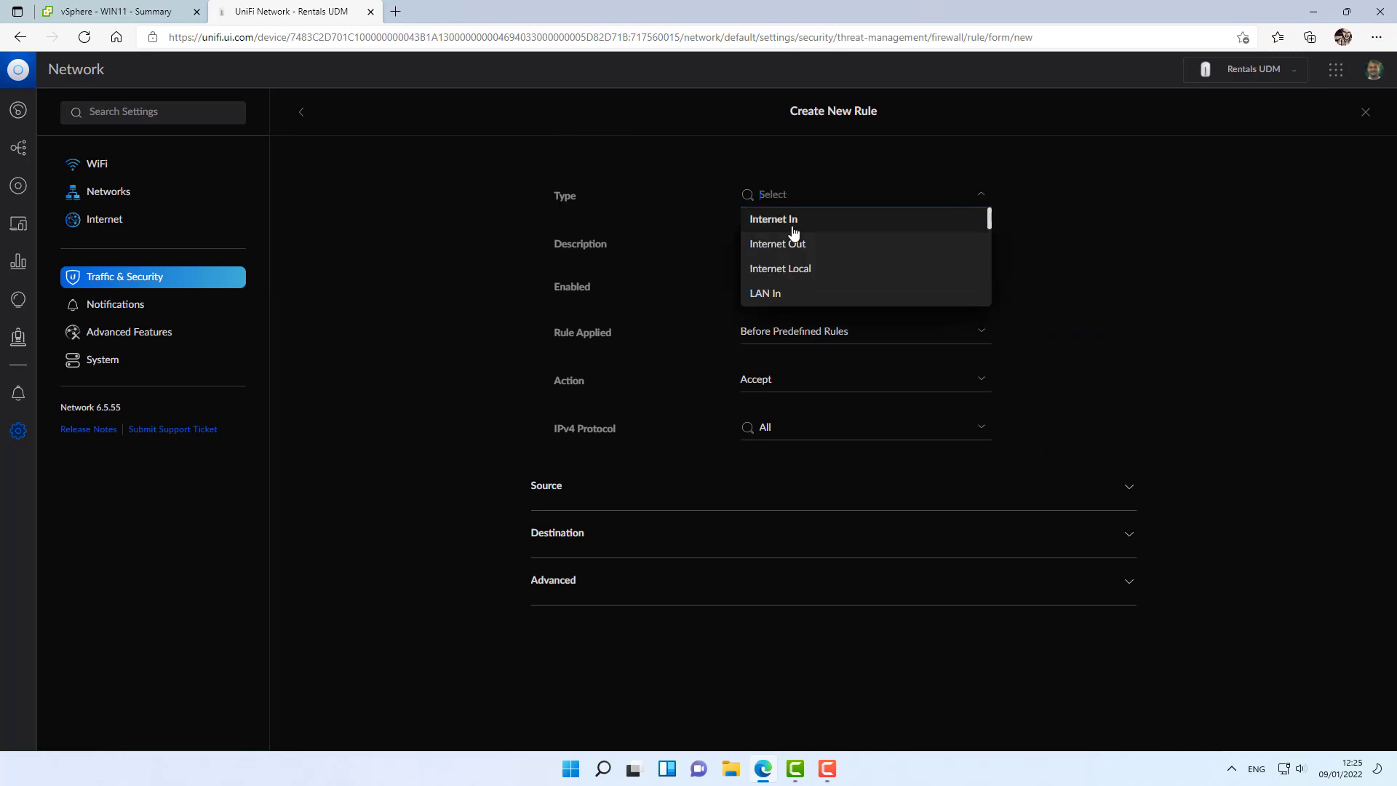
{"action": "left_click", "coordinate": [764, 292]}
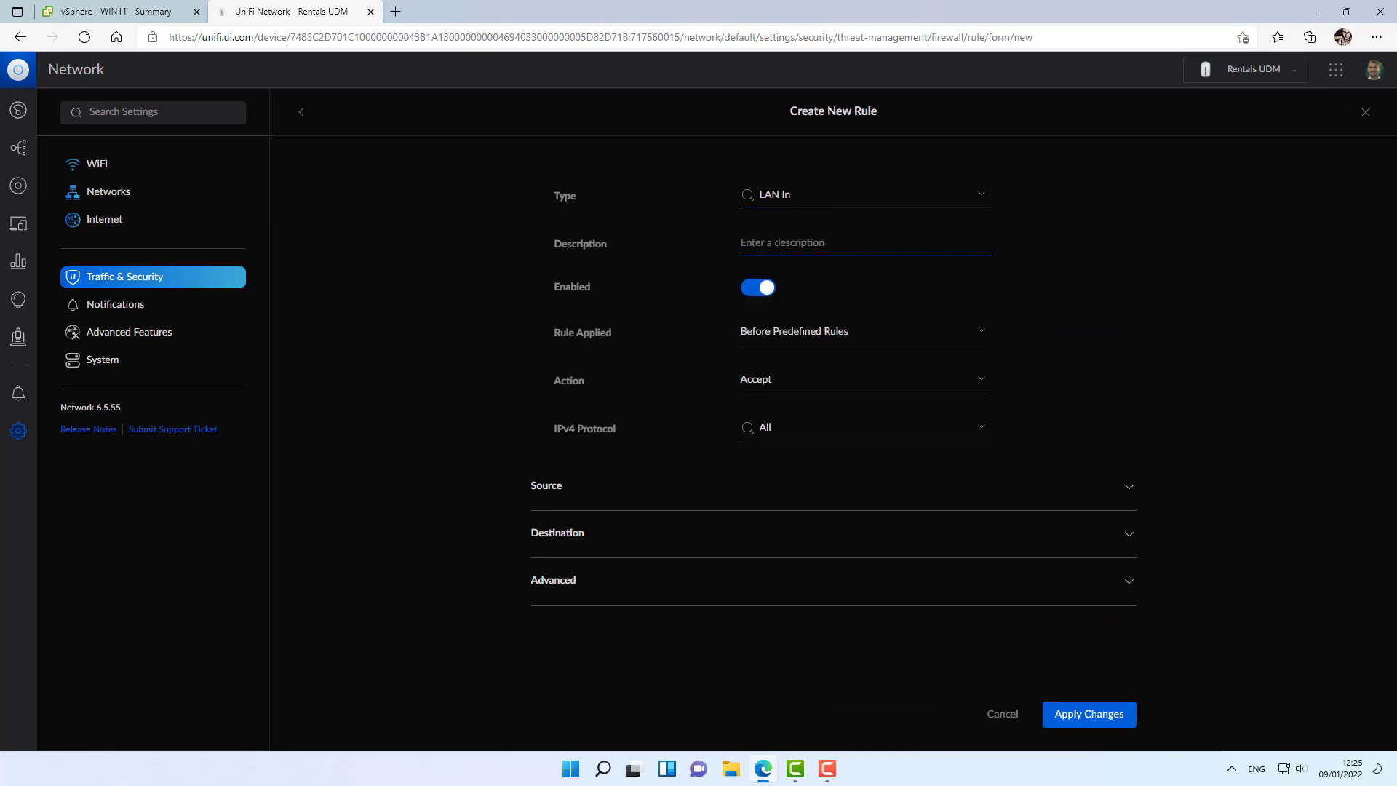
{"action": "type", "text": "Block s"}
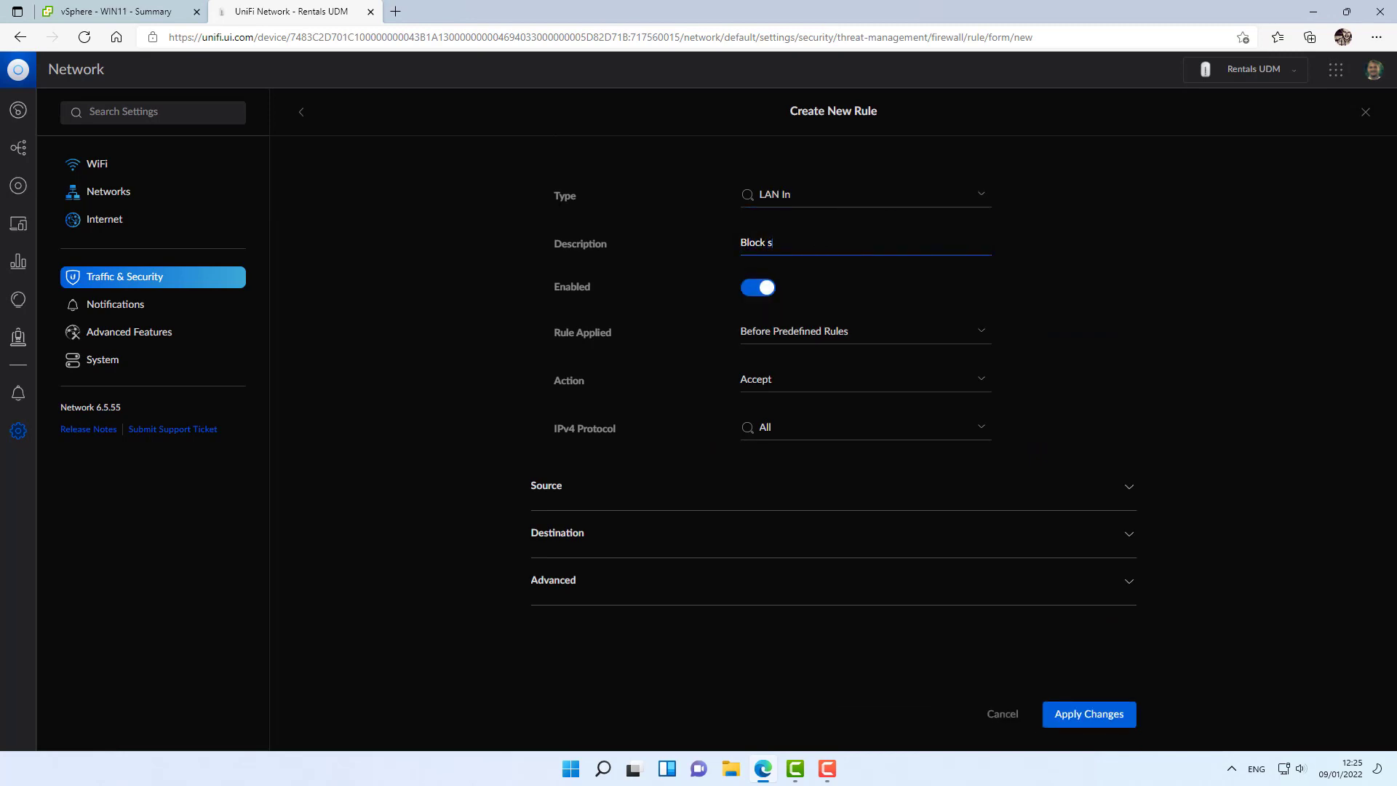
{"action": "type", "text": "ource to V"}
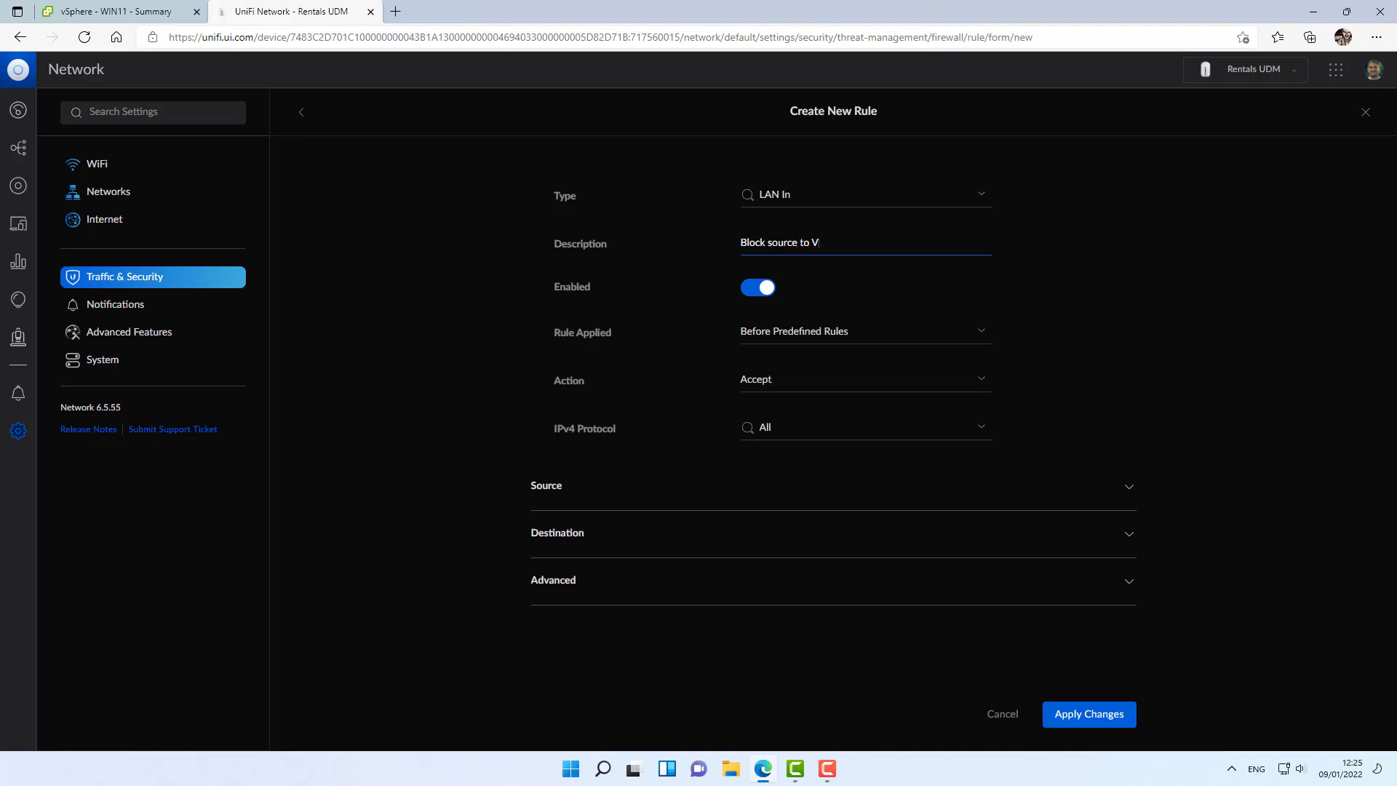
{"action": "type", "text": "PN Vlanas"}
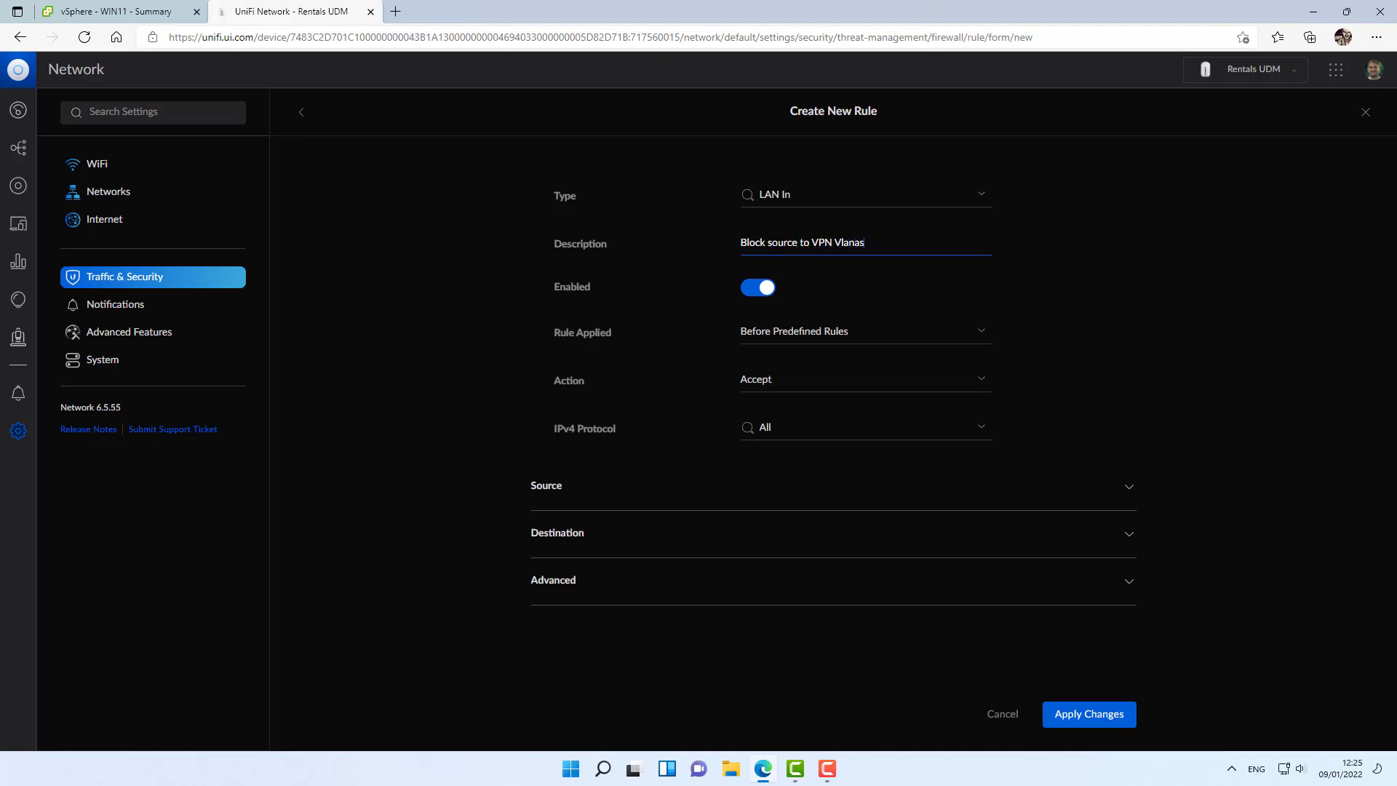
{"action": "key", "text": "Backspace"}
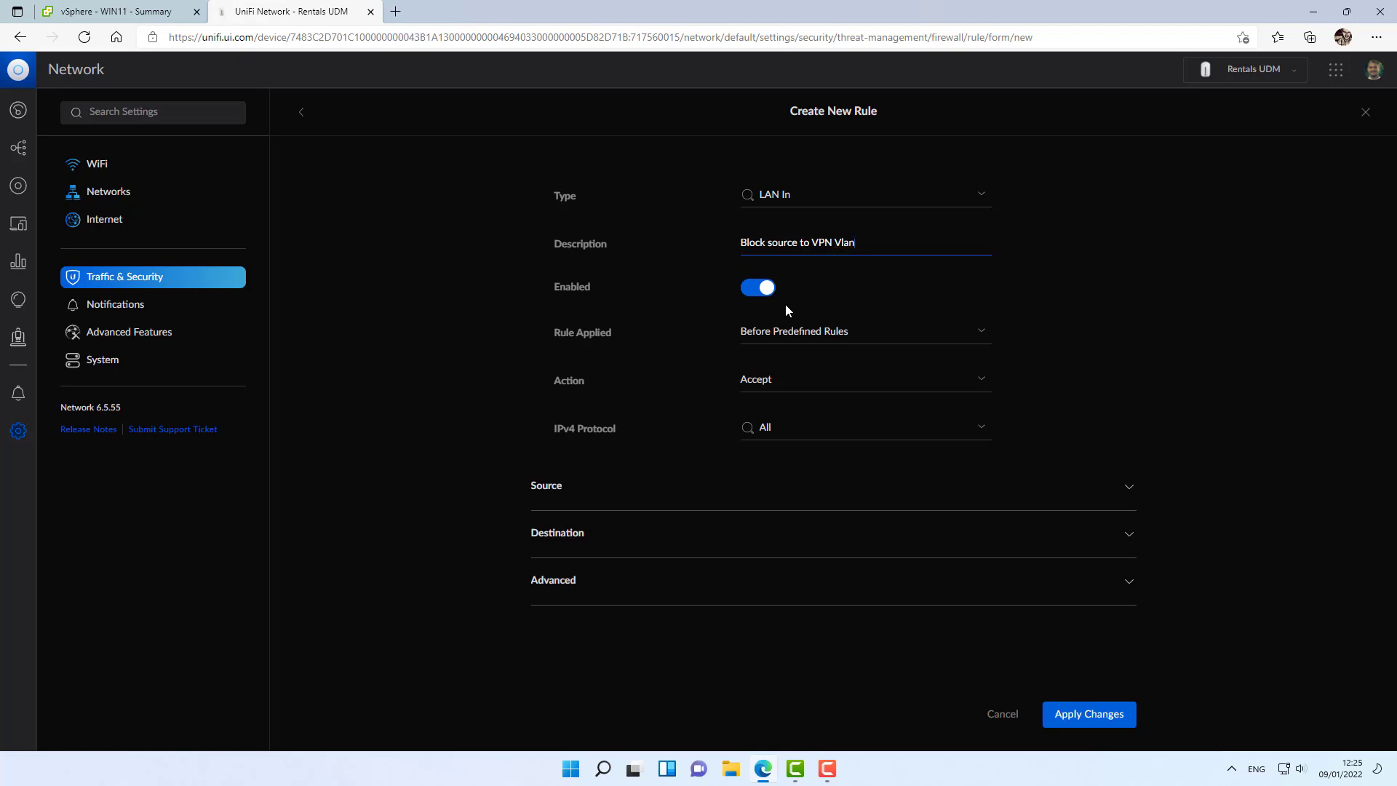
Set action Drop, source group Local Vlans, destination group VPN Vlans, and apply.
{"action": "left_click", "coordinate": [861, 378]}
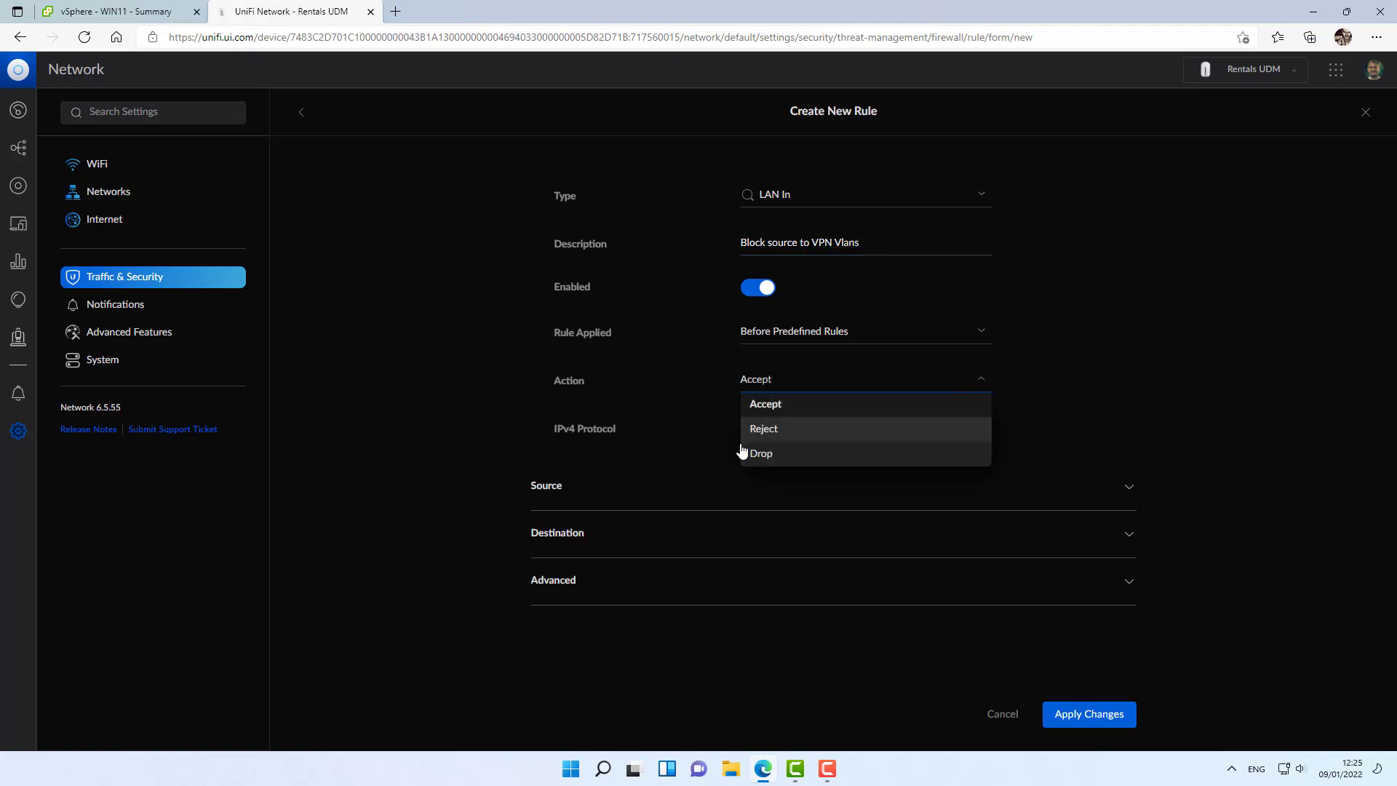
{"action": "left_click", "coordinate": [761, 453]}
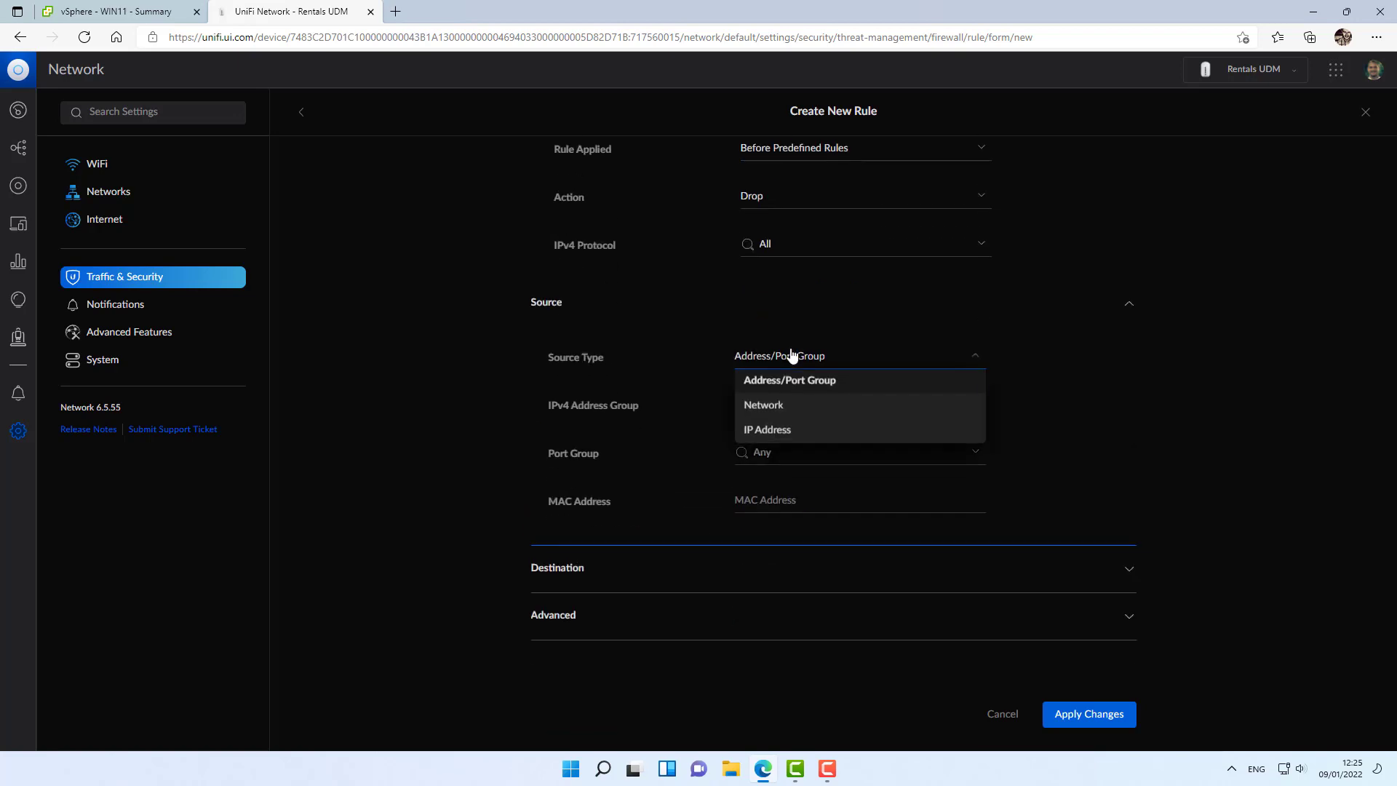
{"action": "left_click", "coordinate": [789, 380]}
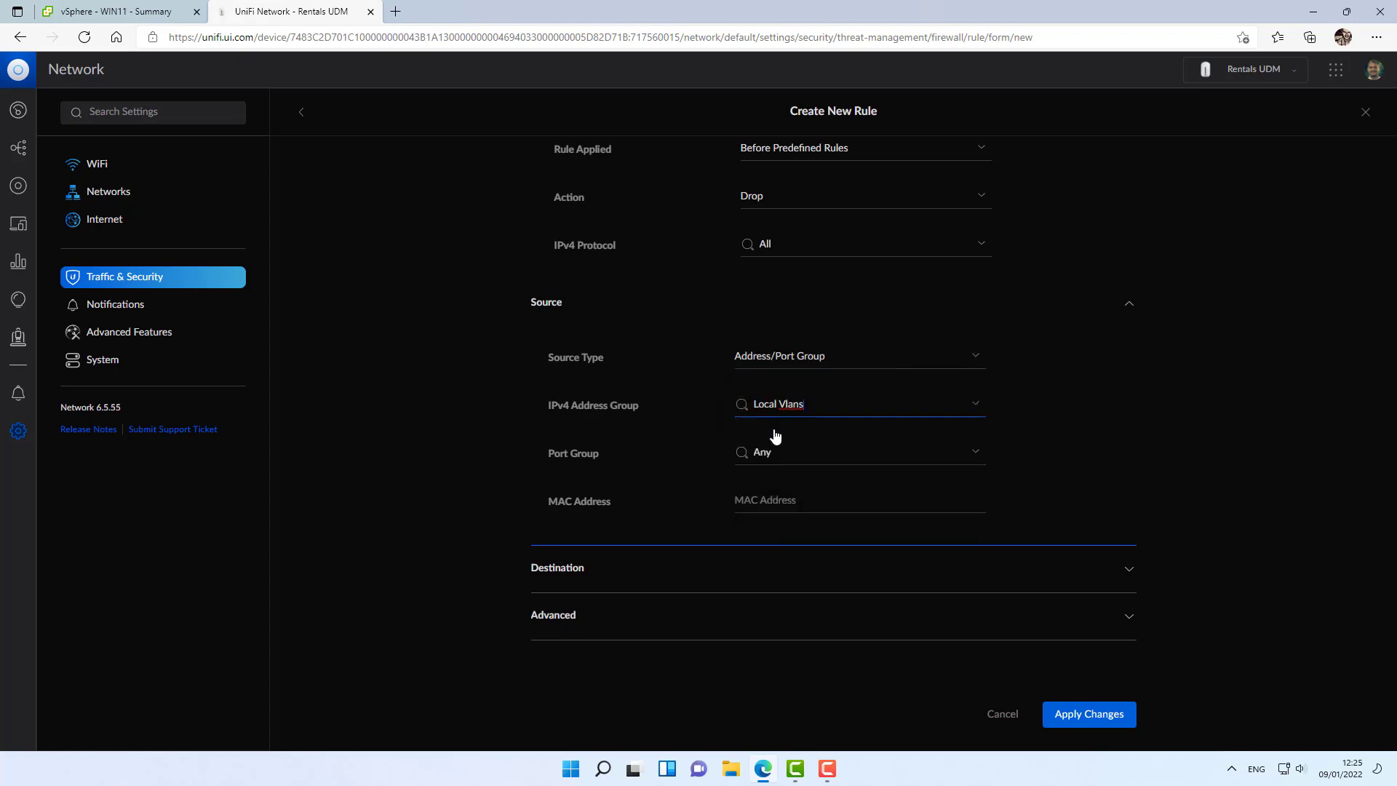
{"action": "left_click", "coordinate": [858, 463]}
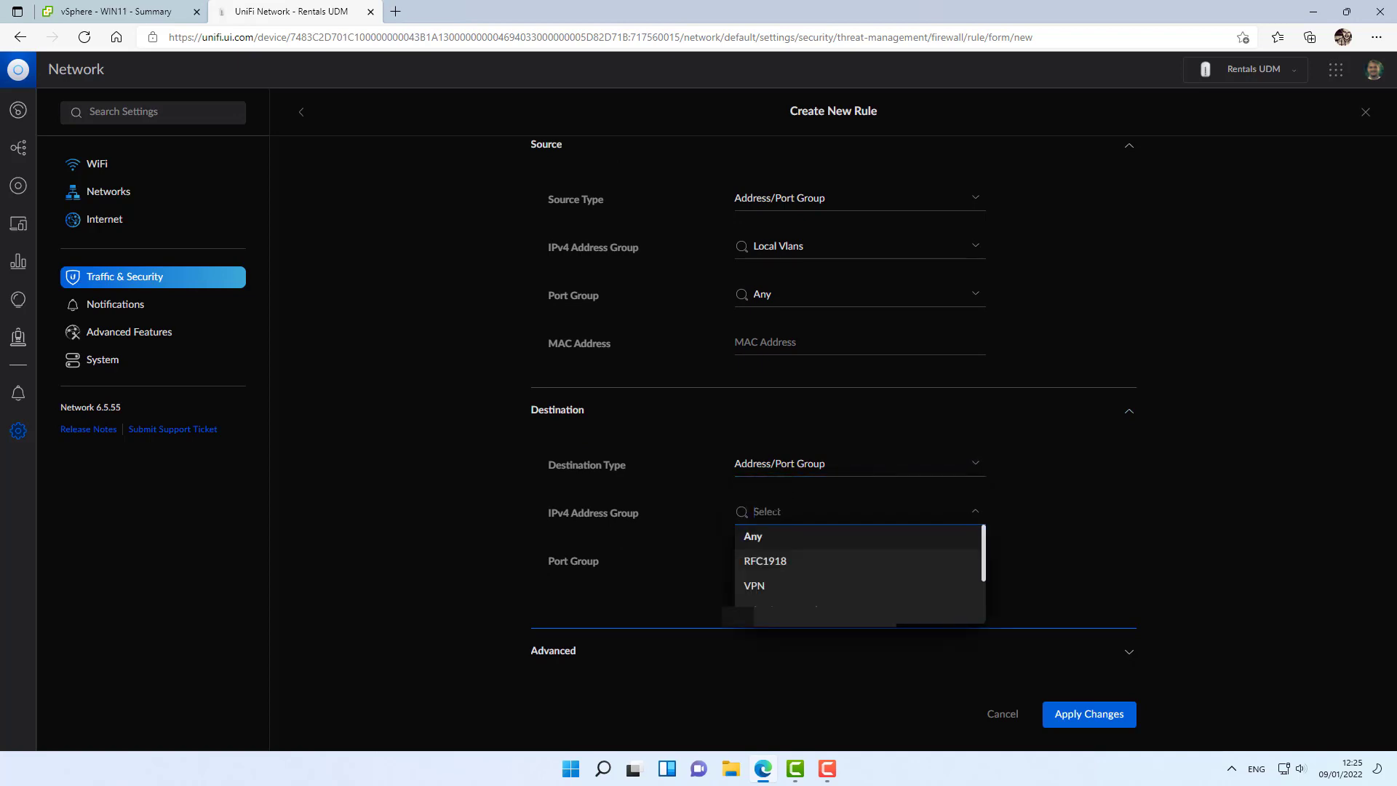
{"action": "type", "text": "vp"}
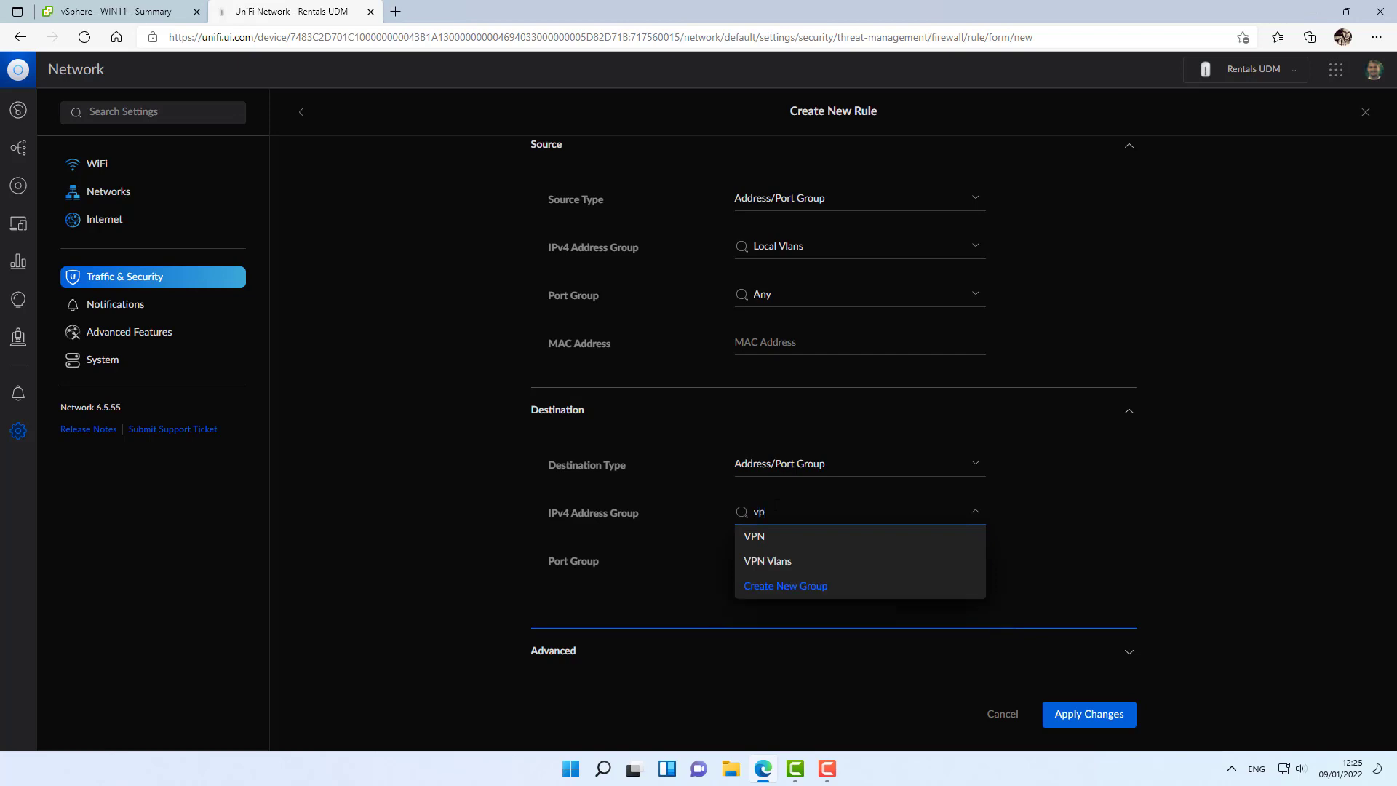
{"action": "left_click", "coordinate": [767, 560]}
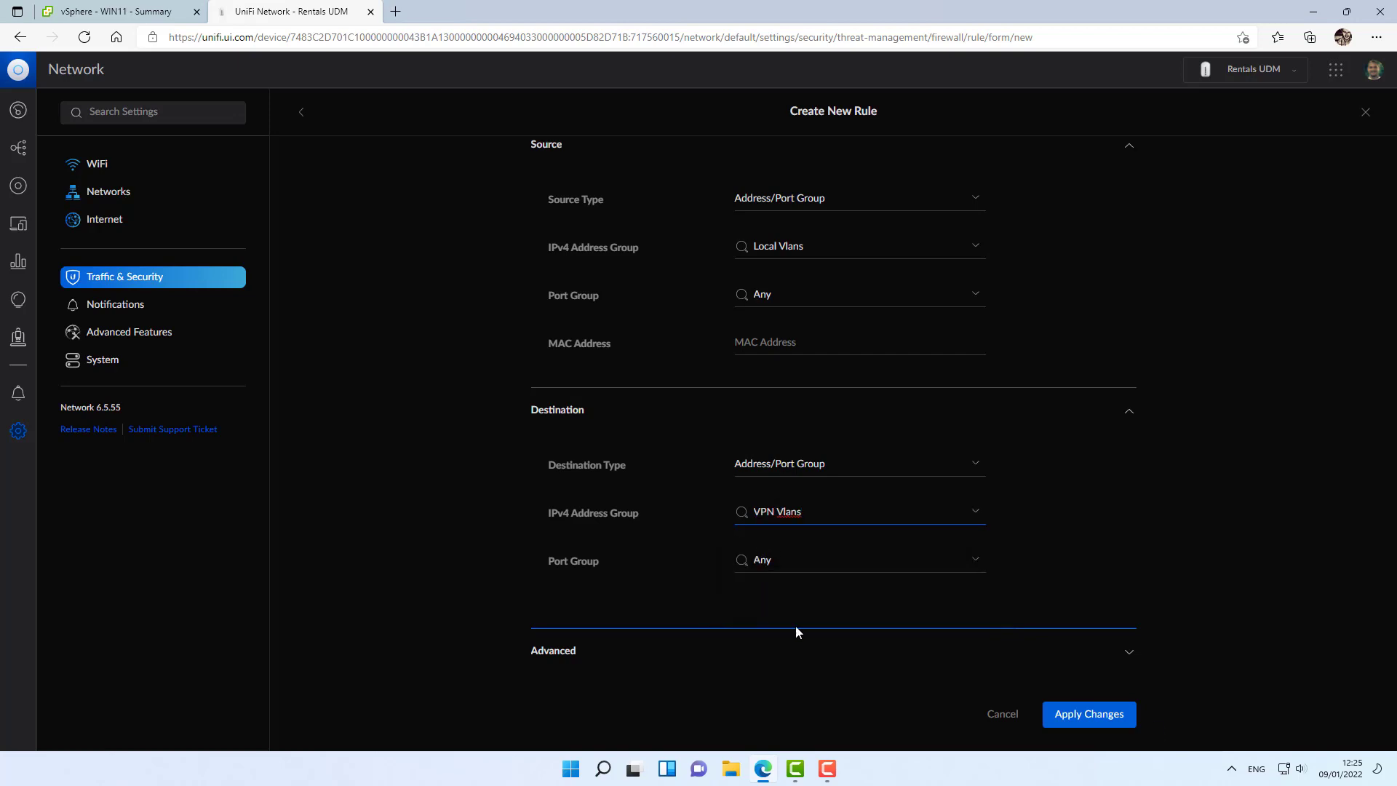
{"action": "left_click", "coordinate": [1089, 713]}
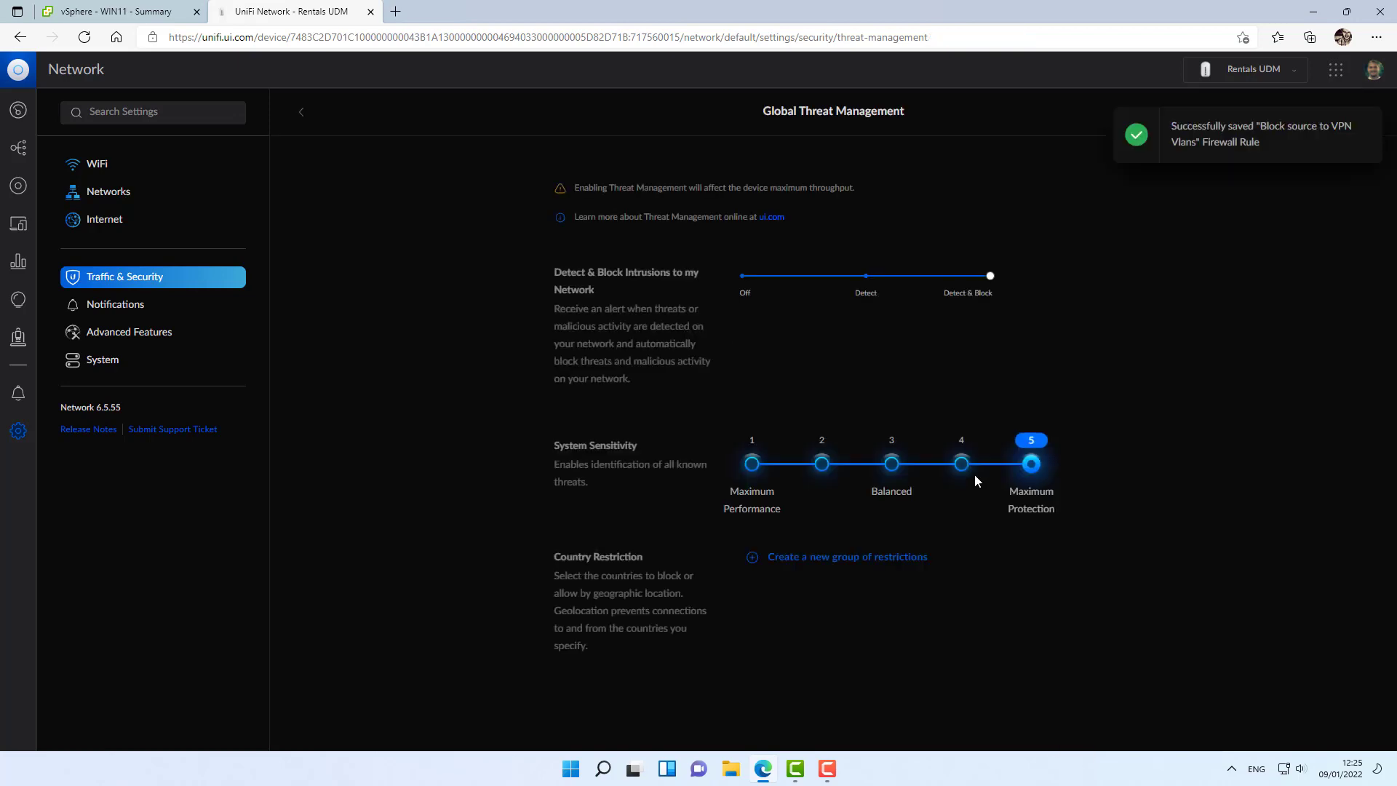
{"action": "scroll", "scroll_direction": "down", "scroll_amount": 3}
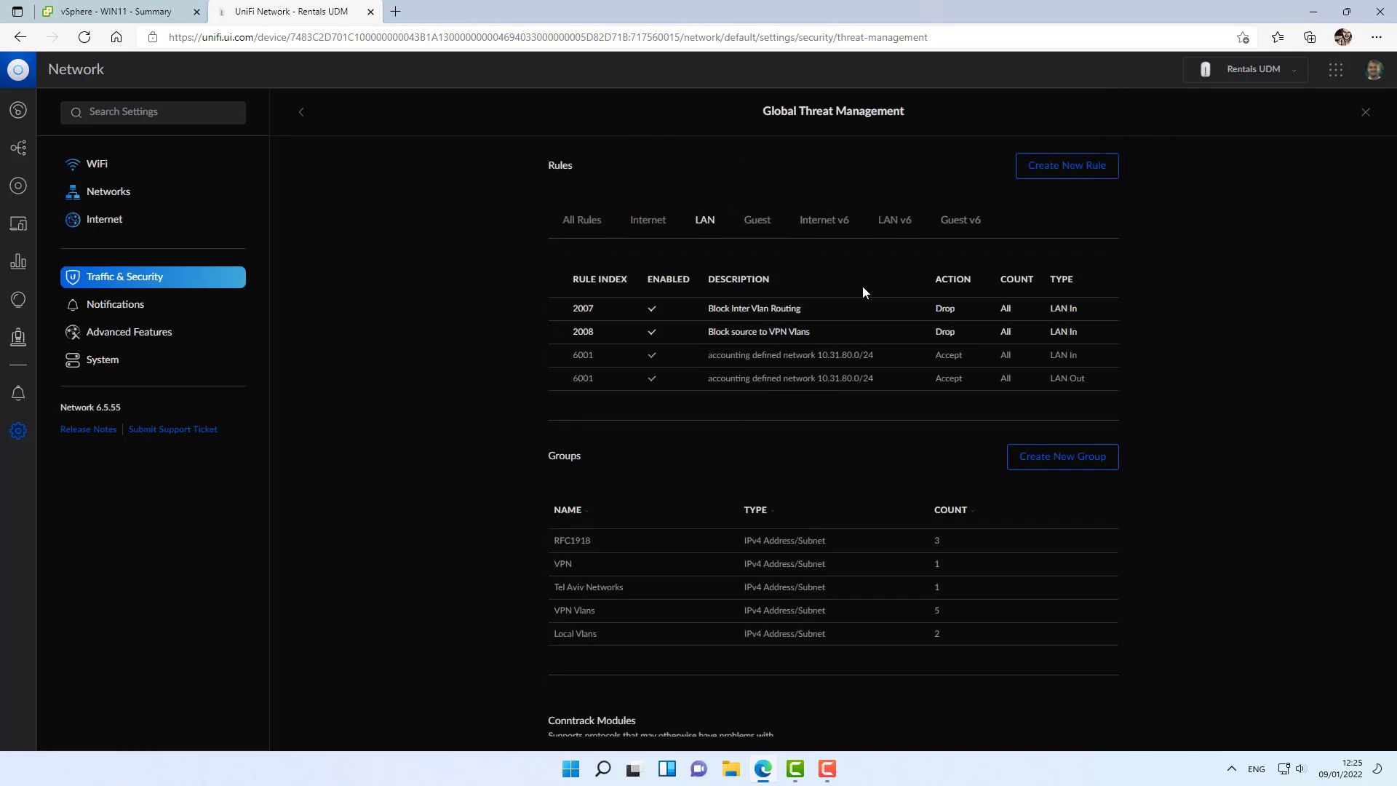
{"action": "mouse_move", "coordinate": [756, 332]}
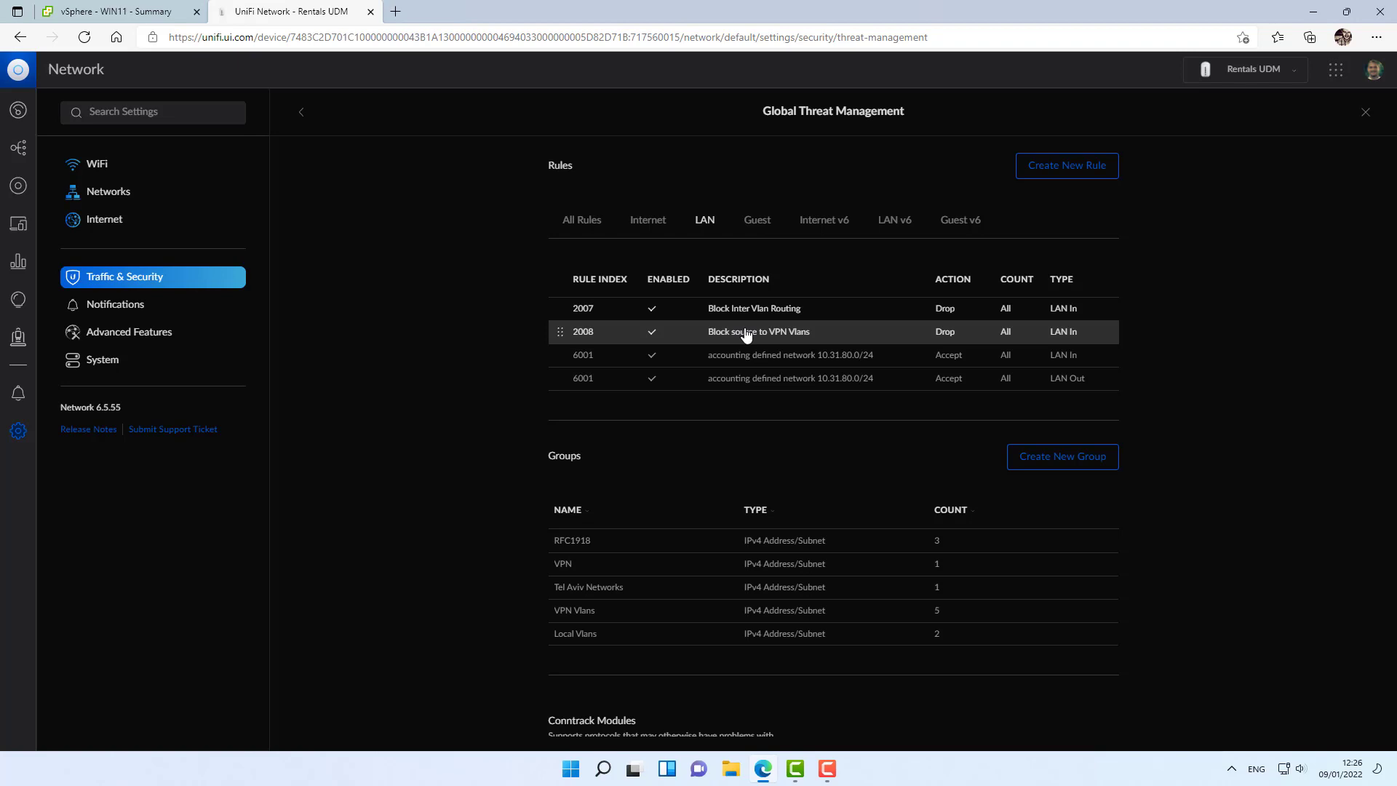
{"action": "mouse_move", "coordinate": [788, 319]}
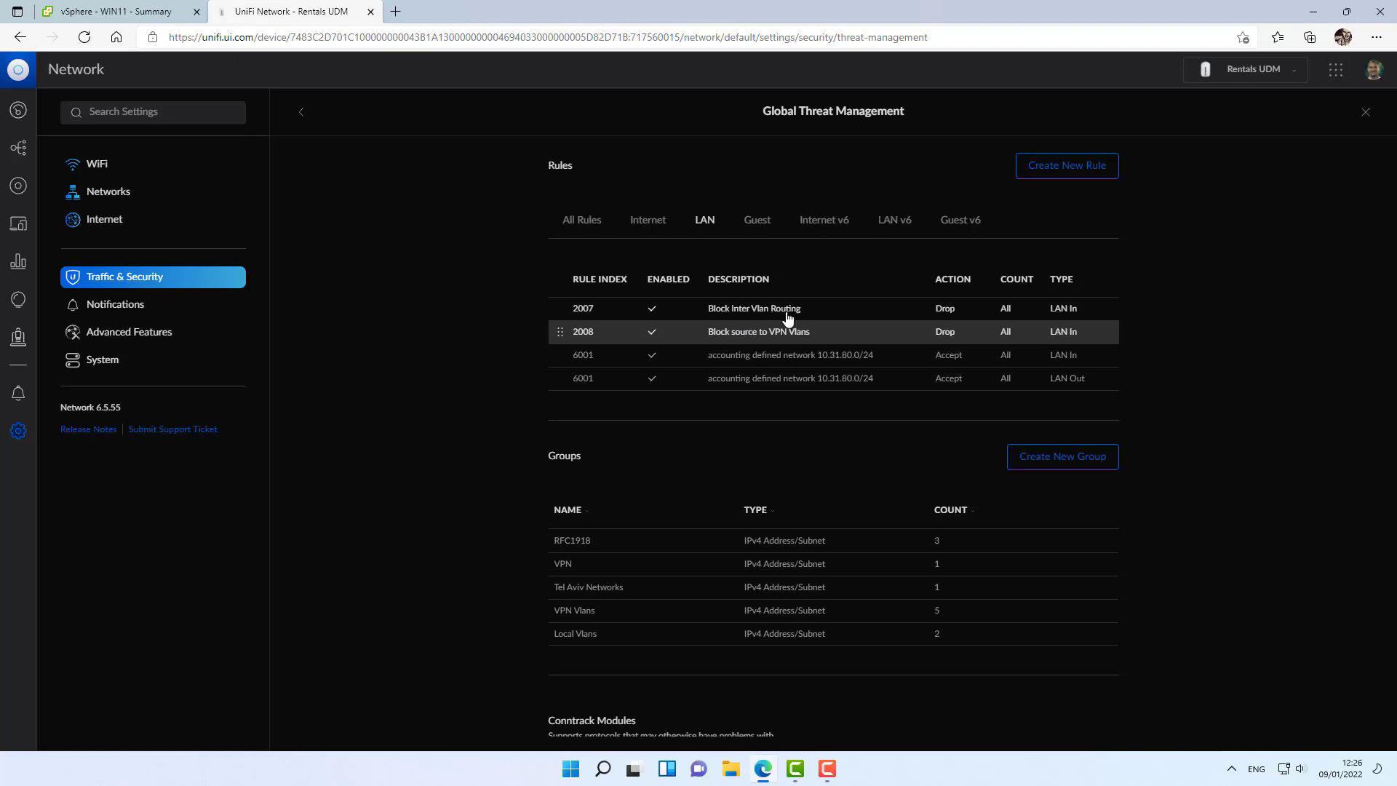
Start a LAN In rule described 'Block VPN to source'.
{"action": "left_click", "coordinate": [1065, 166]}
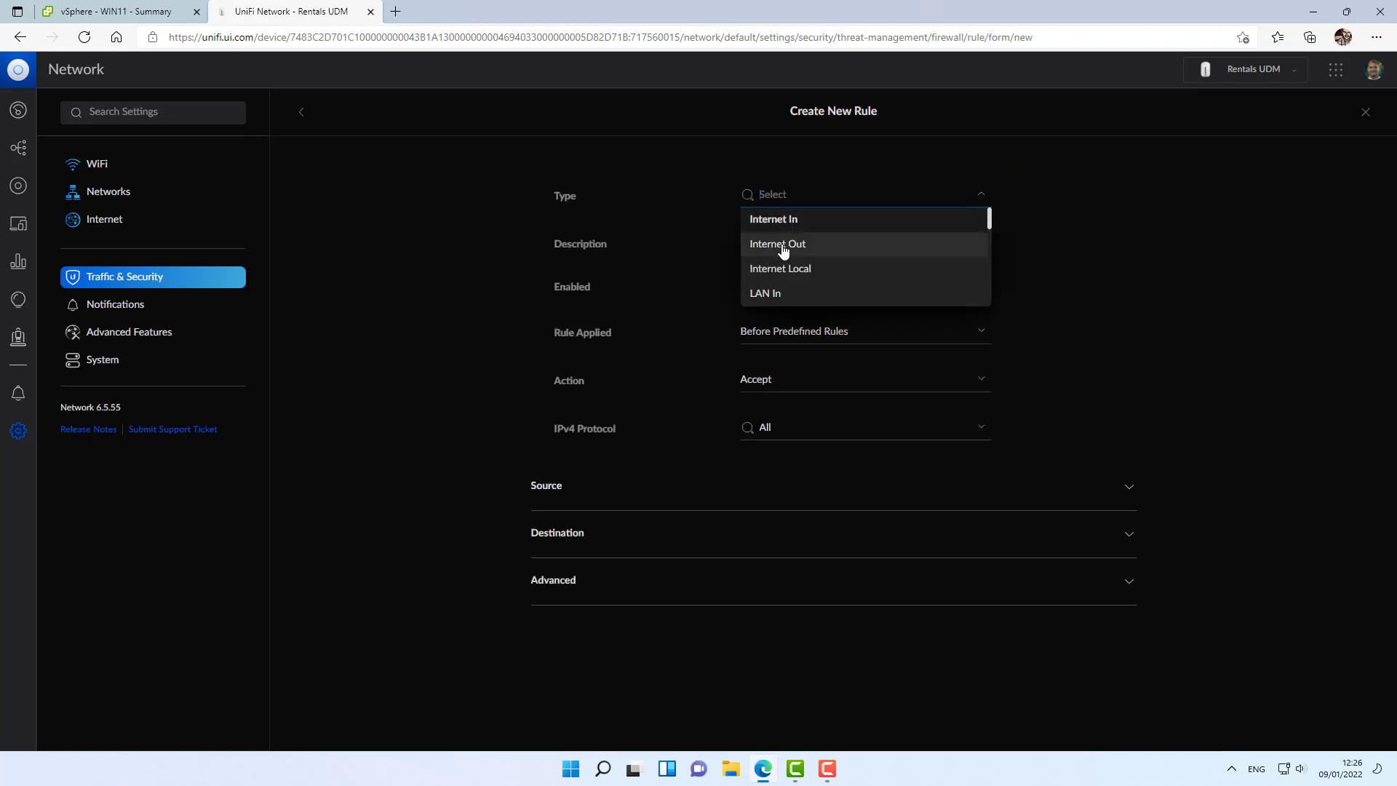
{"action": "left_click", "coordinate": [764, 292]}
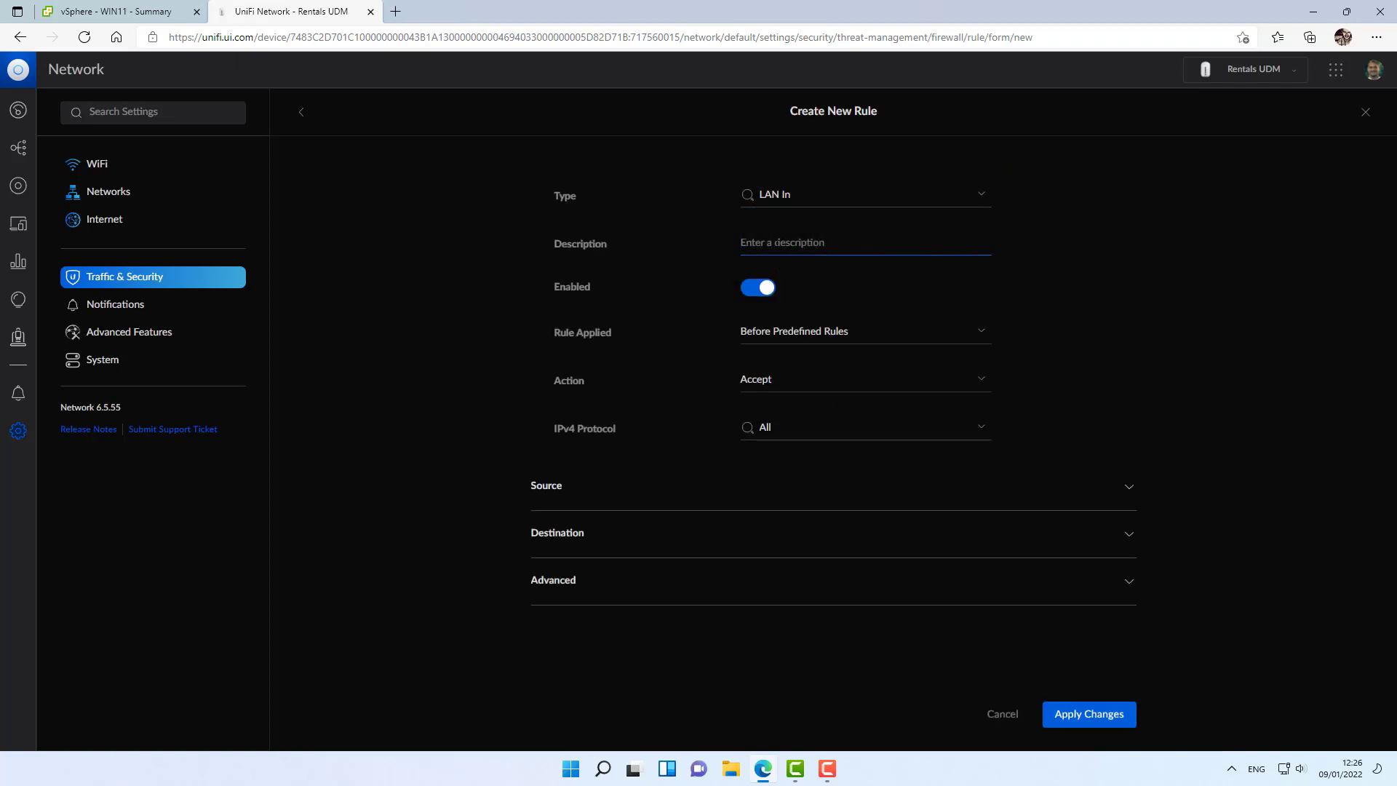
{"action": "type", "text": "Block VPN to source"}
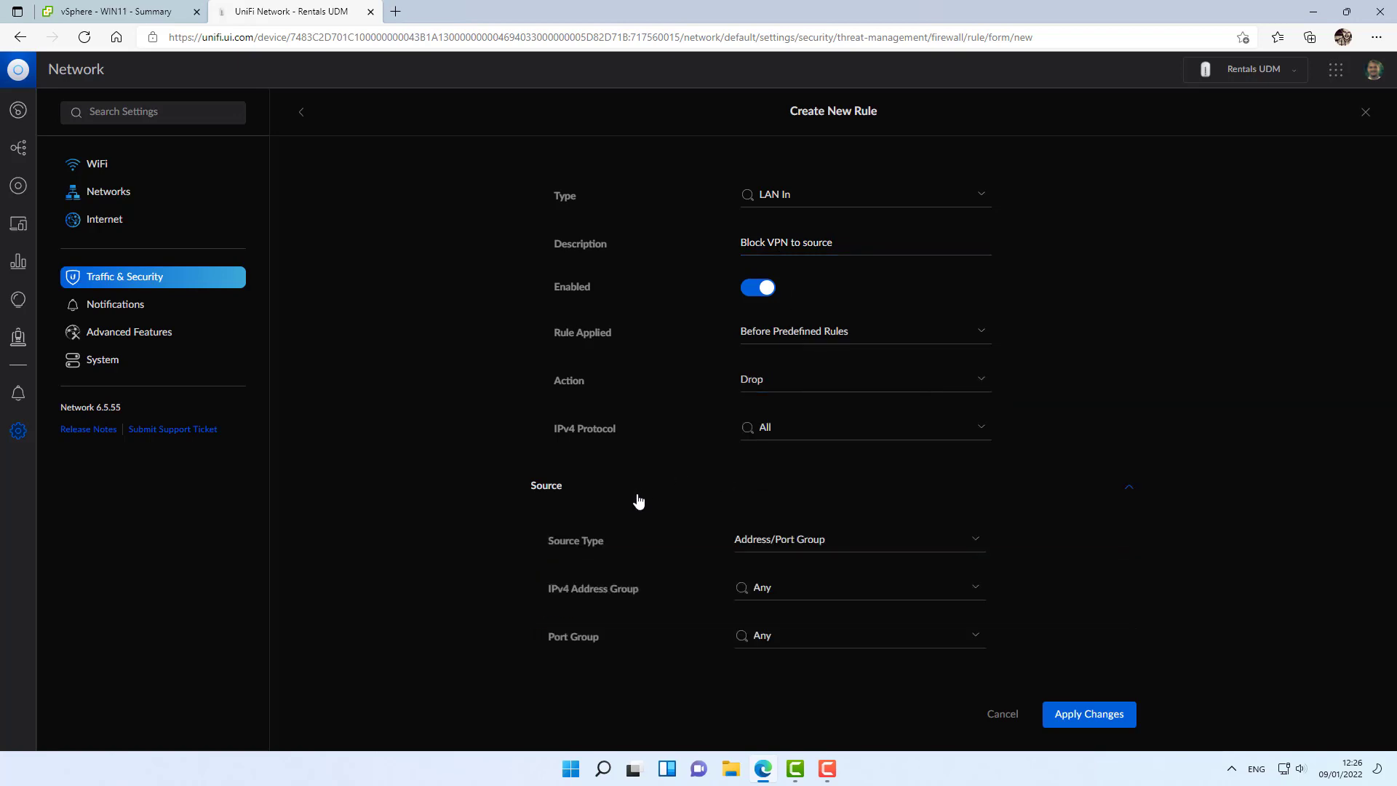
Set it to drop traffic from source group VPN to destination Local Vlans and apply.
{"action": "left_click", "coordinate": [858, 586]}
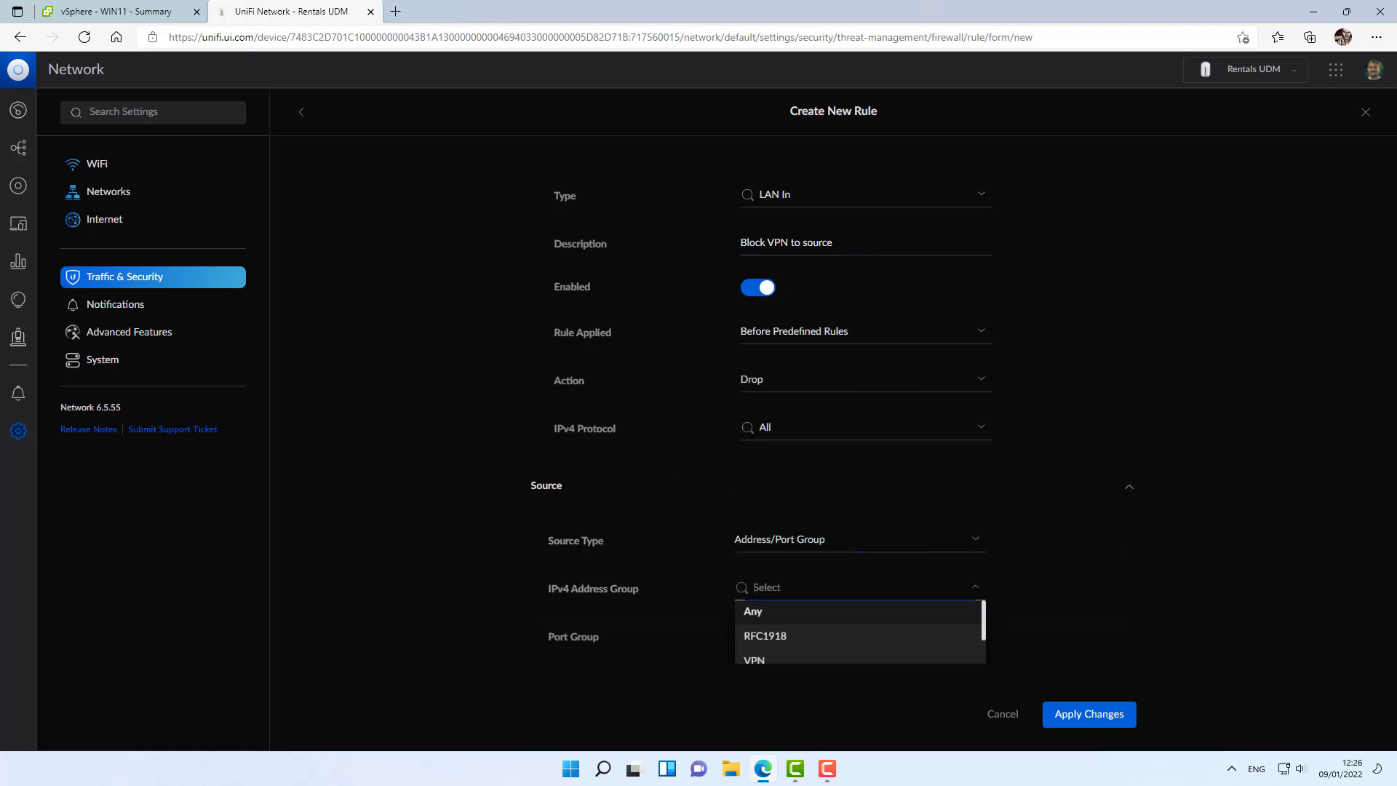
{"action": "type", "text": "vpn"}
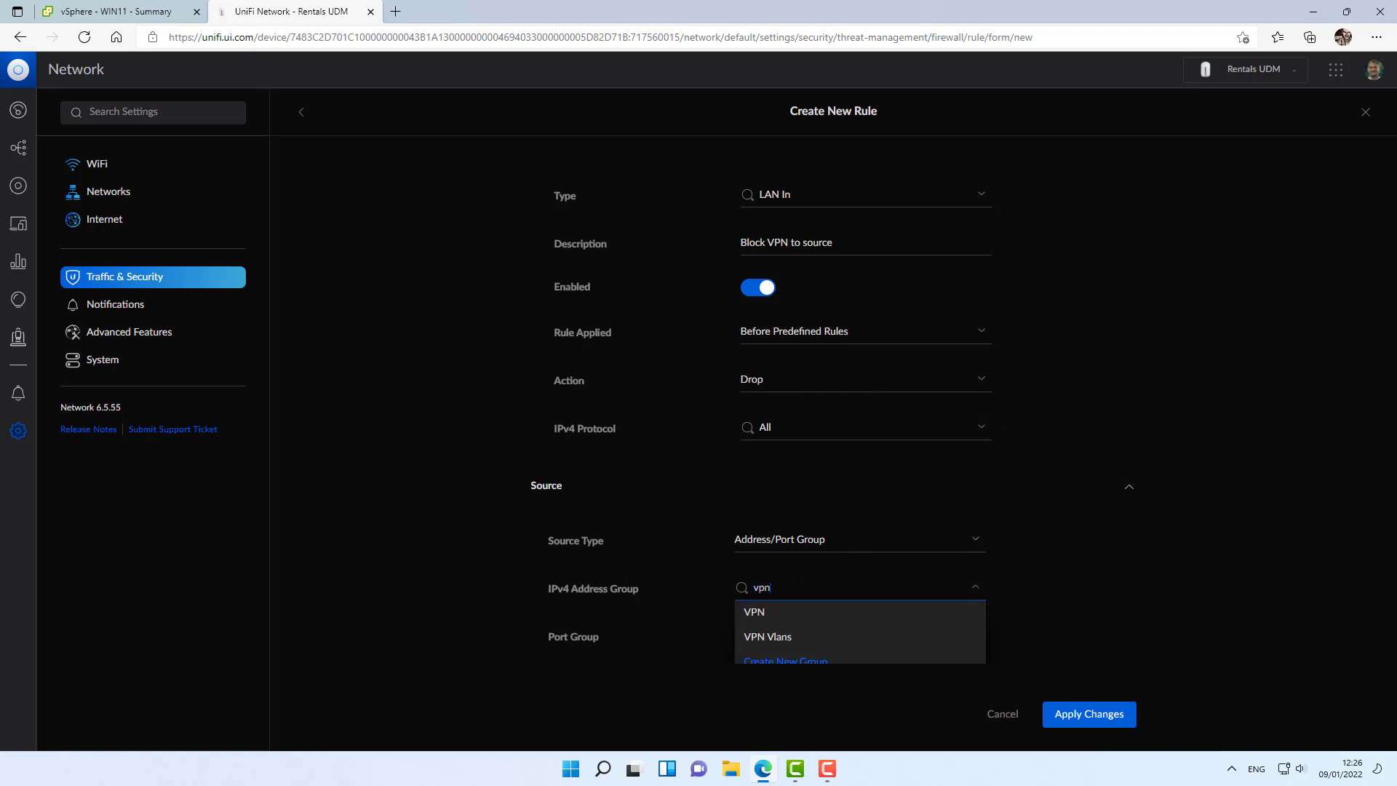
{"action": "left_click", "coordinate": [752, 613]}
{"action": "type", "text": "lo"}
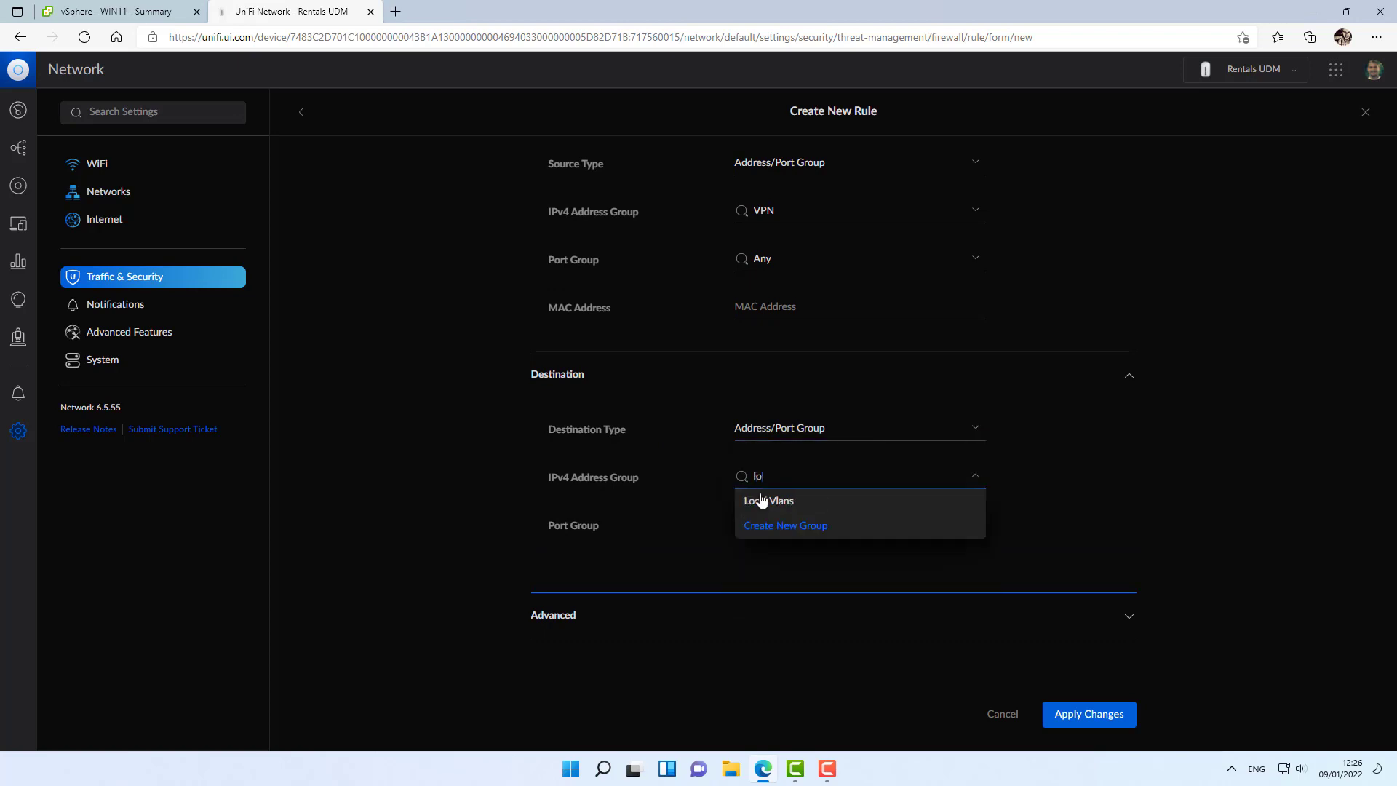
{"action": "left_click", "coordinate": [1089, 713]}
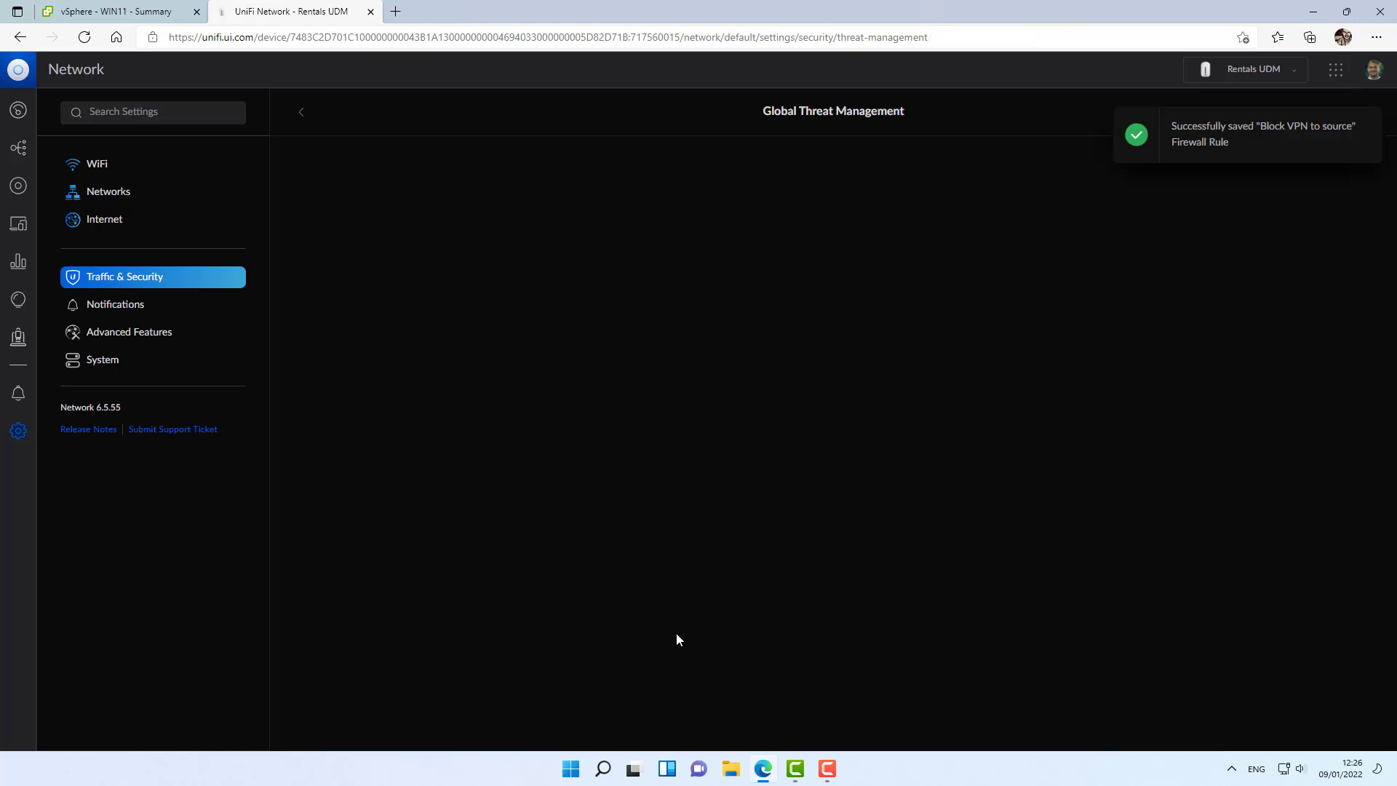
{"action": "scroll", "scroll_direction": "down", "scroll_amount": 3}
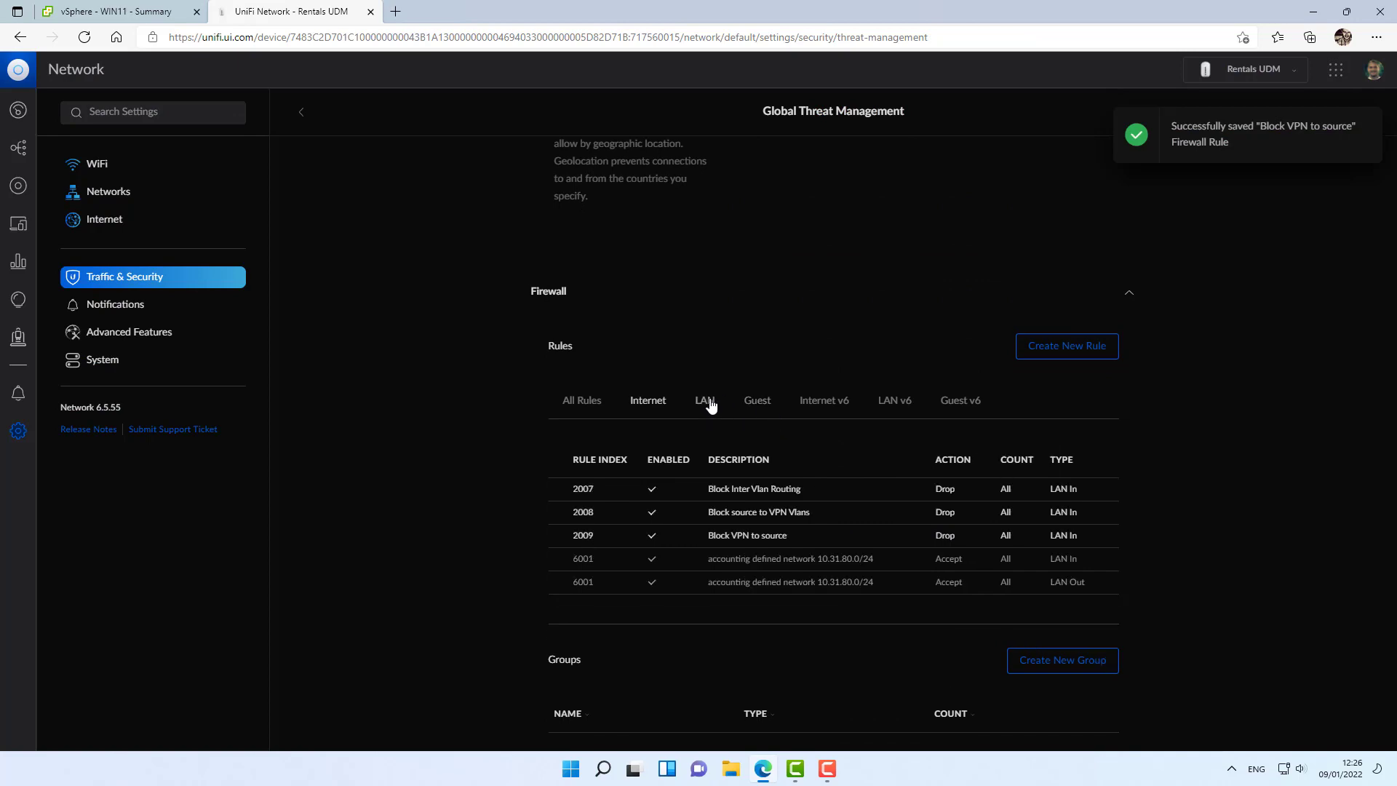
{"action": "scroll", "scroll_direction": "down", "scroll_amount": 3}
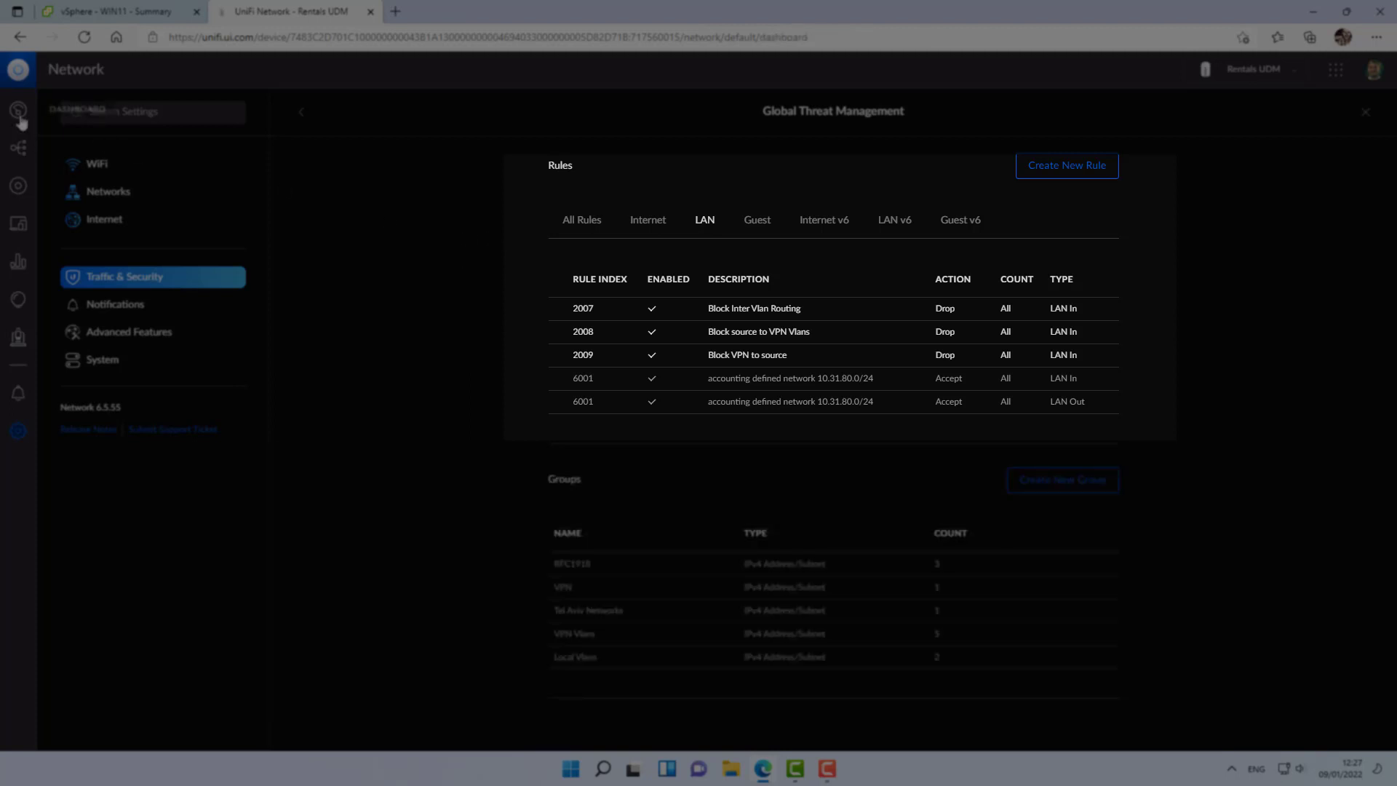
Leave settings and return to the device dashboard.
{"action": "left_click", "coordinate": [1365, 112]}
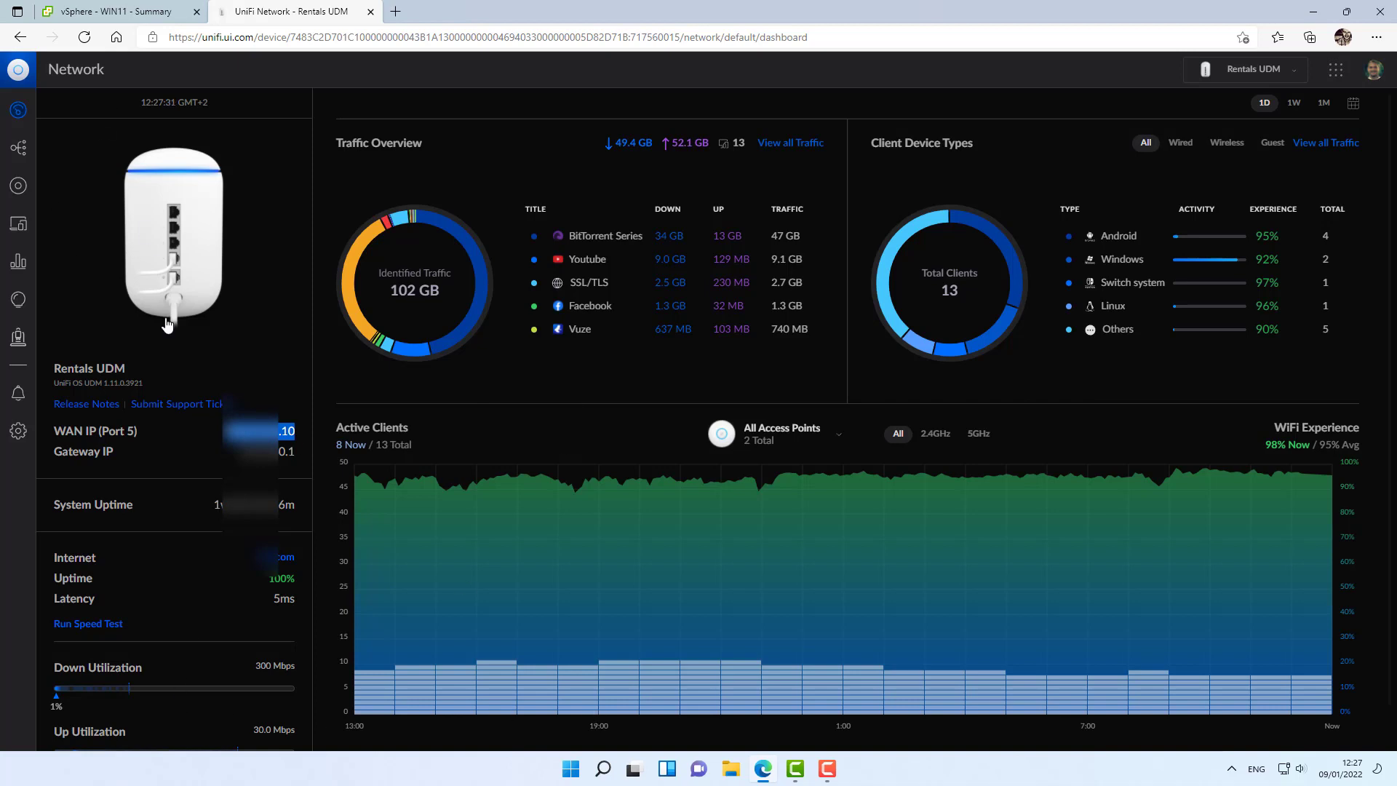
{"action": "mouse_move", "coordinate": [1198, 114]}
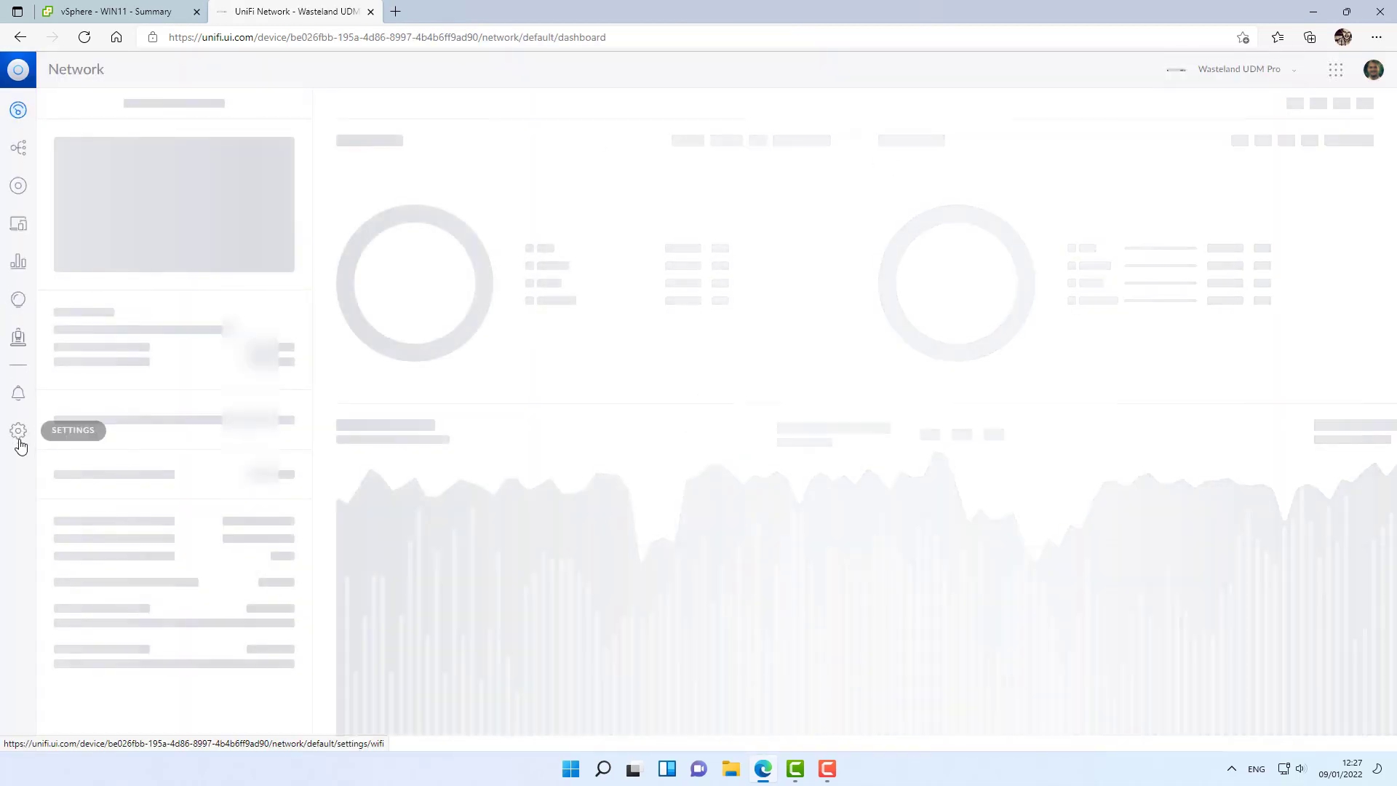
Start a new network on the Wasteland UDM Pro and name it STS.
{"action": "left_click", "coordinate": [18, 431]}
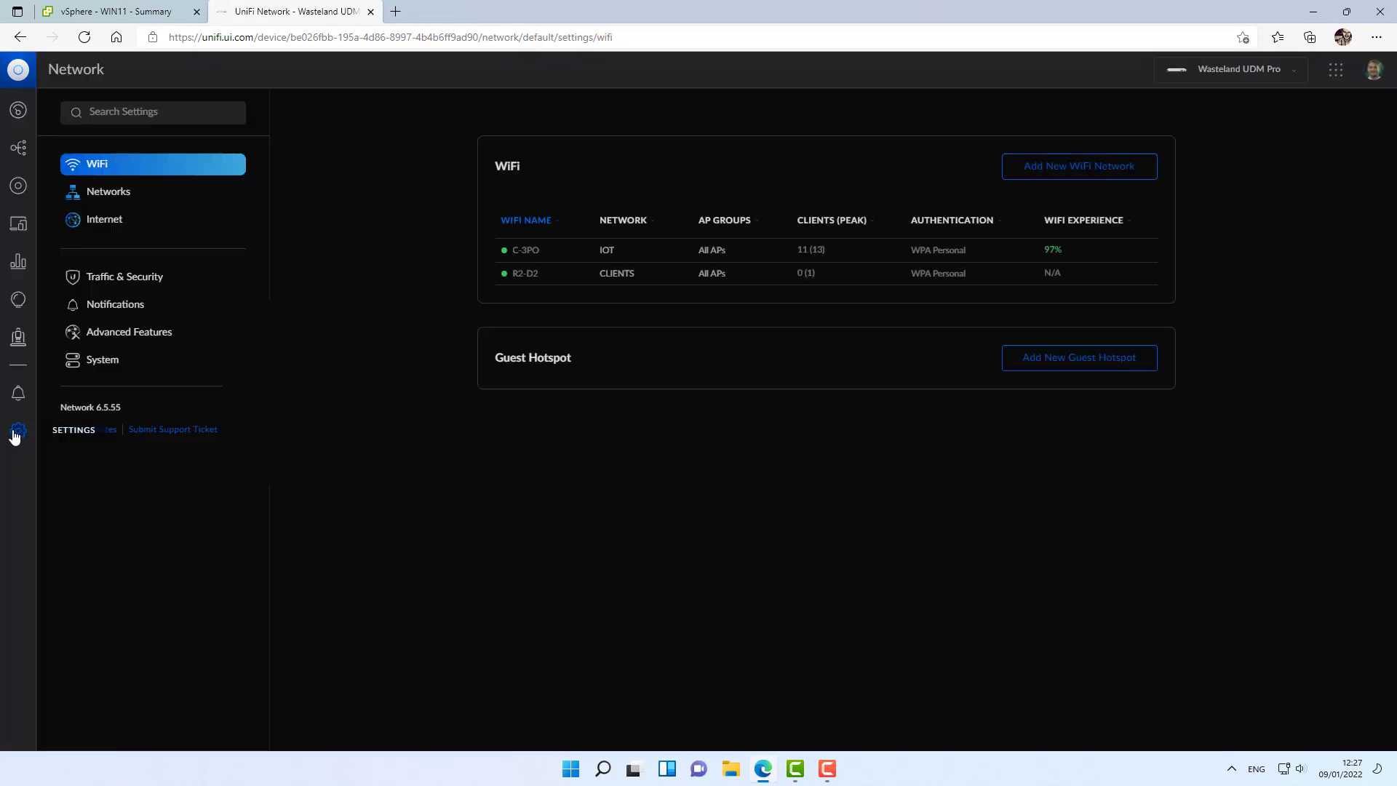
{"action": "left_click", "coordinate": [108, 191]}
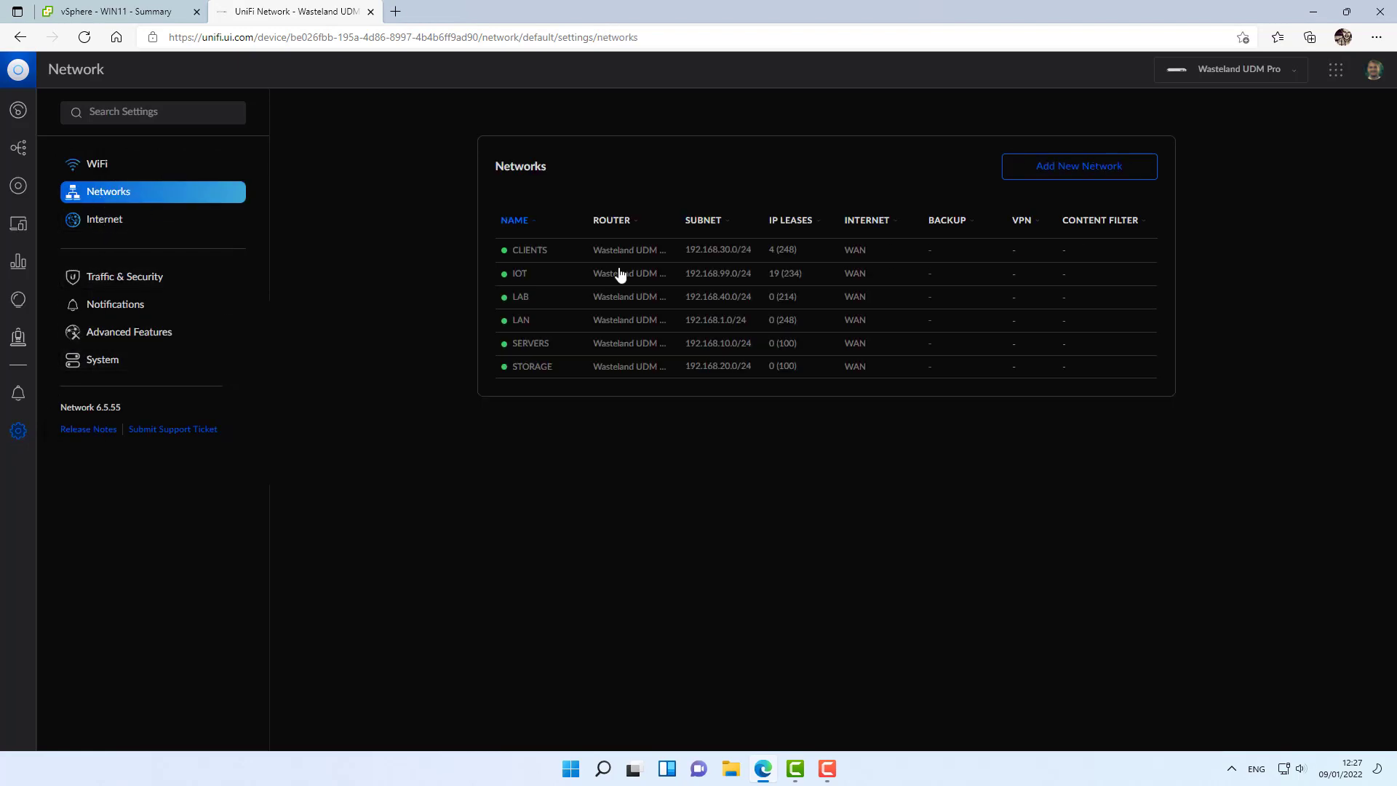
{"action": "left_click", "coordinate": [1078, 166]}
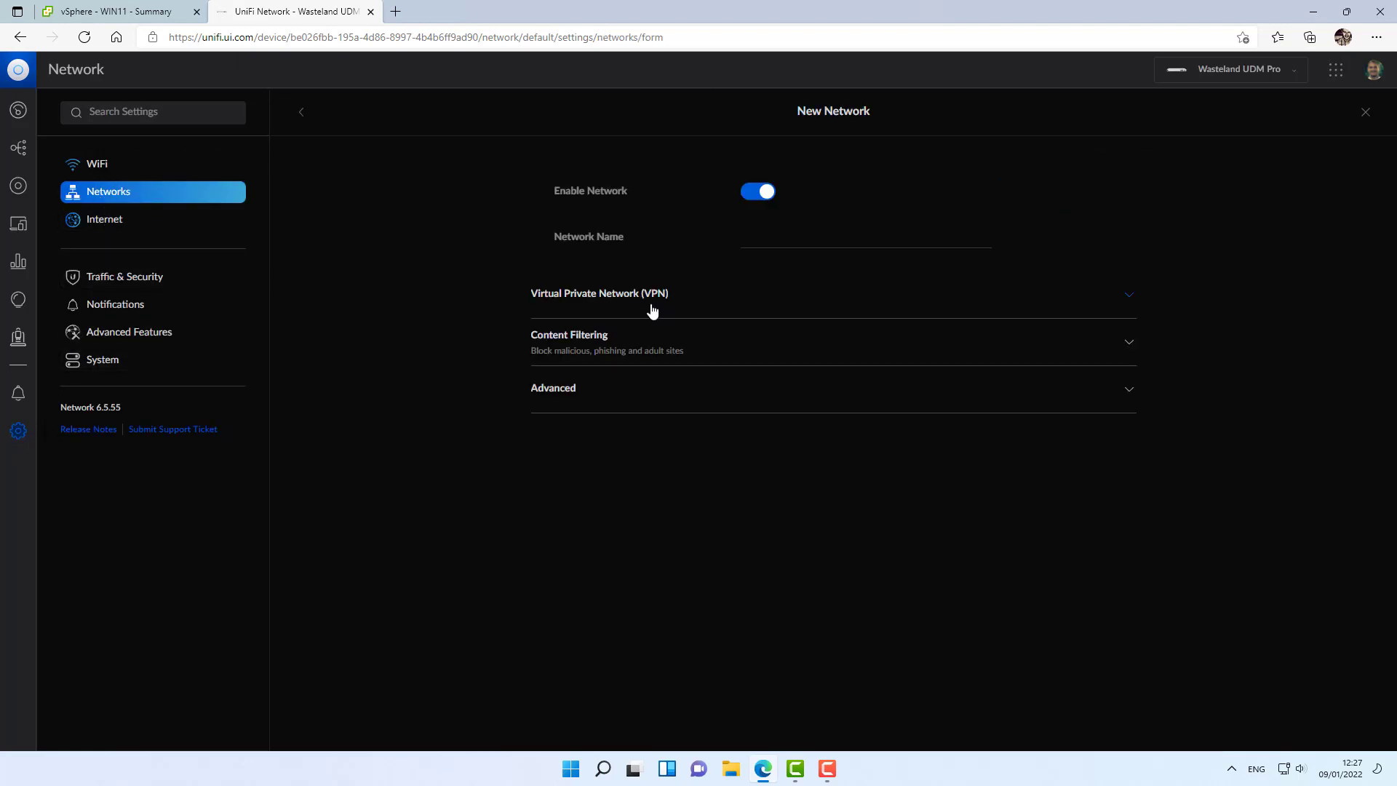
{"action": "left_click", "coordinate": [864, 240]}
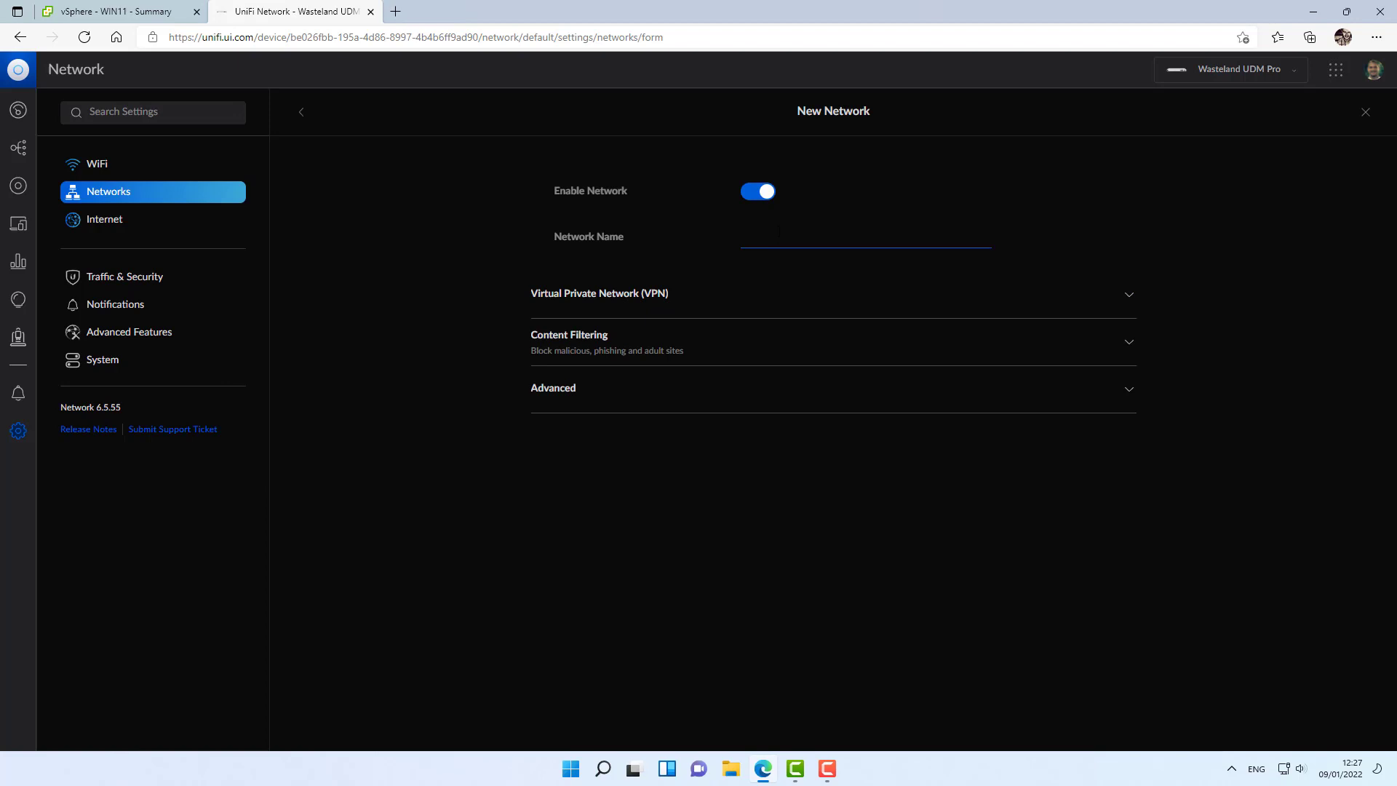
{"action": "type", "text": "TS"}
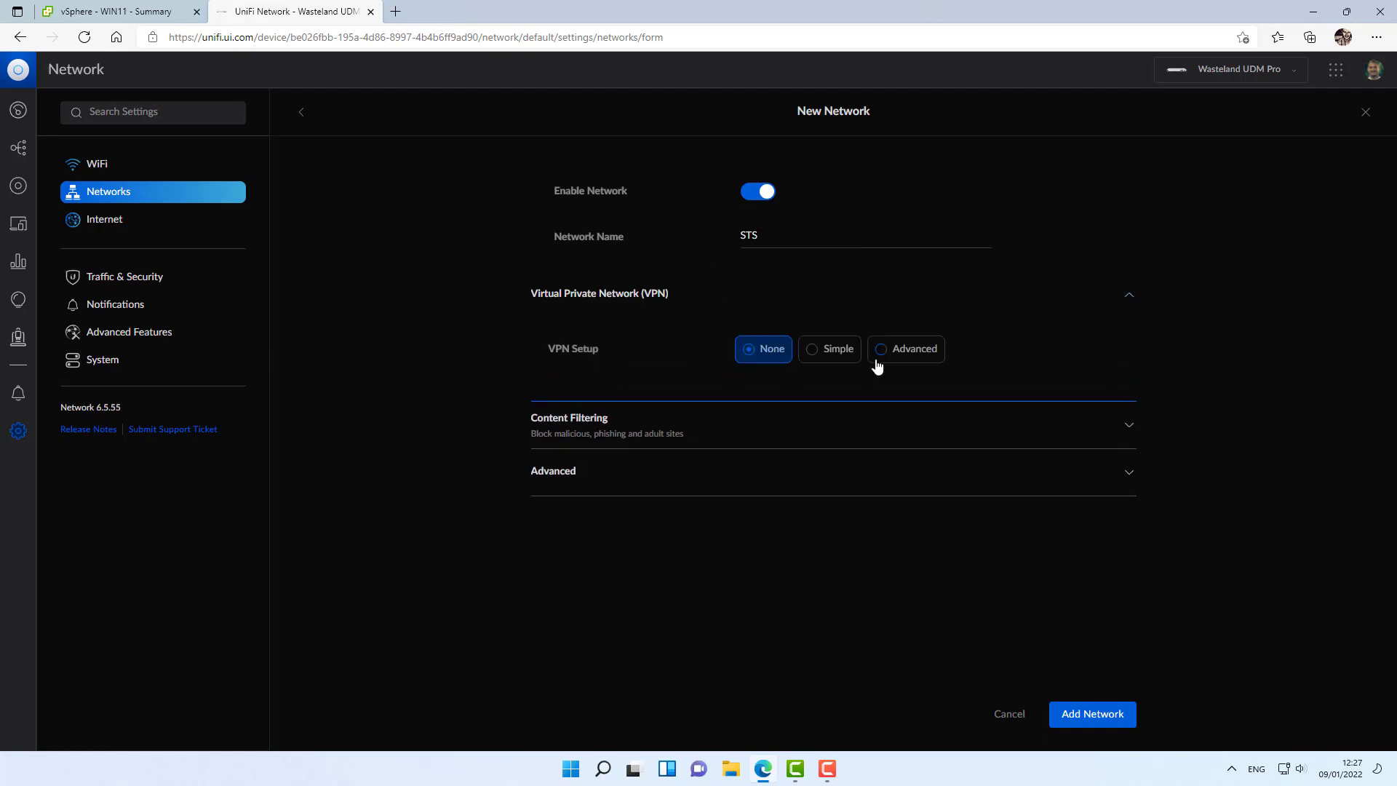
Set the STS network's VPN purpose to Advanced, Site-to-Site manual IPsec.
{"action": "left_click", "coordinate": [905, 348]}
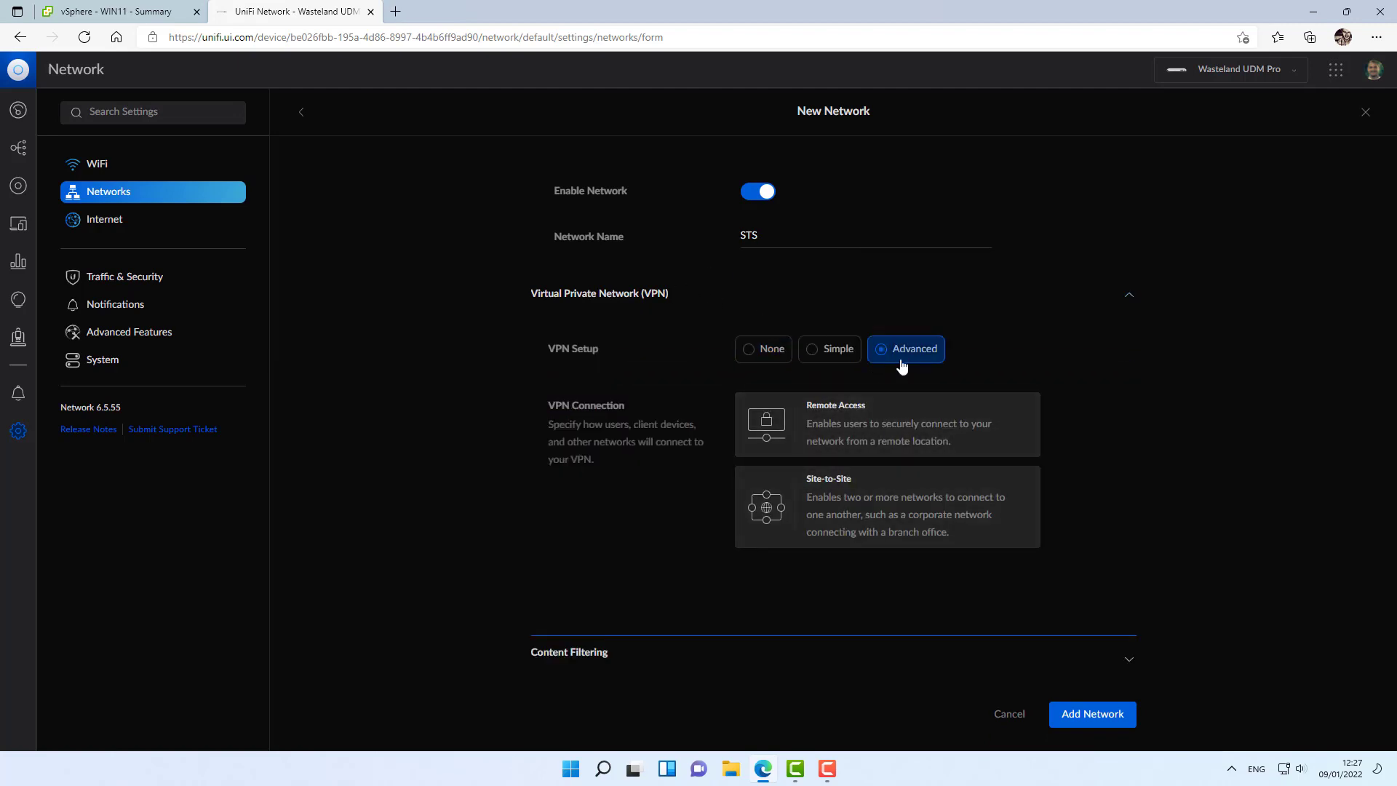
{"action": "mouse_move", "coordinate": [806, 524]}
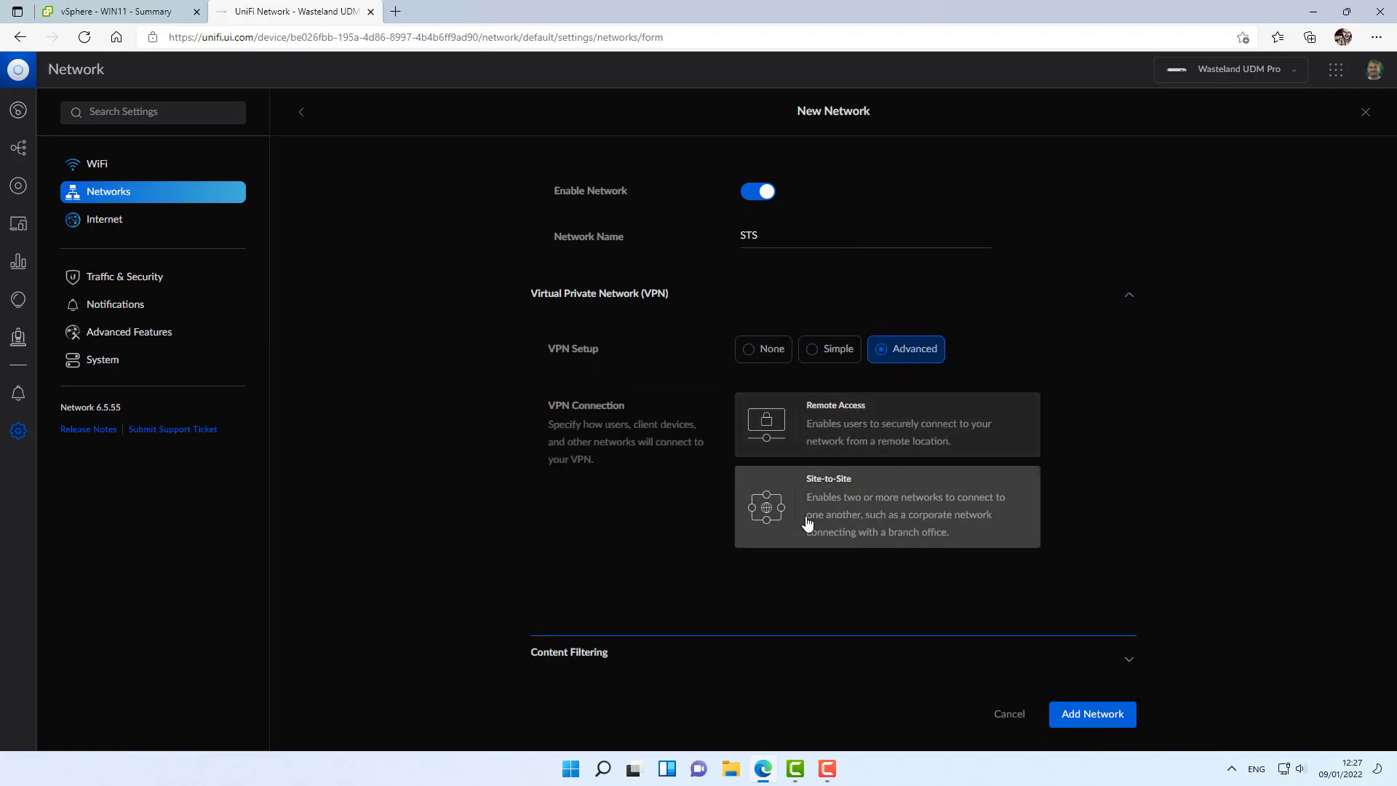
{"action": "left_click", "coordinate": [886, 507]}
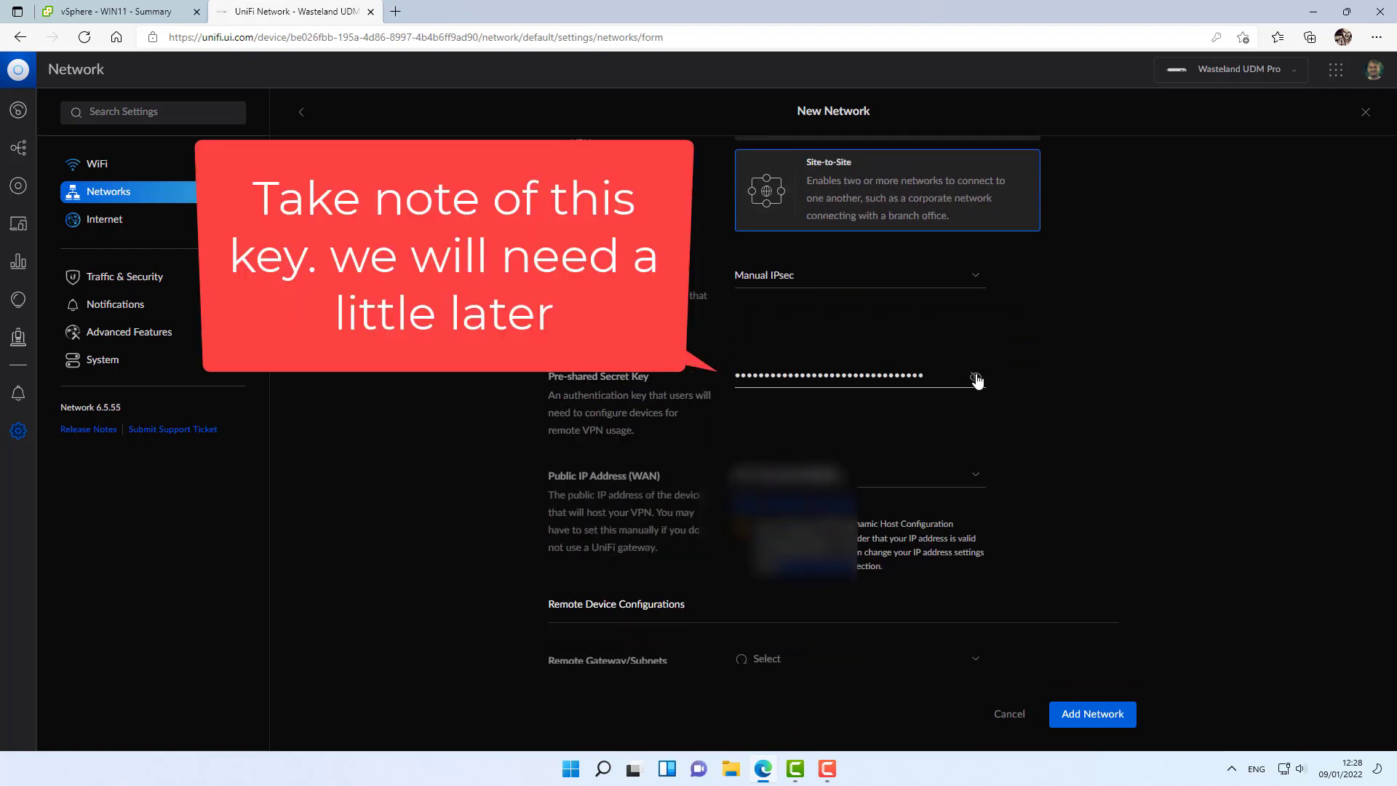
Add remote subnets 10.31.80.0/24 and 10.31.99.0/24 to the STS VPN.
{"action": "left_click", "coordinate": [975, 376]}
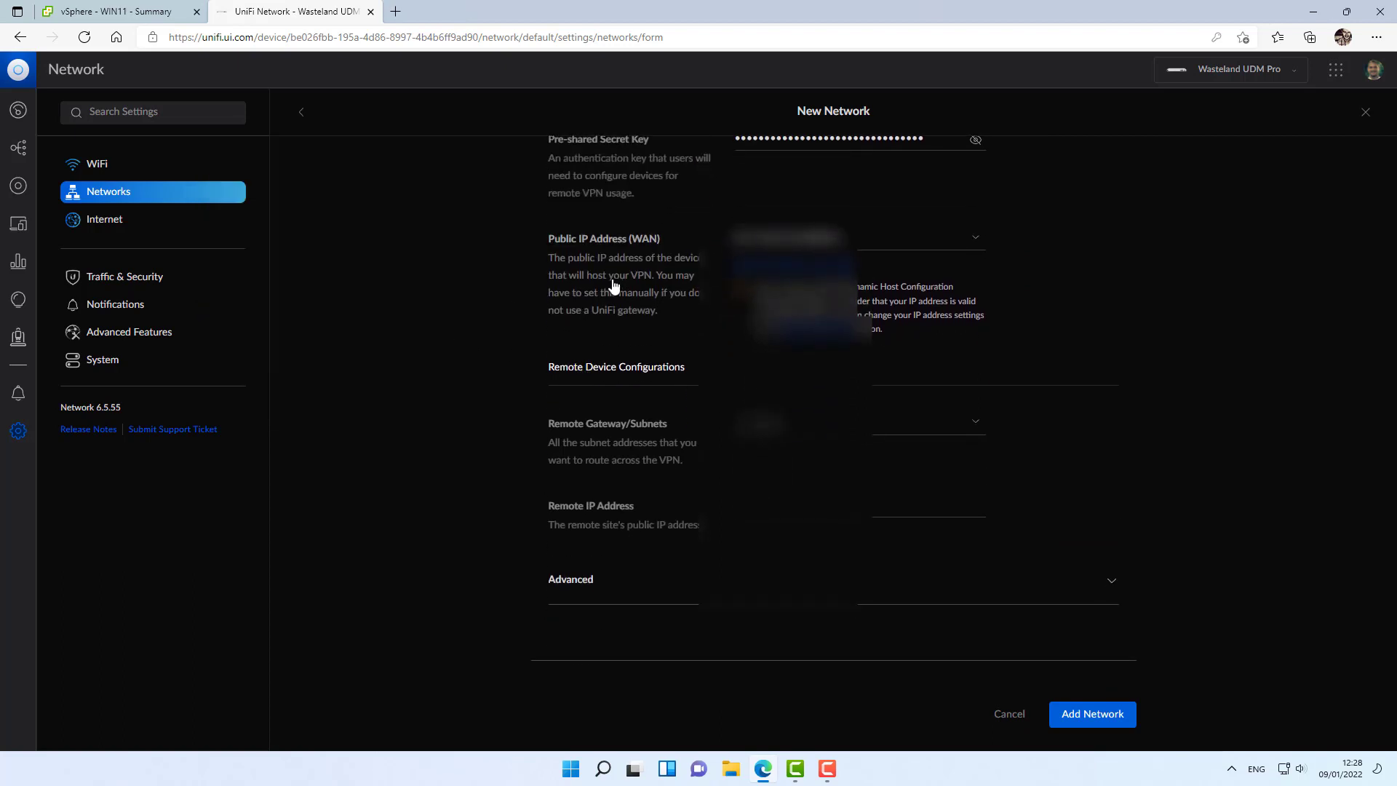
{"action": "scroll", "scroll_direction": "down", "scroll_amount": 3}
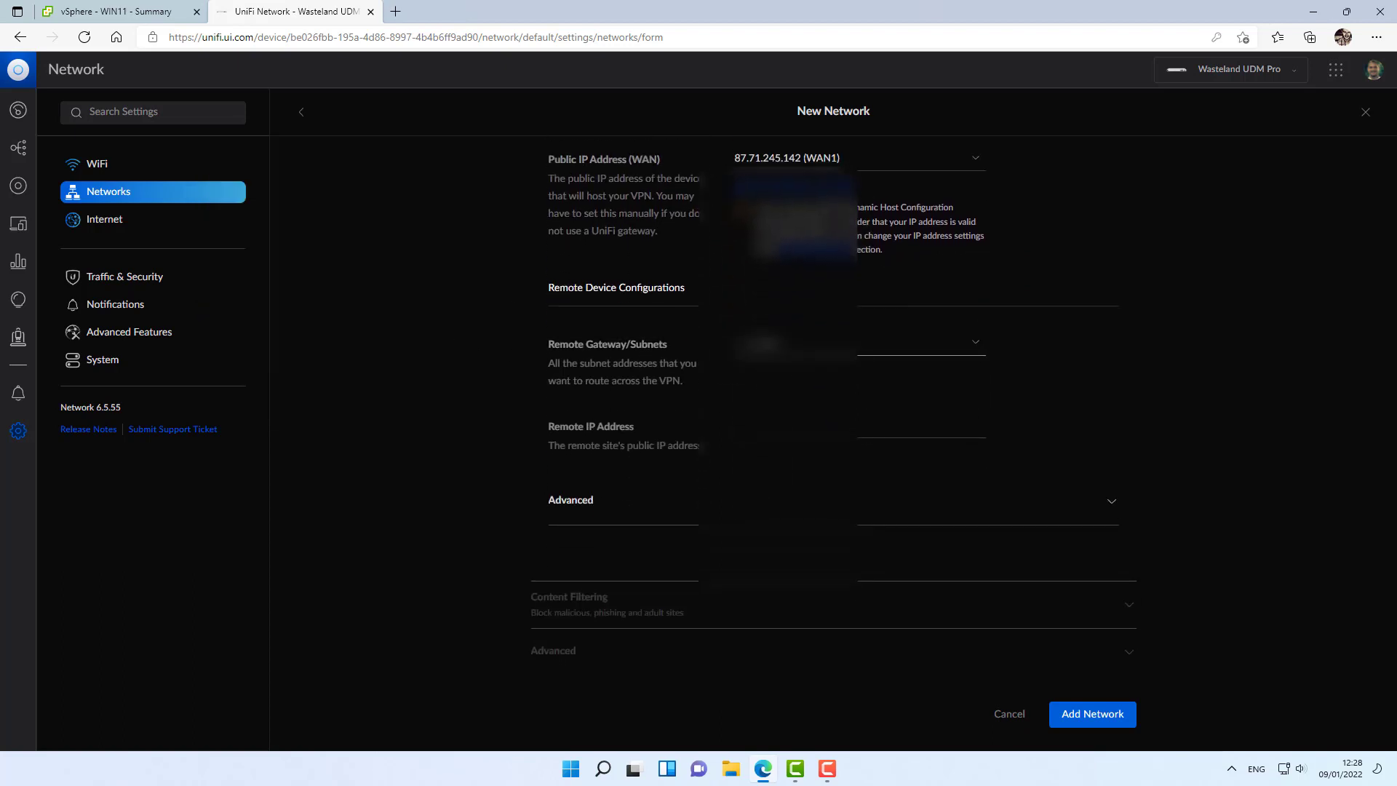
{"action": "left_click", "coordinate": [856, 342]}
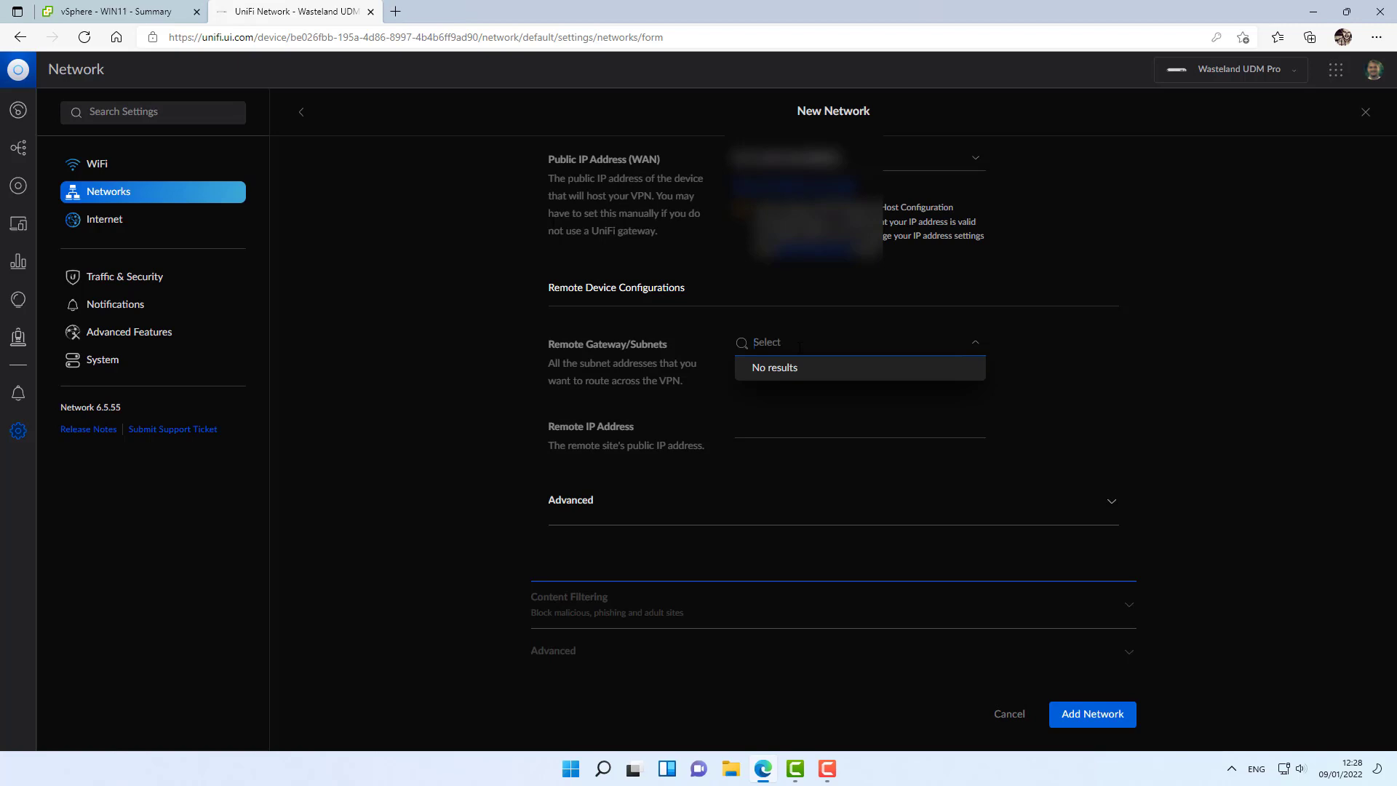
{"action": "type", "text": "10.31.80.0/24"}
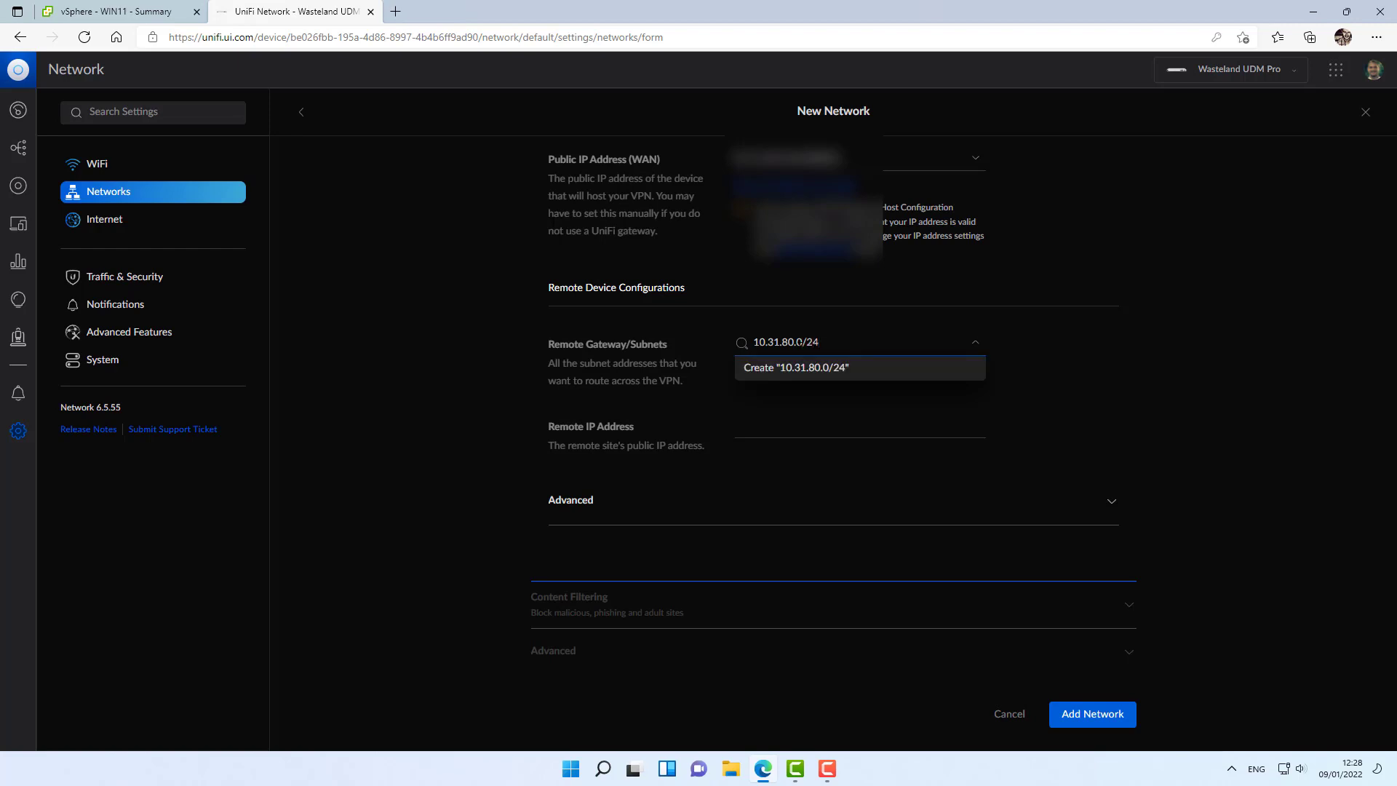
{"action": "left_click", "coordinate": [795, 367]}
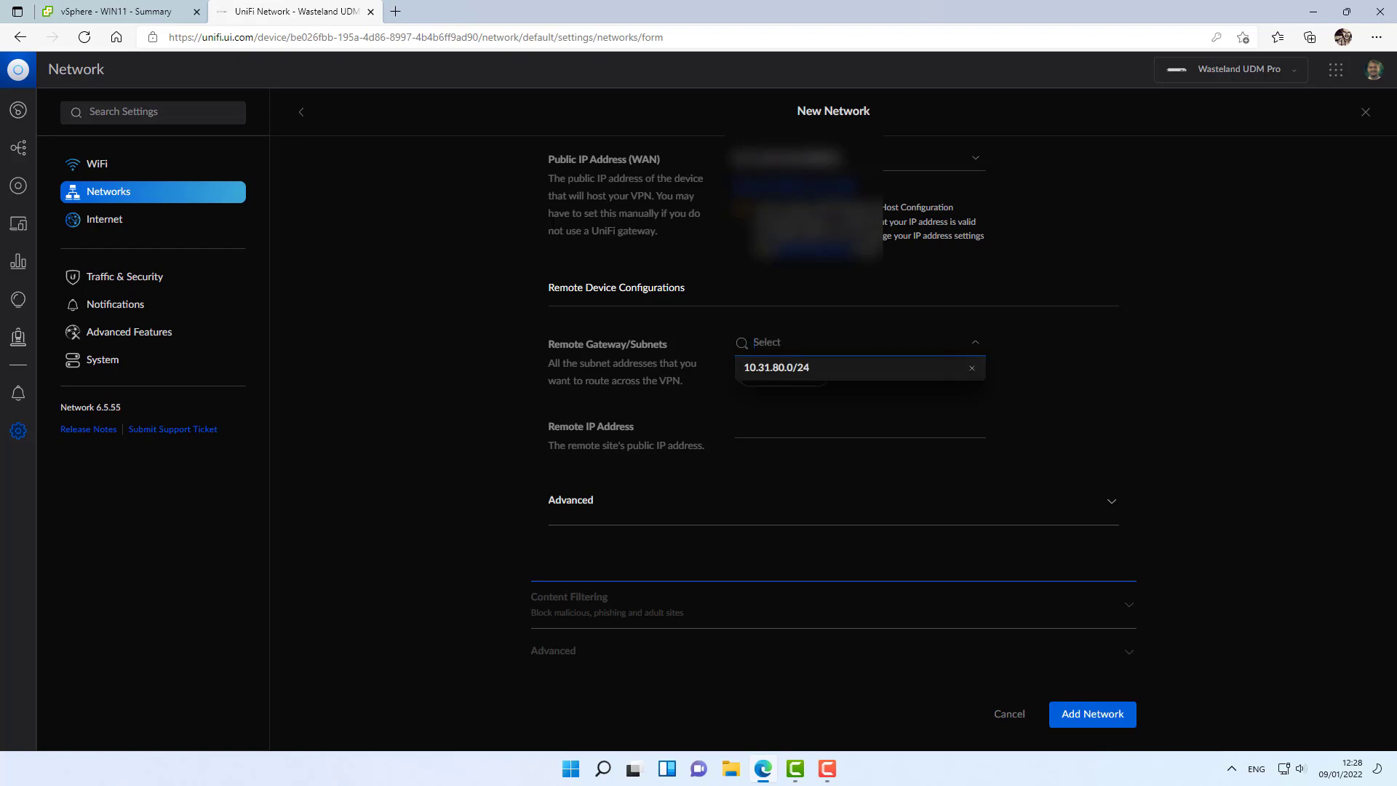
{"action": "type", "text": "10.31.99.0/24"}
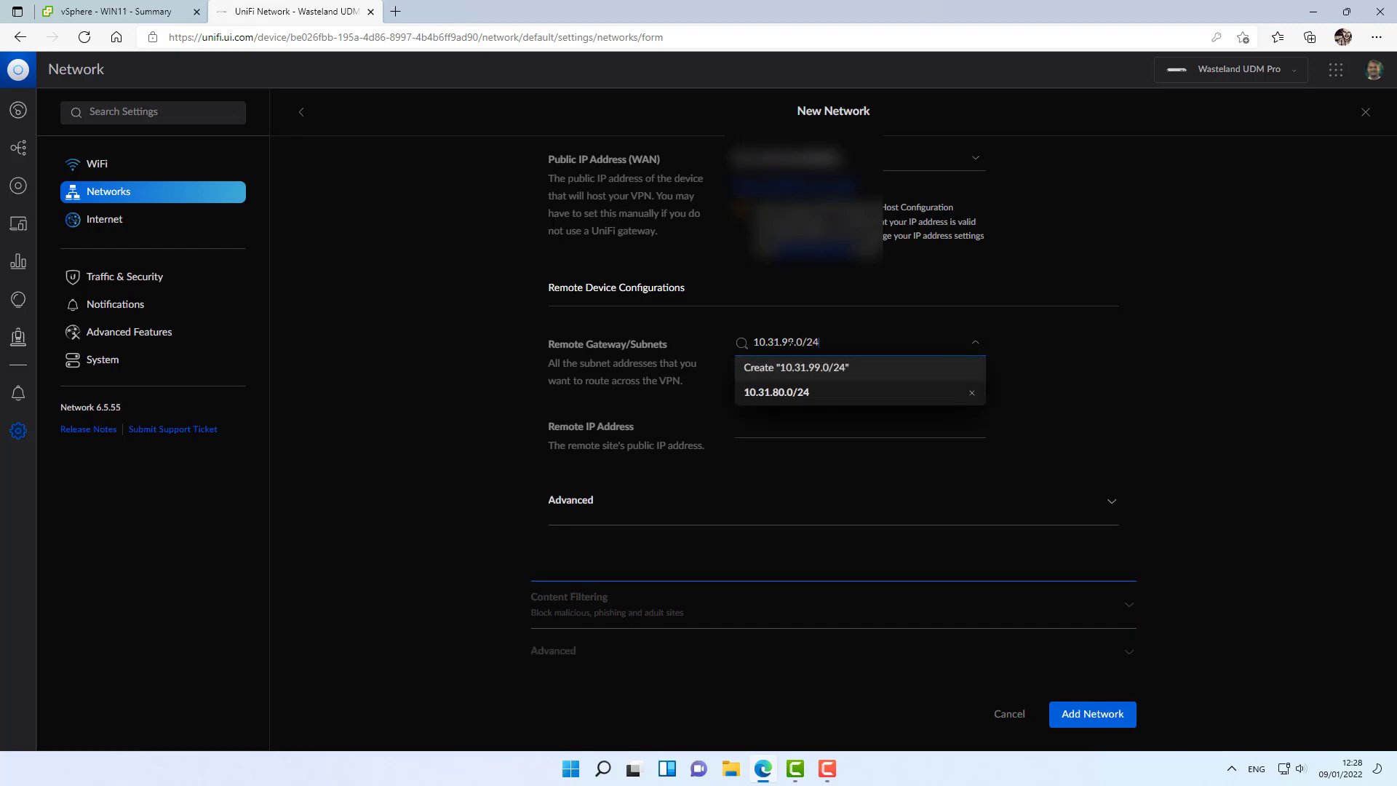
{"action": "left_click", "coordinate": [794, 367]}
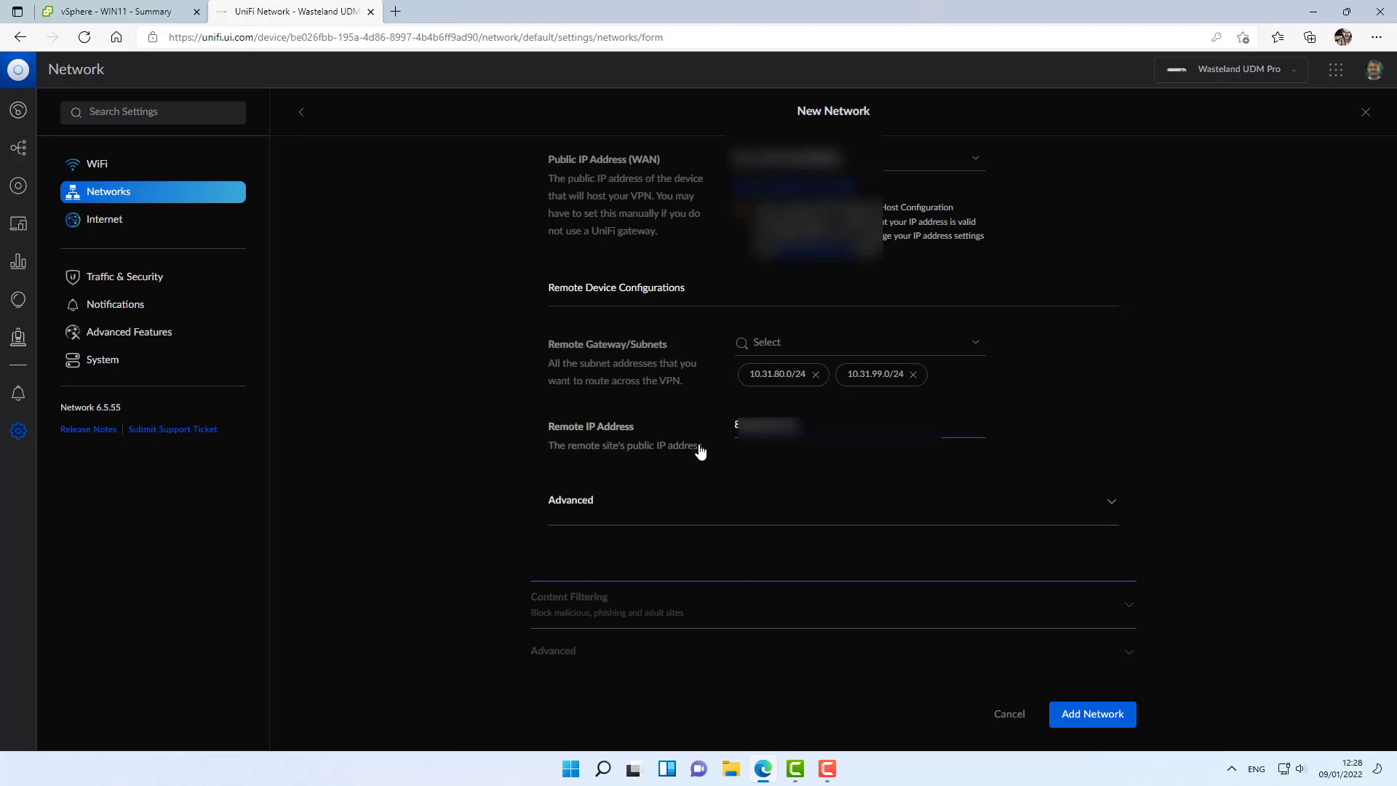
{"action": "mouse_move", "coordinate": [697, 471]}
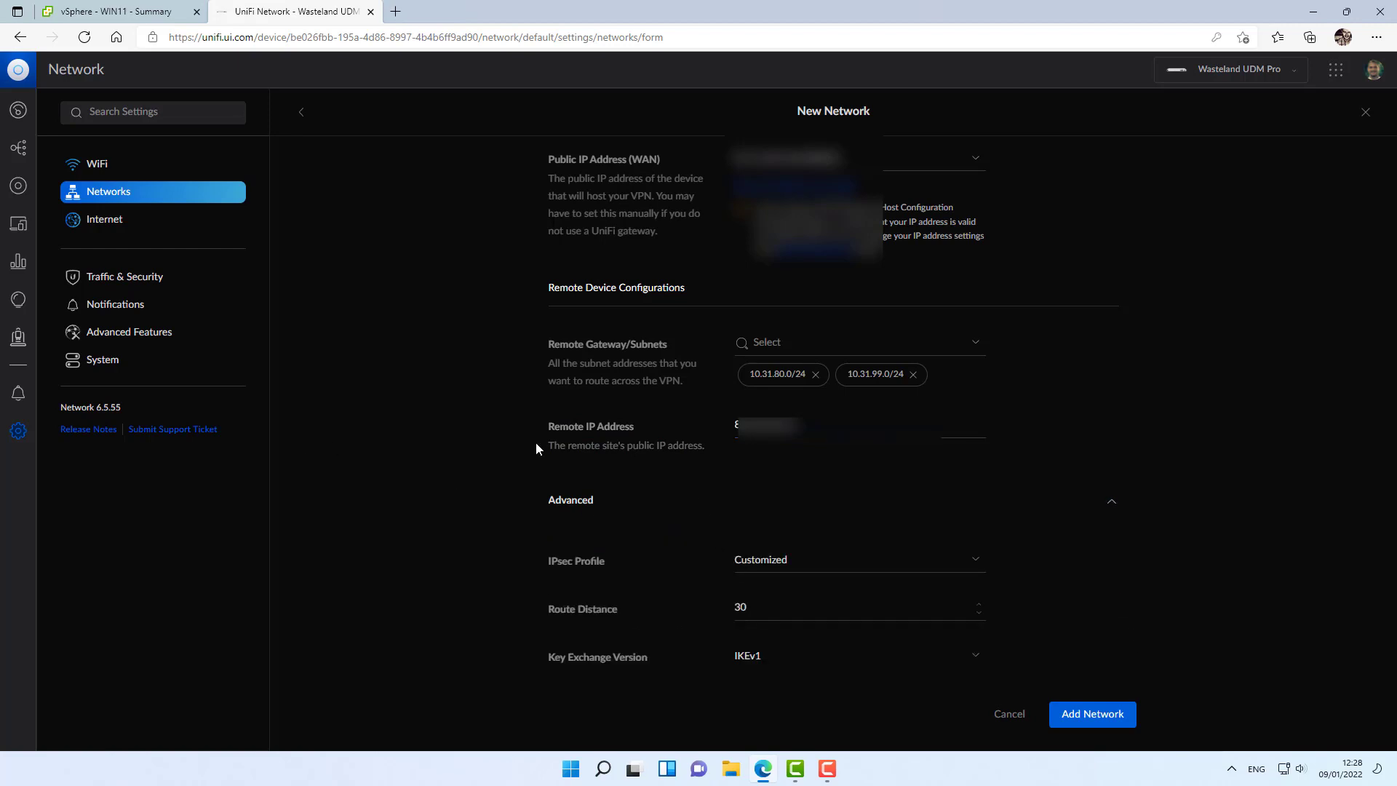
Set key exchange to IKEv2, review AES-128 encryption, and add the STS VPN network.
{"action": "scroll", "scroll_direction": "down", "scroll_amount": 3}
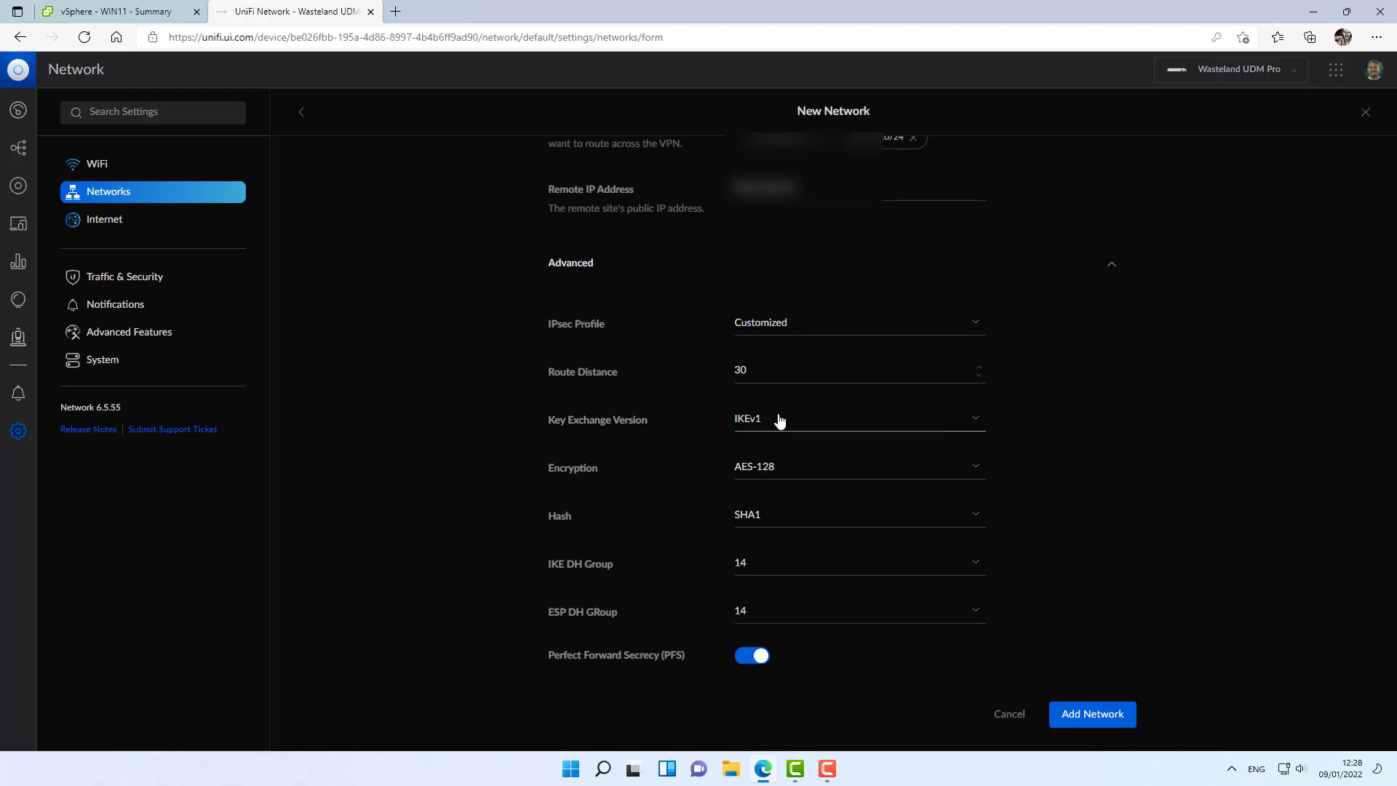
{"action": "left_click", "coordinate": [858, 418]}
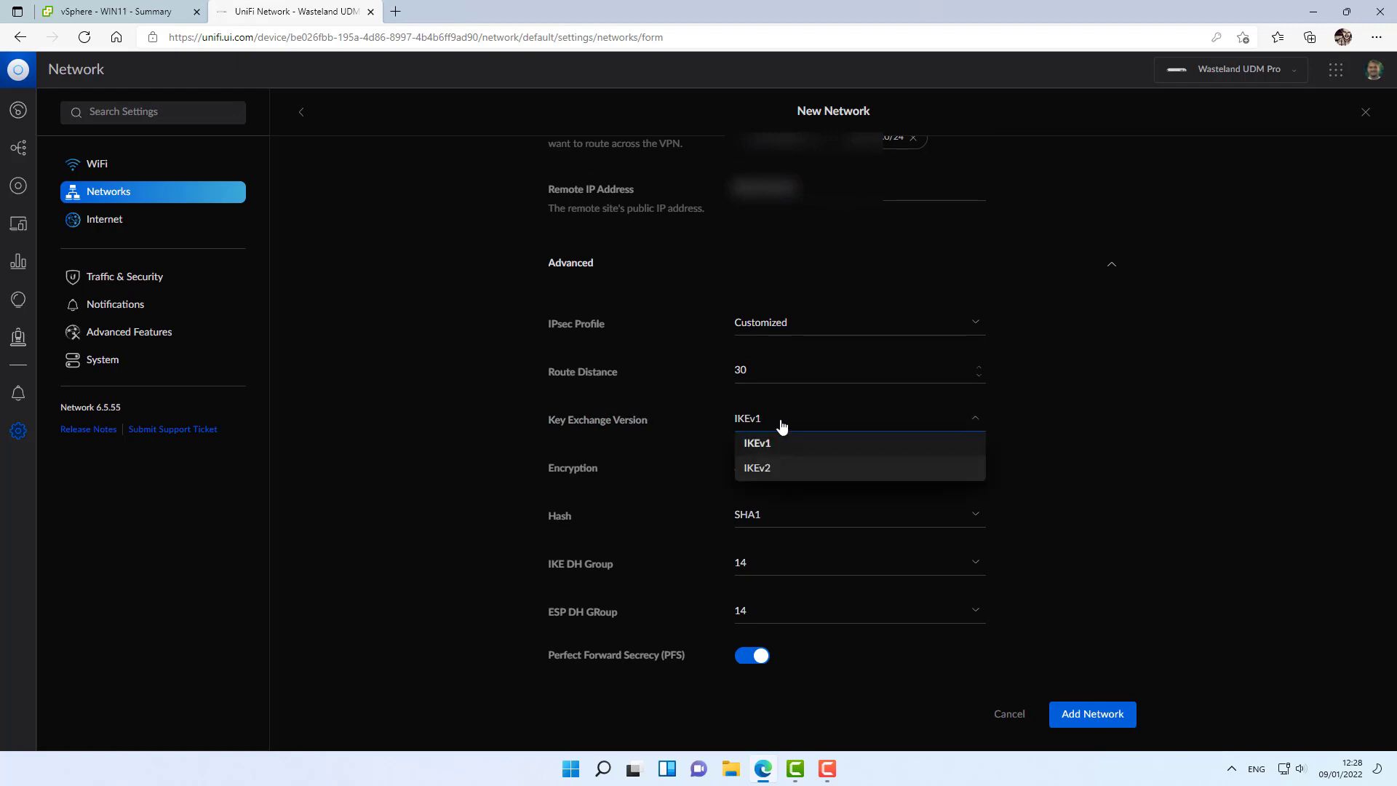
{"action": "left_click", "coordinate": [757, 467]}
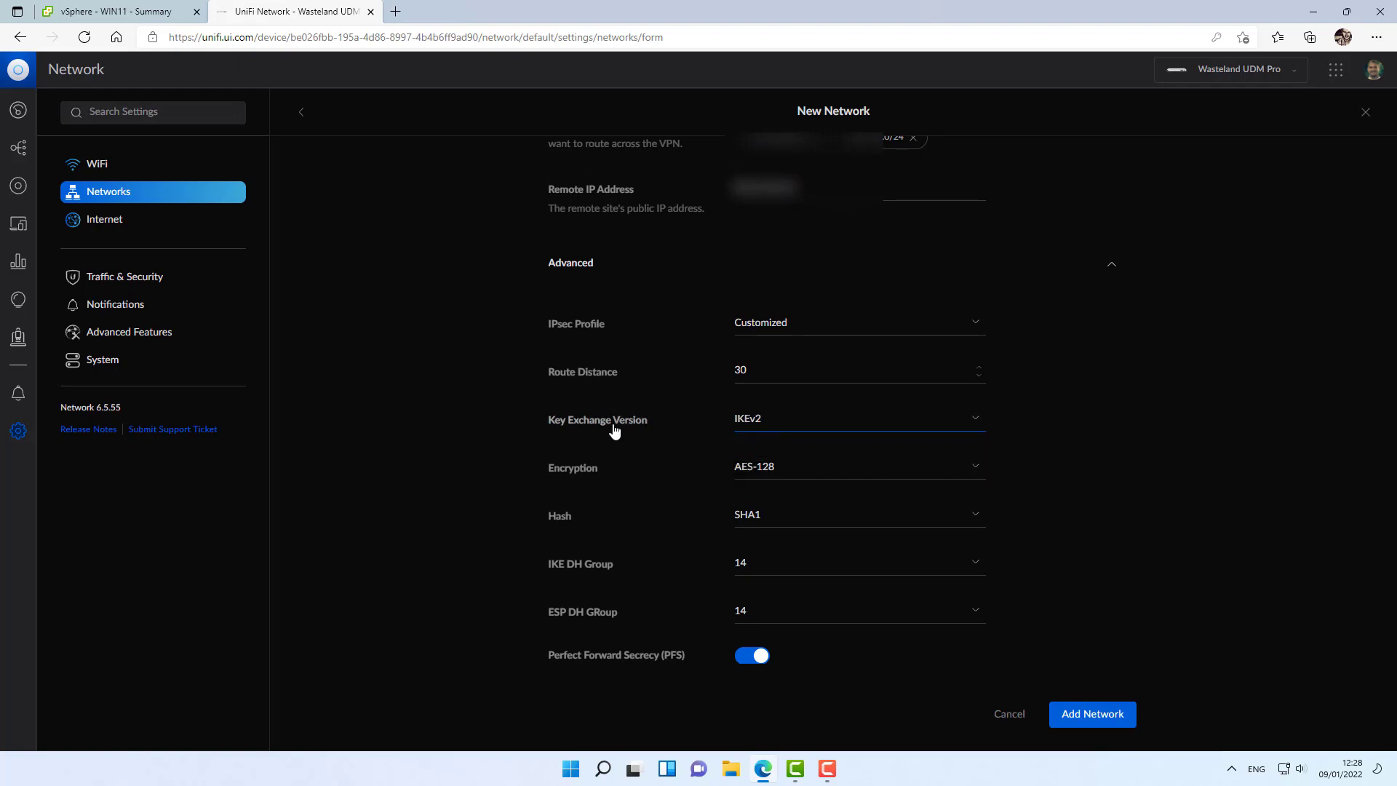
{"action": "scroll", "scroll_direction": "down", "scroll_amount": 3}
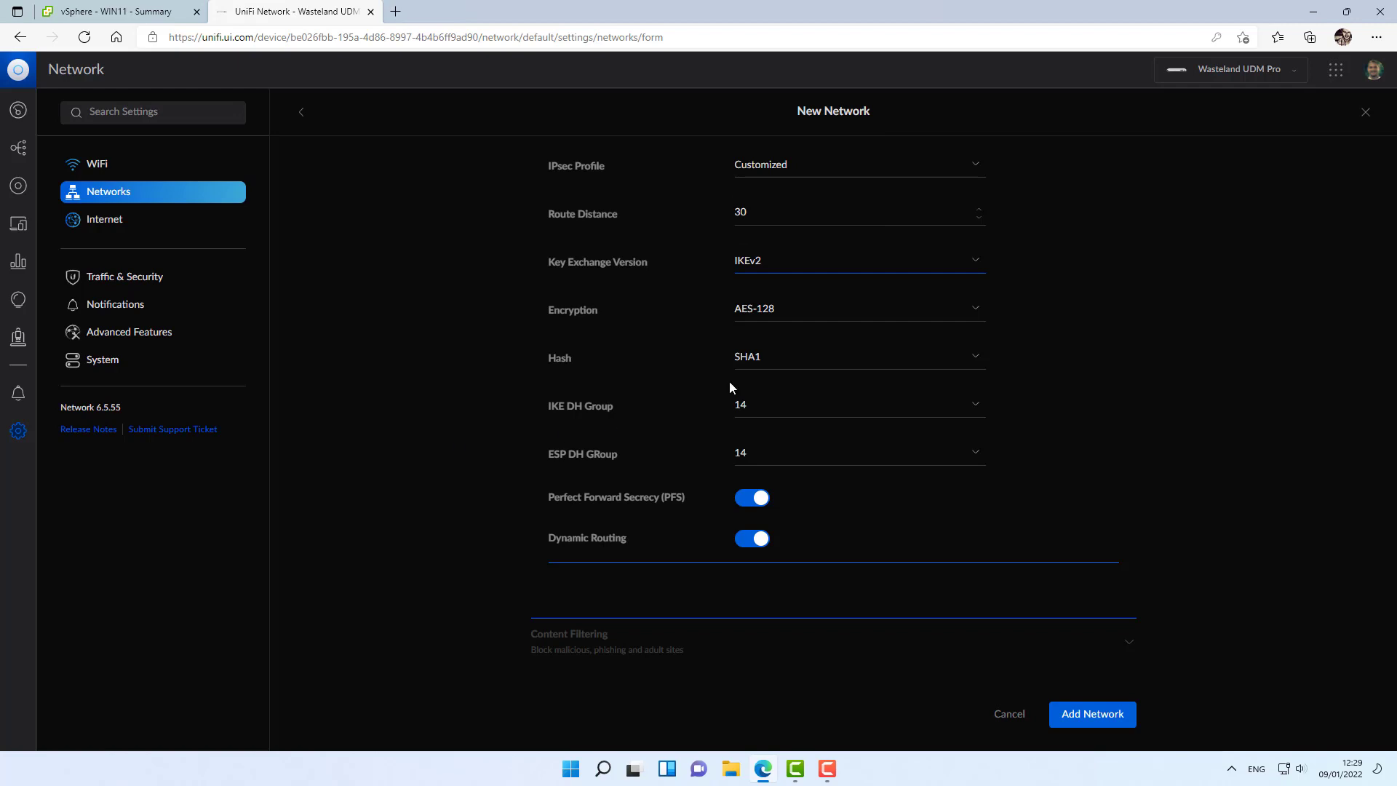
{"action": "left_click", "coordinate": [858, 308]}
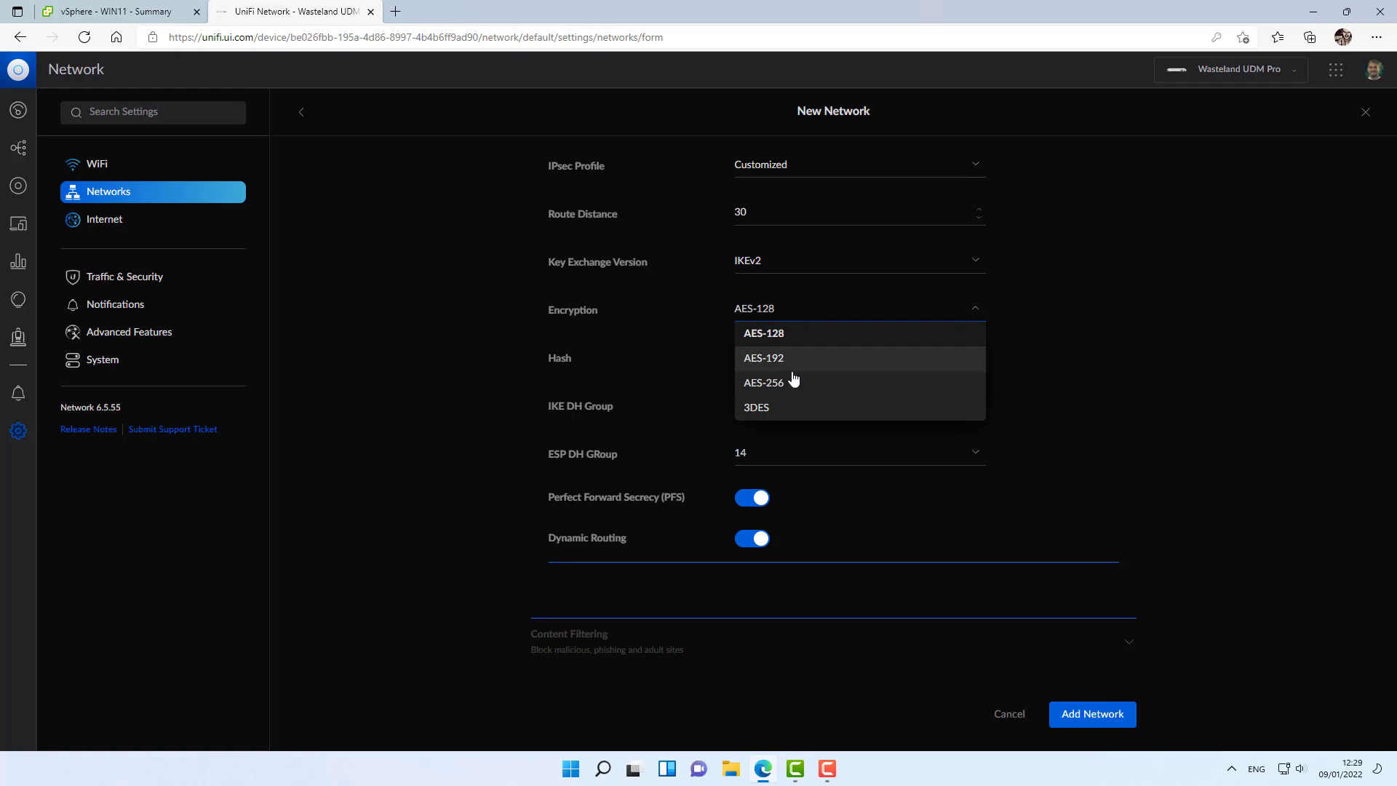
{"action": "mouse_move", "coordinate": [792, 339]}
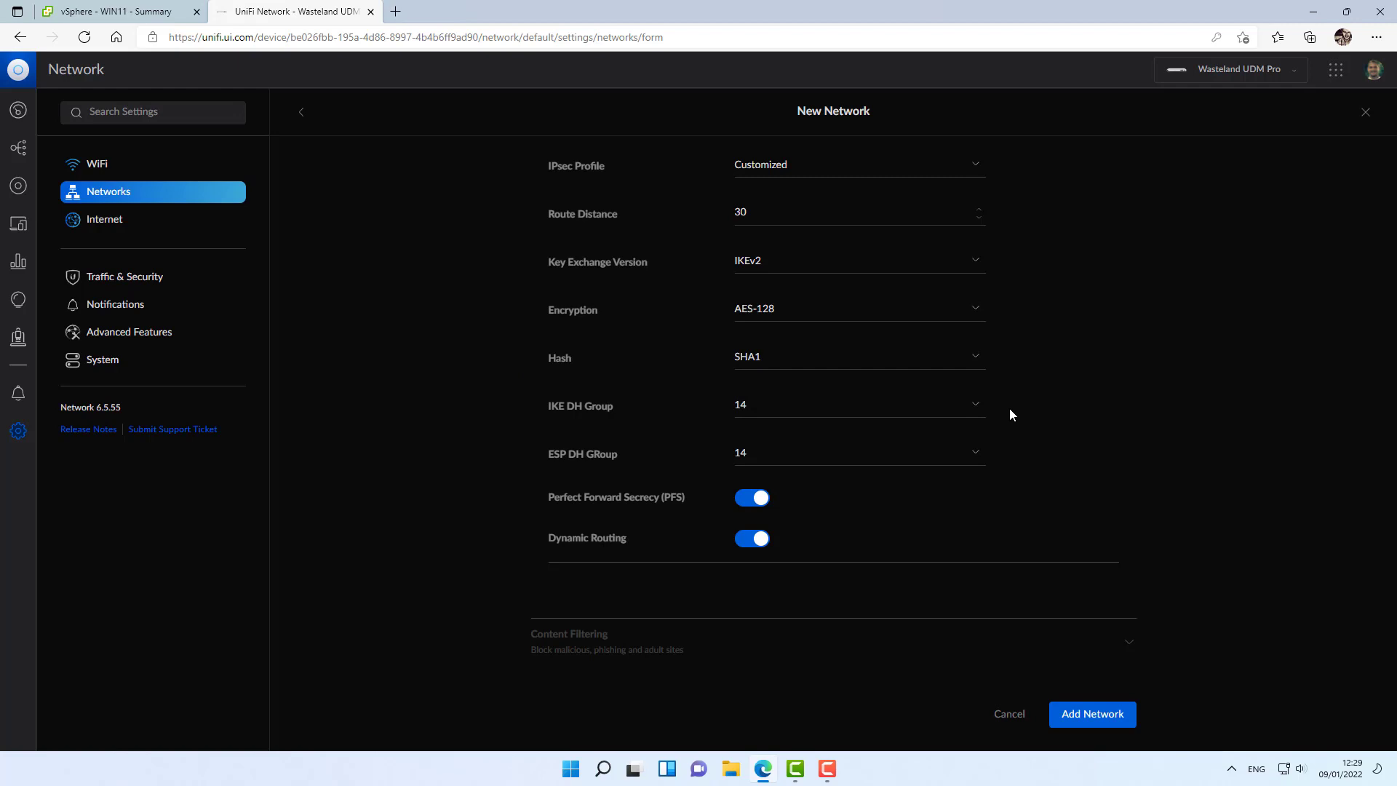
{"action": "mouse_move", "coordinate": [838, 343]}
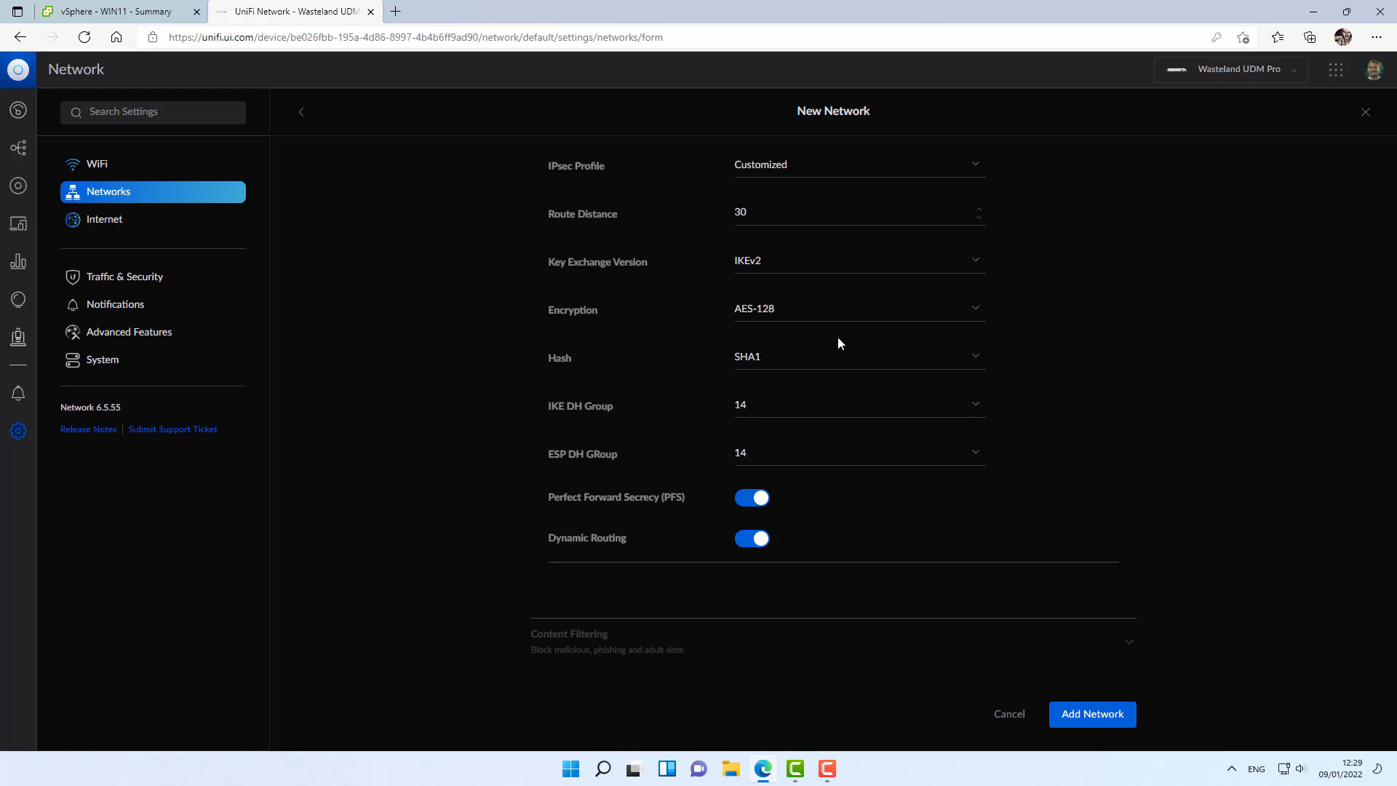
{"action": "mouse_move", "coordinate": [838, 387]}
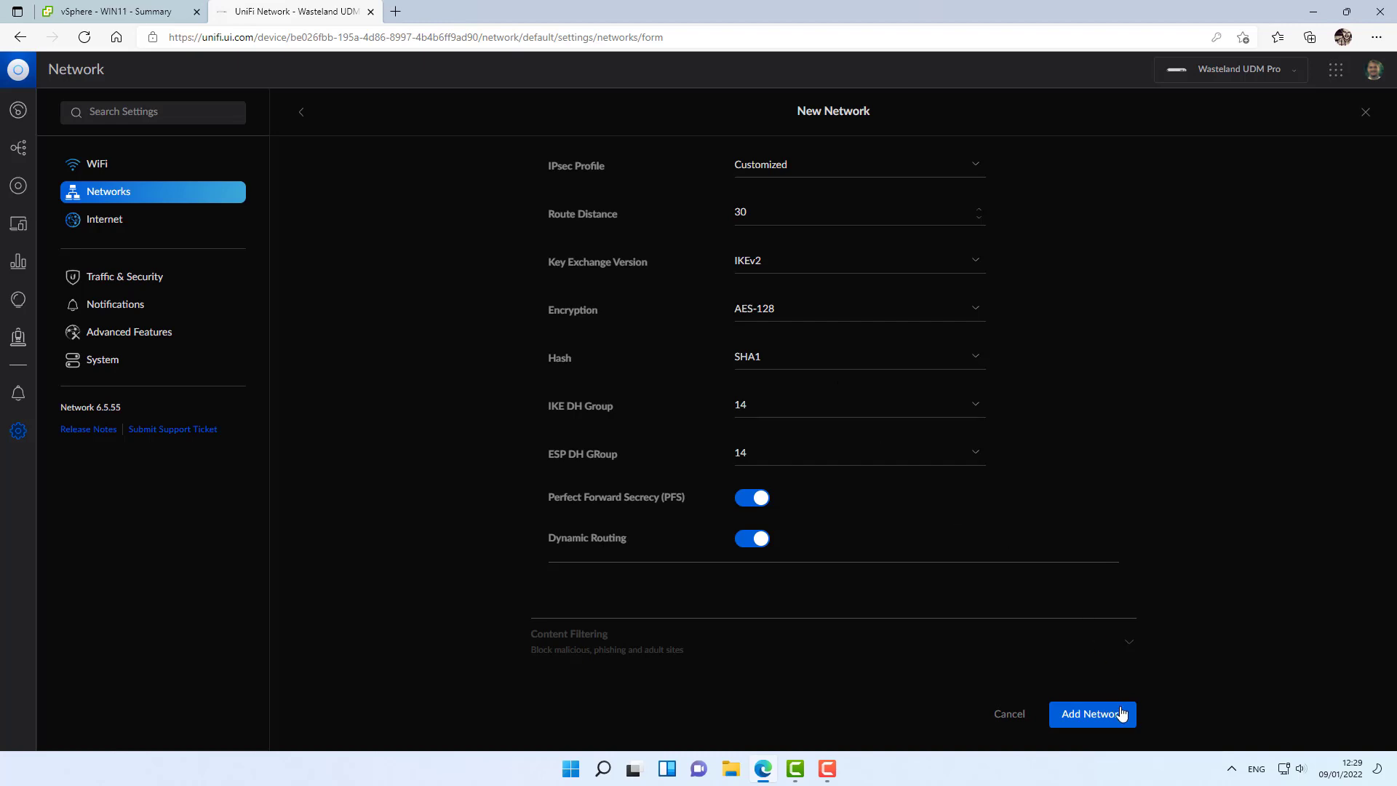
{"action": "left_click", "coordinate": [1091, 713]}
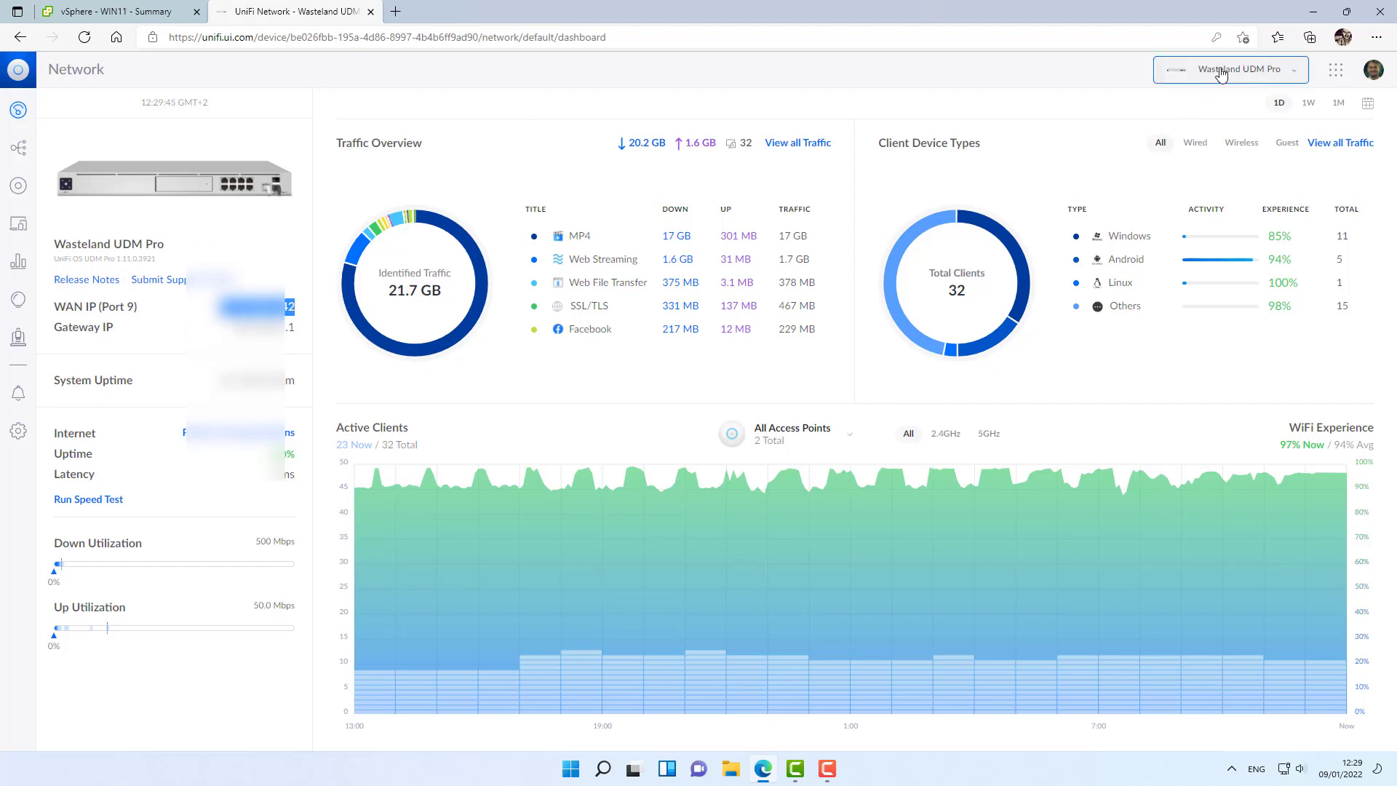
Switch to the Rentals UDM and start a new network named STS.
{"action": "left_click", "coordinate": [1237, 68]}
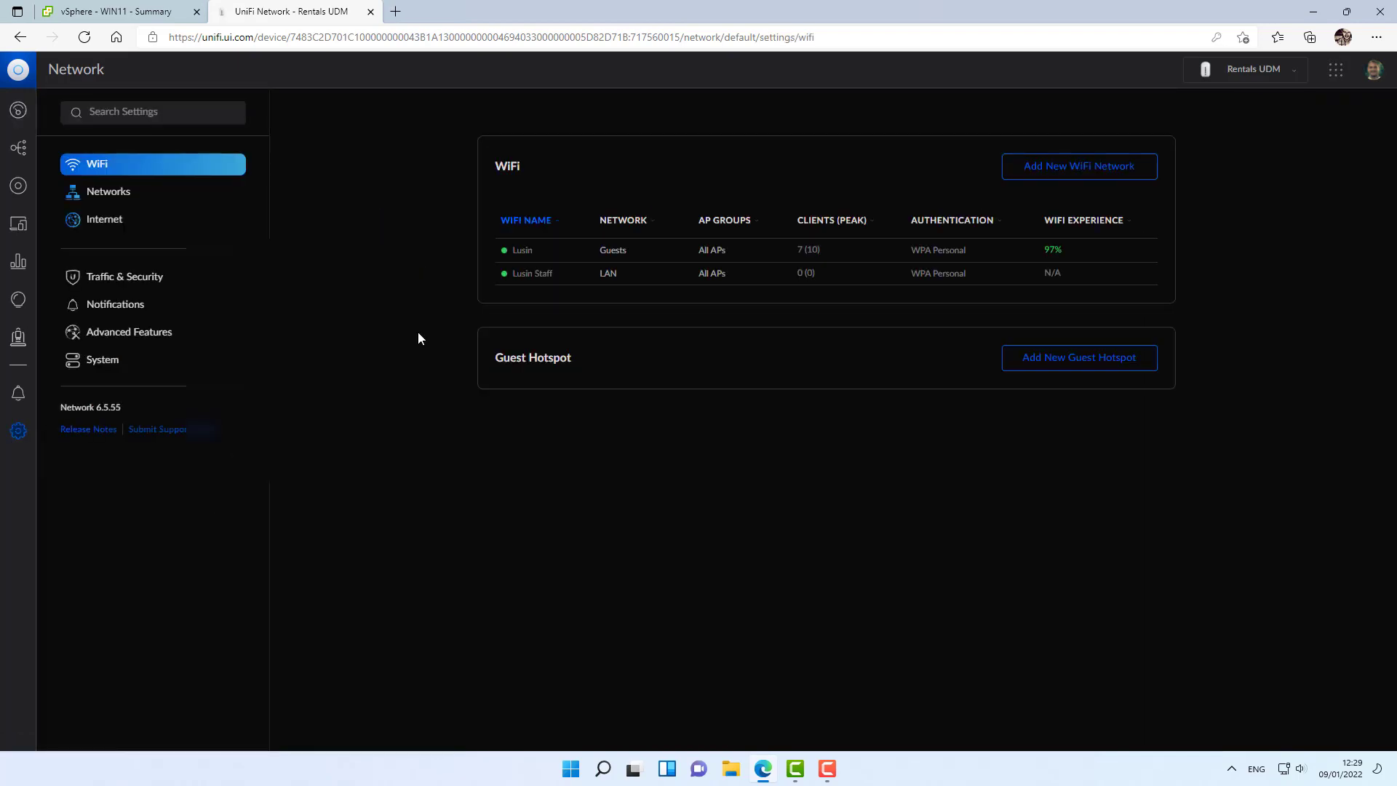
{"action": "left_click", "coordinate": [108, 191]}
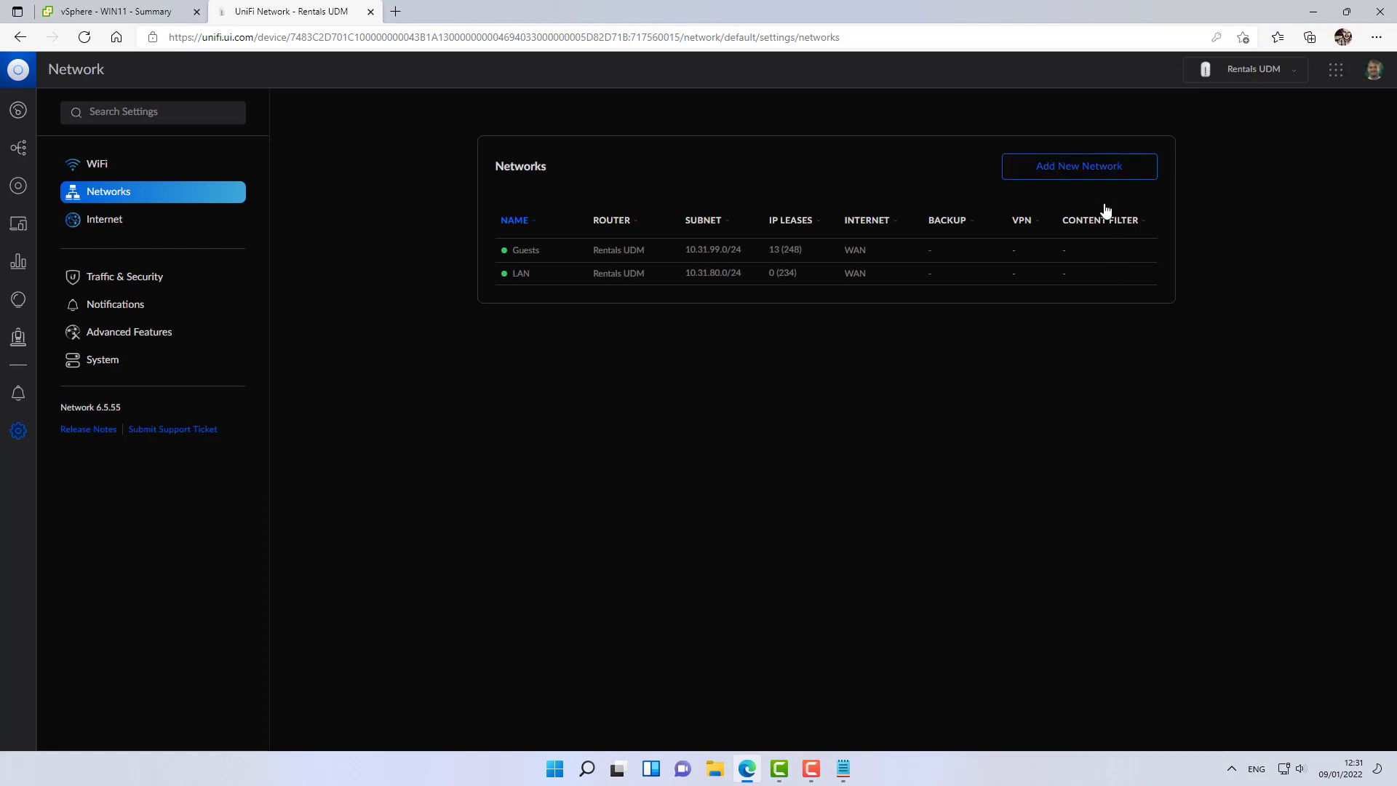
{"action": "left_click", "coordinate": [1078, 165]}
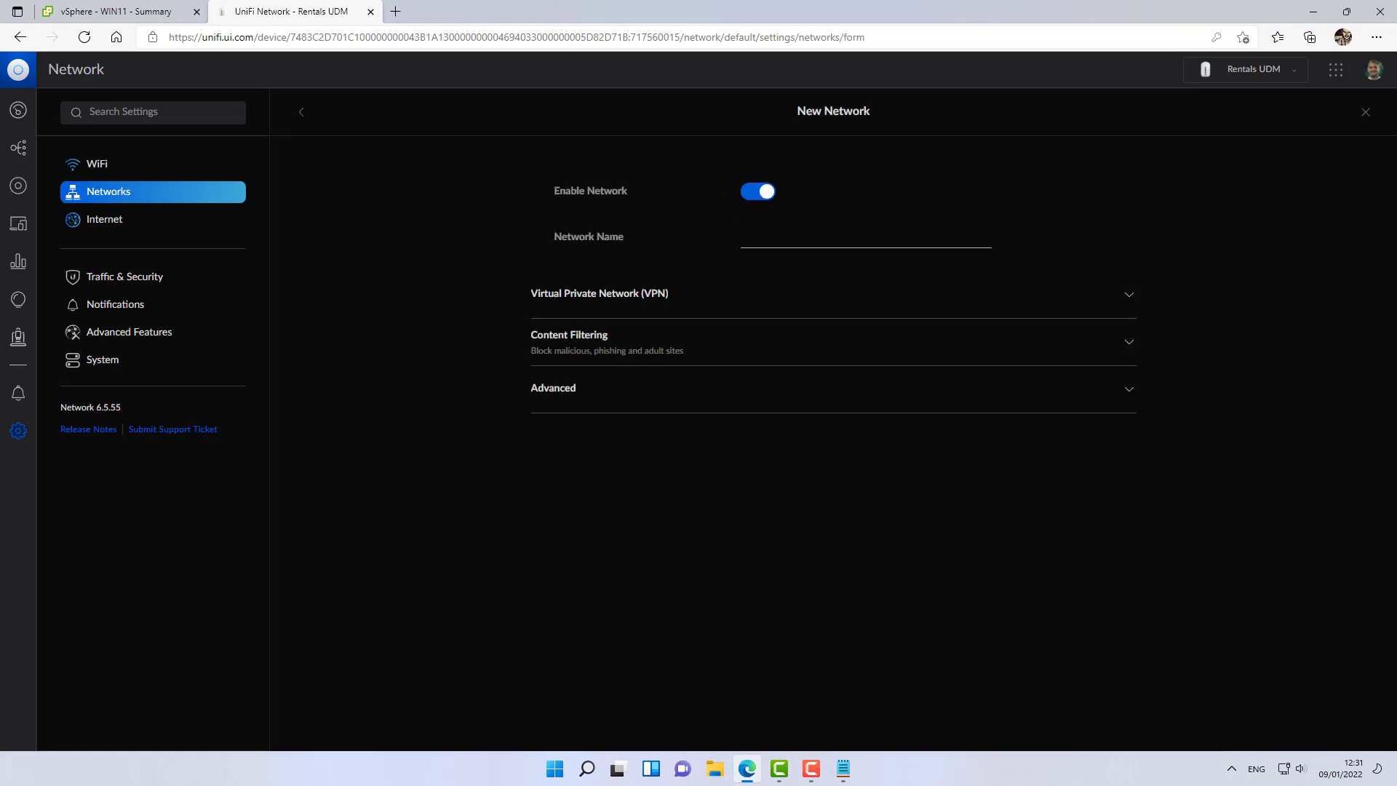
{"action": "type", "text": "STS"}
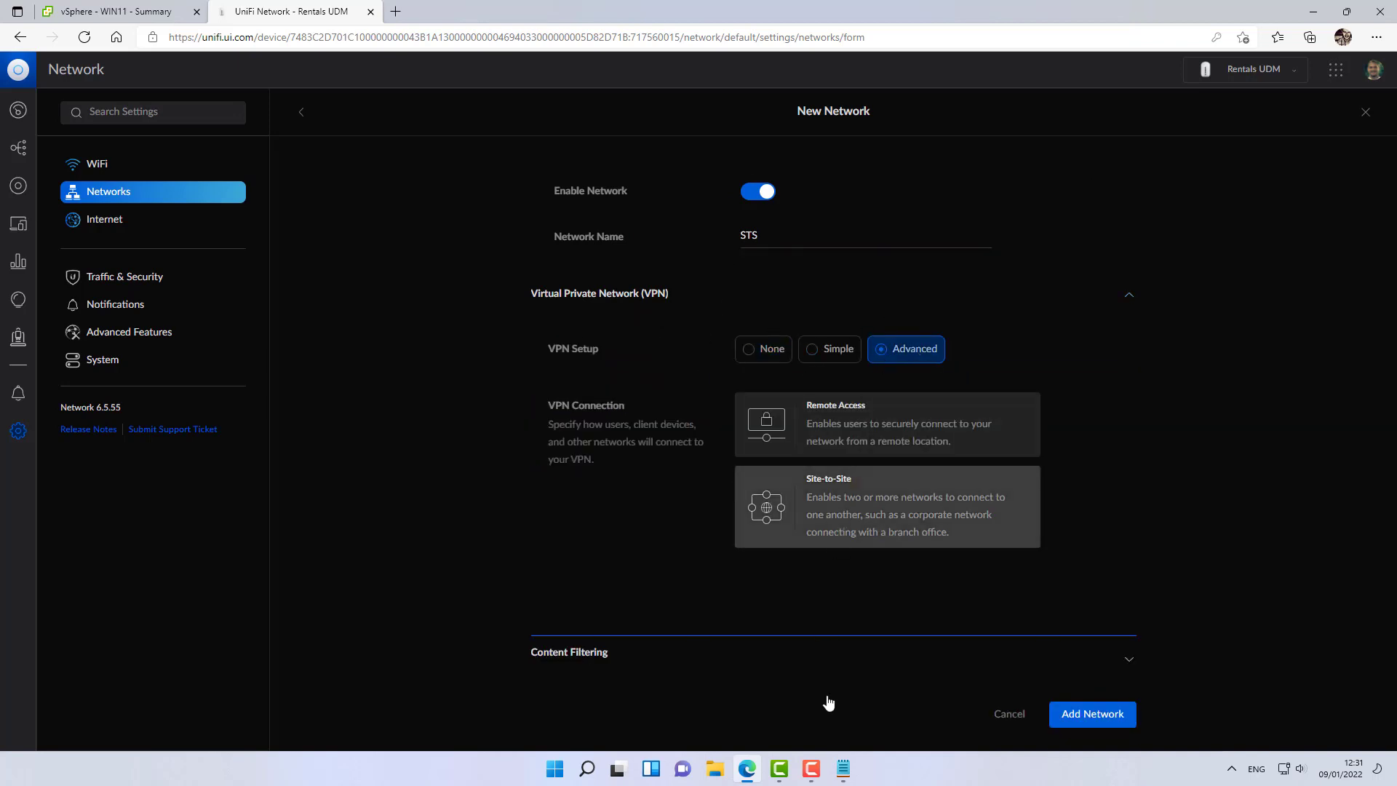
Make STS a site-to-site IPsec VPN and enter its pre-shared key.
{"action": "left_click", "coordinate": [886, 507]}
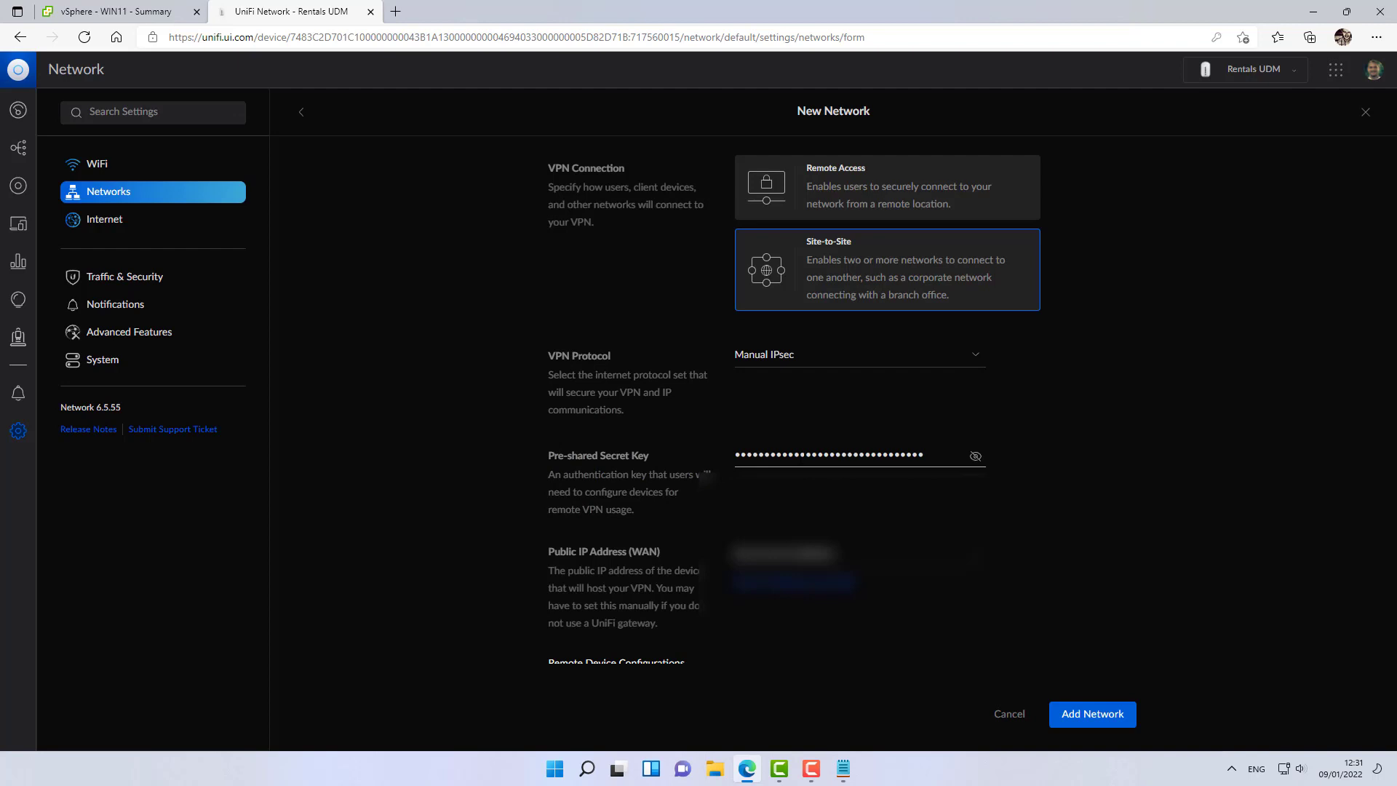
{"action": "left_click", "coordinate": [842, 768]}
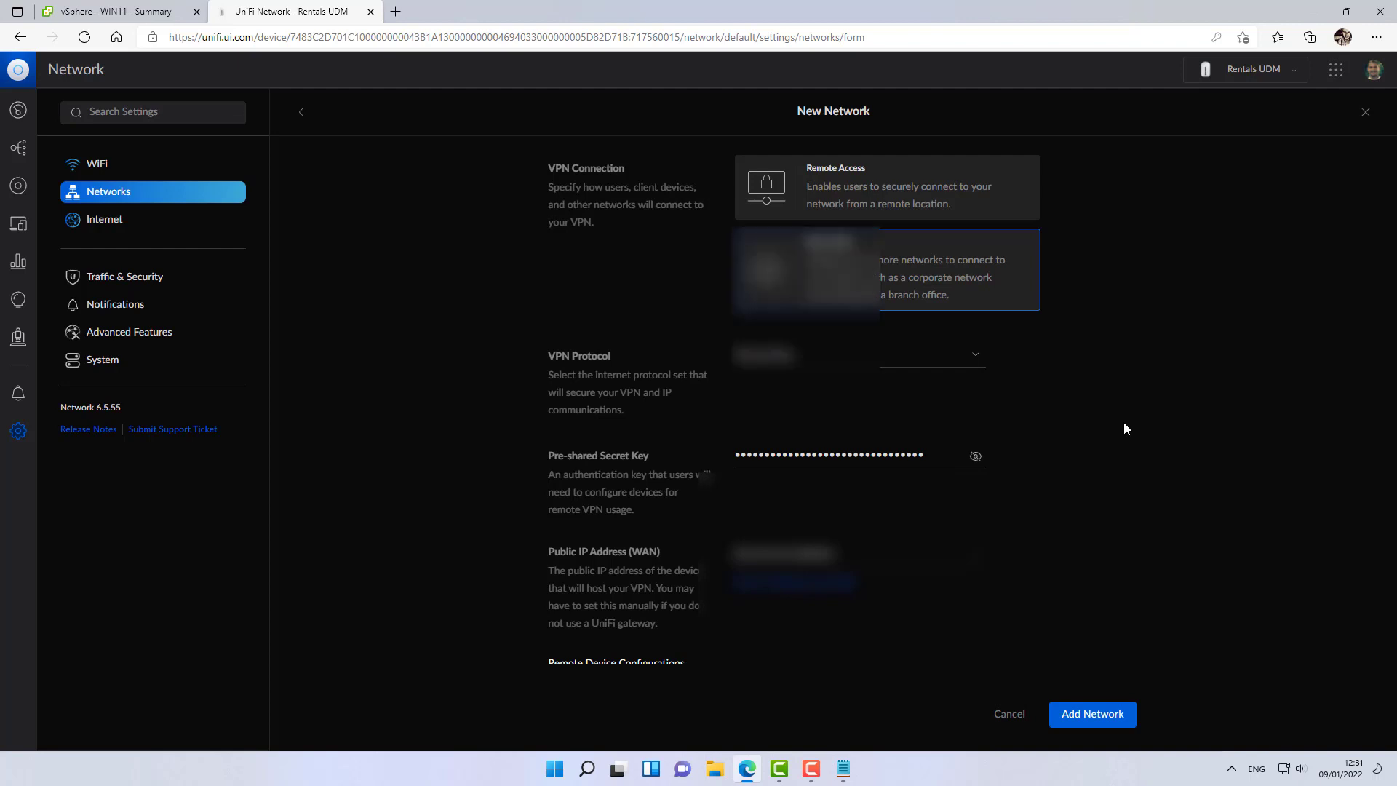
Enter the remote 192.168 subnets and IP, set IKEv2, and add the STS network.
{"action": "scroll", "scroll_direction": "down", "scroll_amount": 3}
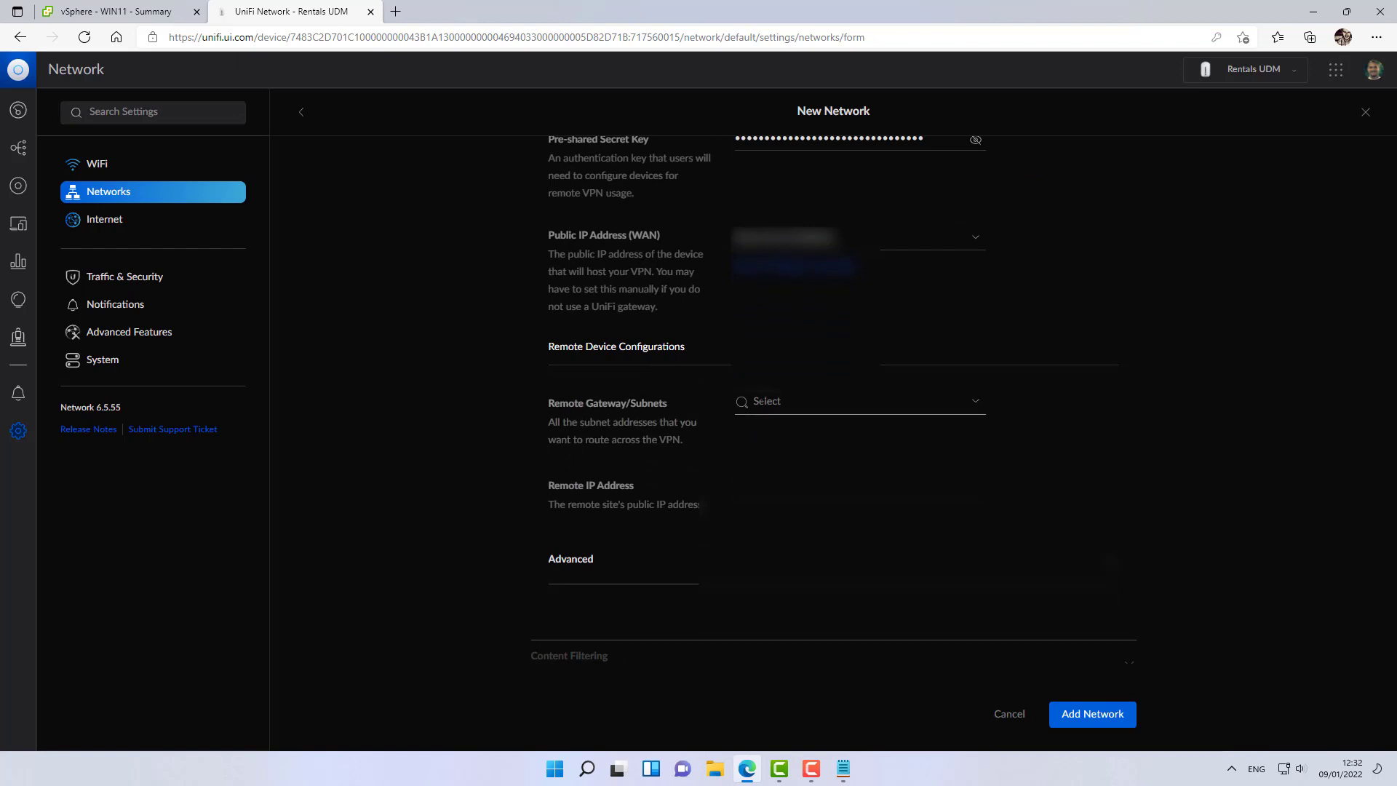
{"action": "type", "text": "192.168."}
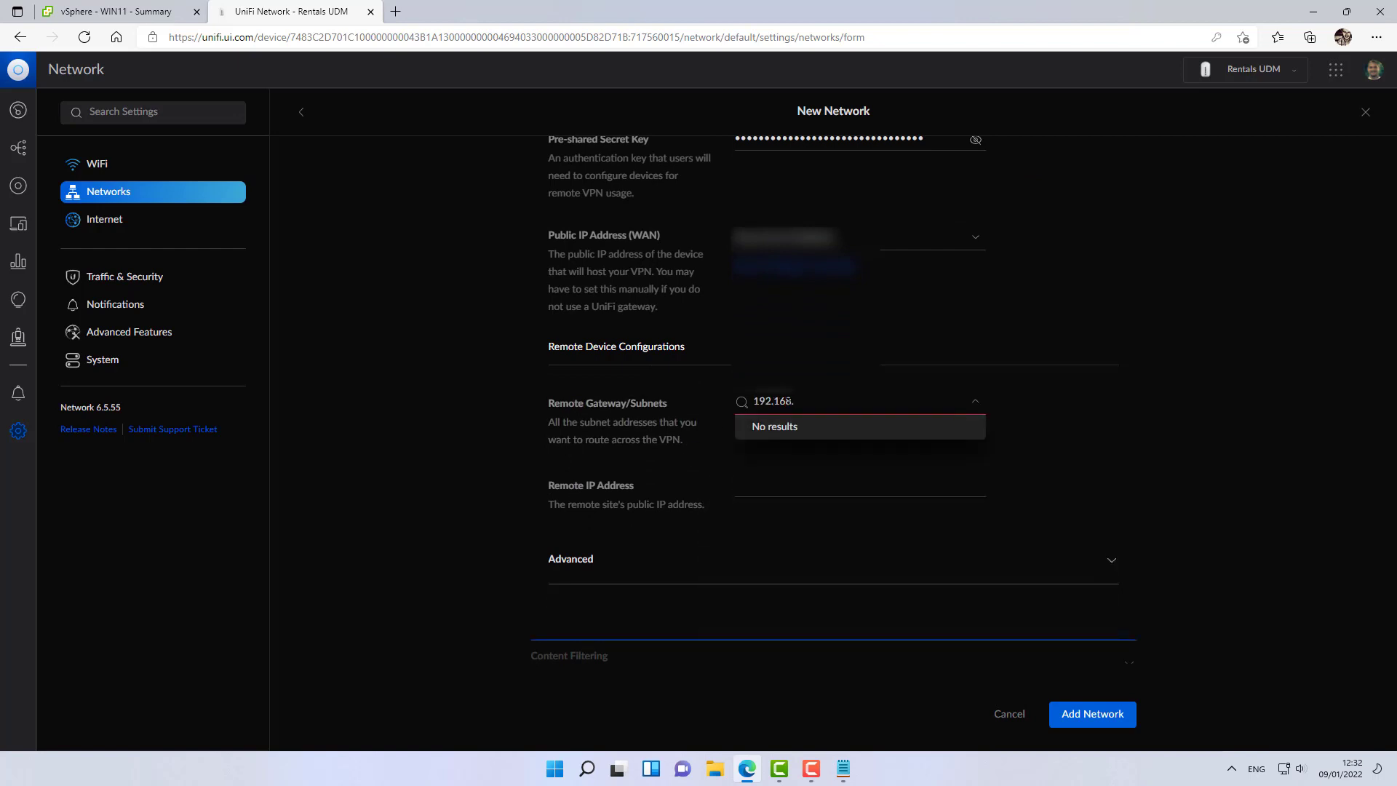
{"action": "type", "text": "1"}
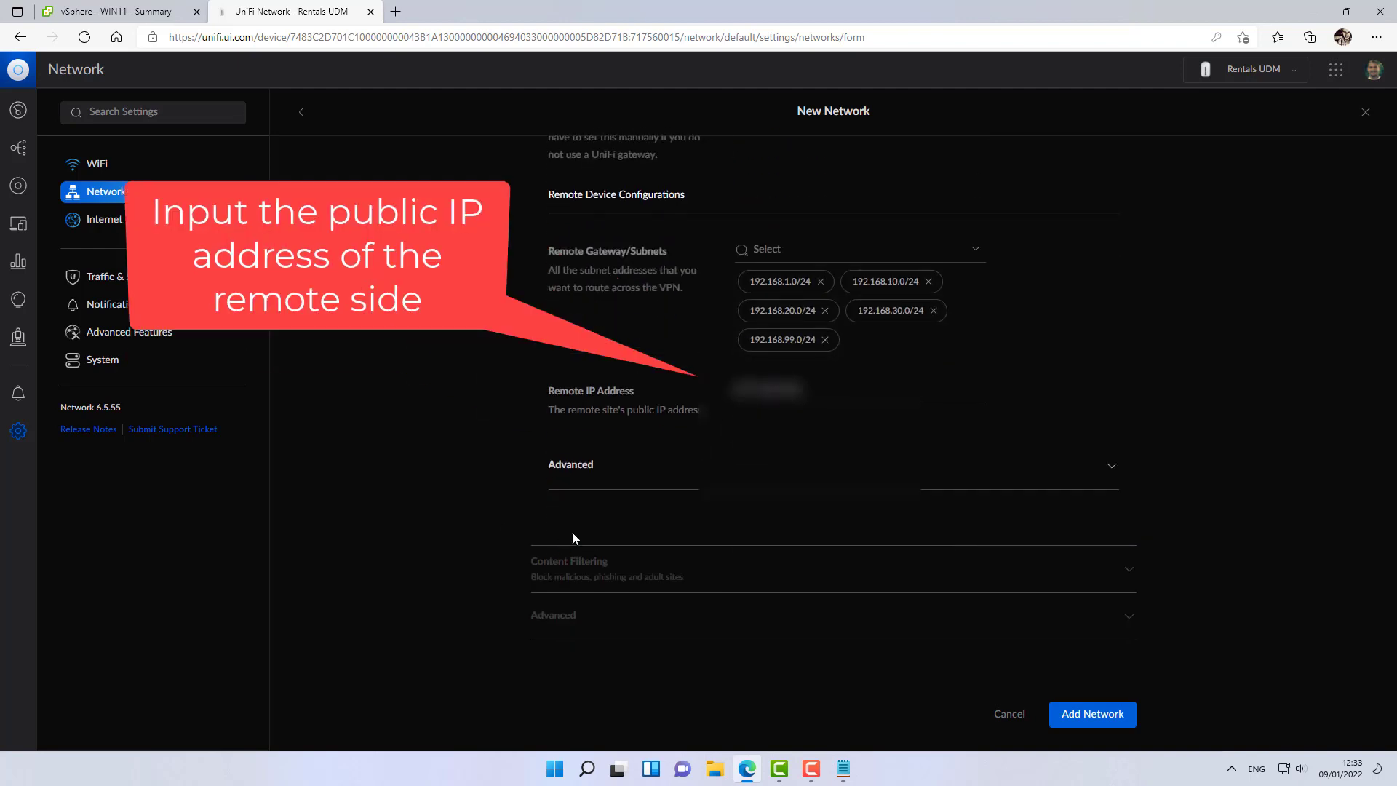
{"action": "mouse_move", "coordinate": [447, 410]}
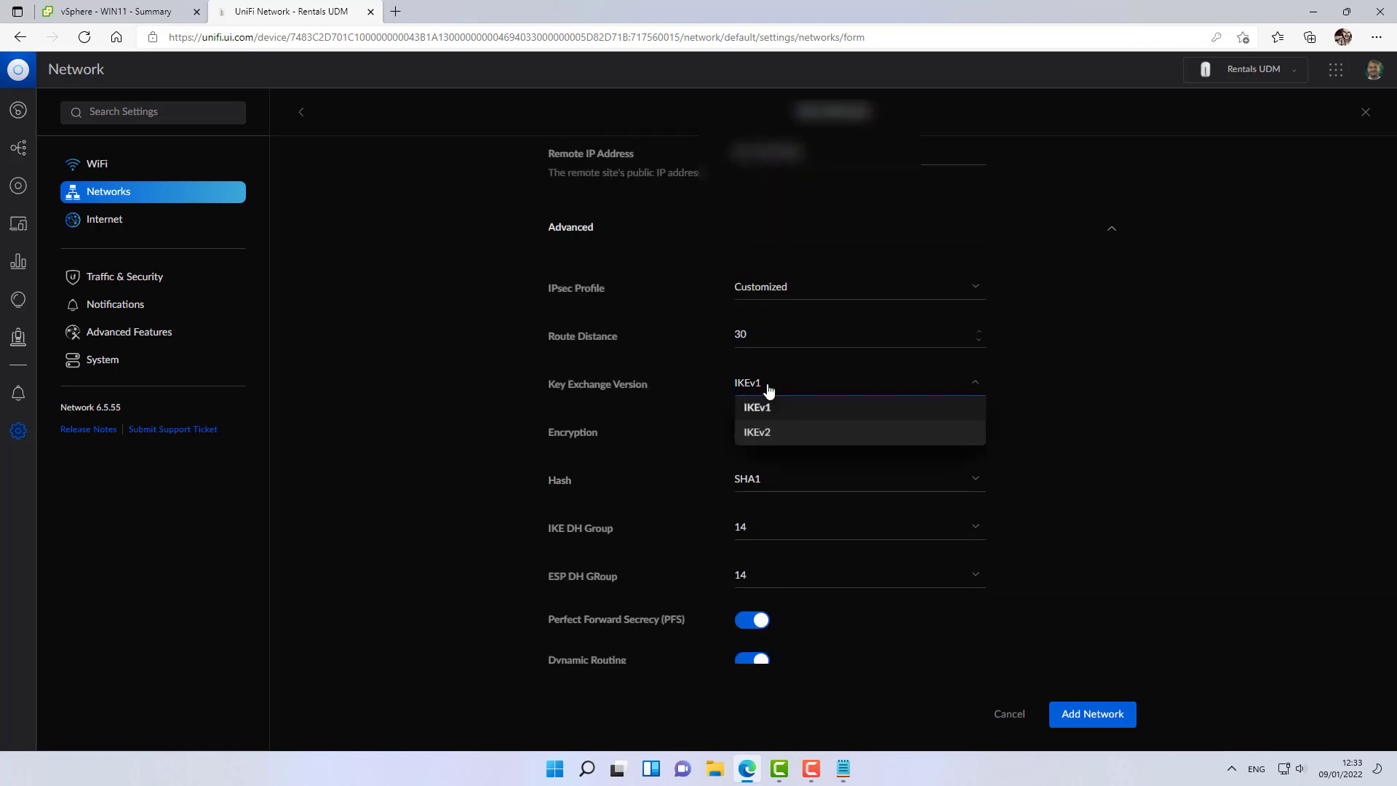
{"action": "left_click", "coordinate": [757, 432]}
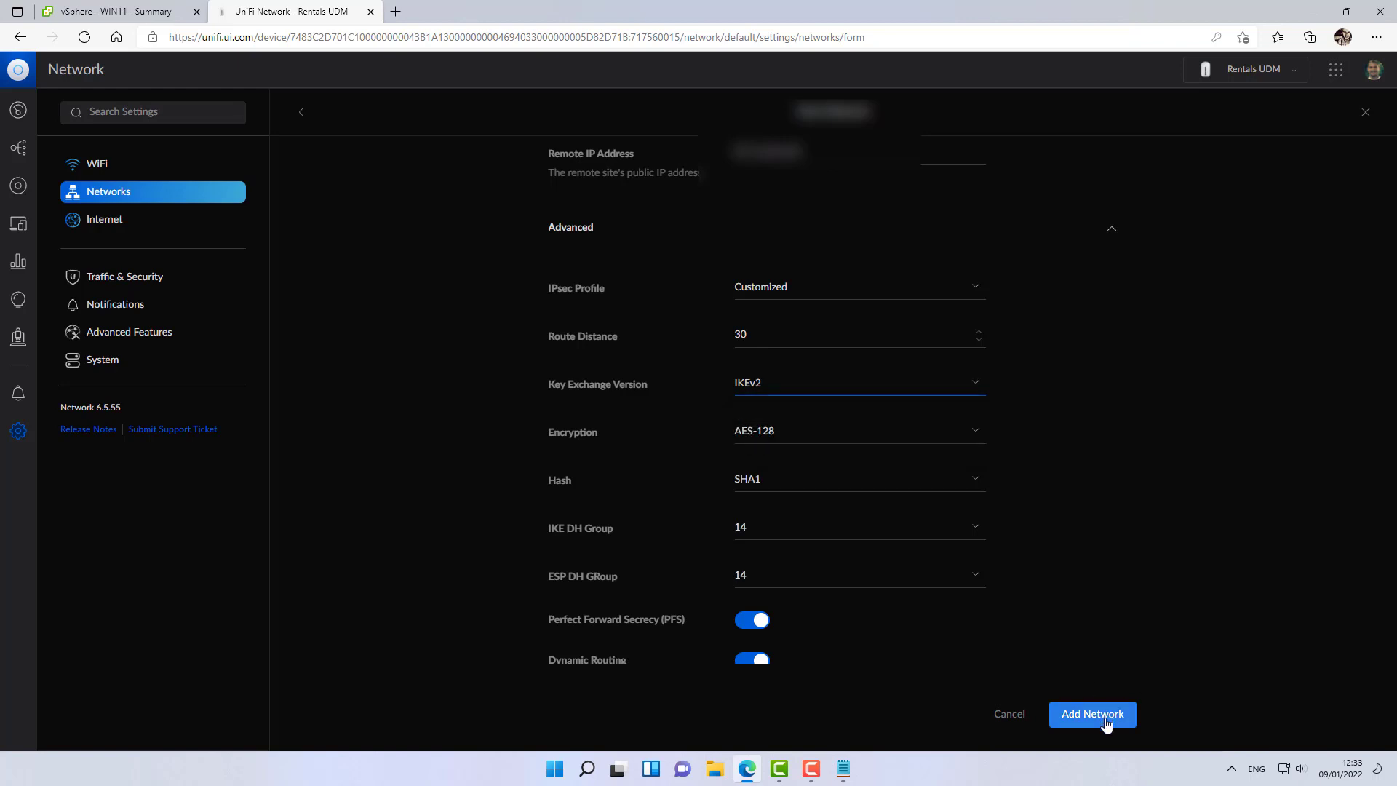
{"action": "left_click", "coordinate": [1092, 713]}
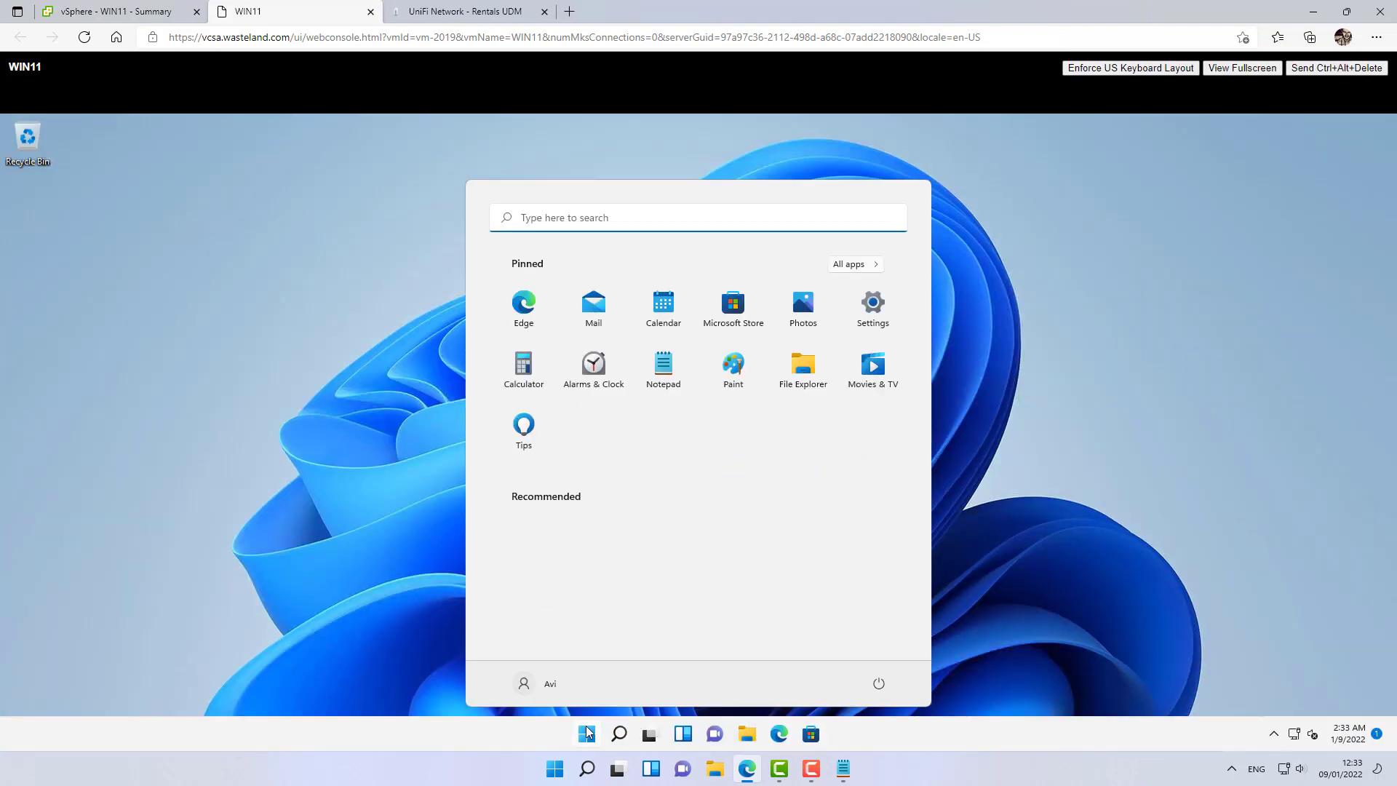
Ping 10.31.80.2 from a Command Prompt in the WIN11 VM, then return to UniFi.
{"action": "type", "text": "cmd"}
{"action": "type", "text": "ping"}
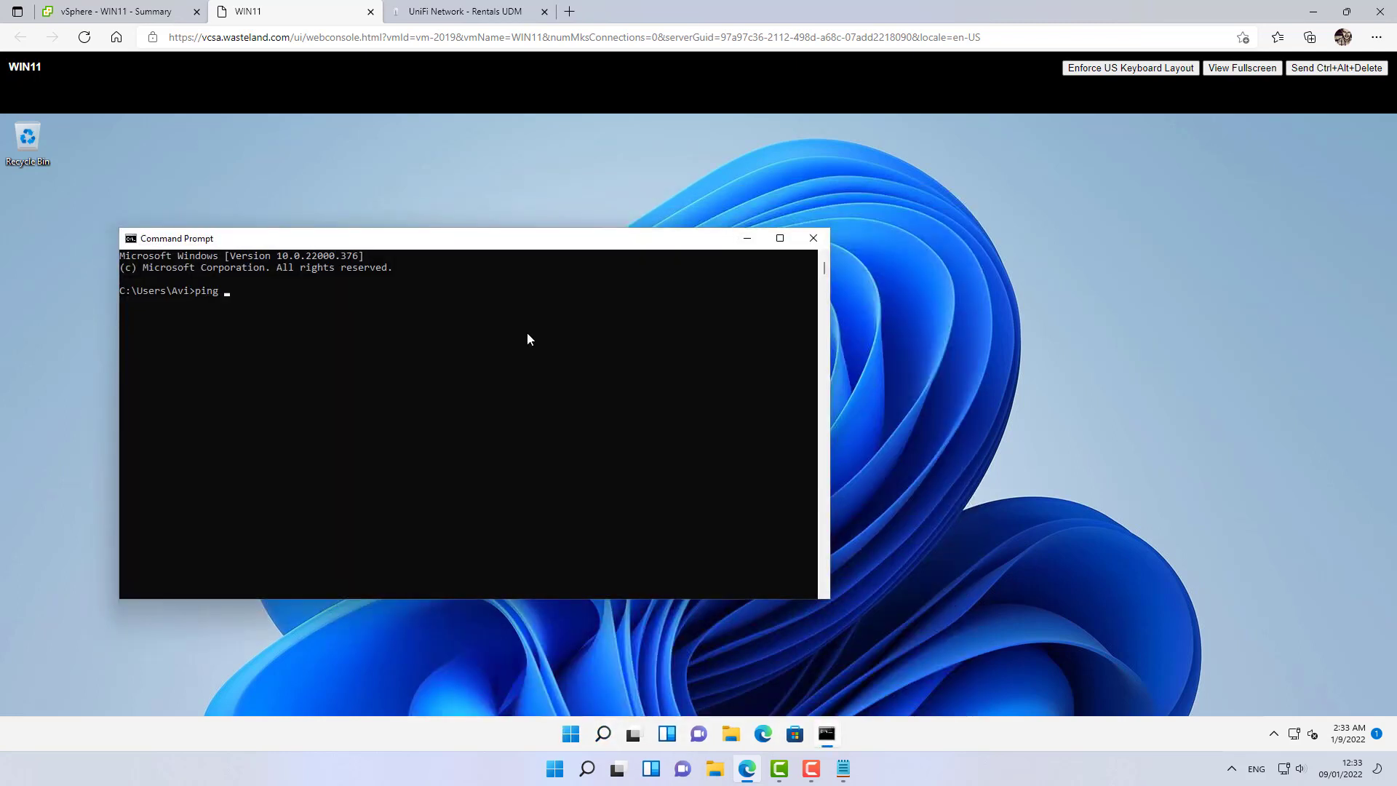
{"action": "type", "text": "10.31."}
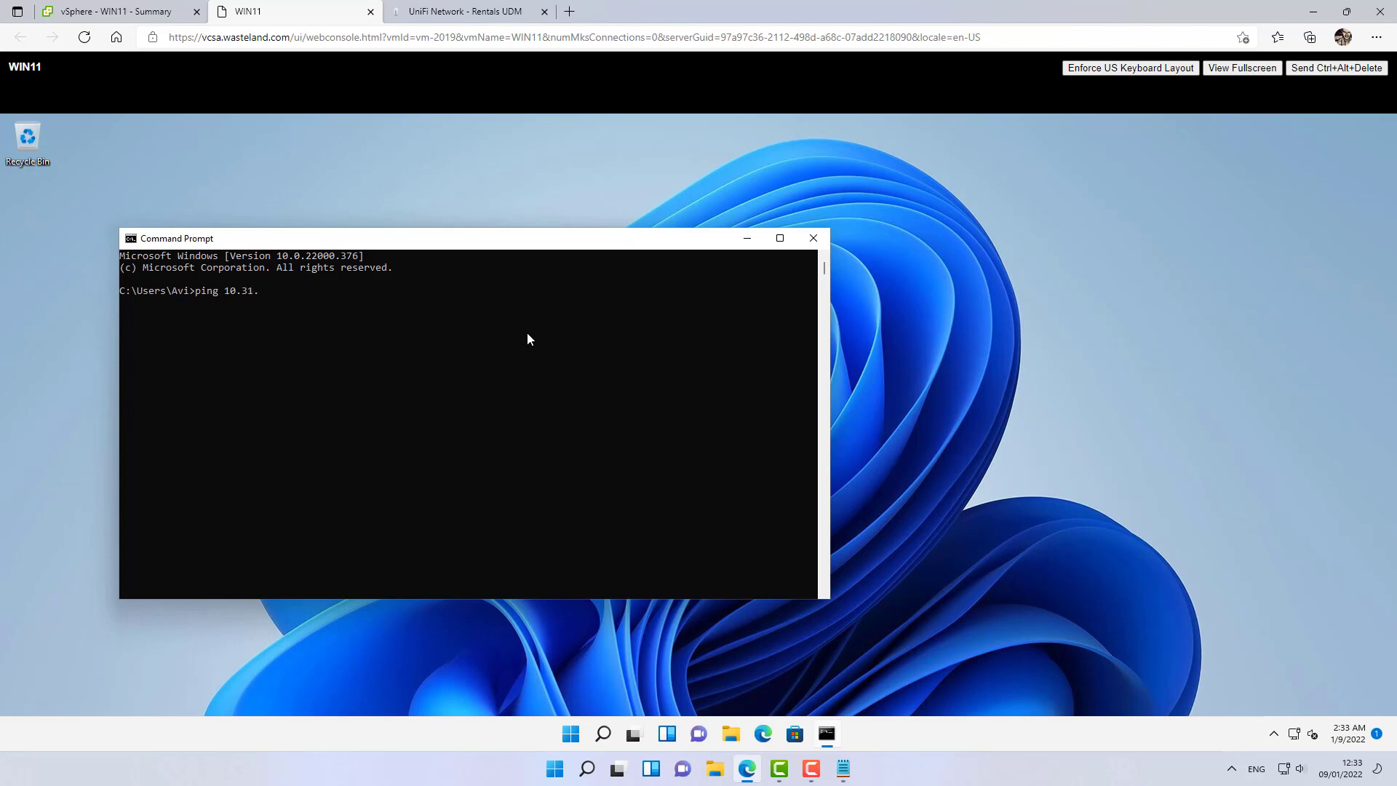
{"action": "type", "text": "80.2"}
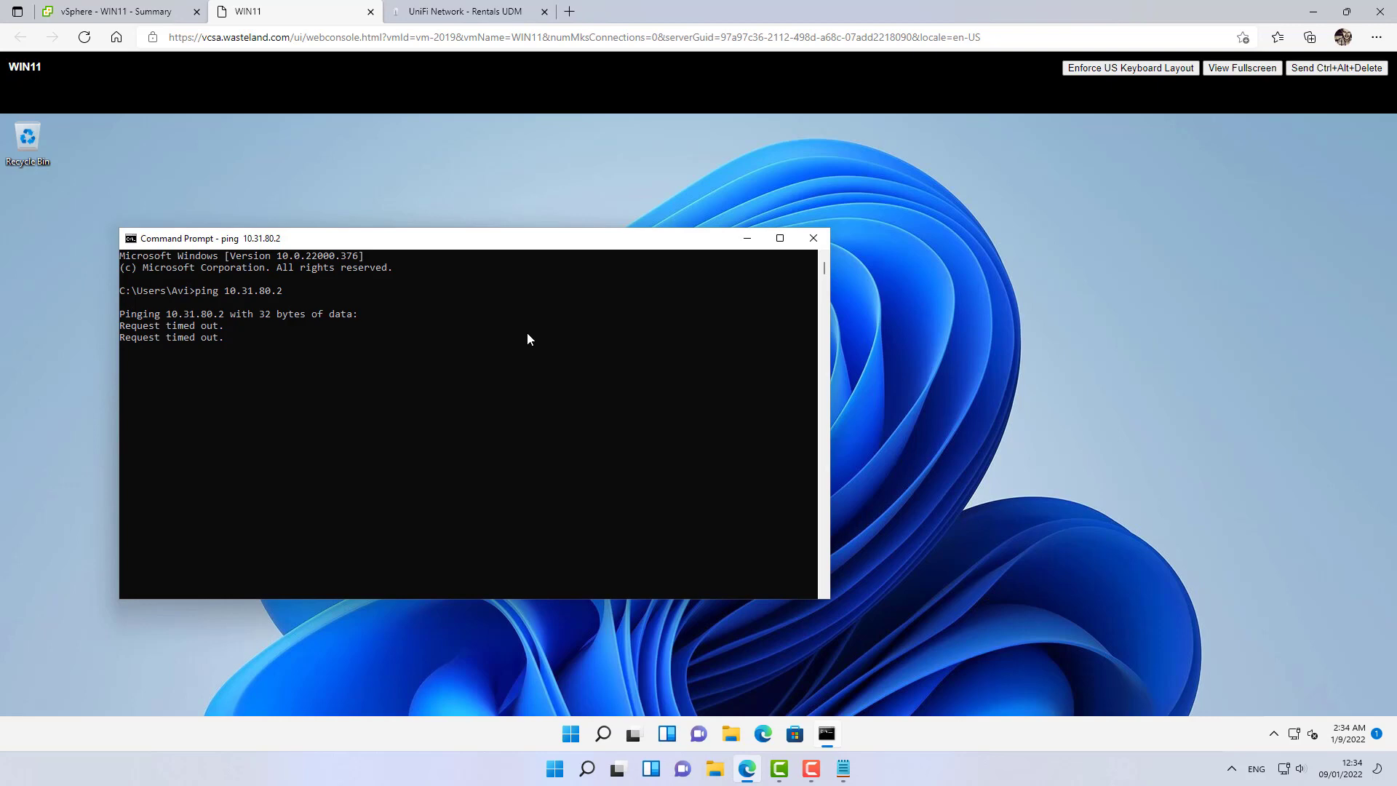
{"action": "left_click", "coordinate": [463, 10]}
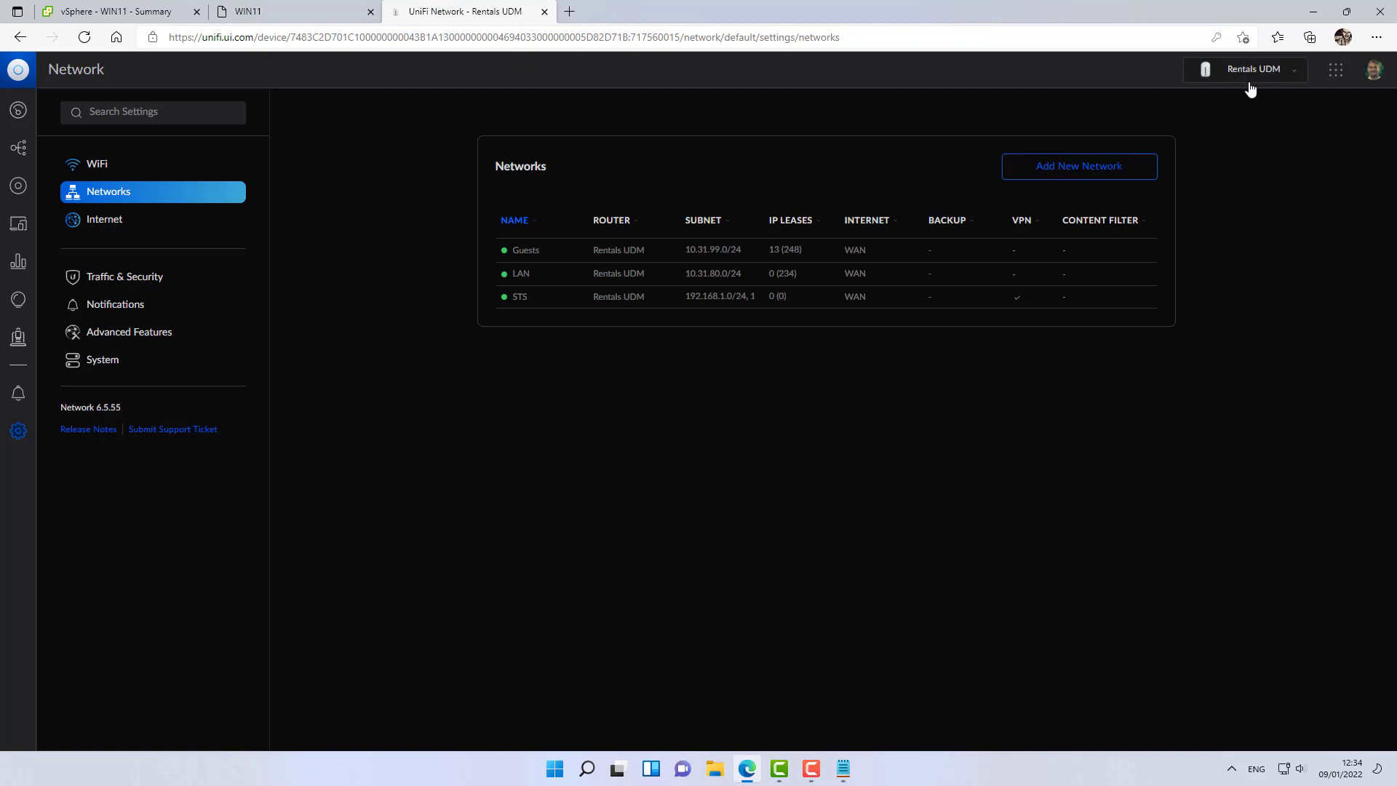
Create a LAN In firewall rule described 'Allow remote IOT to LAN'.
{"action": "left_click", "coordinate": [124, 276]}
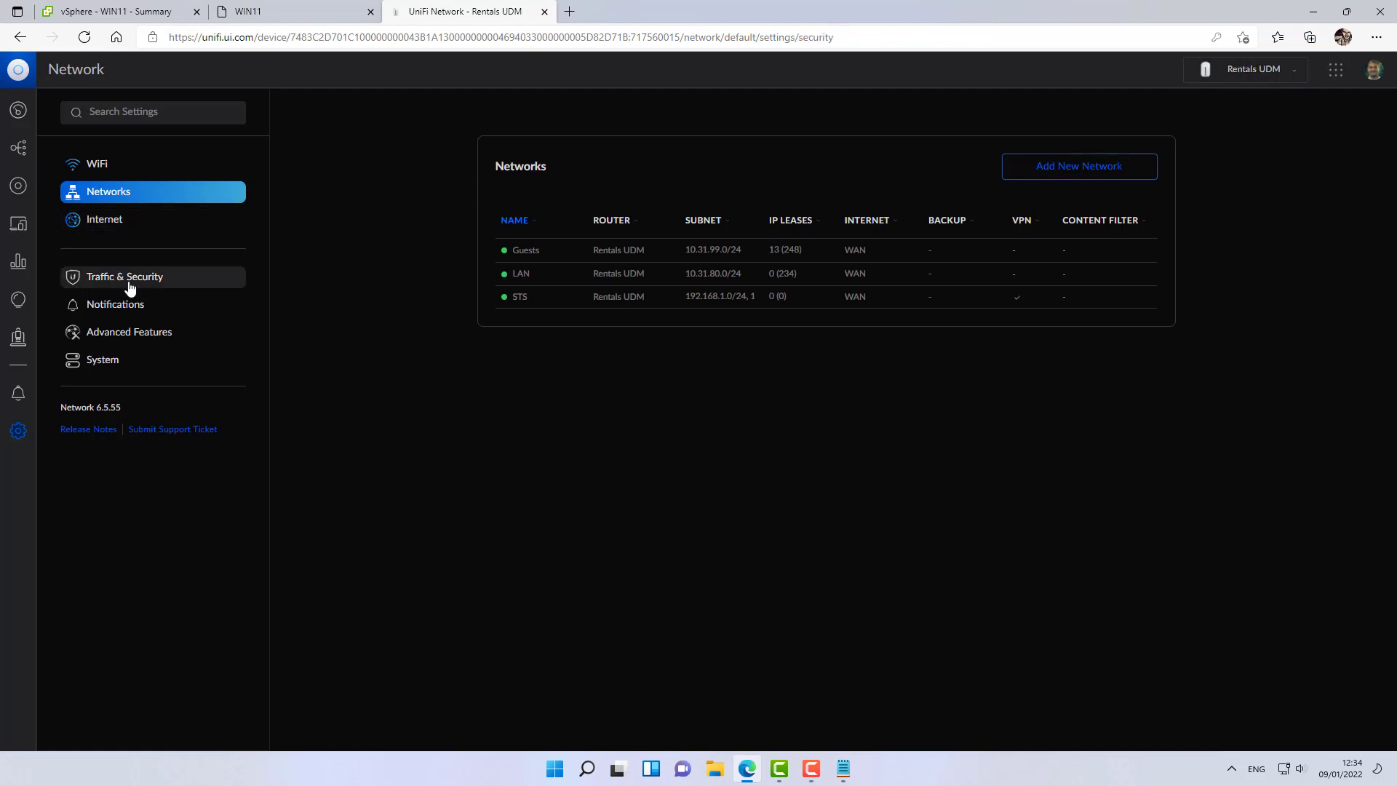
{"action": "left_click", "coordinate": [125, 276]}
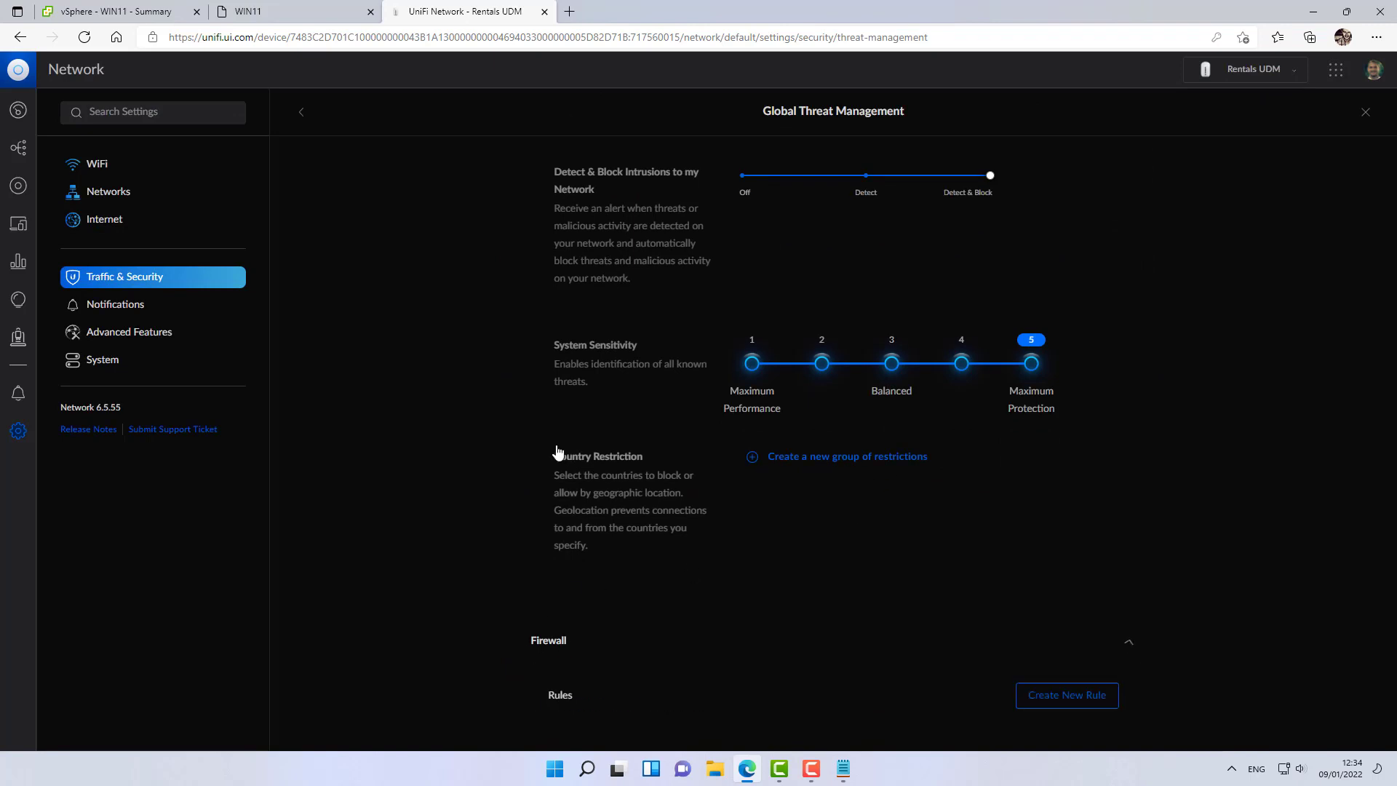
{"action": "scroll", "scroll_direction": "down", "scroll_amount": 3}
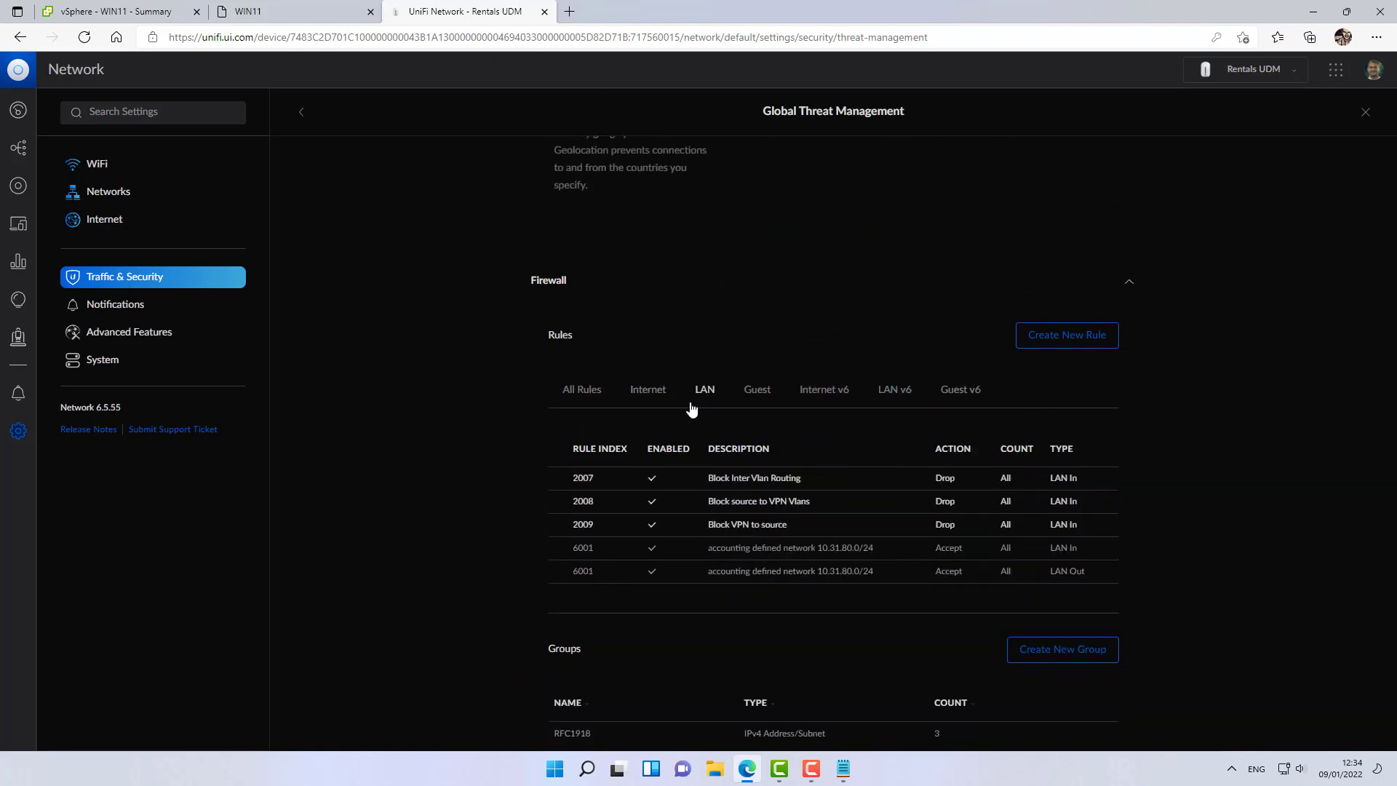
{"action": "left_click", "coordinate": [1066, 334]}
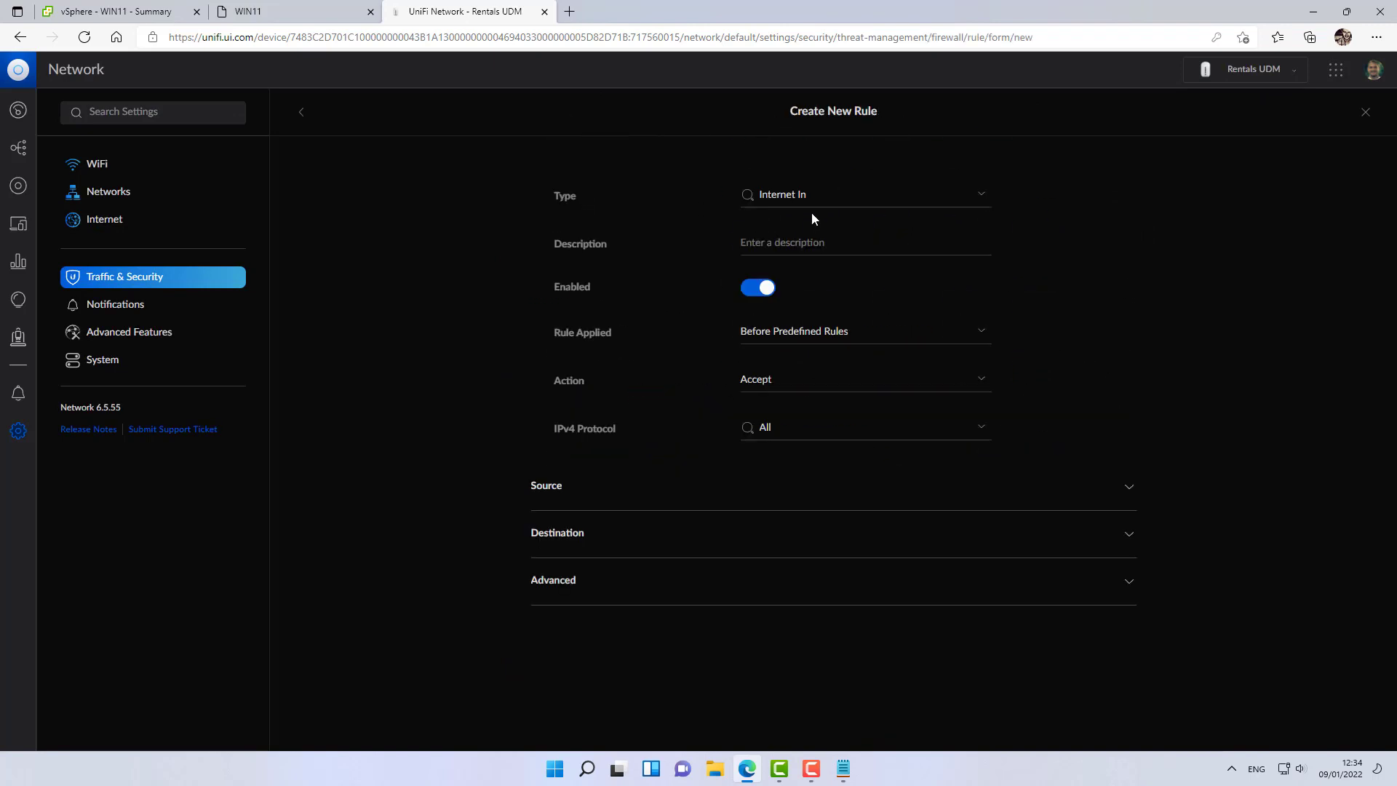
{"action": "left_click", "coordinate": [863, 193]}
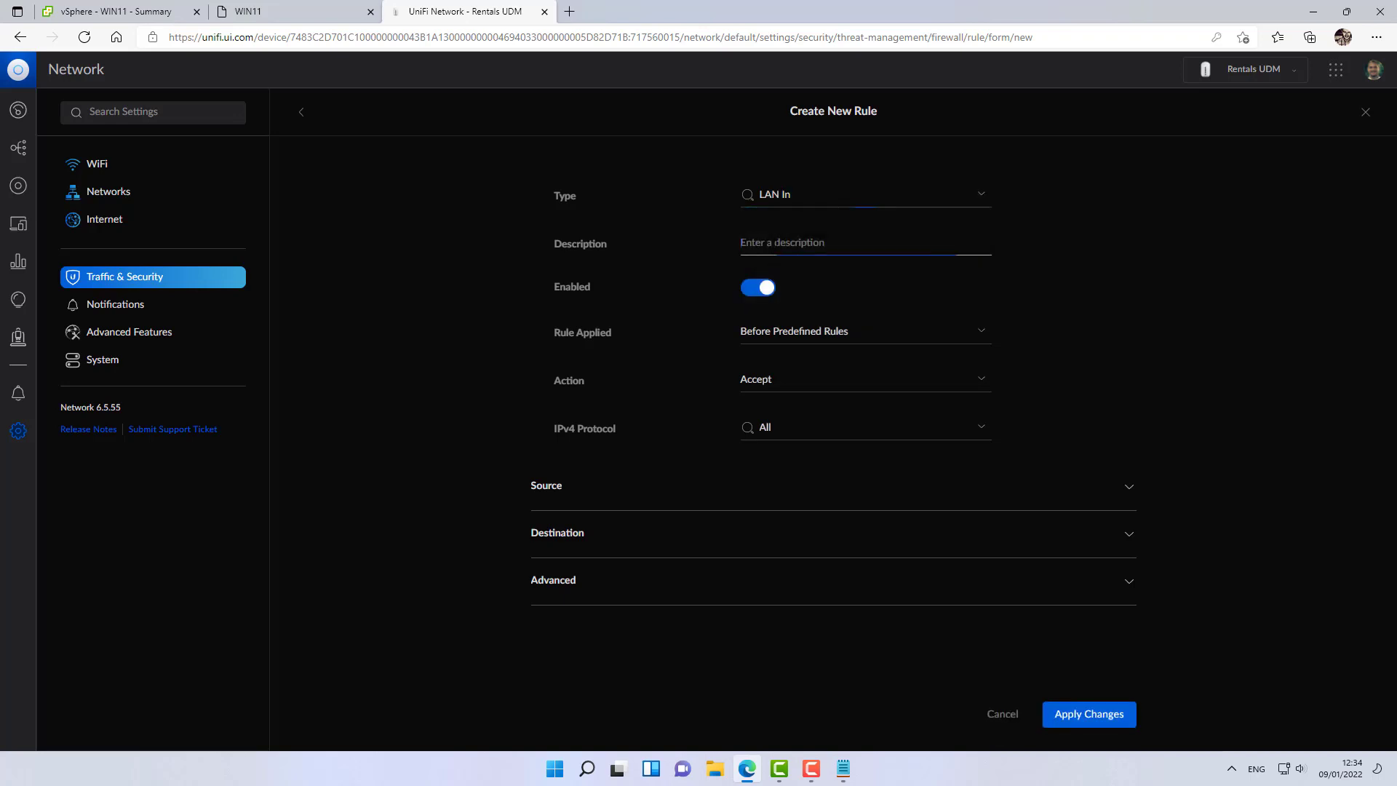
{"action": "type", "text": "Allow"}
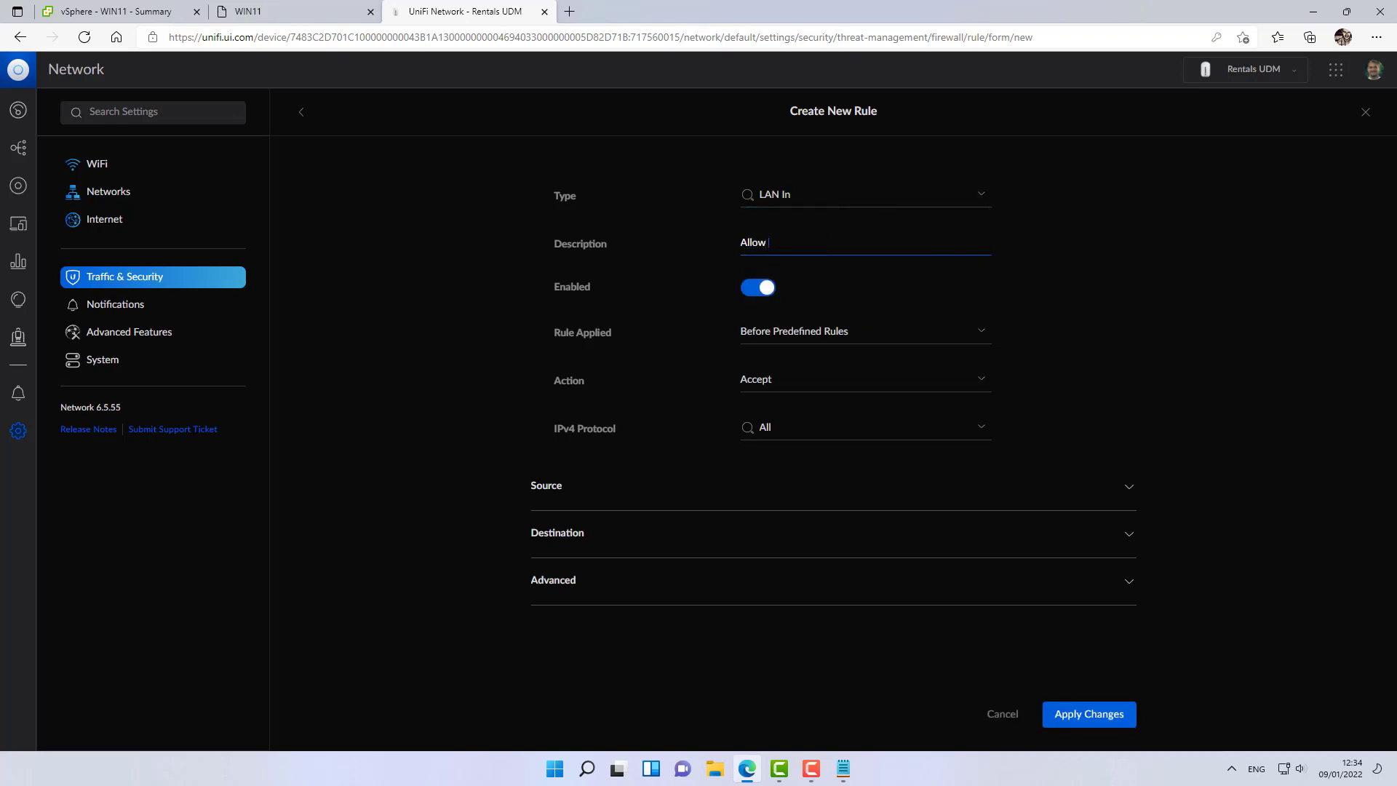
{"action": "type", "text": "remote"}
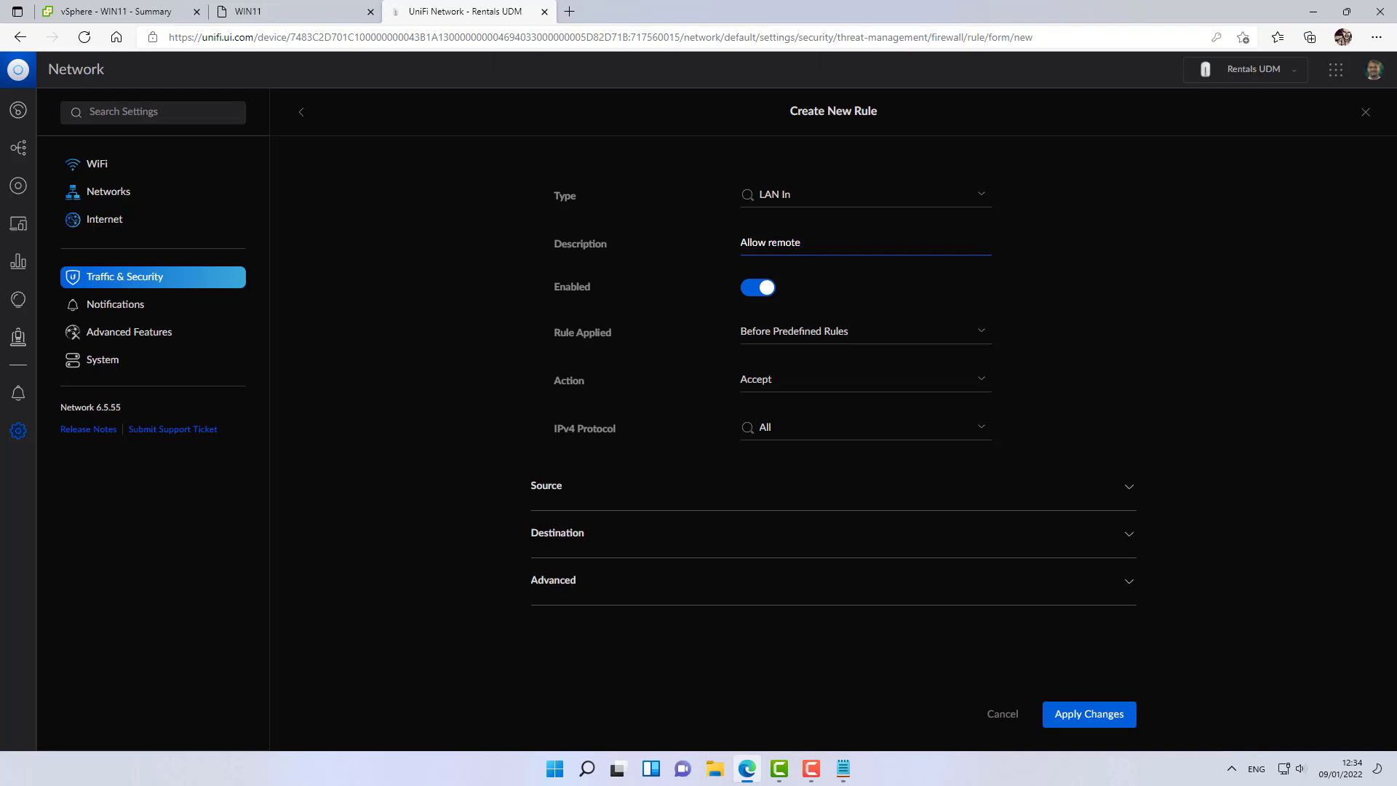
{"action": "type", "text": "IOT"}
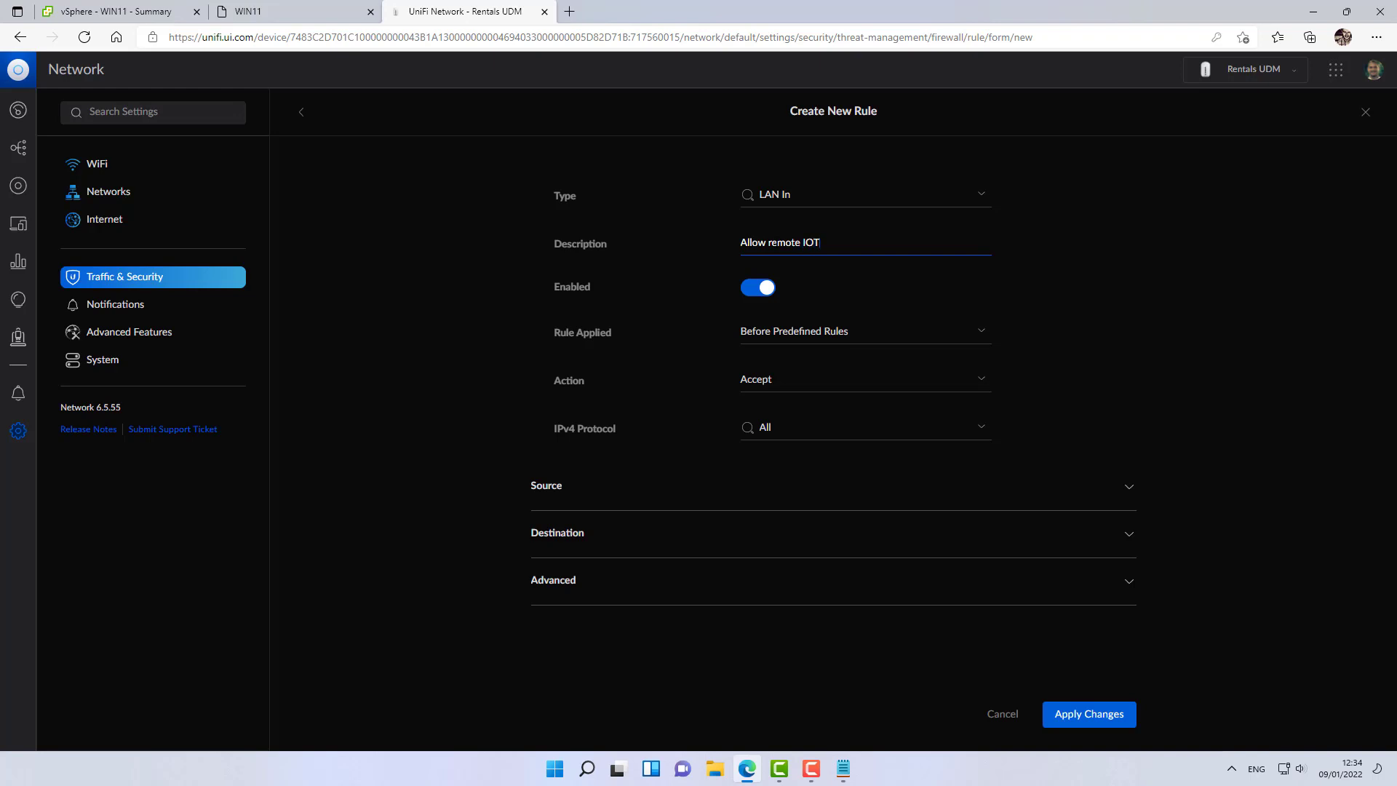
{"action": "type", "text": "to LAN"}
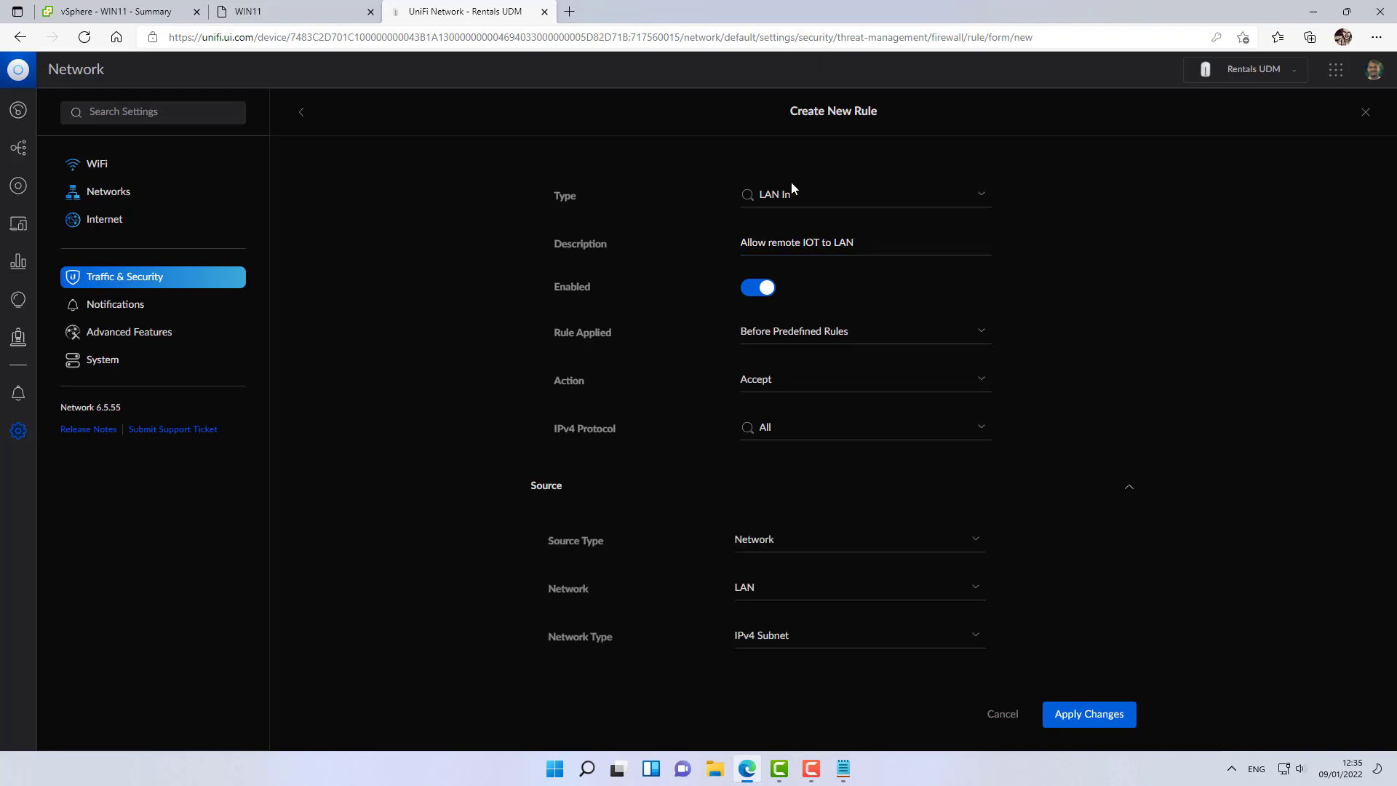
{"action": "mouse_move", "coordinate": [620, 383]}
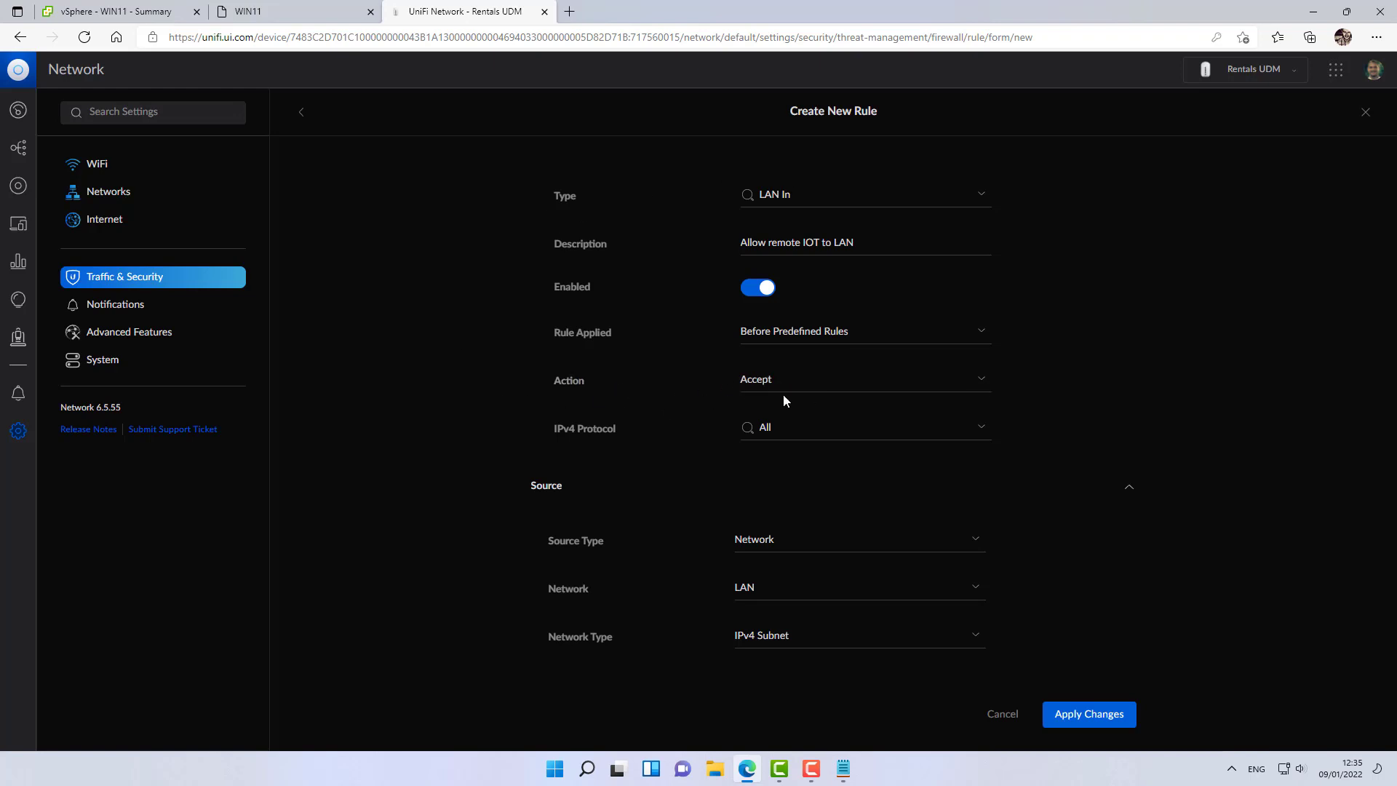
For the destination, search address groups for 192.16 and start creating a new group.
{"action": "scroll", "scroll_direction": "down", "scroll_amount": 3}
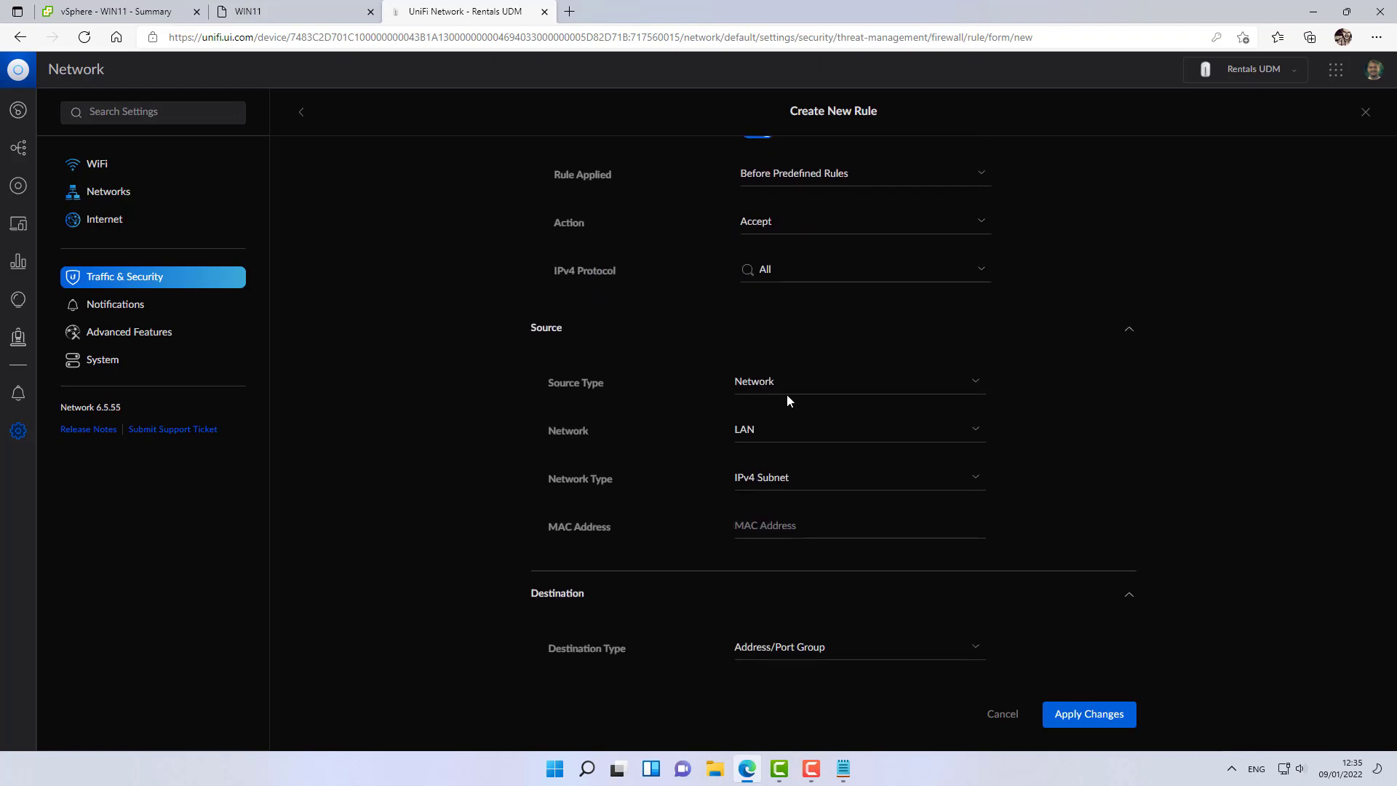
{"action": "scroll", "scroll_direction": "down", "scroll_amount": 3}
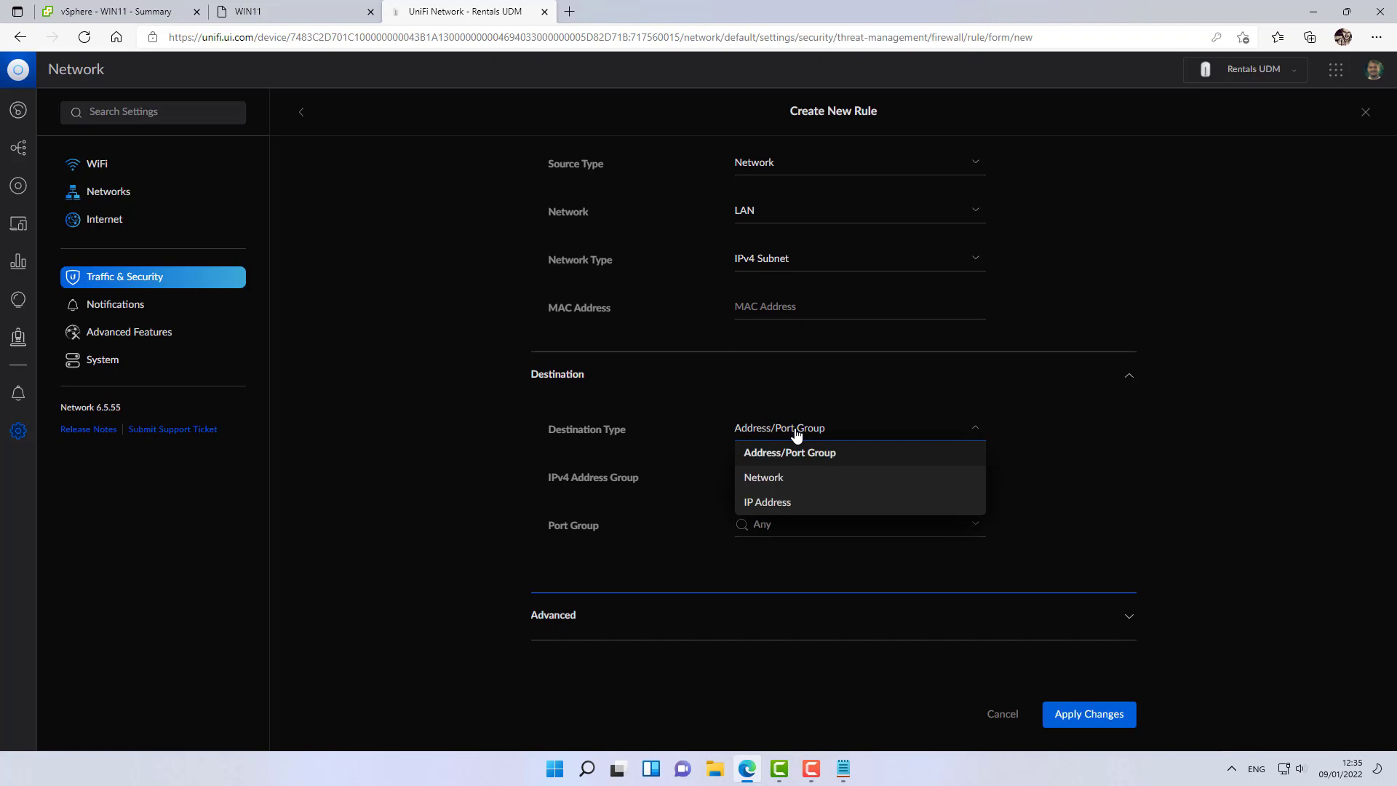
{"action": "left_click", "coordinate": [789, 451]}
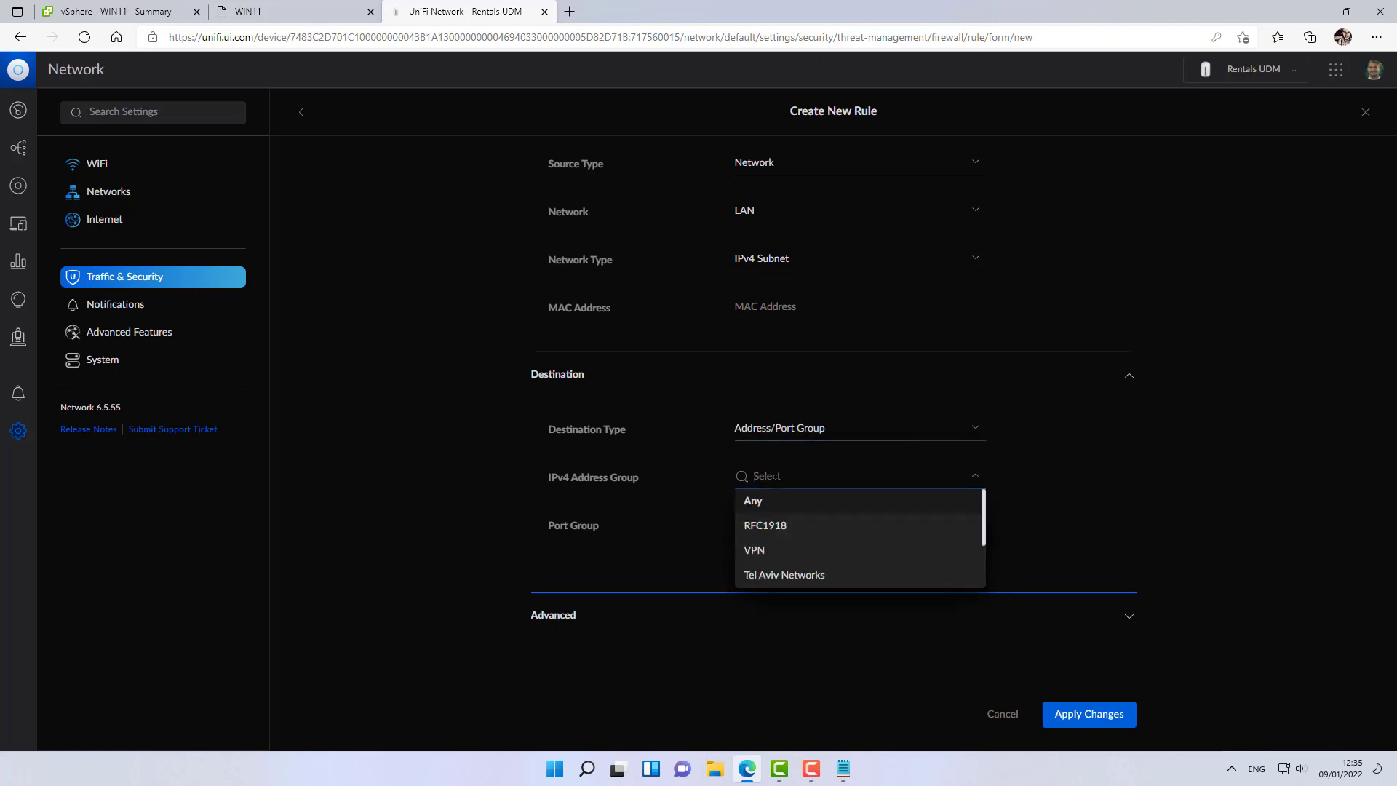
{"action": "type", "text": "192.168.99.0/24"}
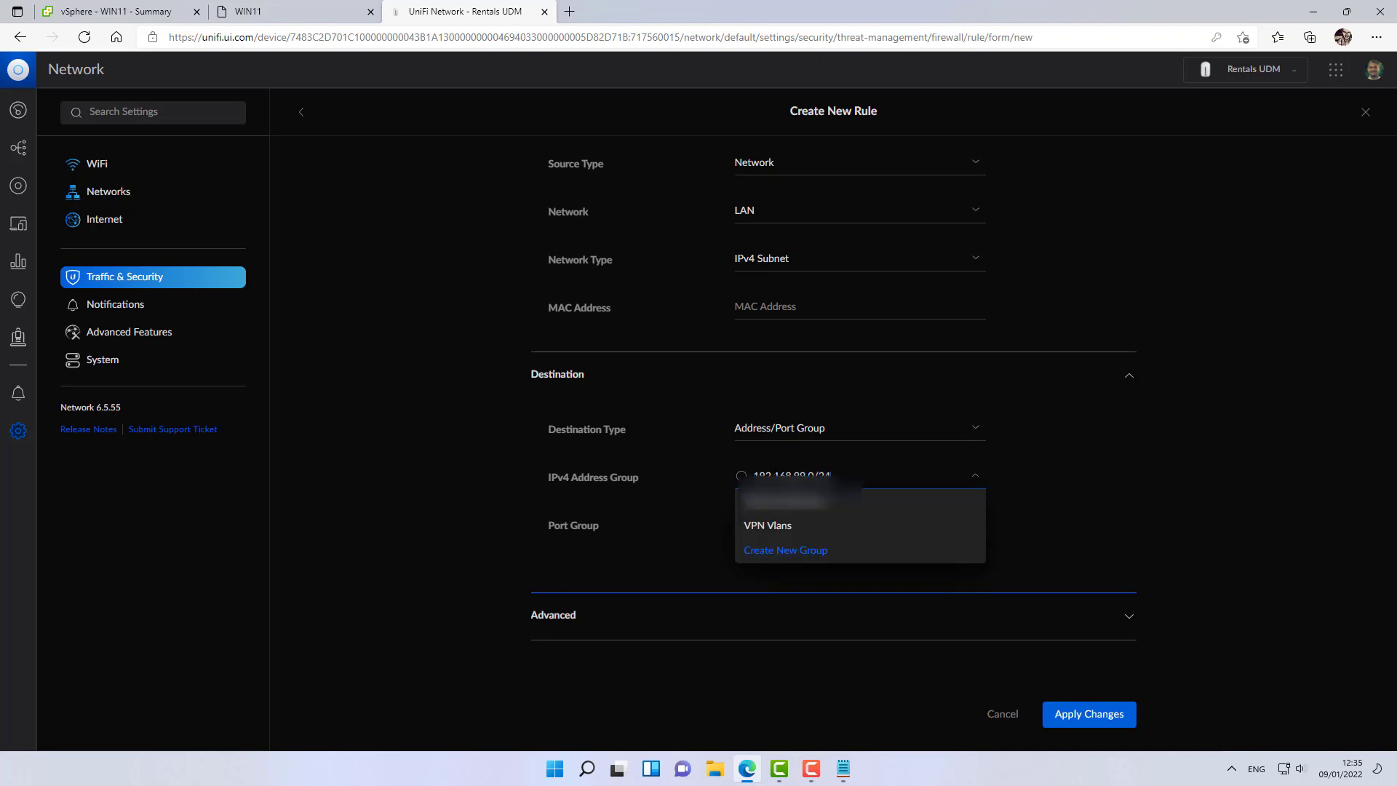
{"action": "left_click", "coordinate": [785, 550]}
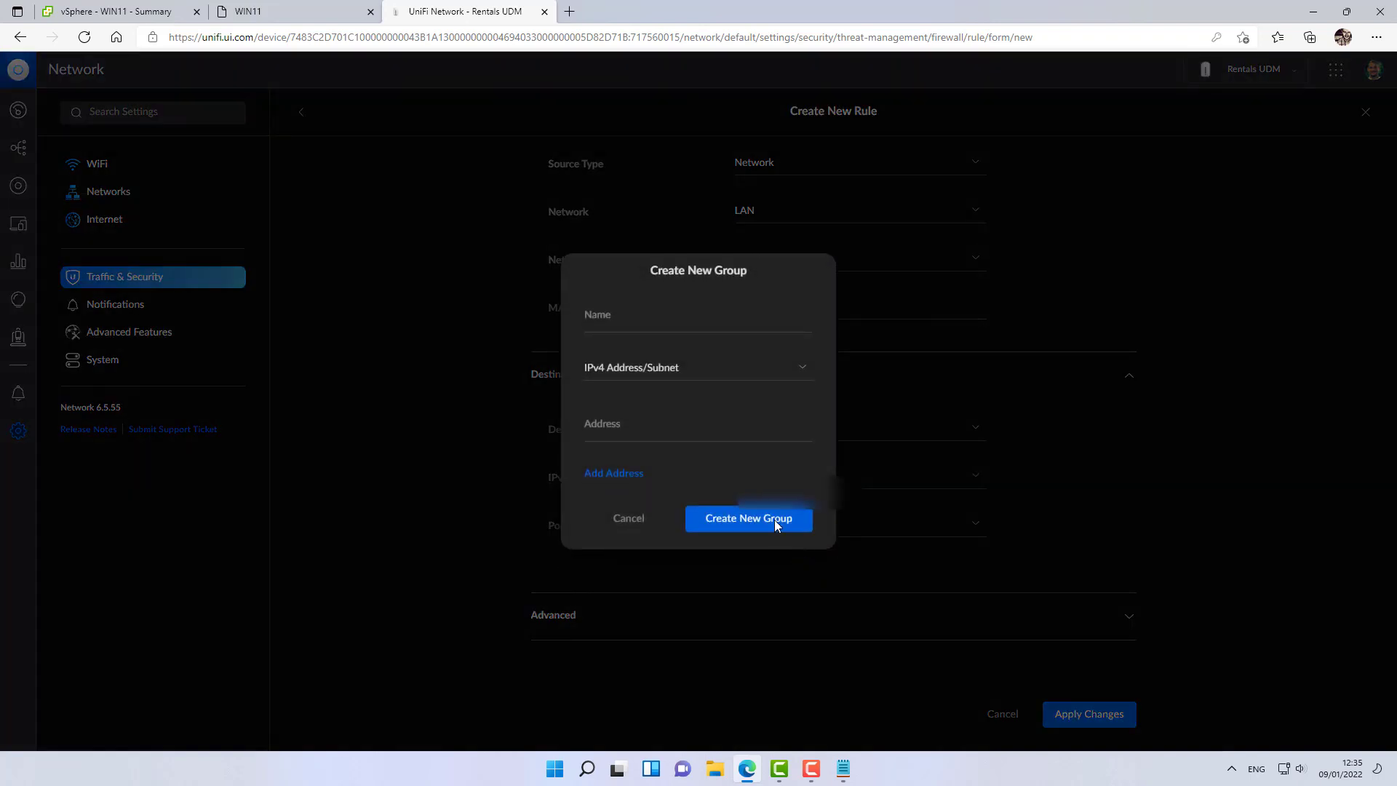
Create address group 'VPN IOT' for 192.168.99.0/24 as the destination and submit the rule.
{"action": "left_click", "coordinate": [697, 319]}
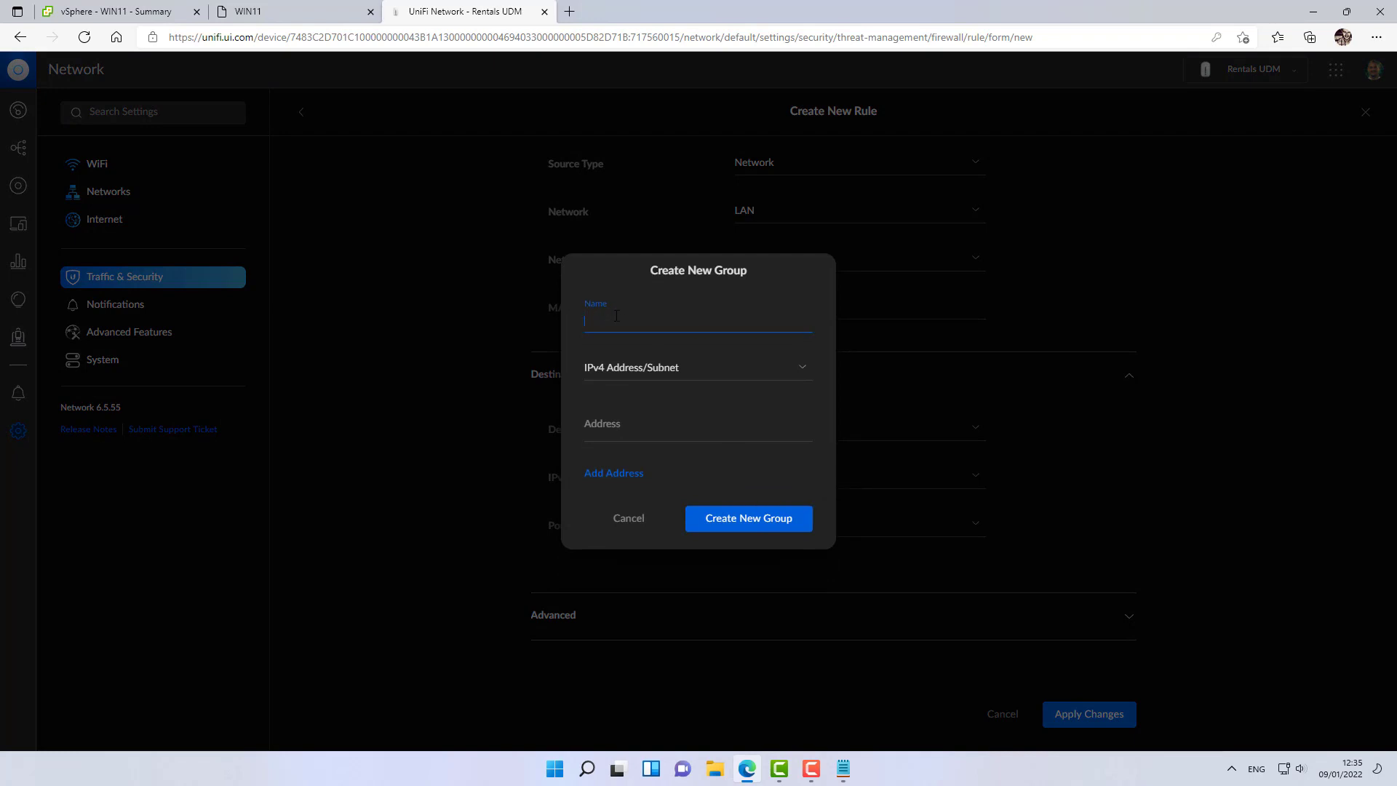
{"action": "type", "text": "VPN IOT"}
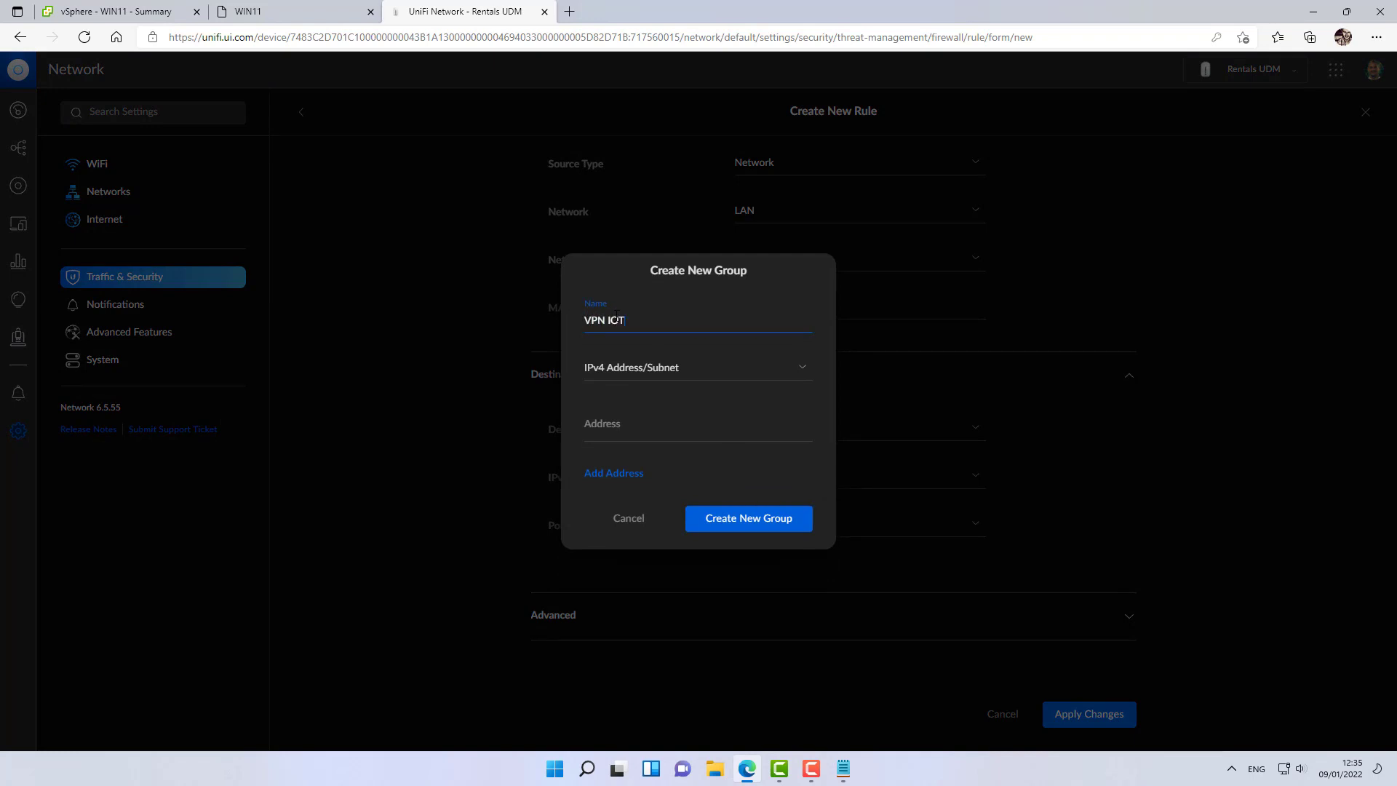
{"action": "left_click", "coordinate": [697, 431]}
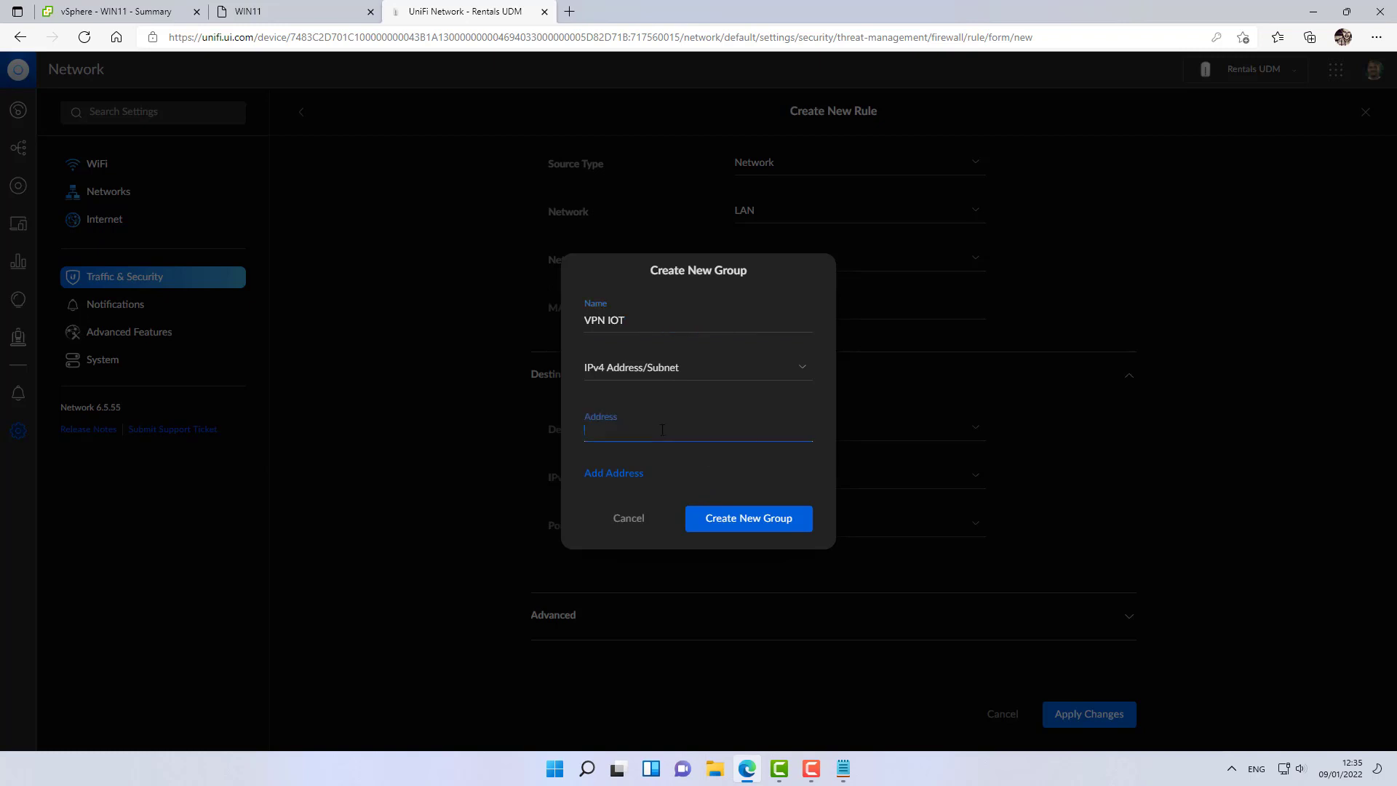
{"action": "type", "text": "192.168.99.0/"}
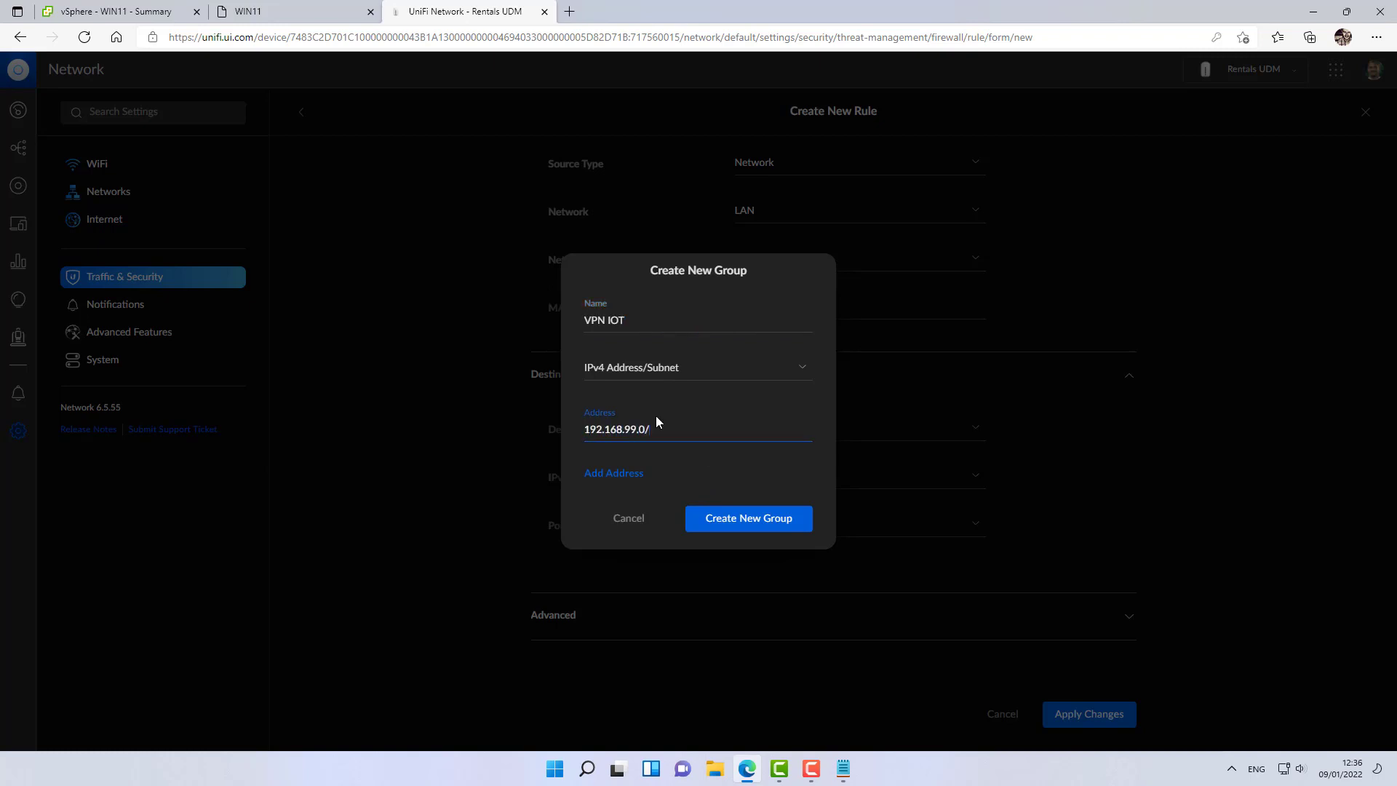
{"action": "left_click", "coordinate": [748, 518]}
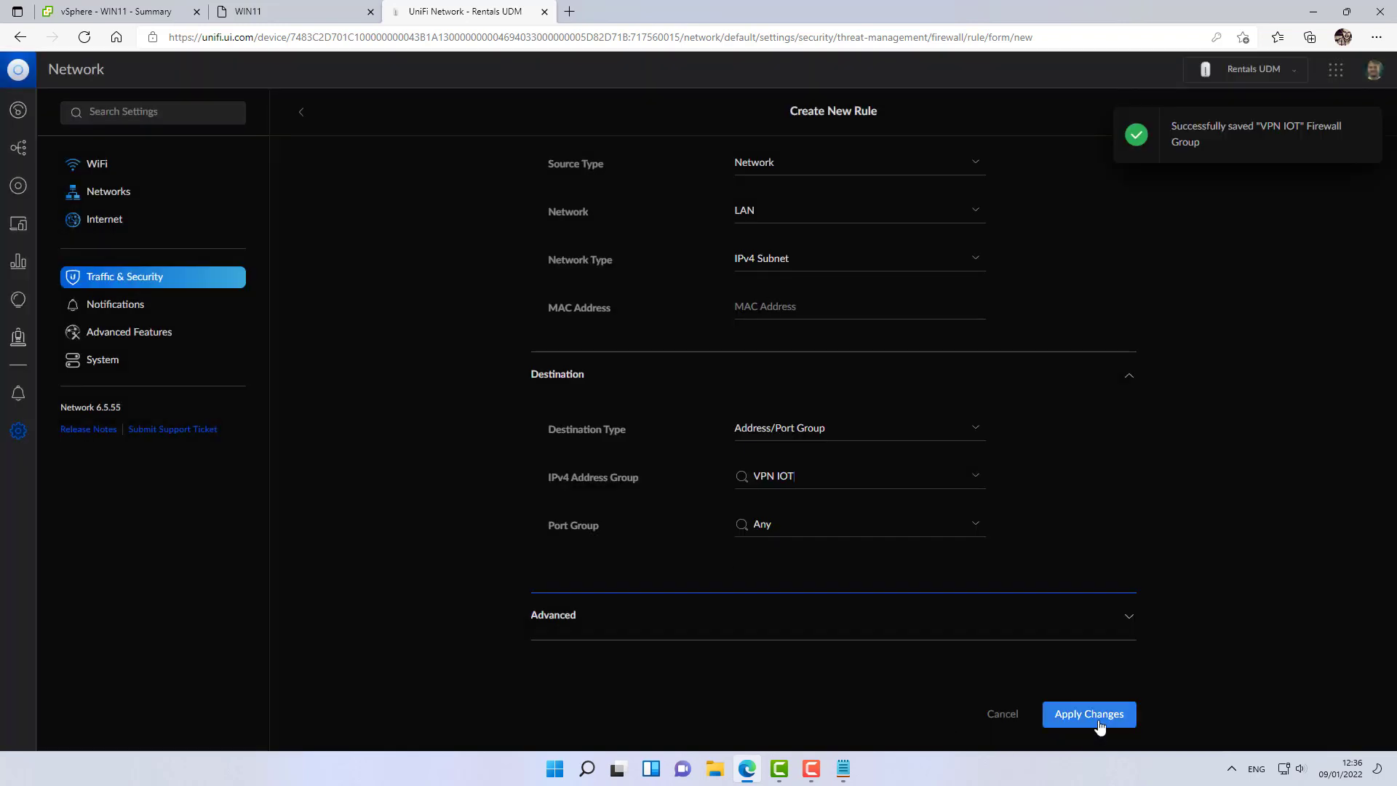
{"action": "left_click", "coordinate": [1088, 713]}
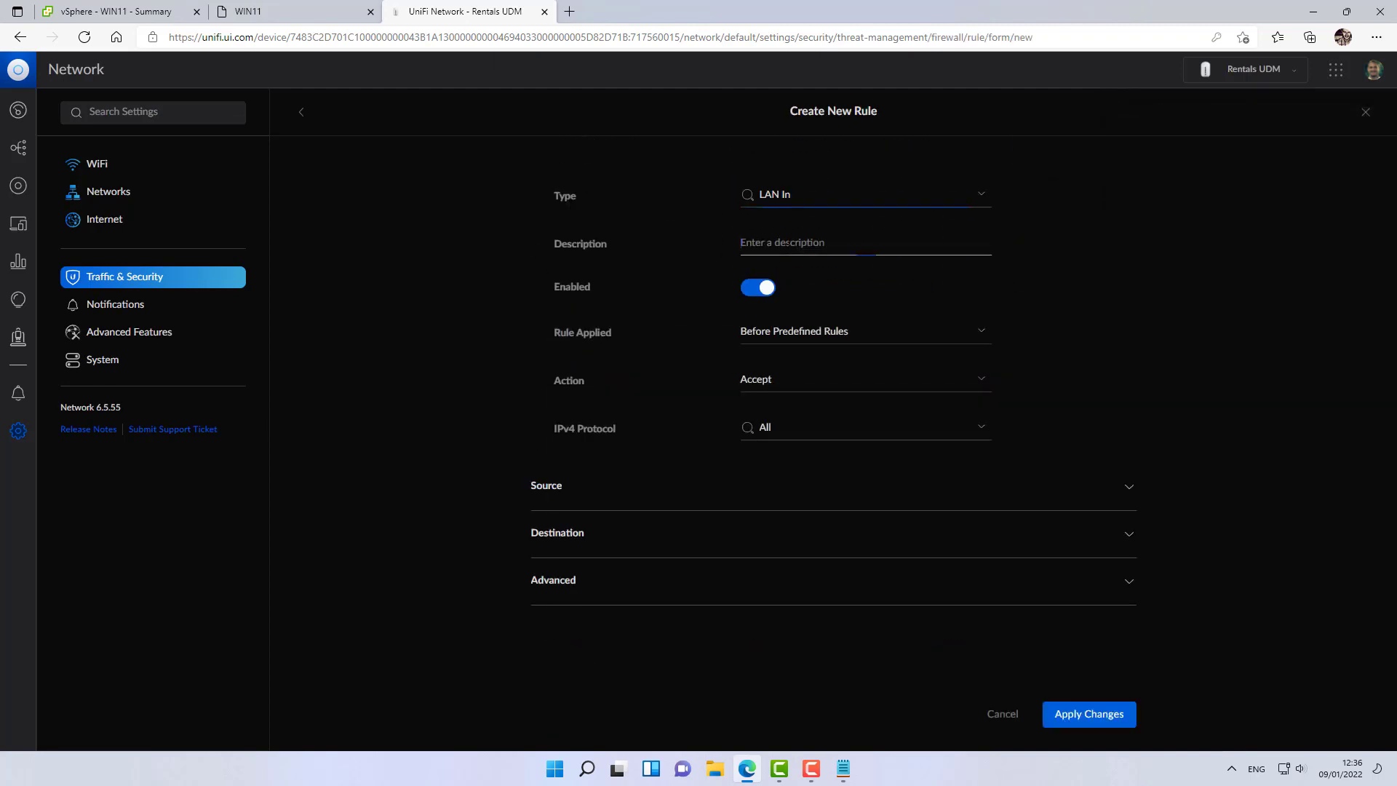
Describe the rule as 'Allow LAN to VPN IOT' and apply the changes.
{"action": "type", "text": "Aloow"}
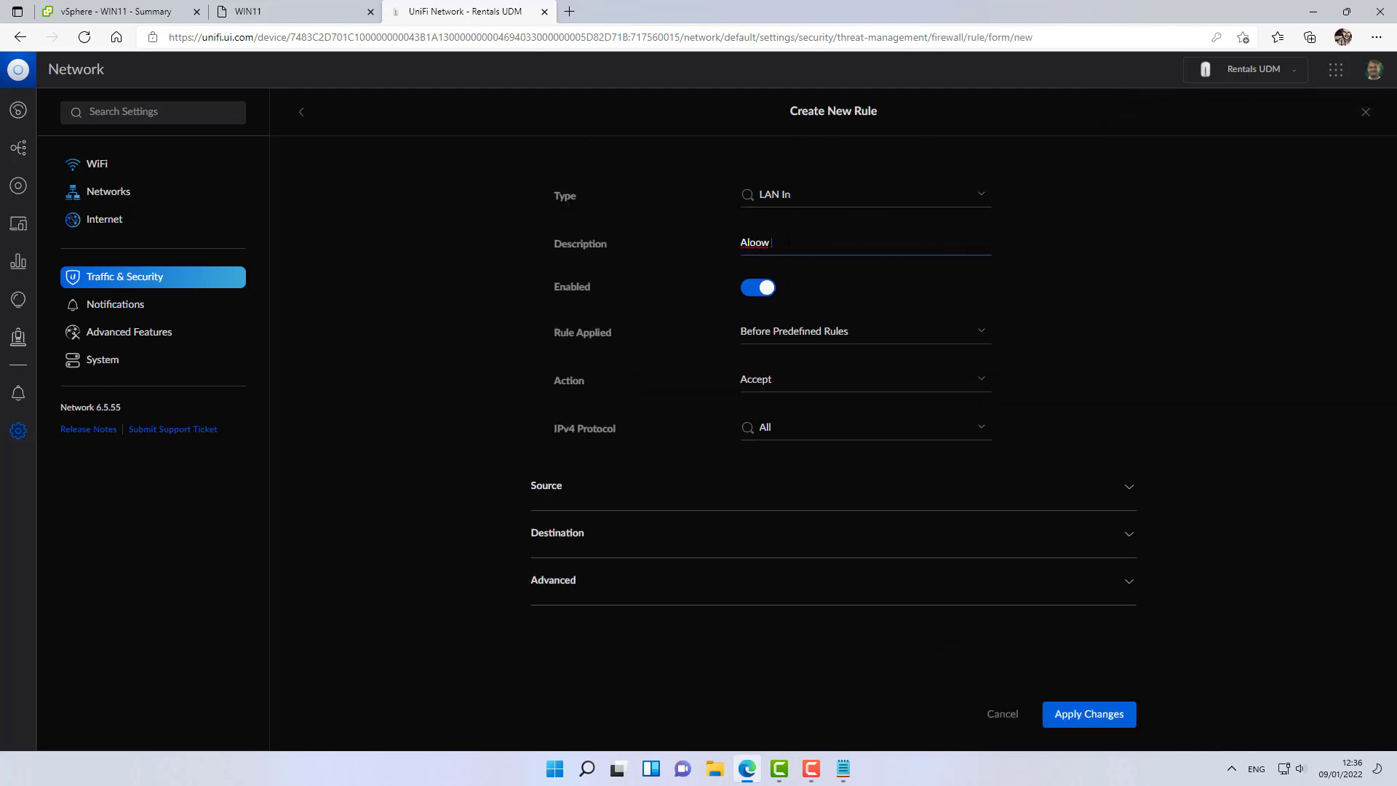
{"action": "type", "text": "Allow"}
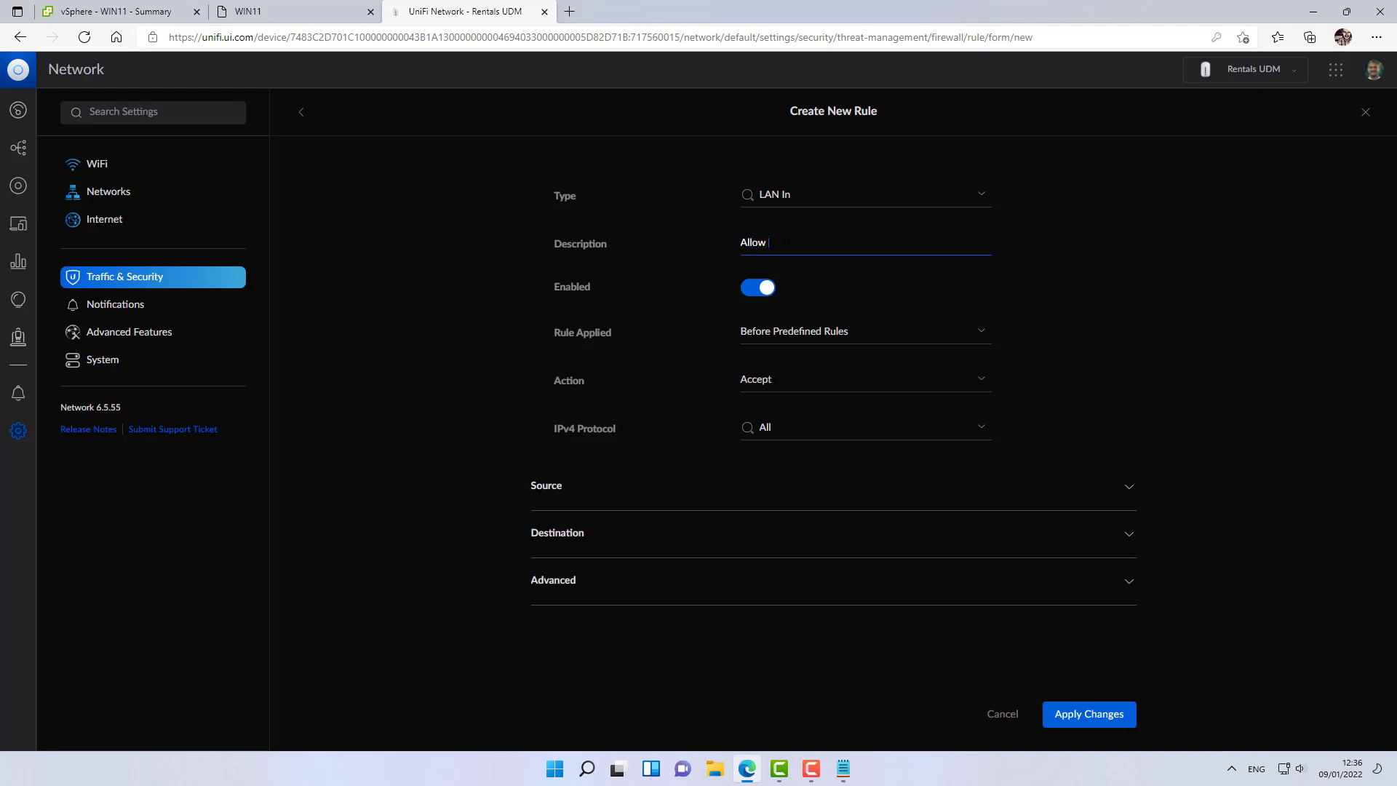
{"action": "type", "text": "LAN to VP"}
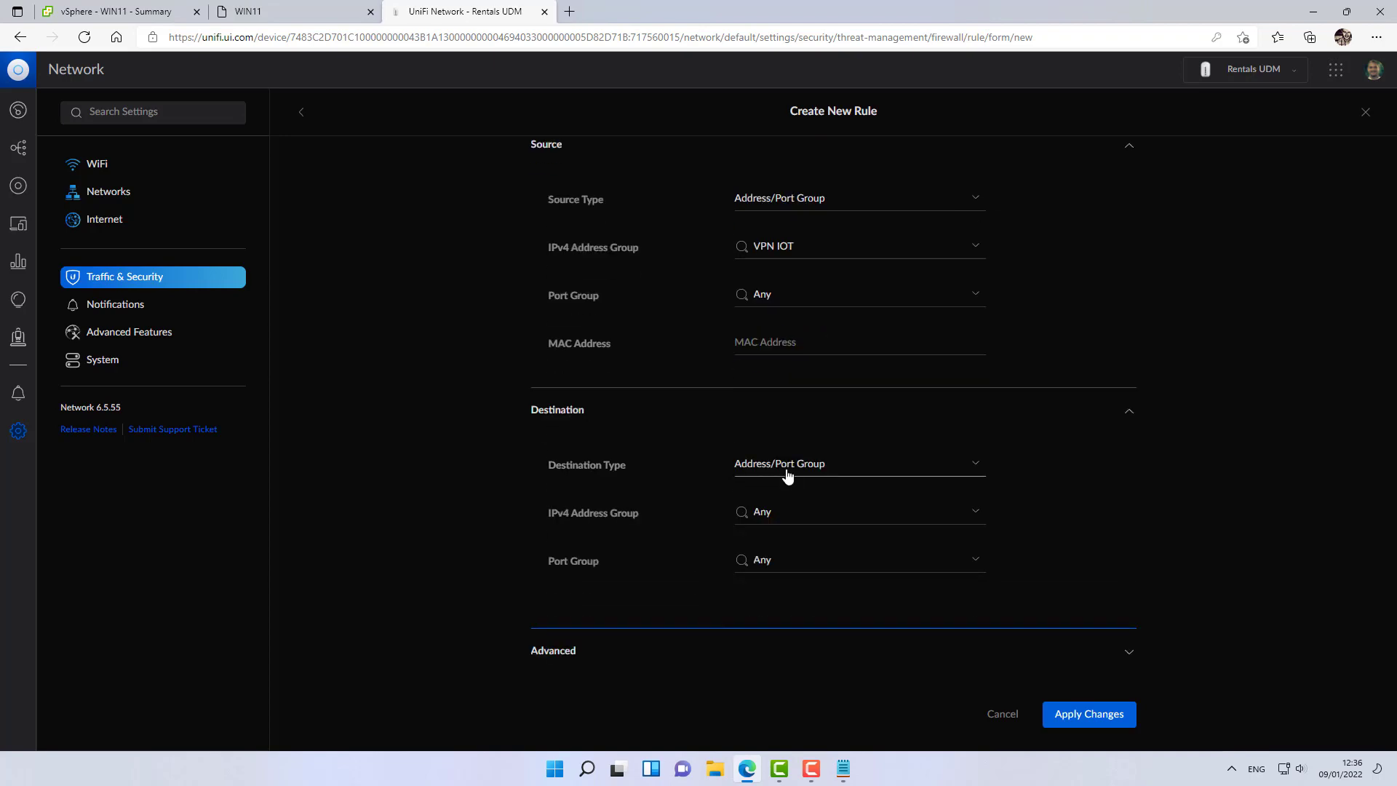
{"action": "left_click", "coordinate": [1087, 713]}
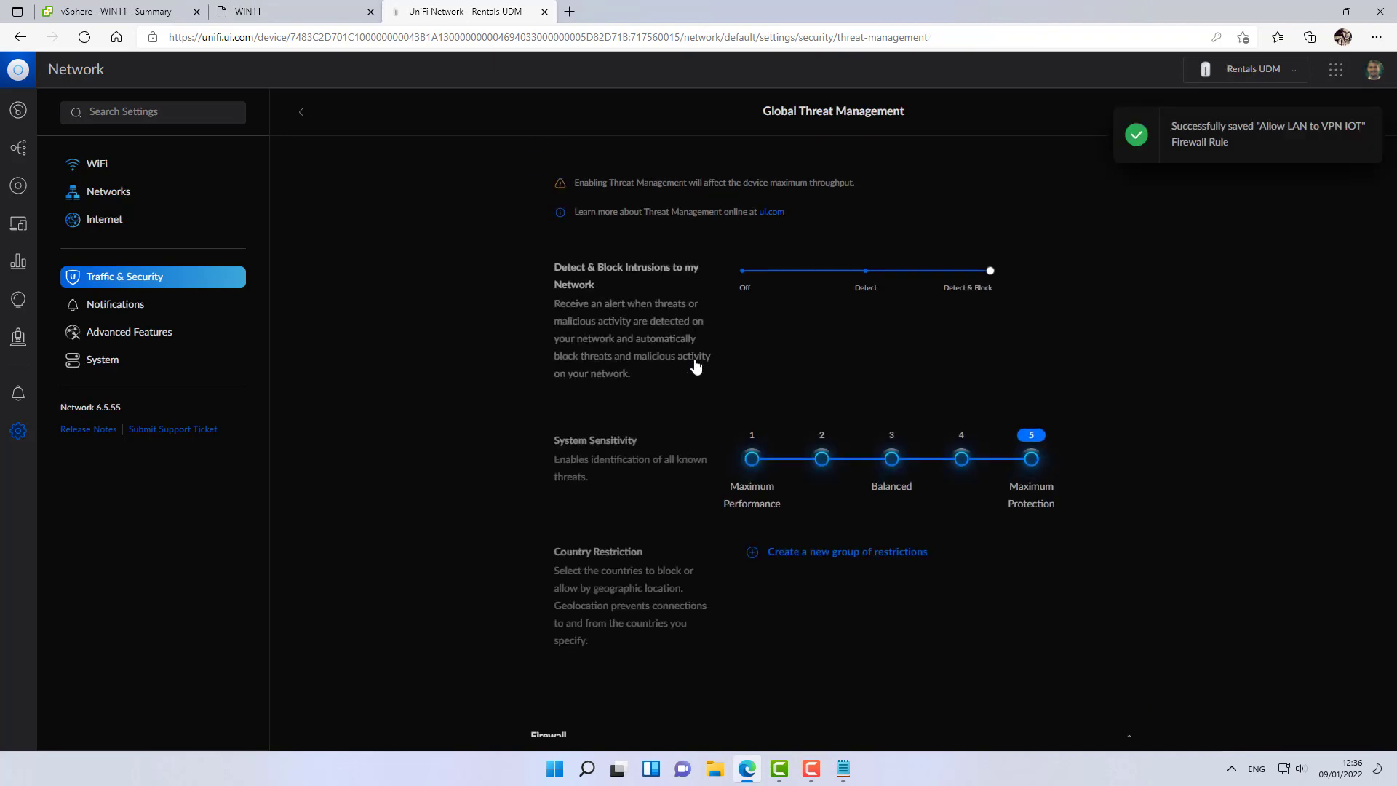
Drag the new rule above the LAN block rules to position 2008.
{"action": "scroll", "scroll_direction": "down", "scroll_amount": 3}
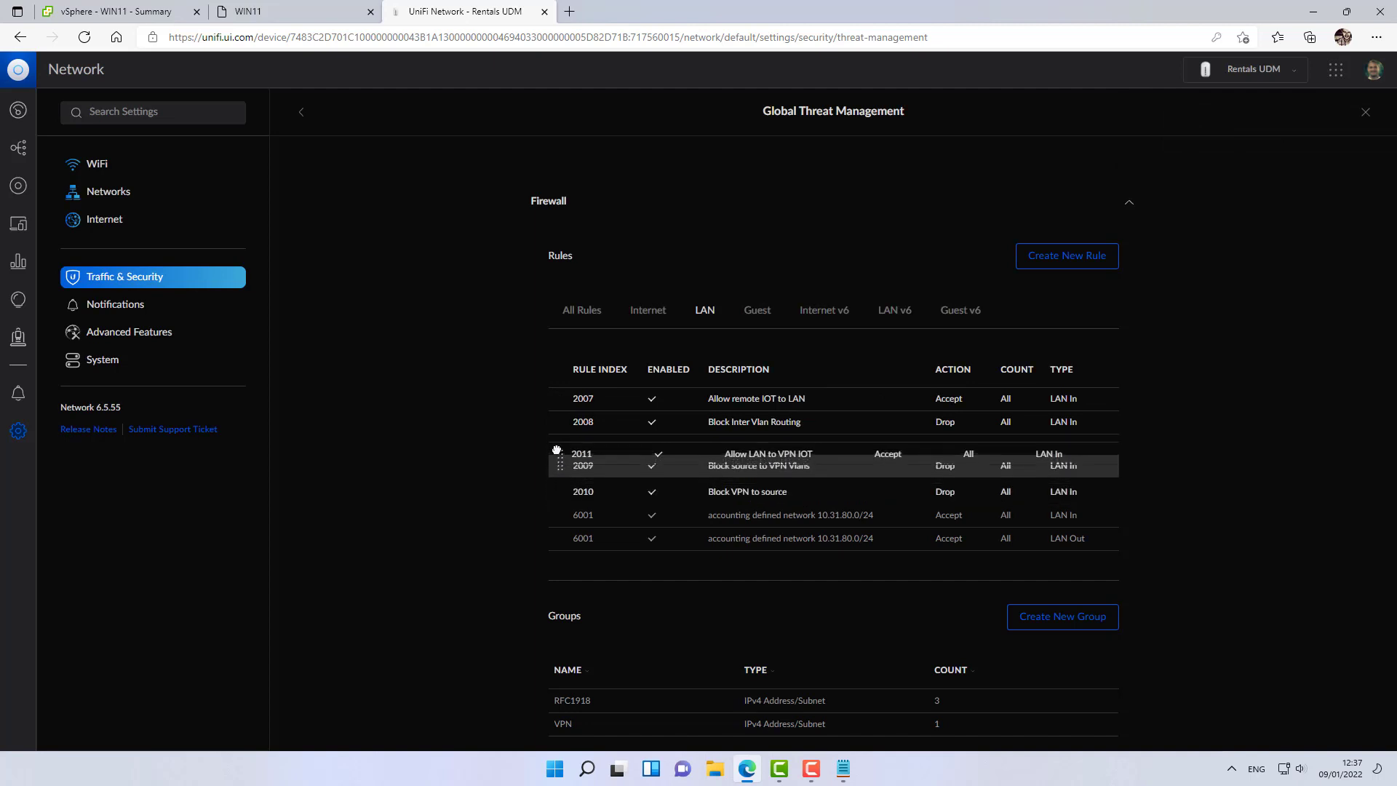
{"action": "left_click_drag", "start_coordinate": [559, 465], "coordinate": [559, 446]}
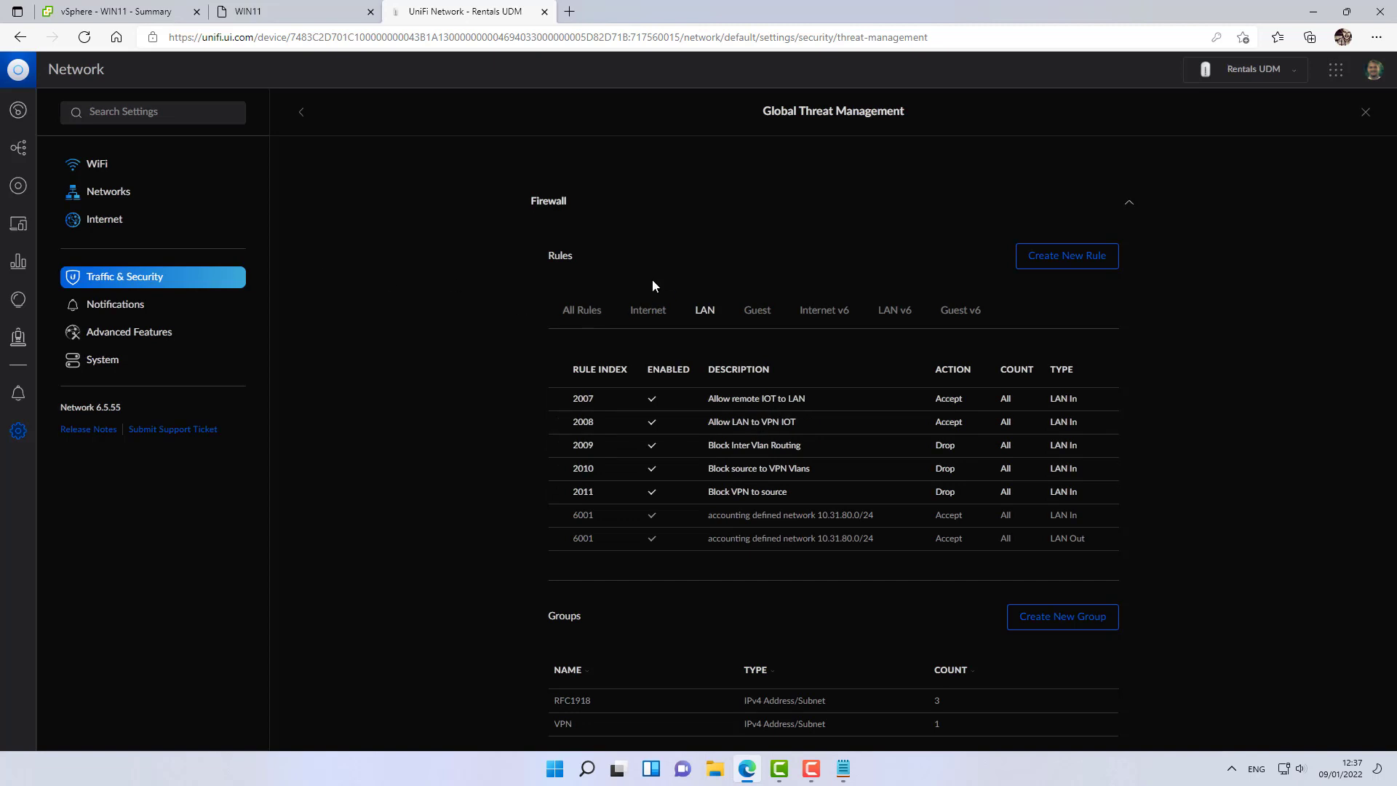
Switch to the Wasteland UDM Pro console and show its LAN firewall rules under Traffic & Security.
{"action": "left_click", "coordinate": [1244, 68]}
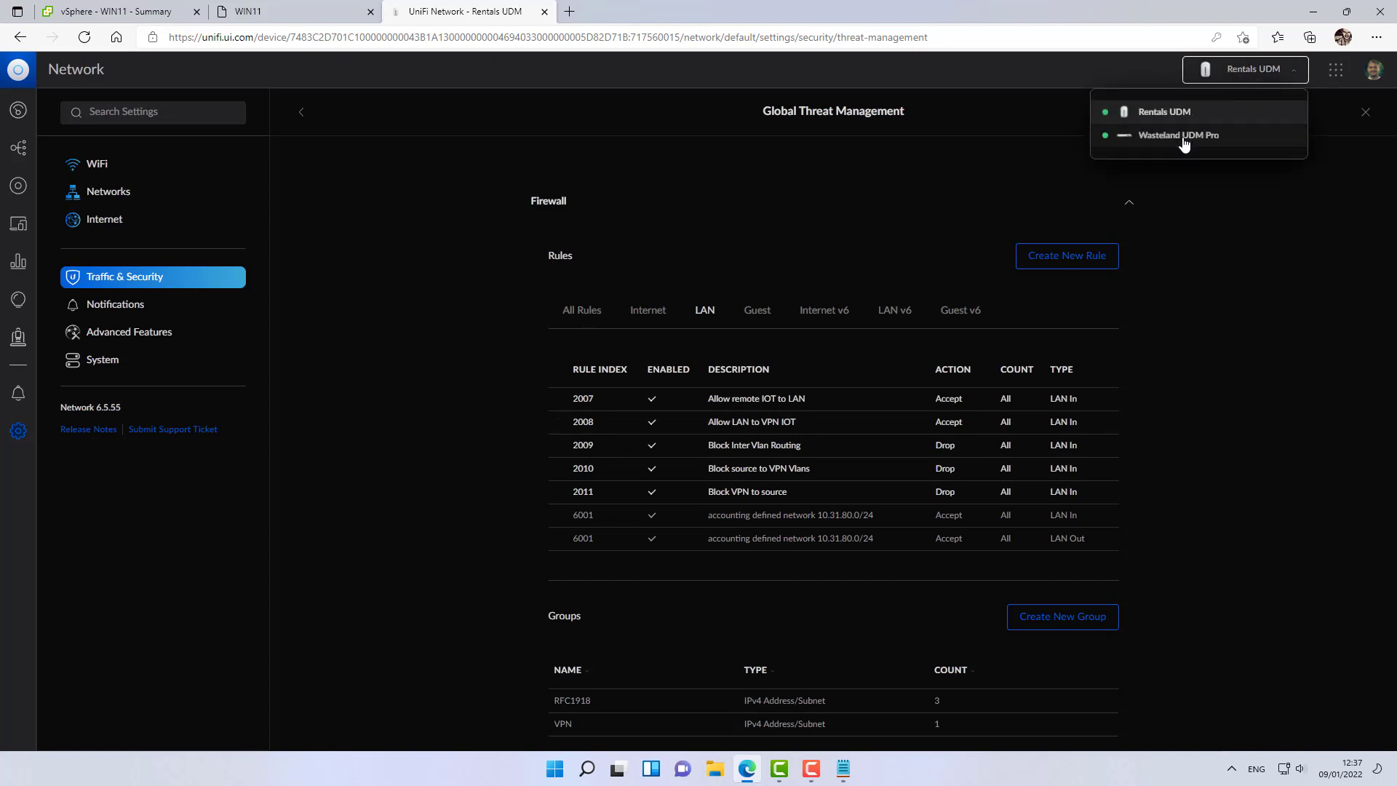
{"action": "left_click", "coordinate": [1178, 134]}
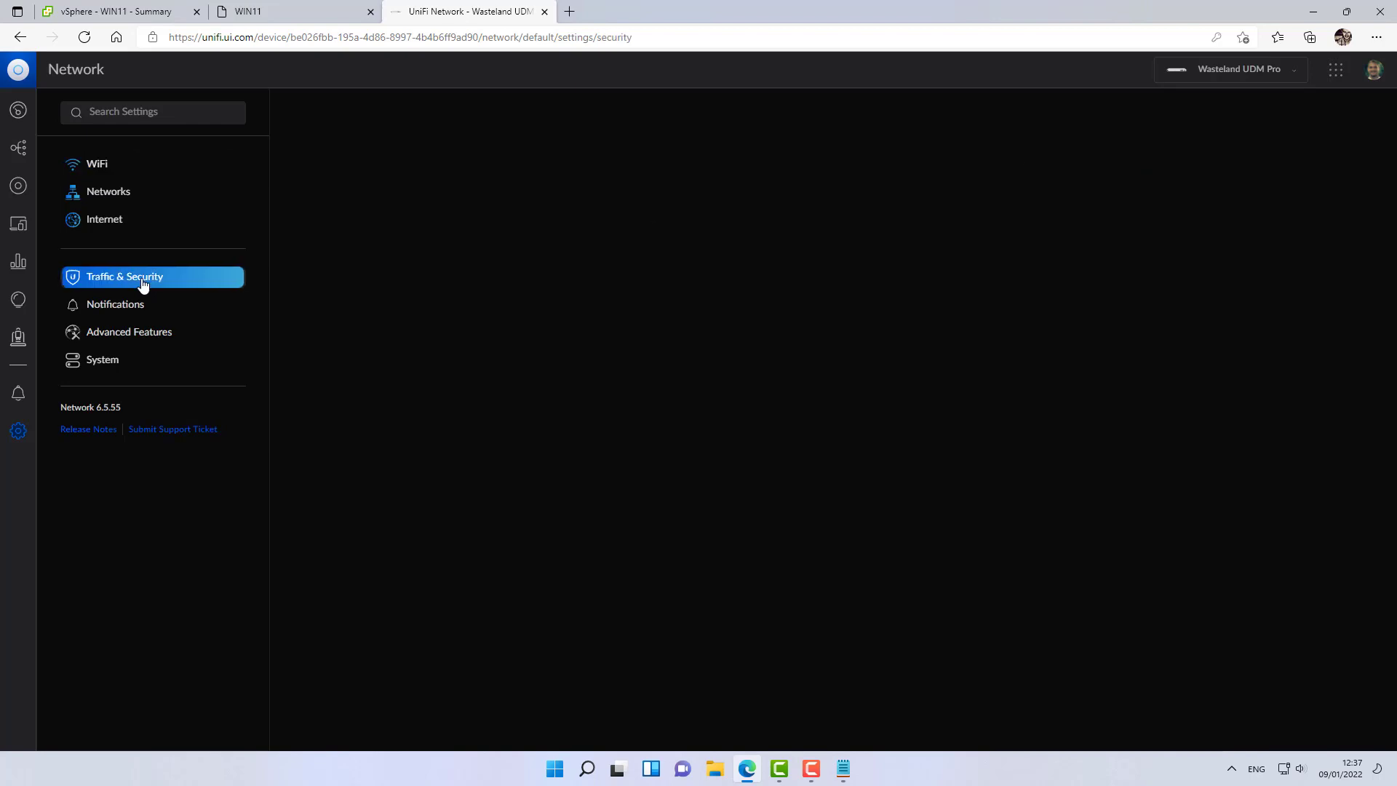
{"action": "left_click", "coordinate": [125, 276]}
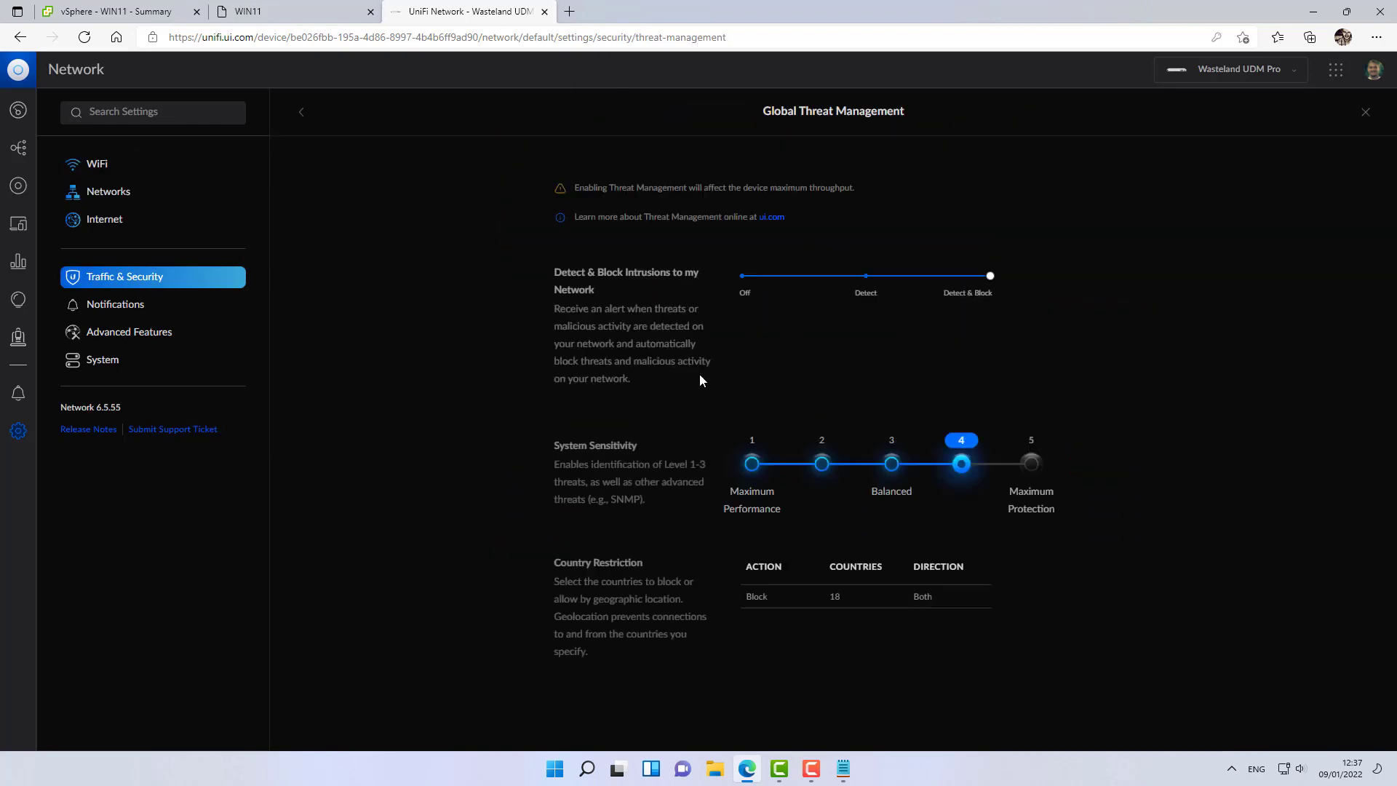
{"action": "scroll", "scroll_direction": "down", "scroll_amount": 3}
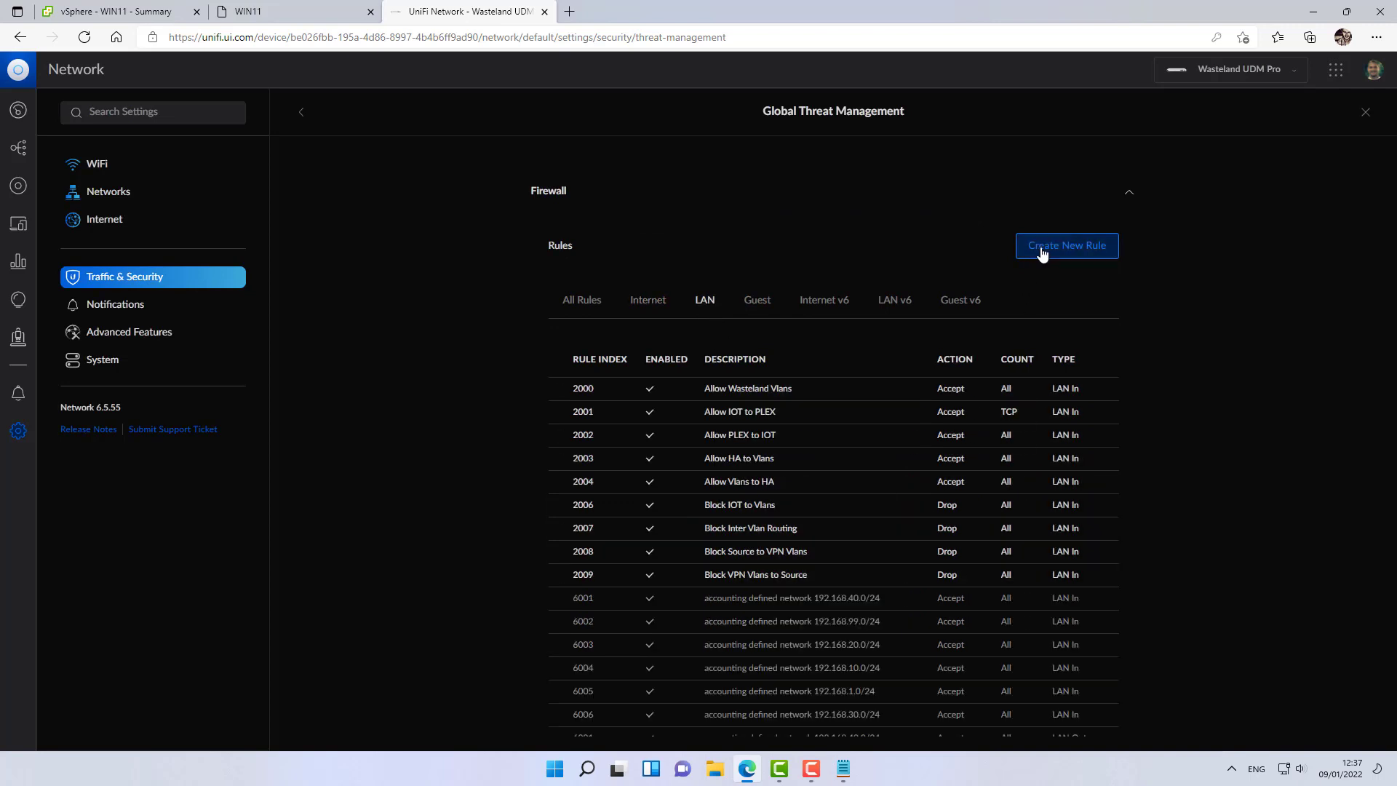
Start a new LAN In rule described 'Allow IOT to VPN'.
{"action": "left_click", "coordinate": [1065, 245]}
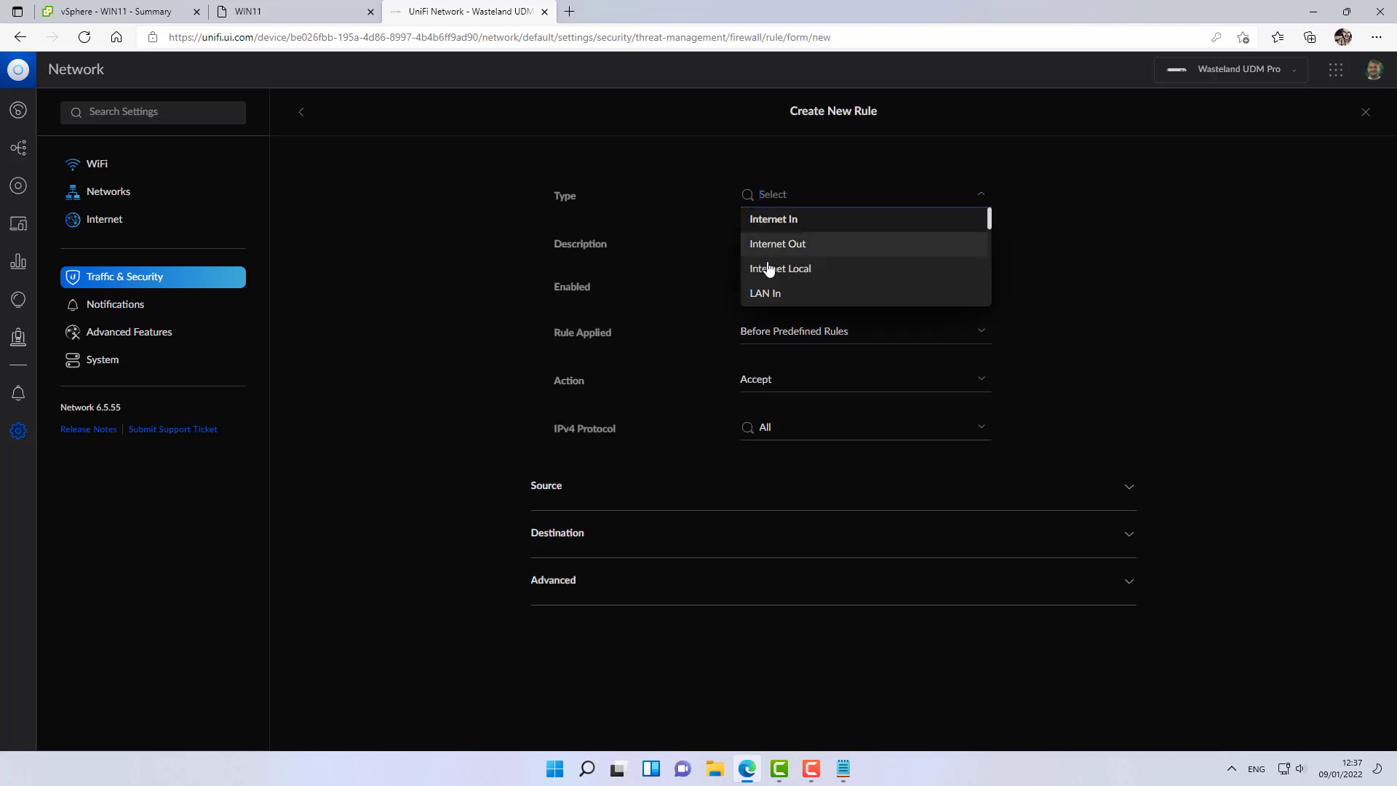
{"action": "left_click", "coordinate": [764, 293]}
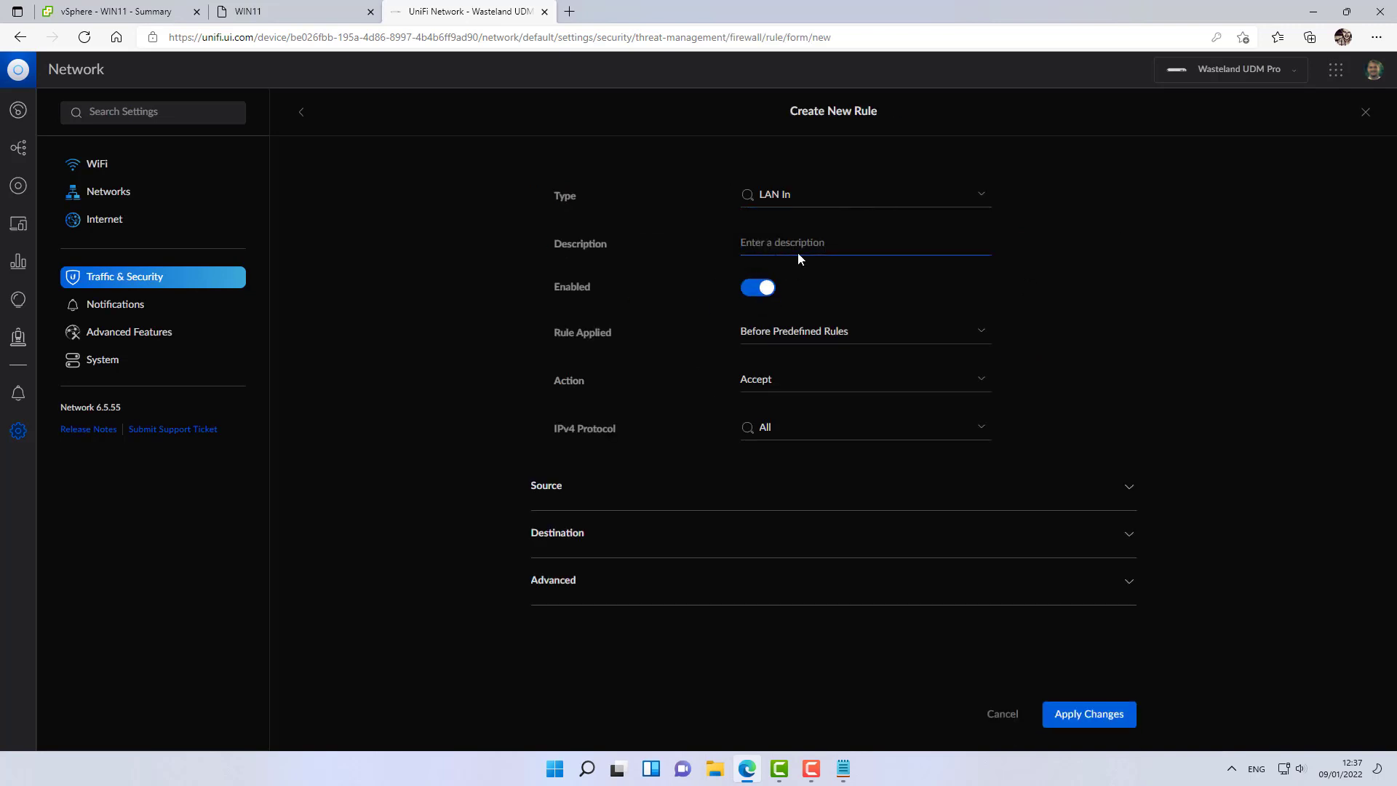
{"action": "type", "text": "AI"}
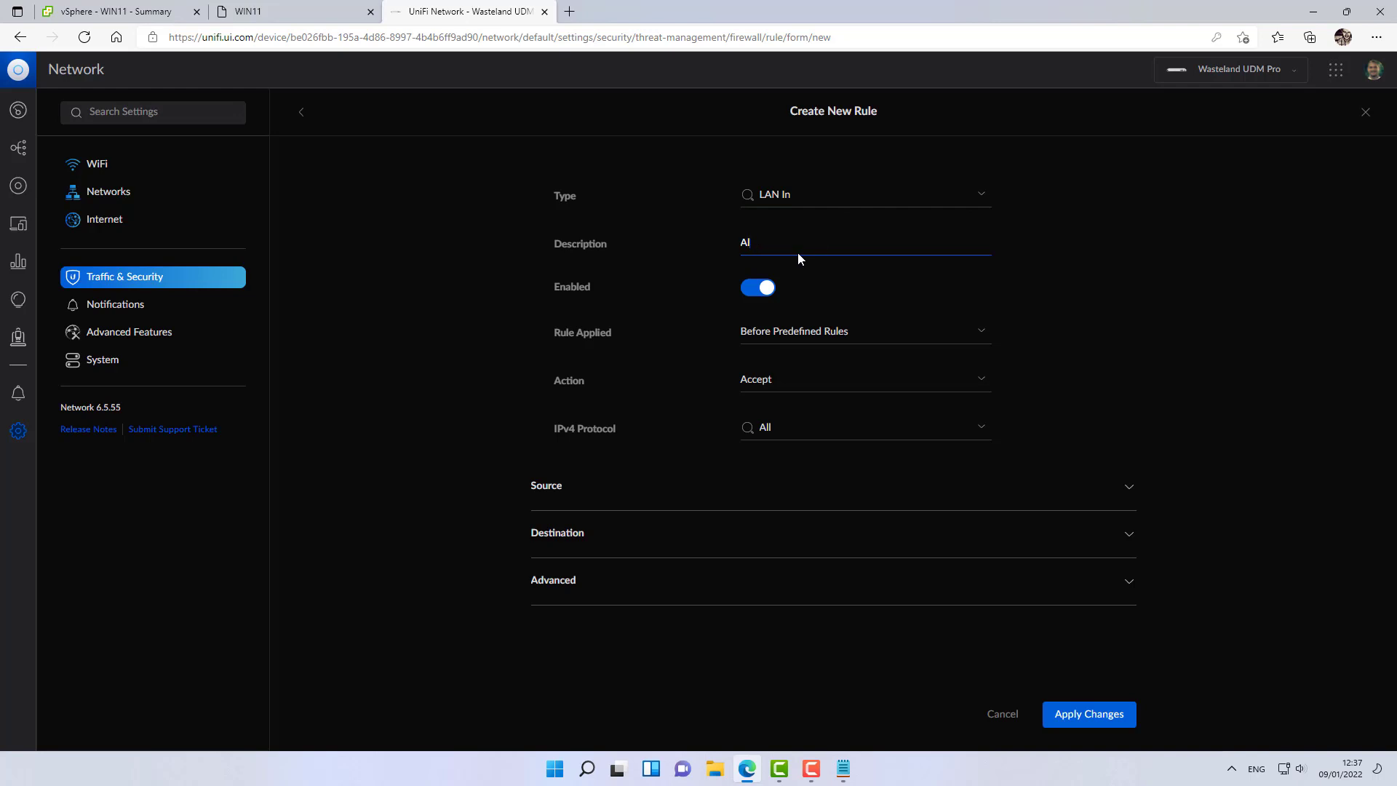
{"action": "type", "text": "llow IOT"}
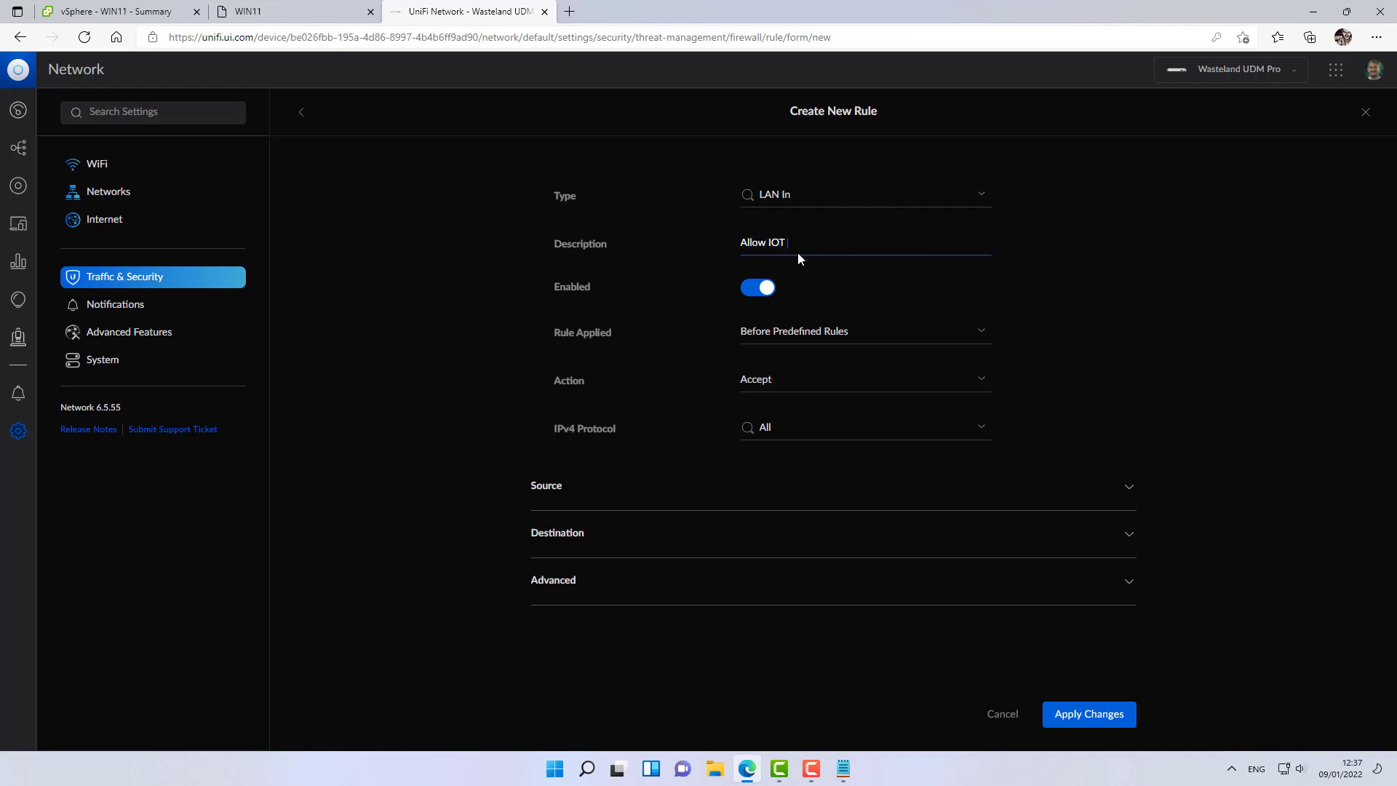
{"action": "type", "text": "to VPN"}
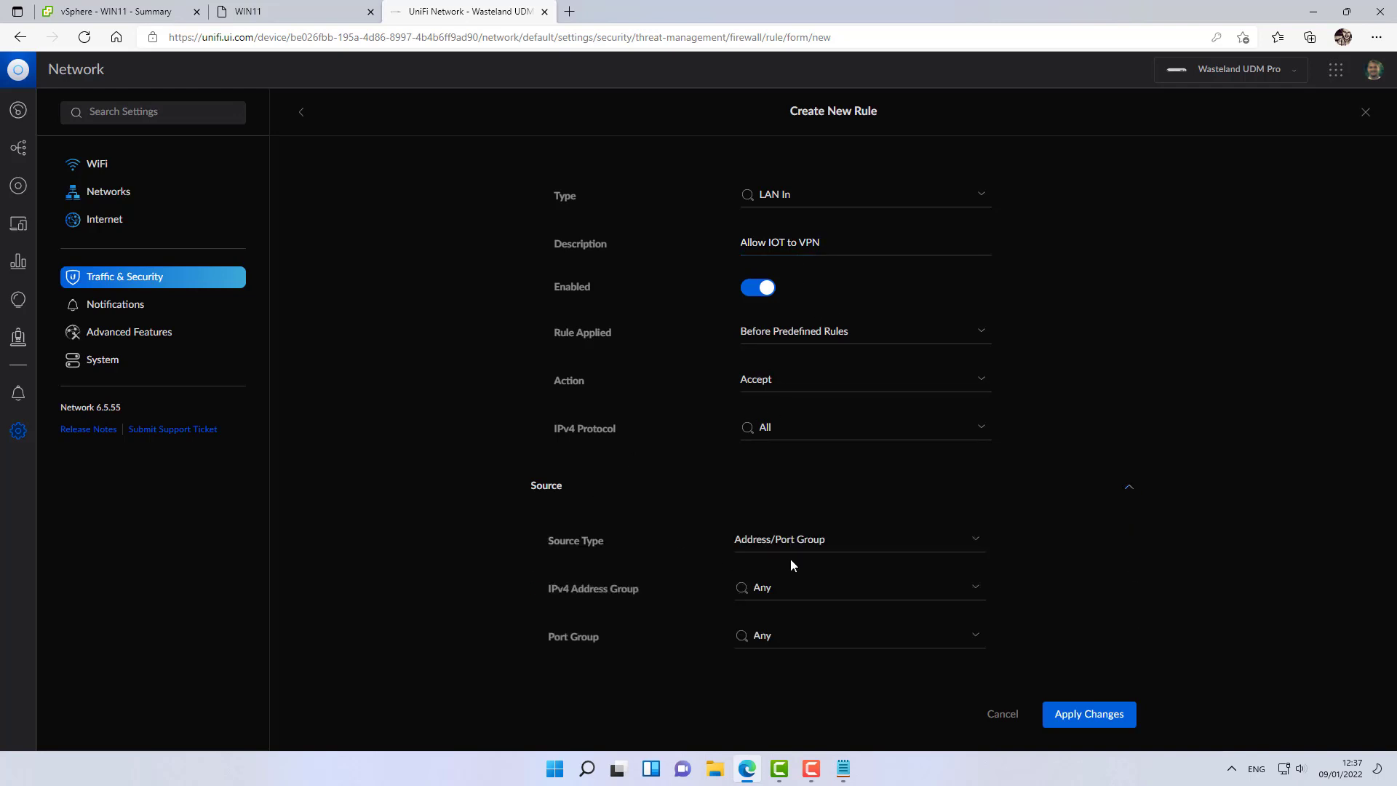
Set the rule's source to the IOT network and begin the destination group entry.
{"action": "left_click", "coordinate": [858, 538]}
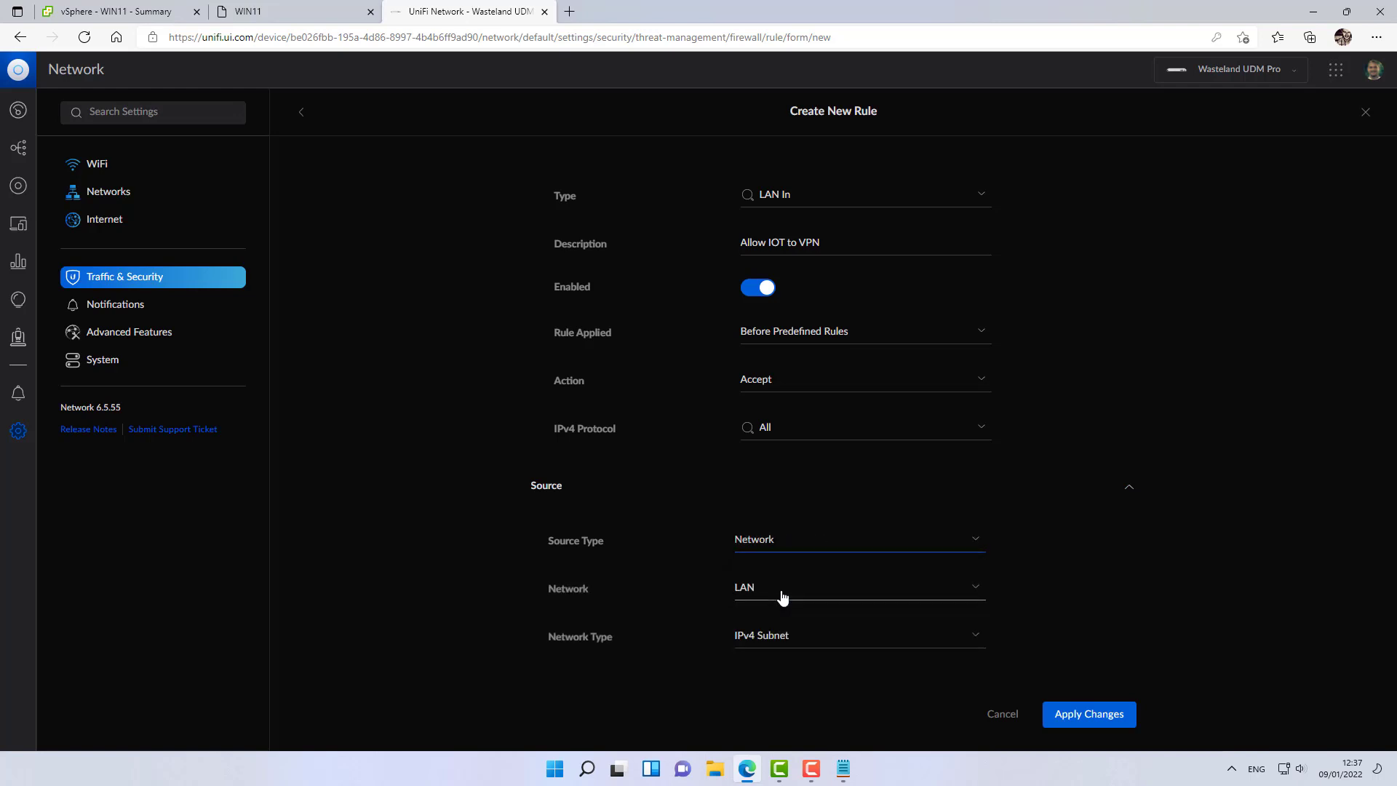
{"action": "left_click", "coordinate": [857, 586]}
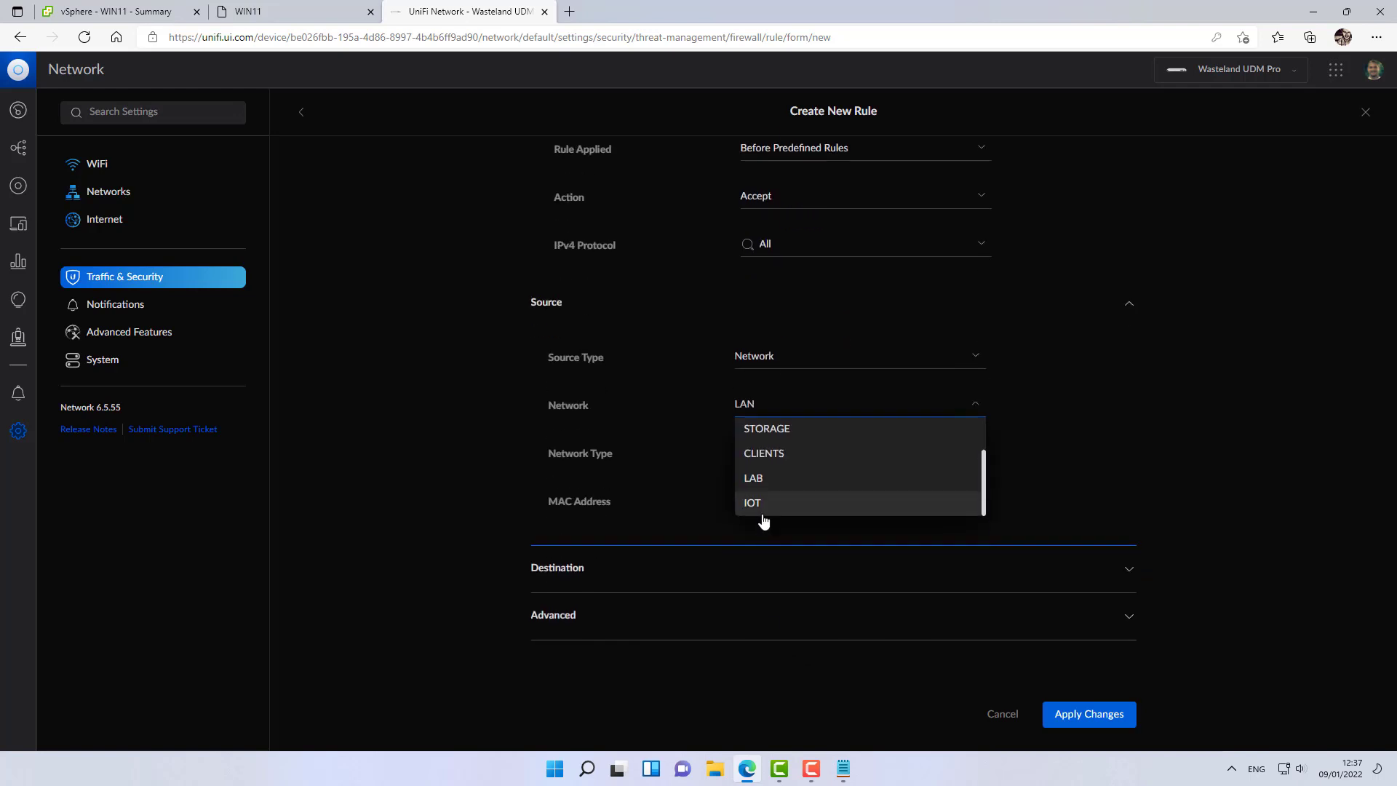
{"action": "left_click", "coordinate": [752, 502]}
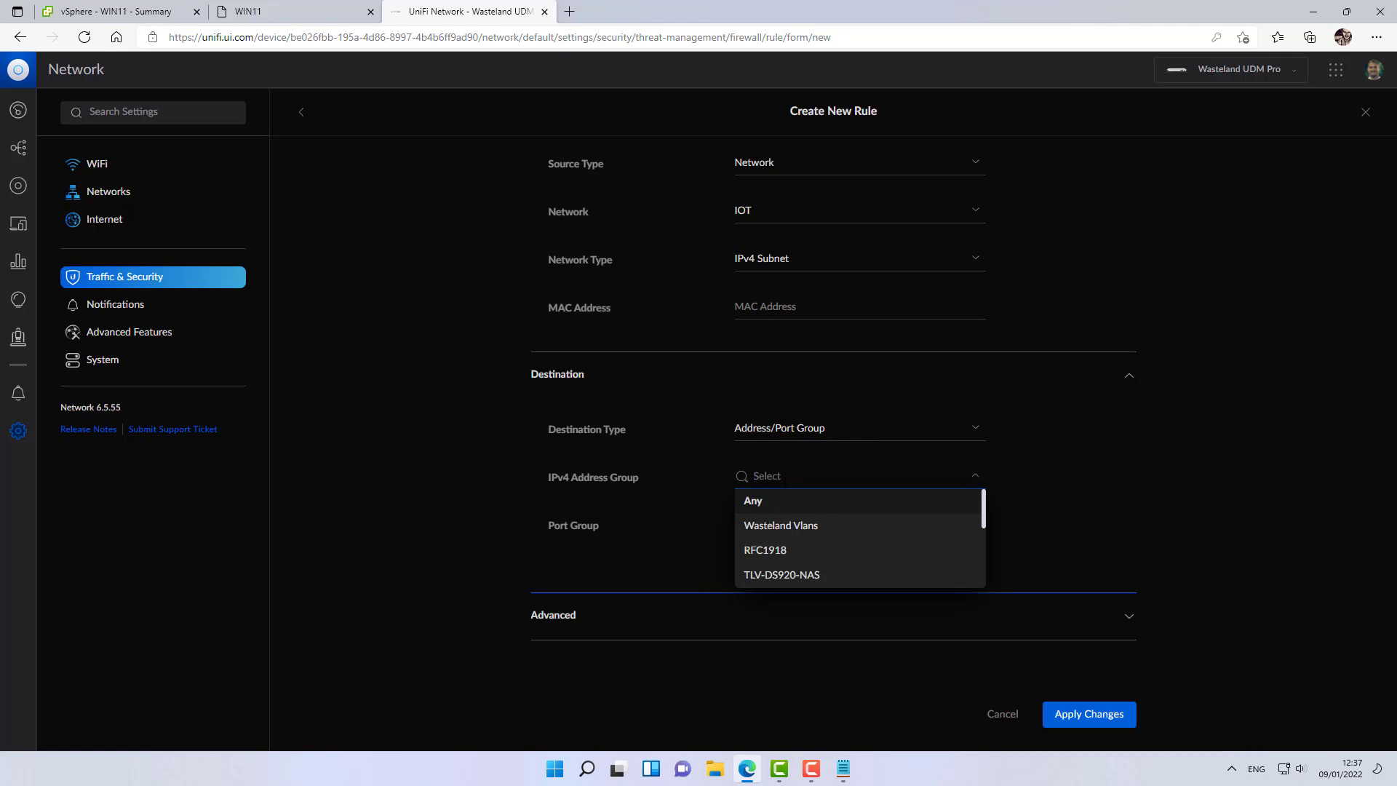
{"action": "type", "text": "10"}
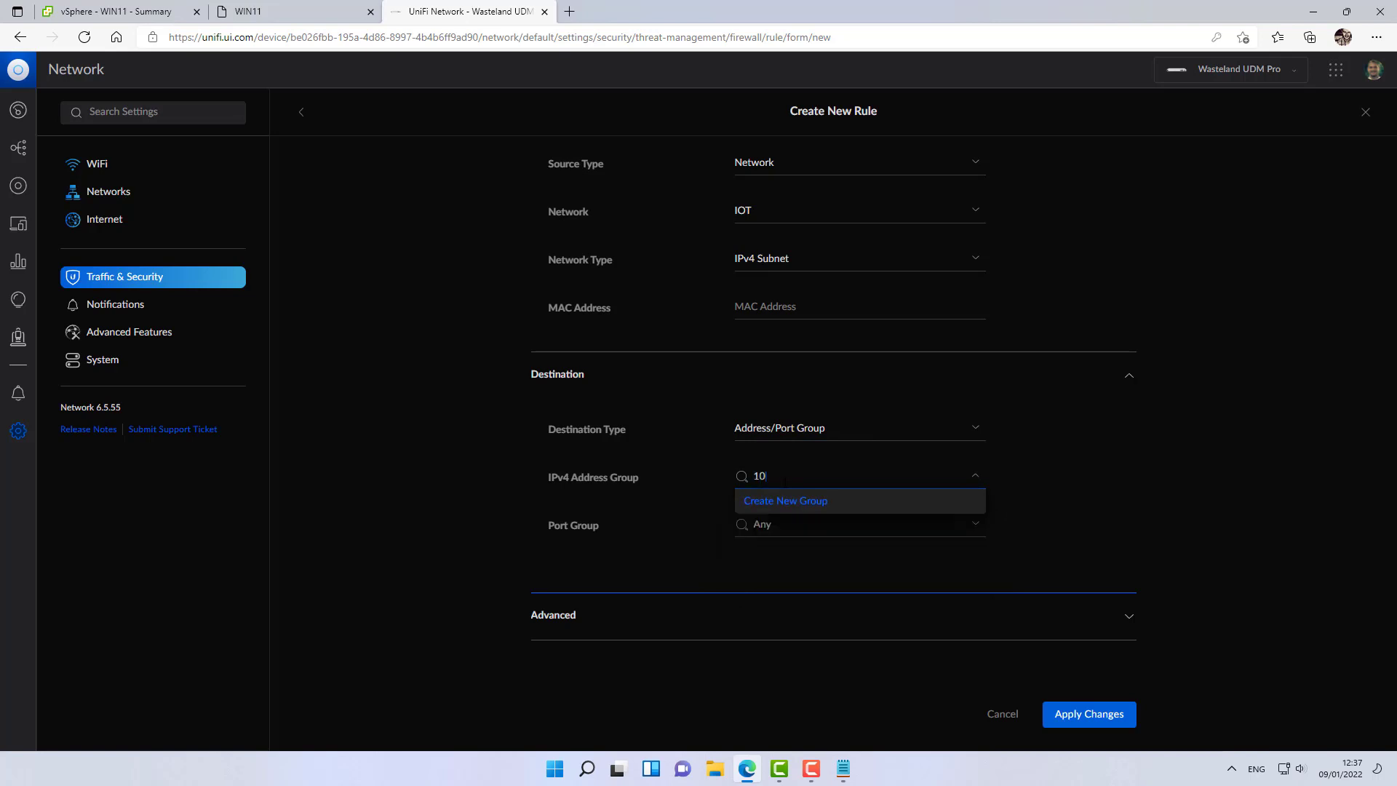
Create destination group 'VPN LAN' for 10.31.80.0/24 and save the Allow IOT to VPN rule.
{"action": "left_click", "coordinate": [784, 499]}
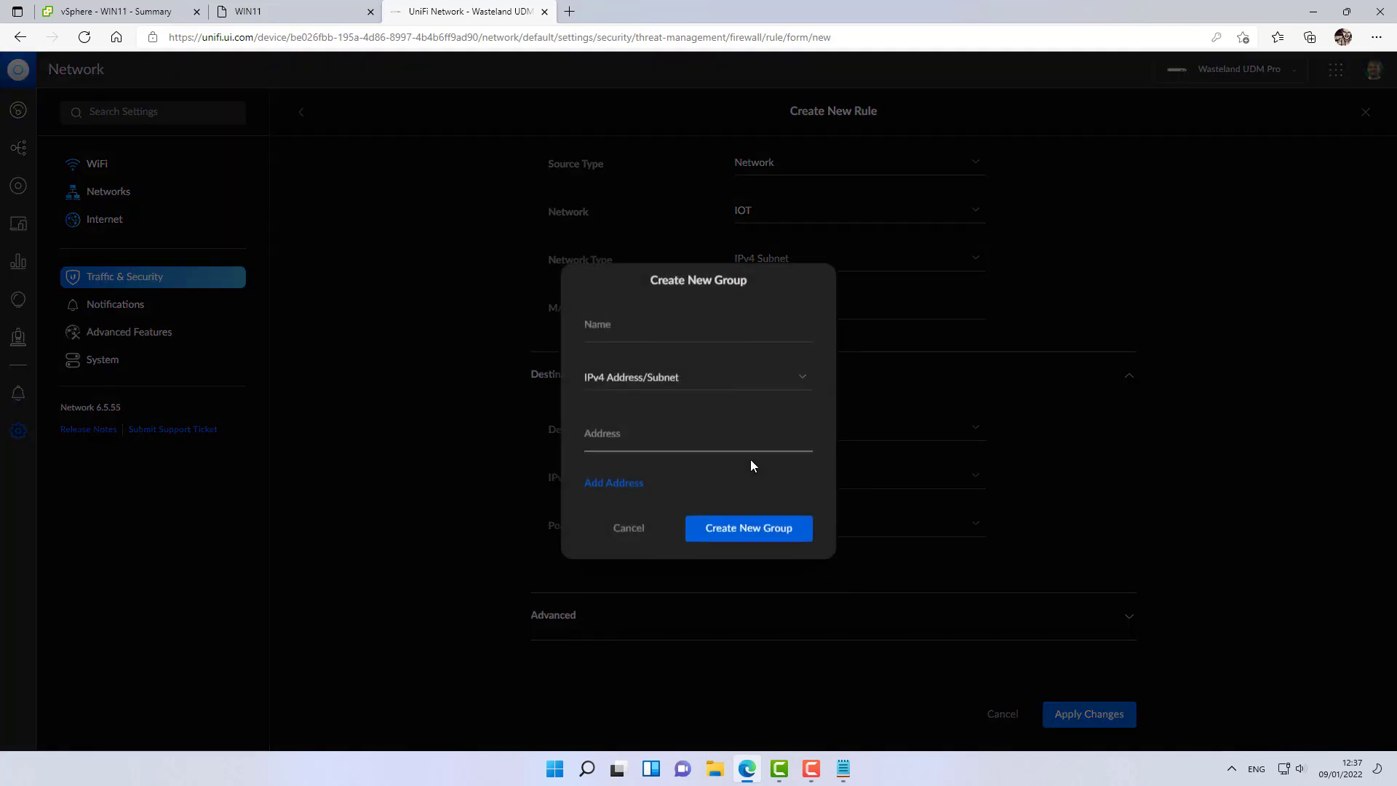
{"action": "left_click", "coordinate": [697, 320]}
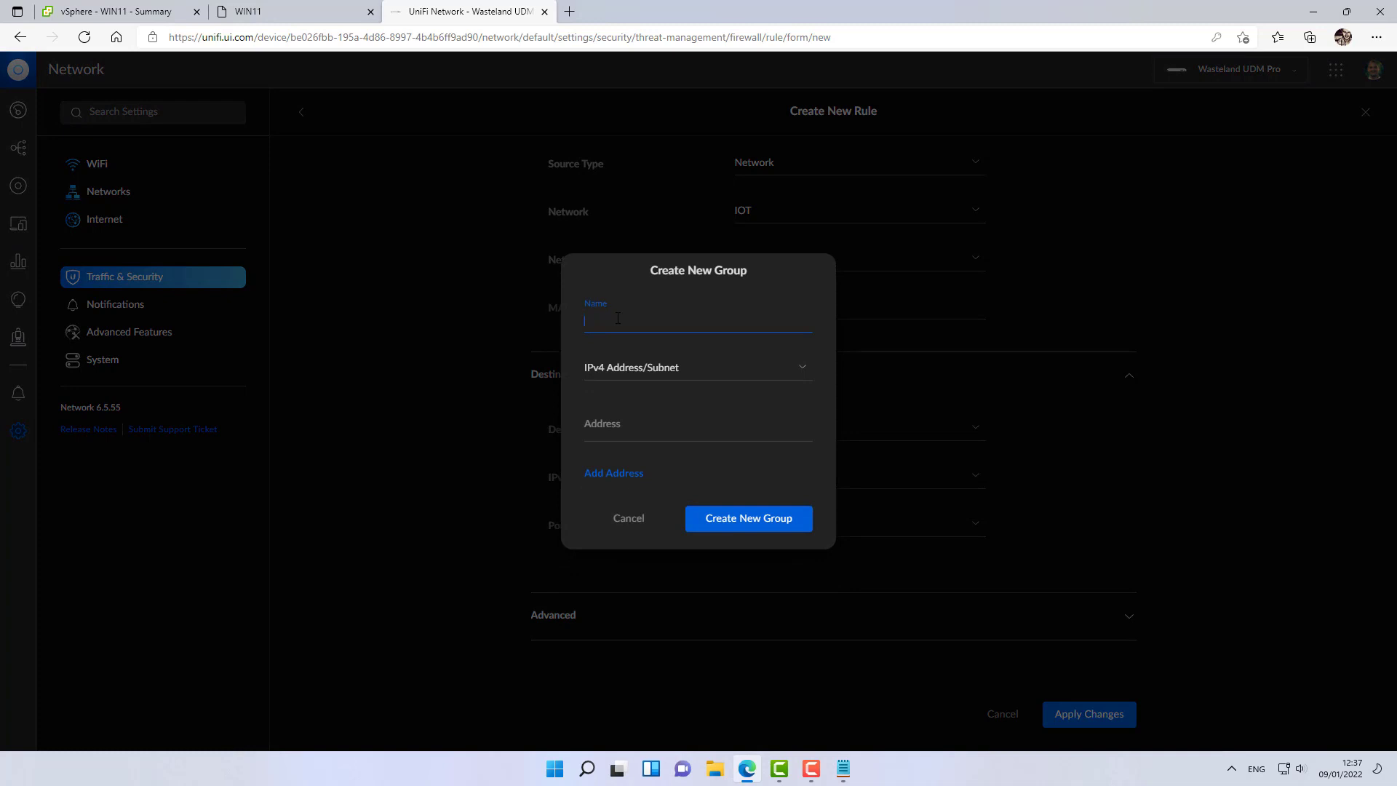
{"action": "type", "text": "VPN LAN"}
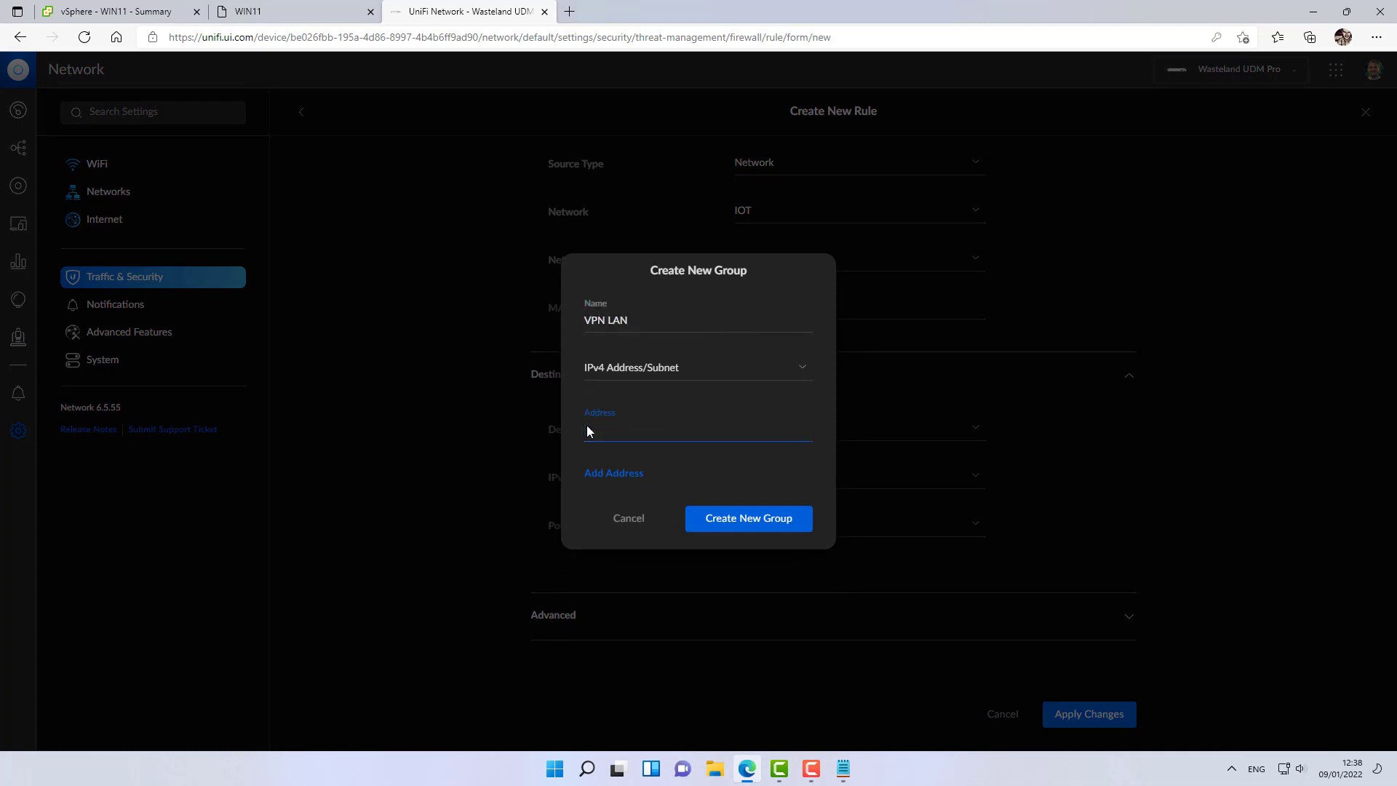
{"action": "type", "text": "10.31.80.0/24"}
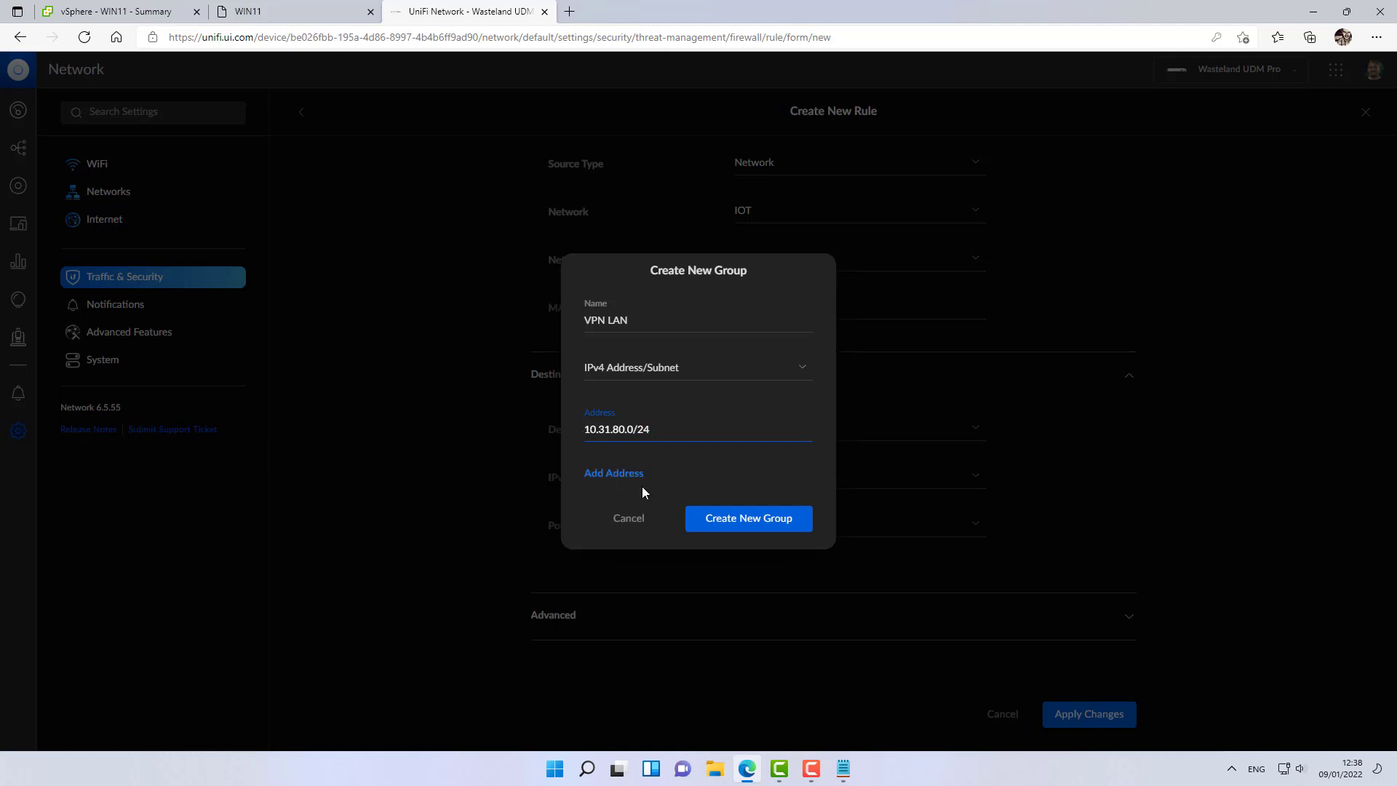
{"action": "left_click", "coordinate": [748, 518]}
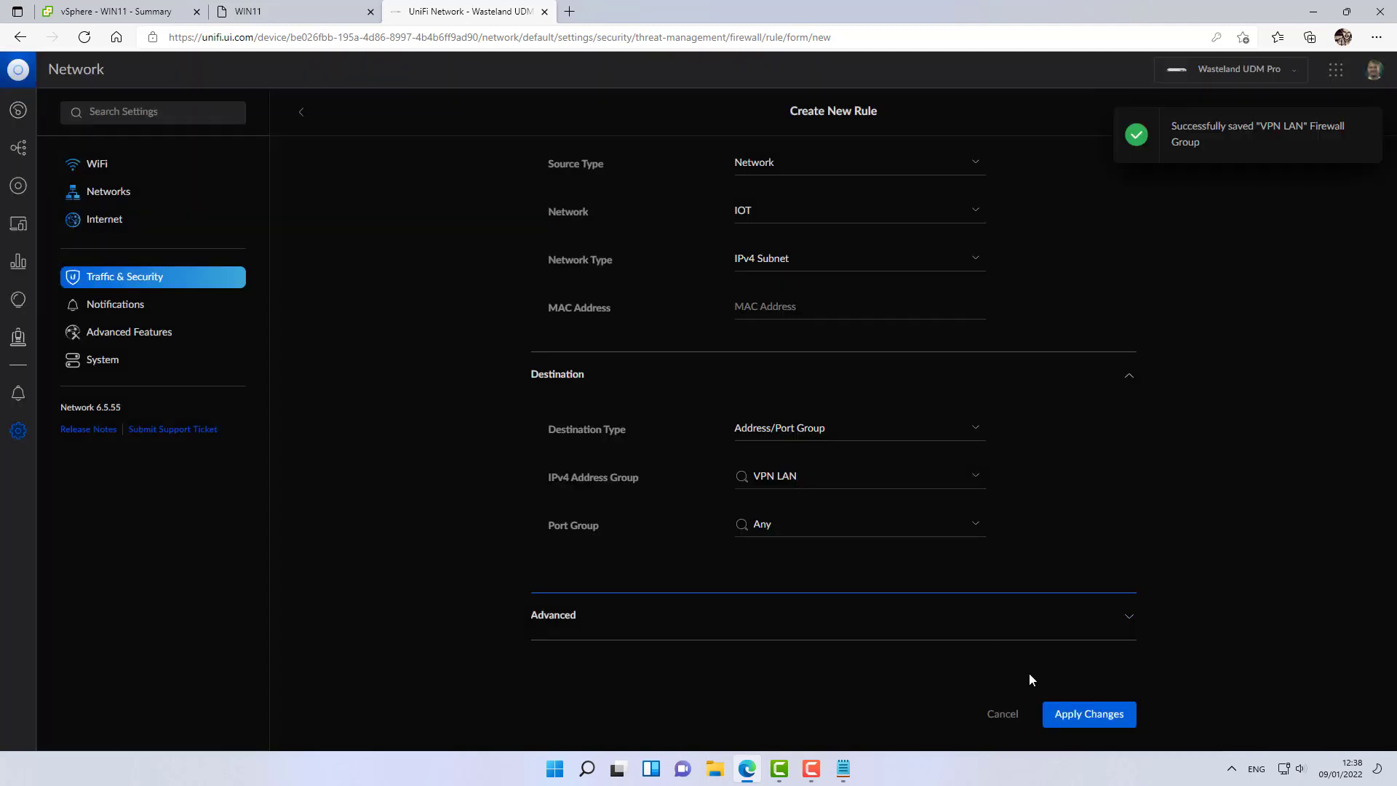
{"action": "mouse_move", "coordinate": [761, 223]}
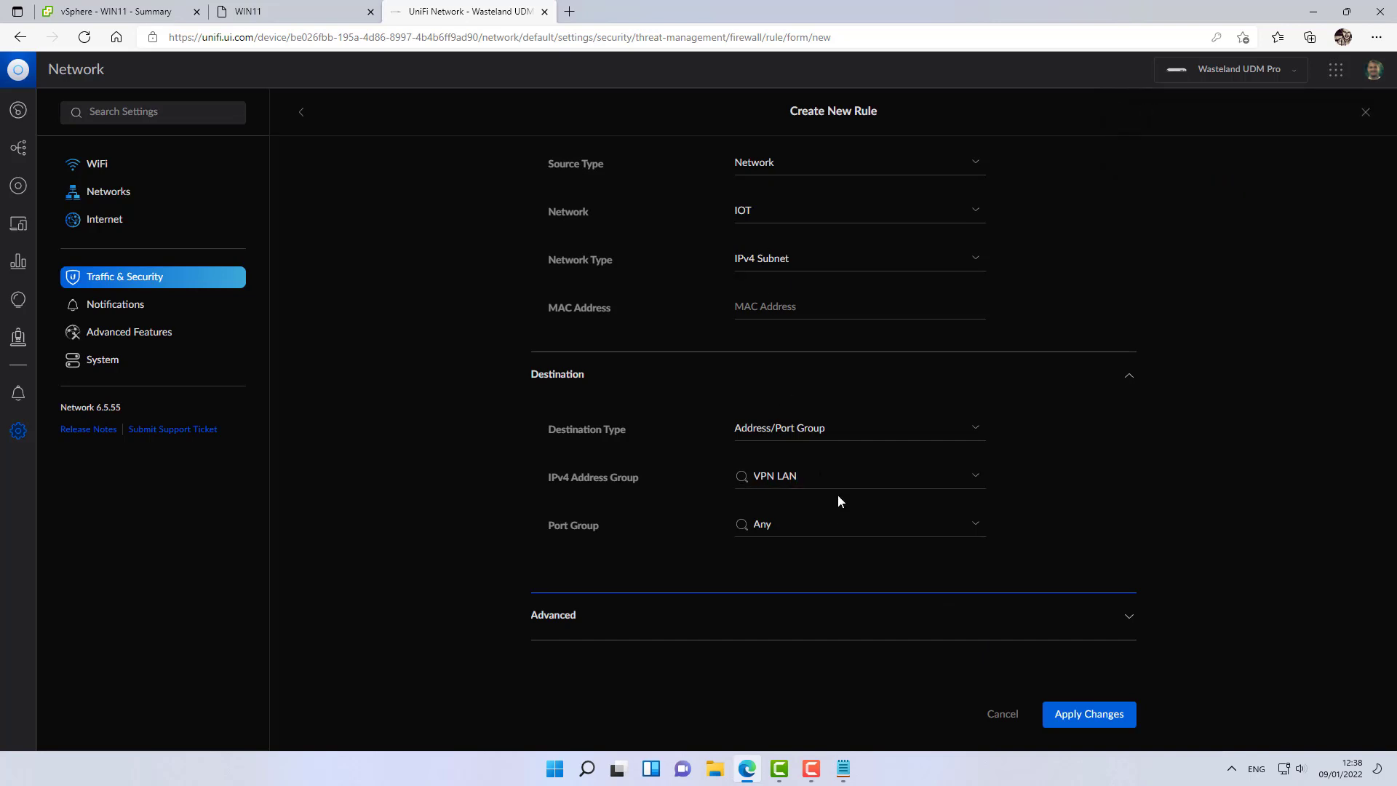
{"action": "left_click", "coordinate": [1088, 713]}
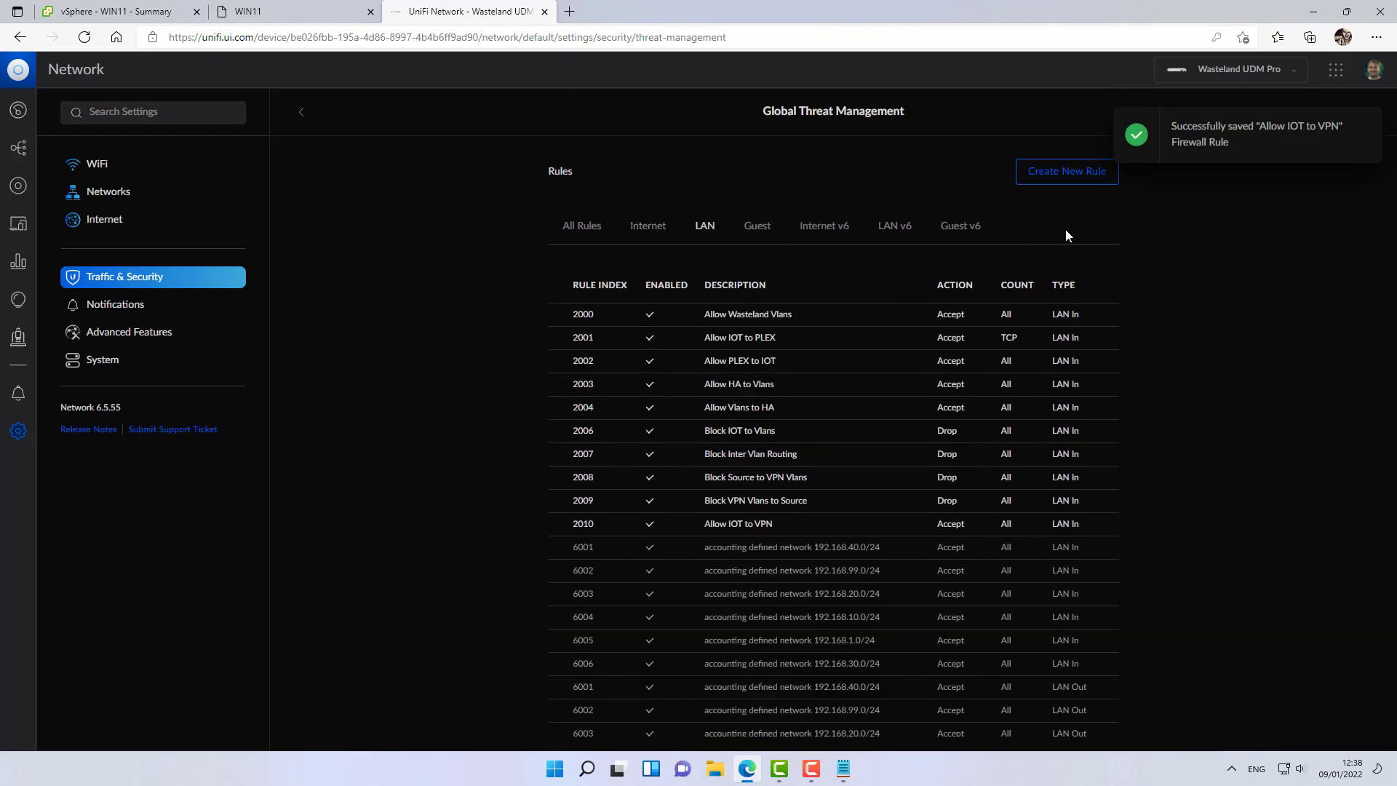
Start another LAN In rule described 'Allow VPN LAN to IOT'.
{"action": "left_click", "coordinate": [1066, 172]}
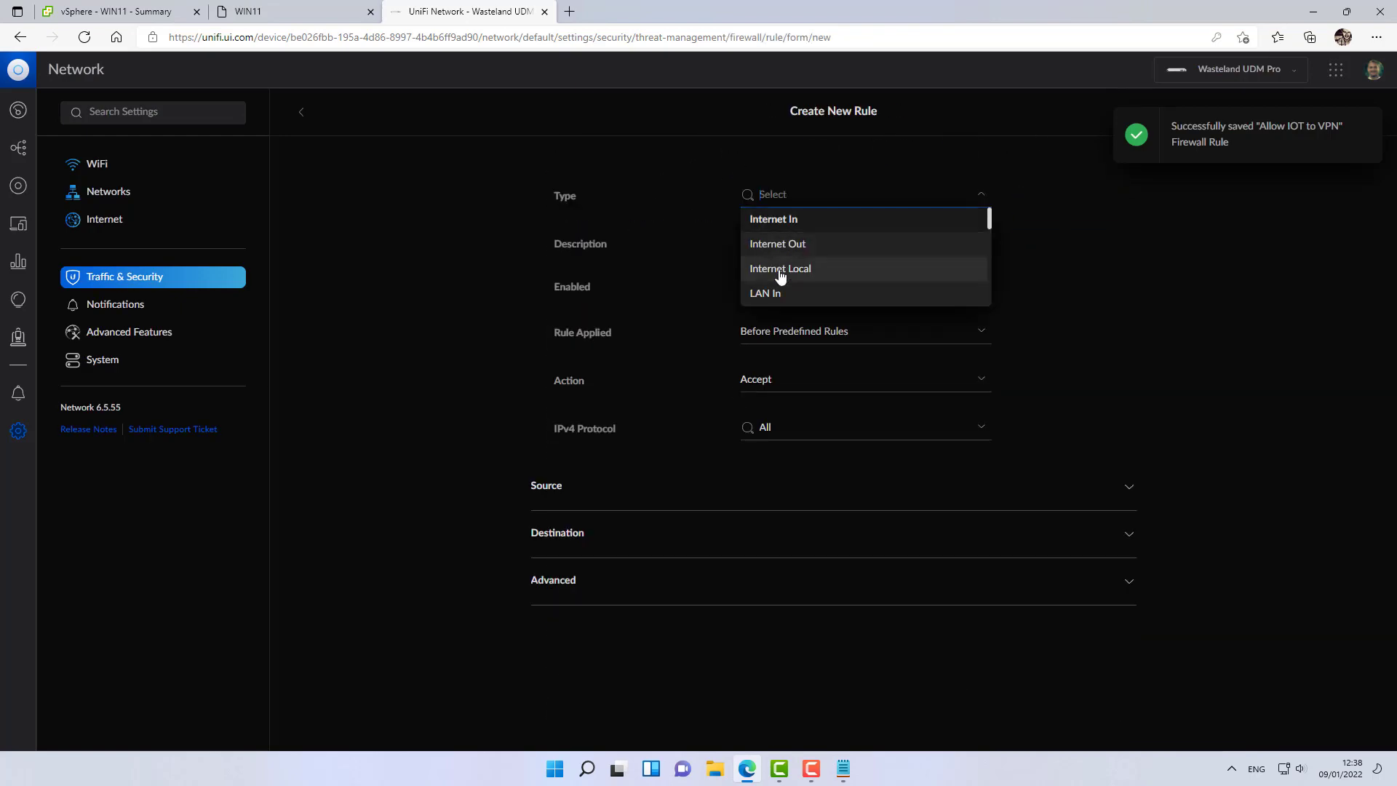
{"action": "left_click", "coordinate": [764, 293]}
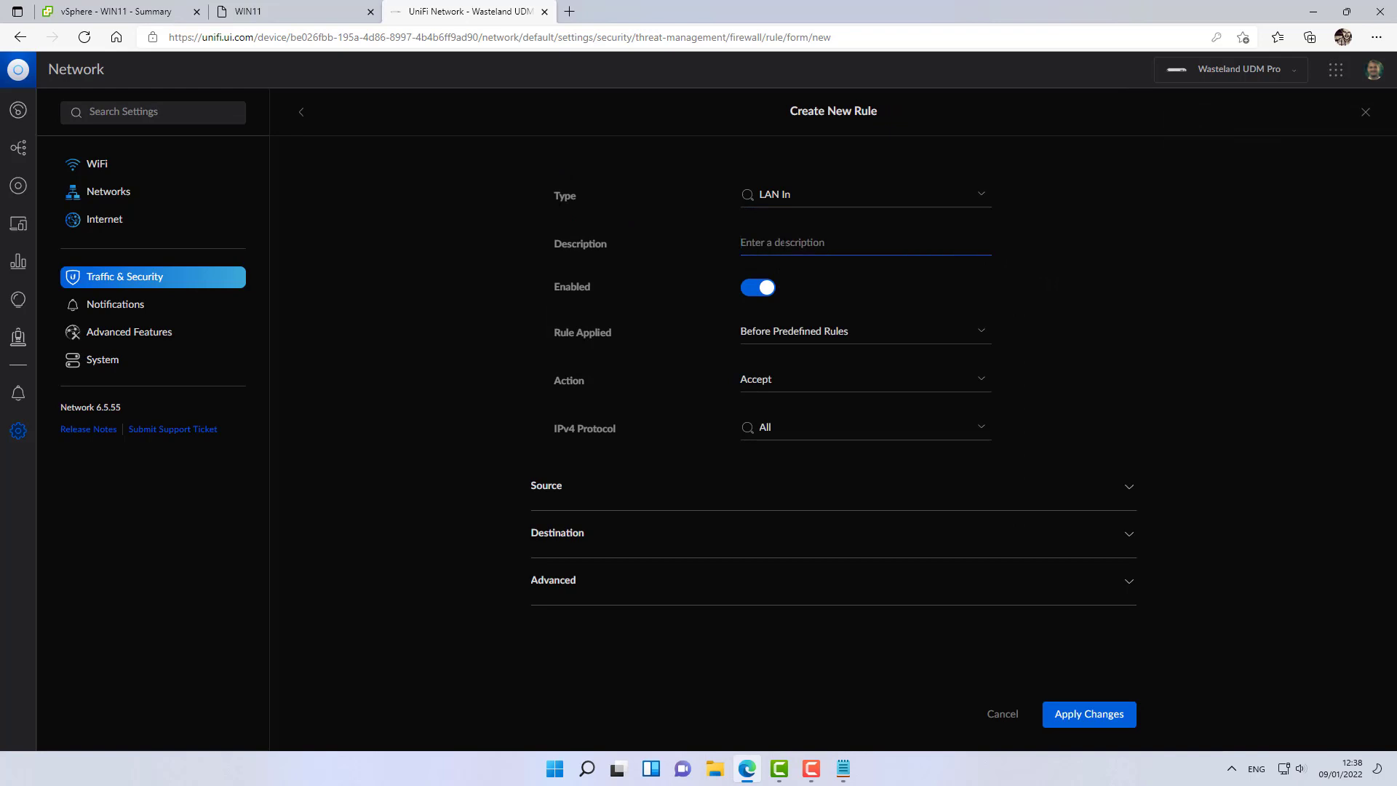
{"action": "type", "text": "Allow"}
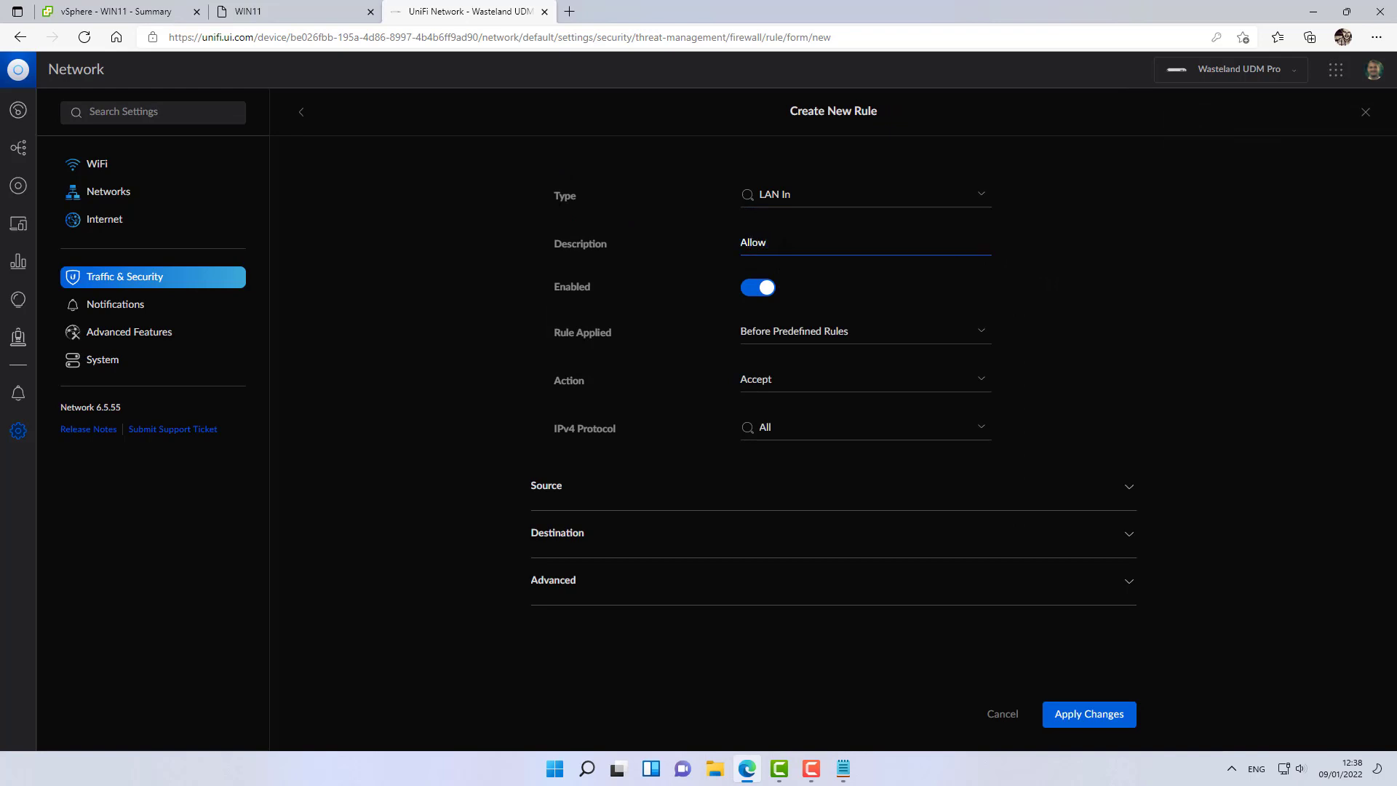
{"action": "type", "text": "VP"}
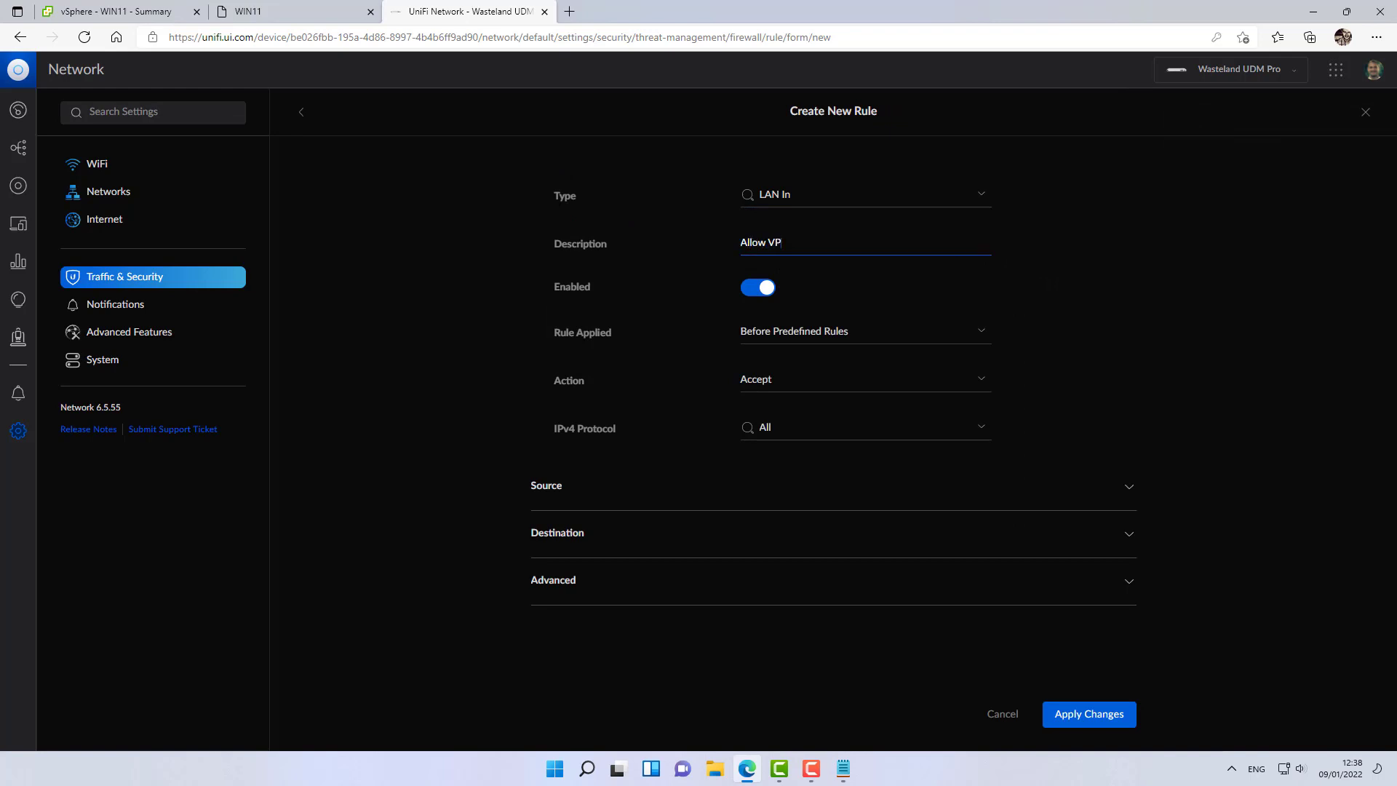
{"action": "type", "text": "N LAN"}
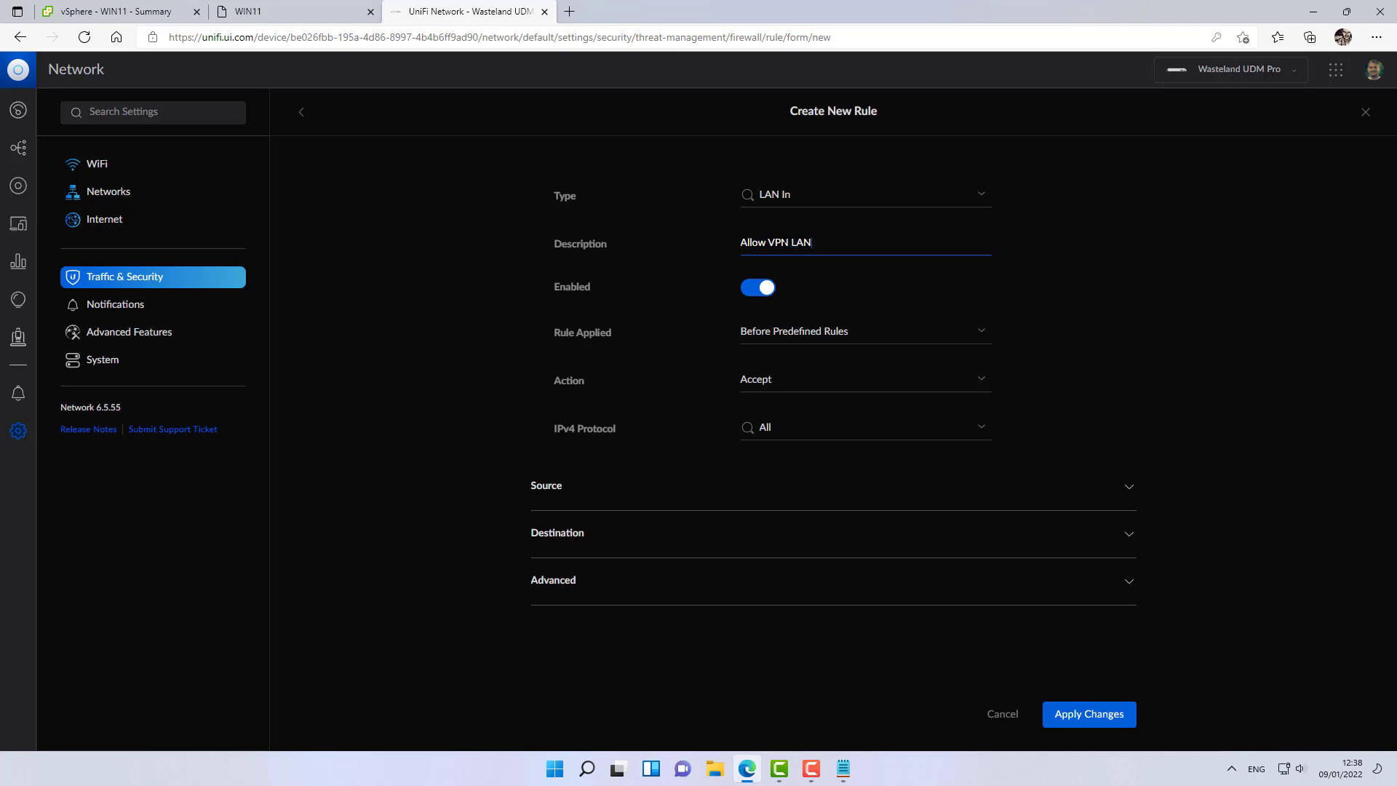
{"action": "type", "text": "to IOT"}
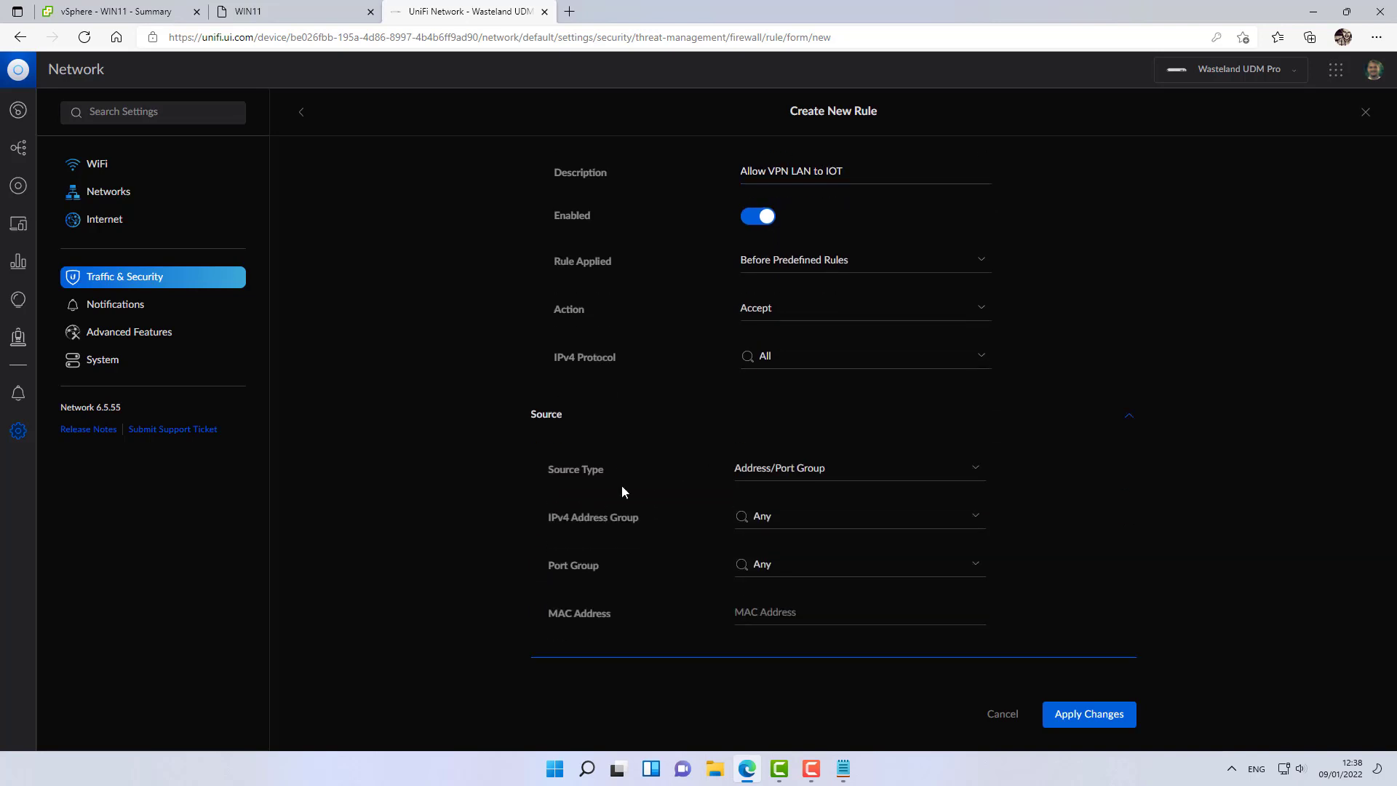
Set source group VPN LAN and destination network IOT, then save the rule.
{"action": "scroll", "scroll_direction": "down", "scroll_amount": 3}
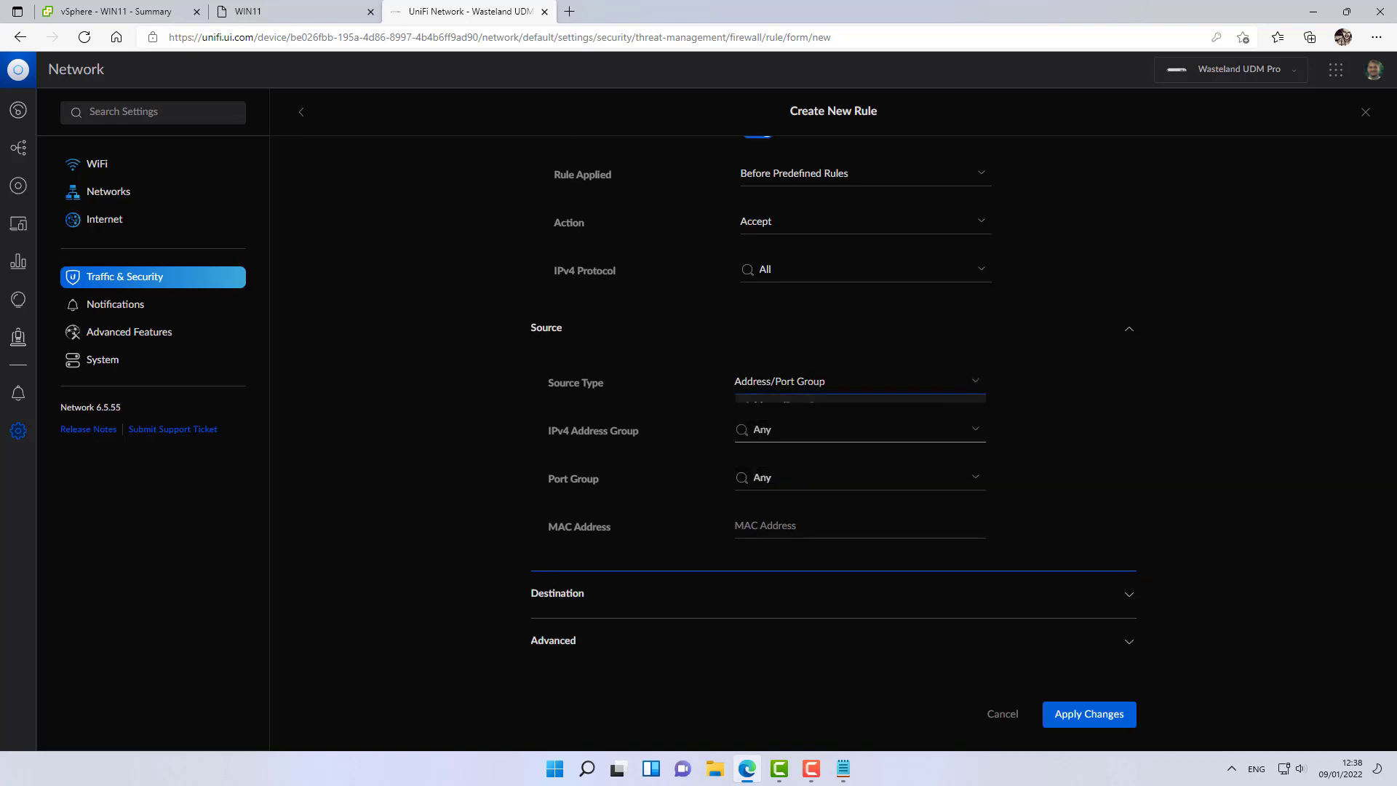
{"action": "type", "text": "vpn"}
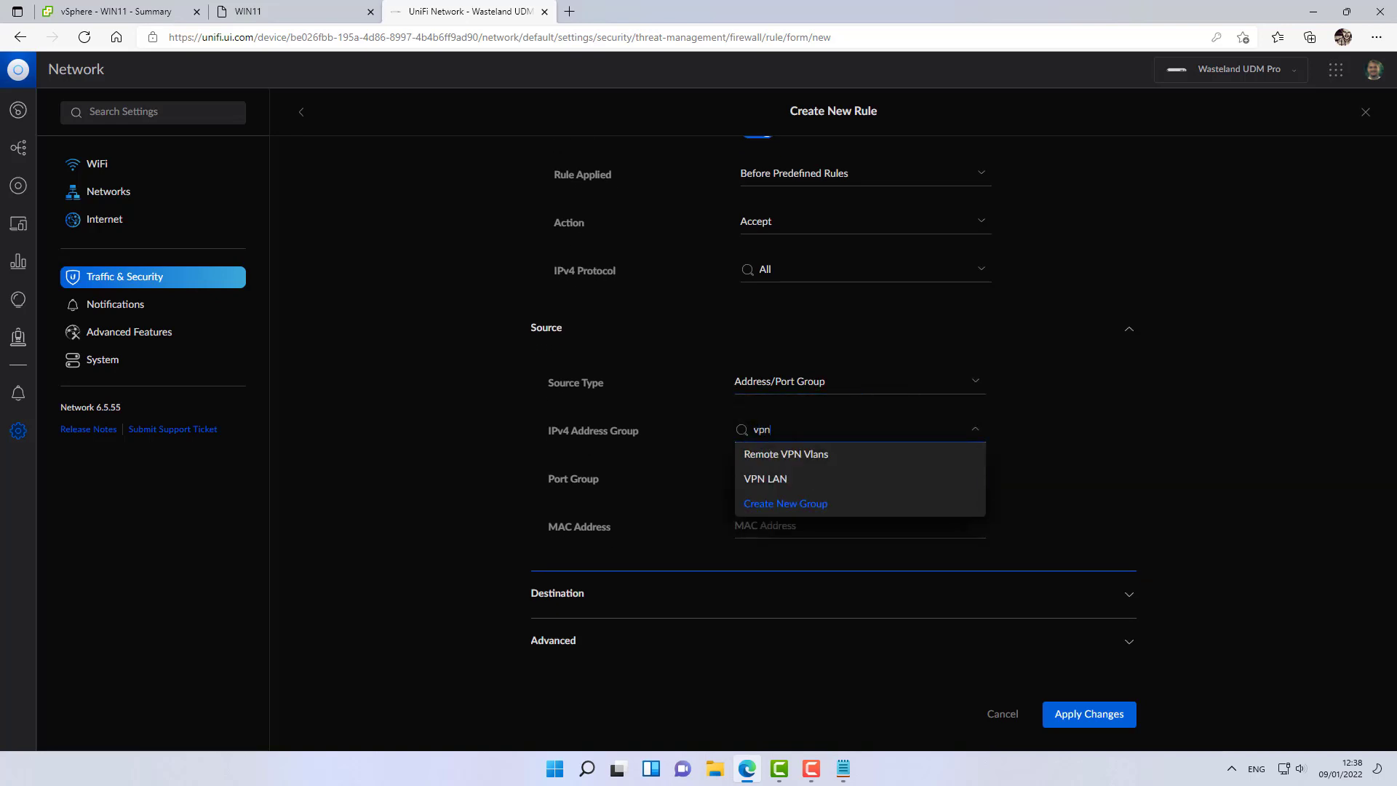
{"action": "left_click", "coordinate": [764, 479]}
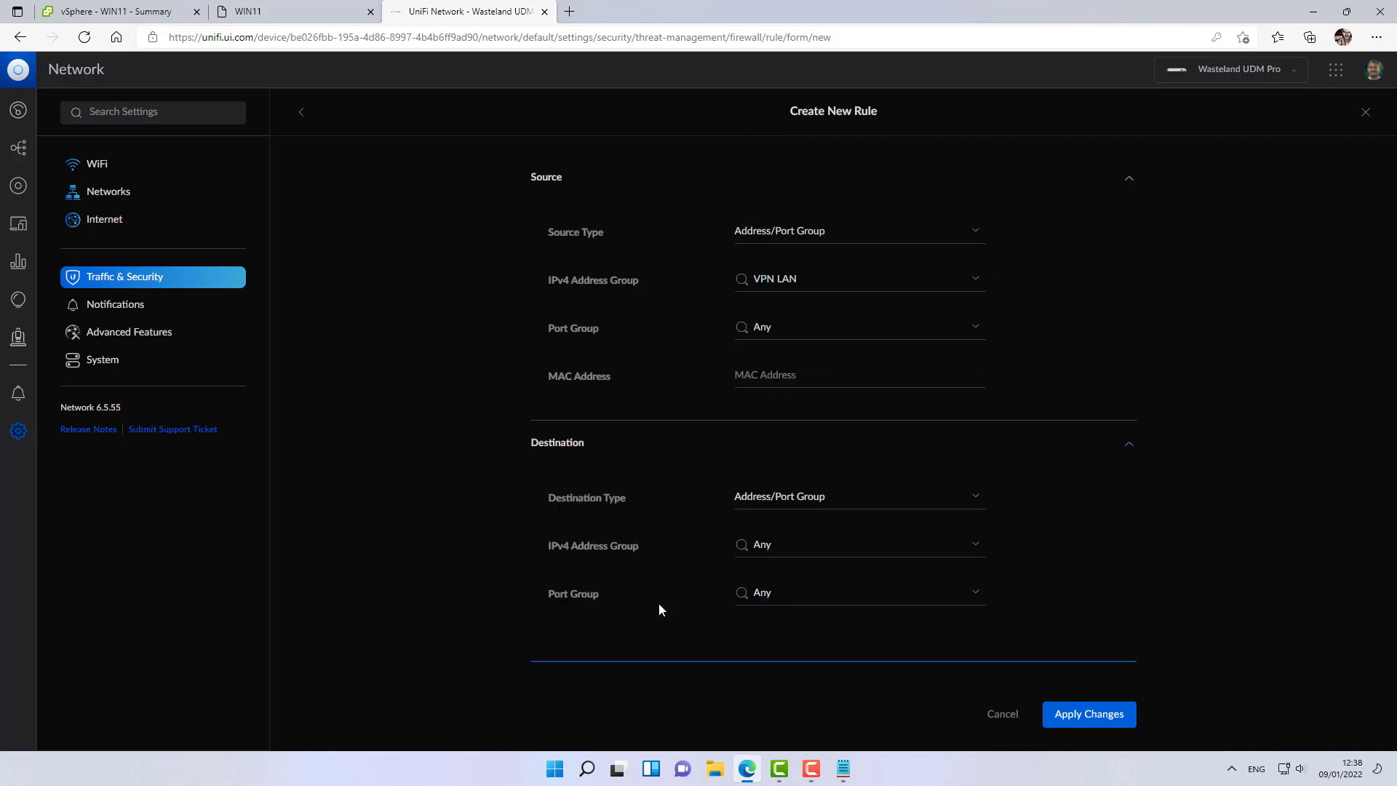
{"action": "left_click", "coordinate": [857, 494]}
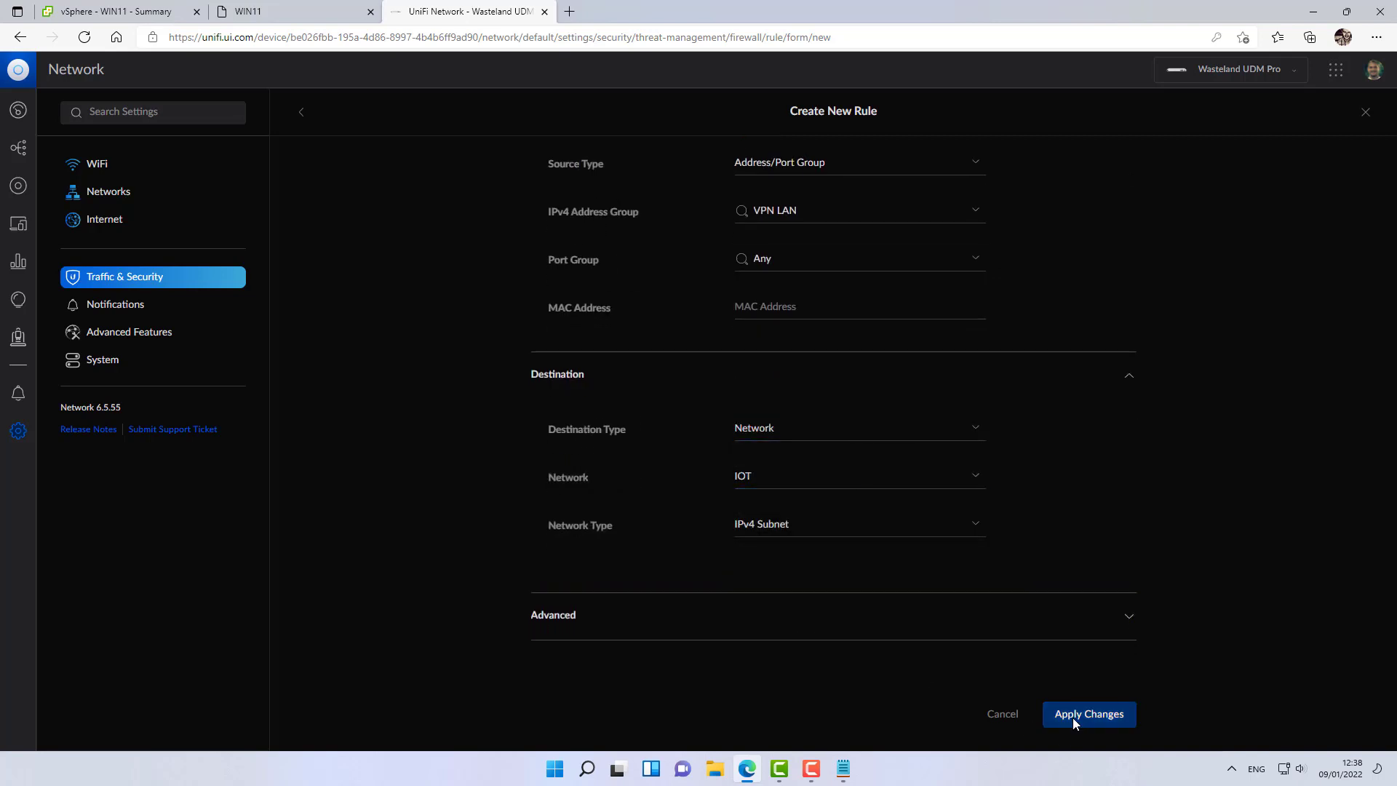
{"action": "left_click", "coordinate": [1088, 713]}
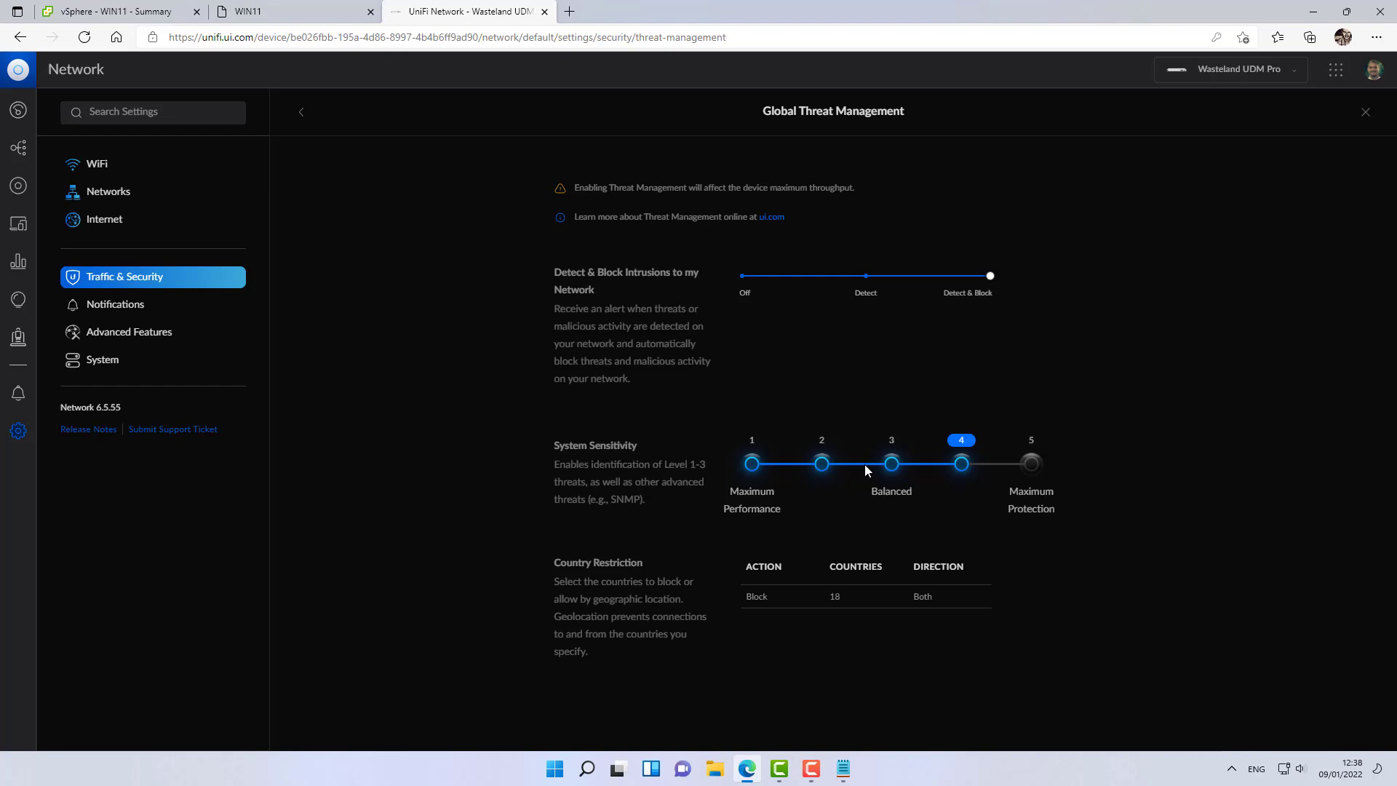
Drag the two VPN allow rules to the top of the LAN order as rules 2000–2001.
{"action": "scroll", "scroll_direction": "down", "scroll_amount": 3}
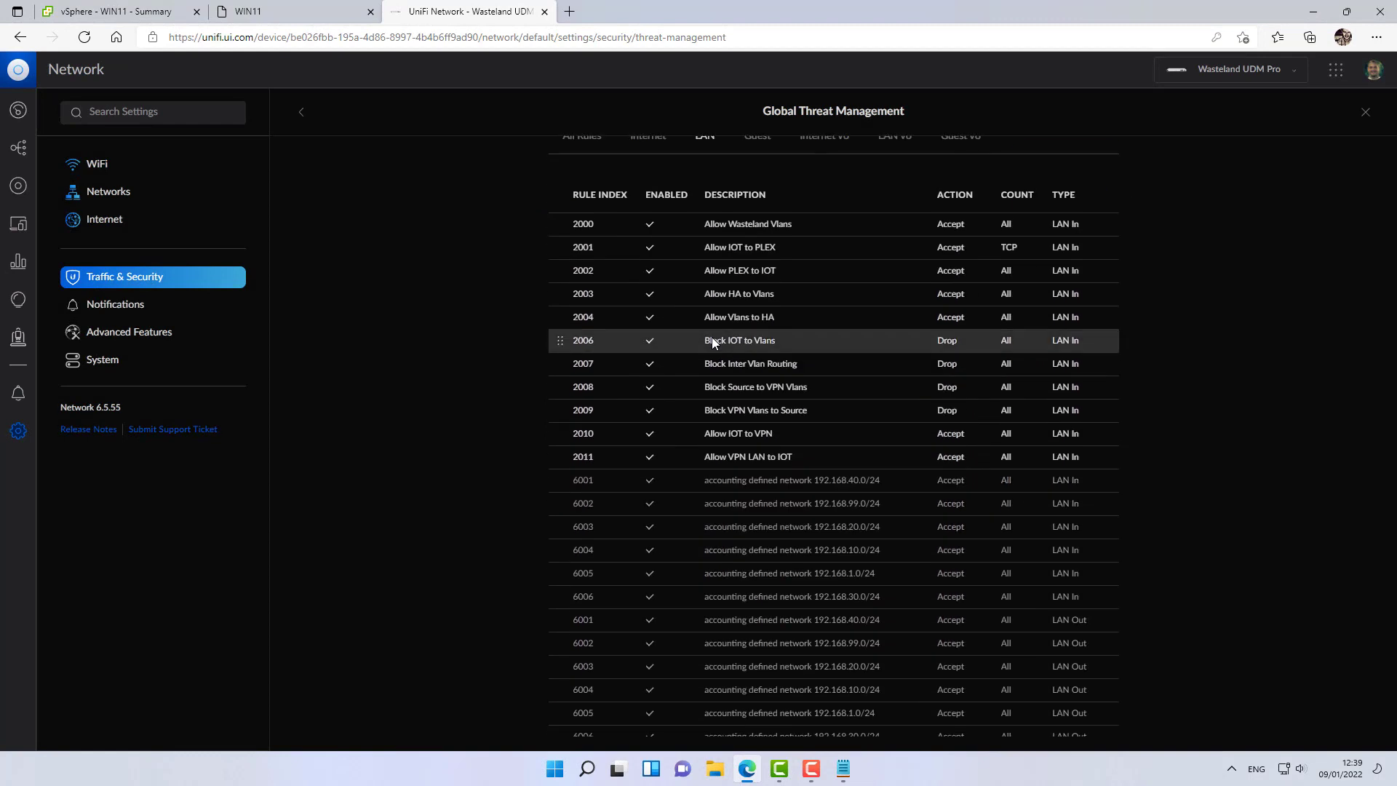
{"action": "mouse_move", "coordinate": [612, 433]}
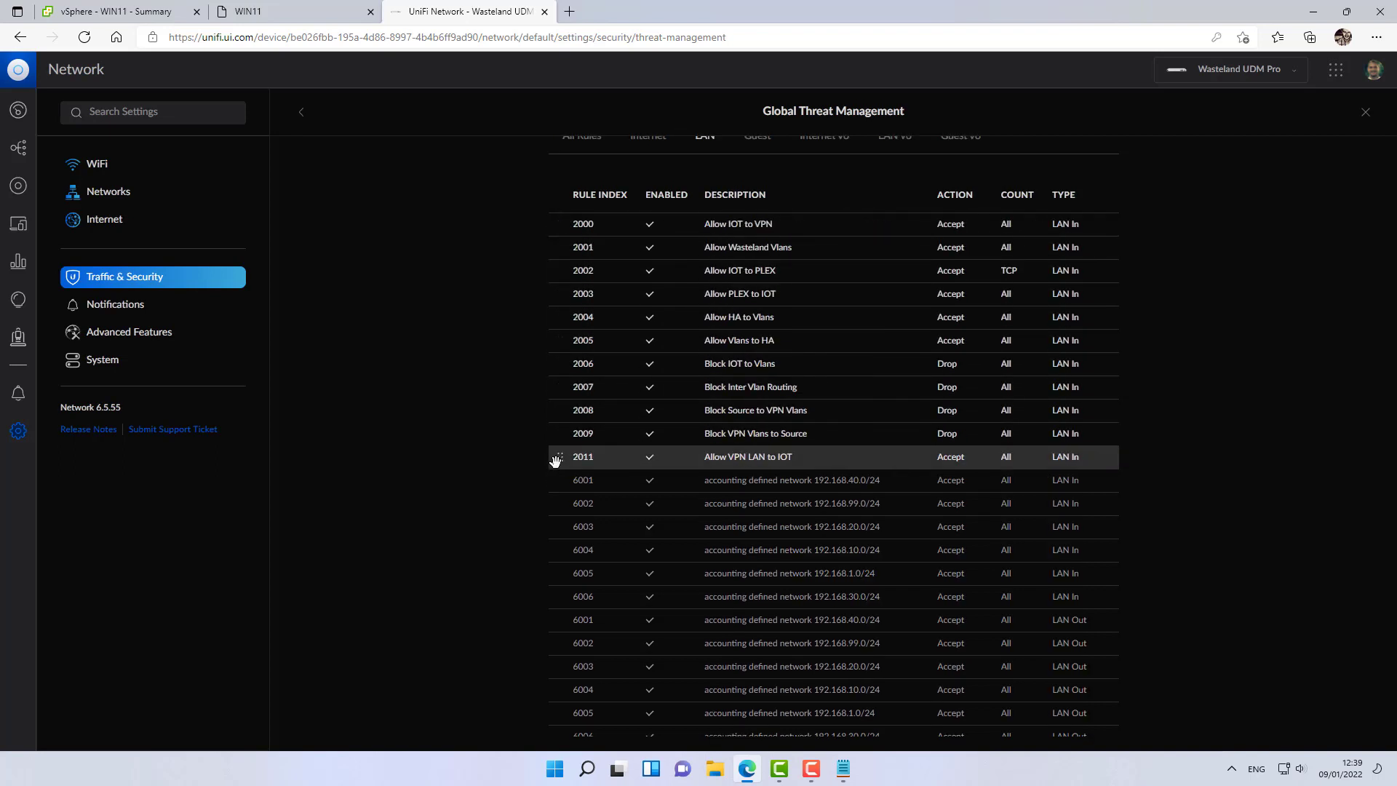
{"action": "left_click_drag", "start_coordinate": [556, 456], "coordinate": [556, 243]}
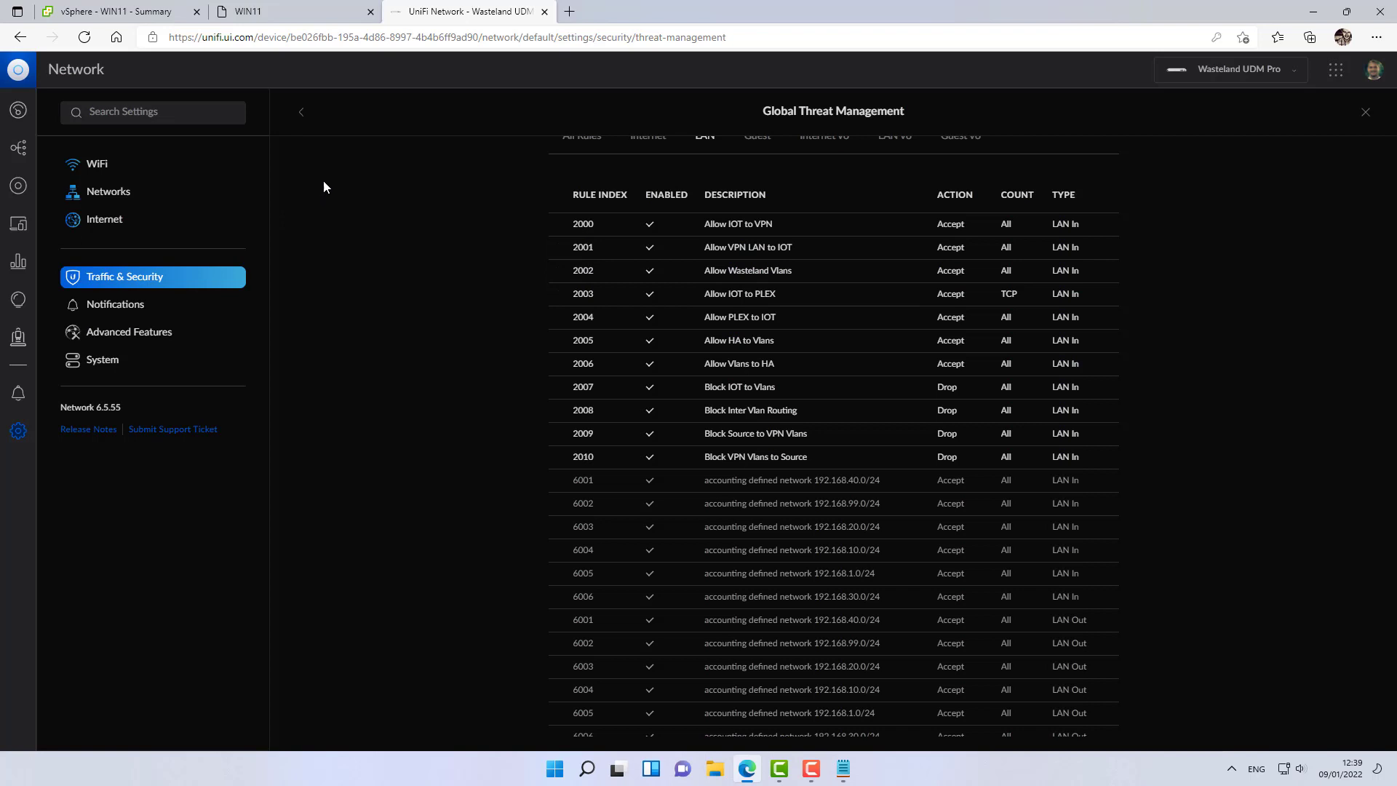
On the WIN11 VM, ping 10.31.80.2 and confirm replies with 0% loss.
{"action": "left_click", "coordinate": [276, 11]}
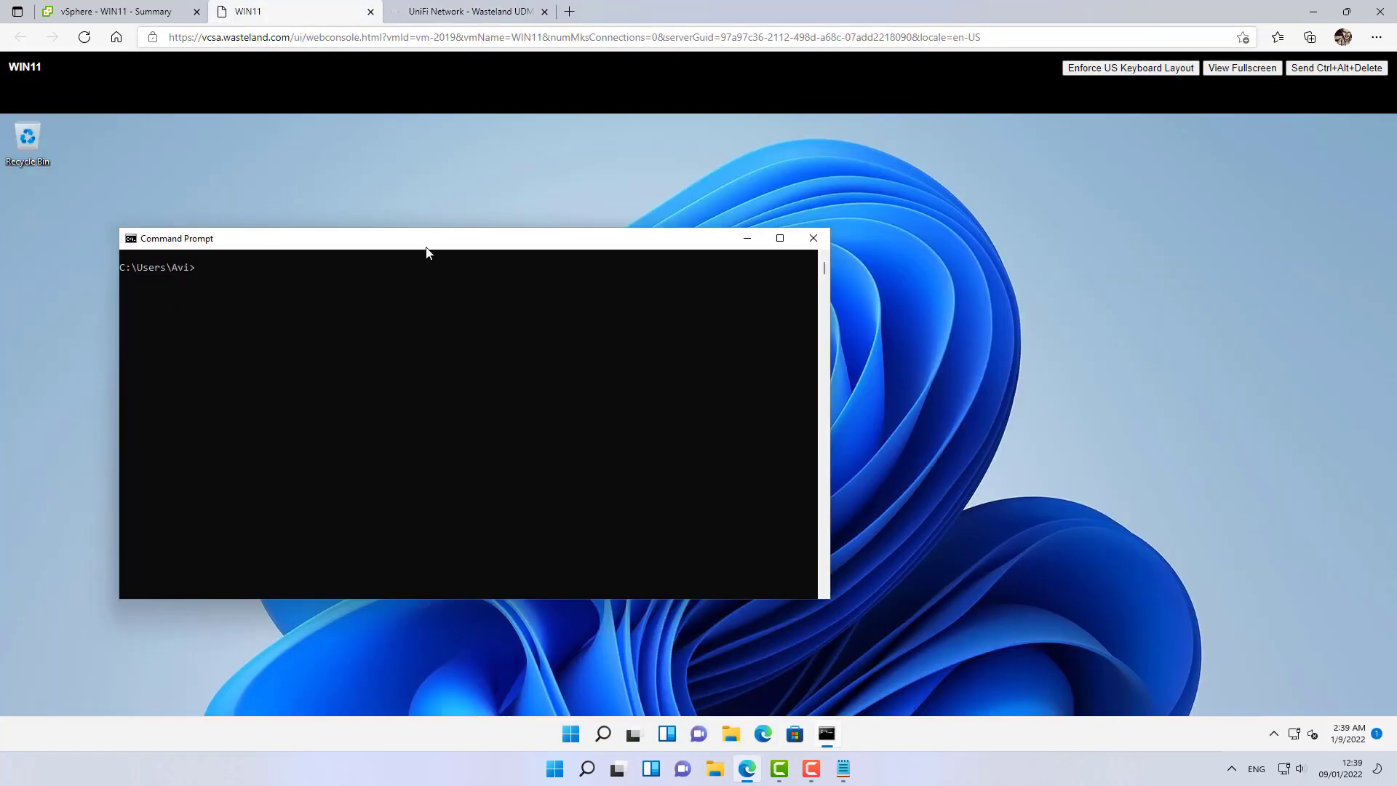
{"action": "type", "text": "ping"}
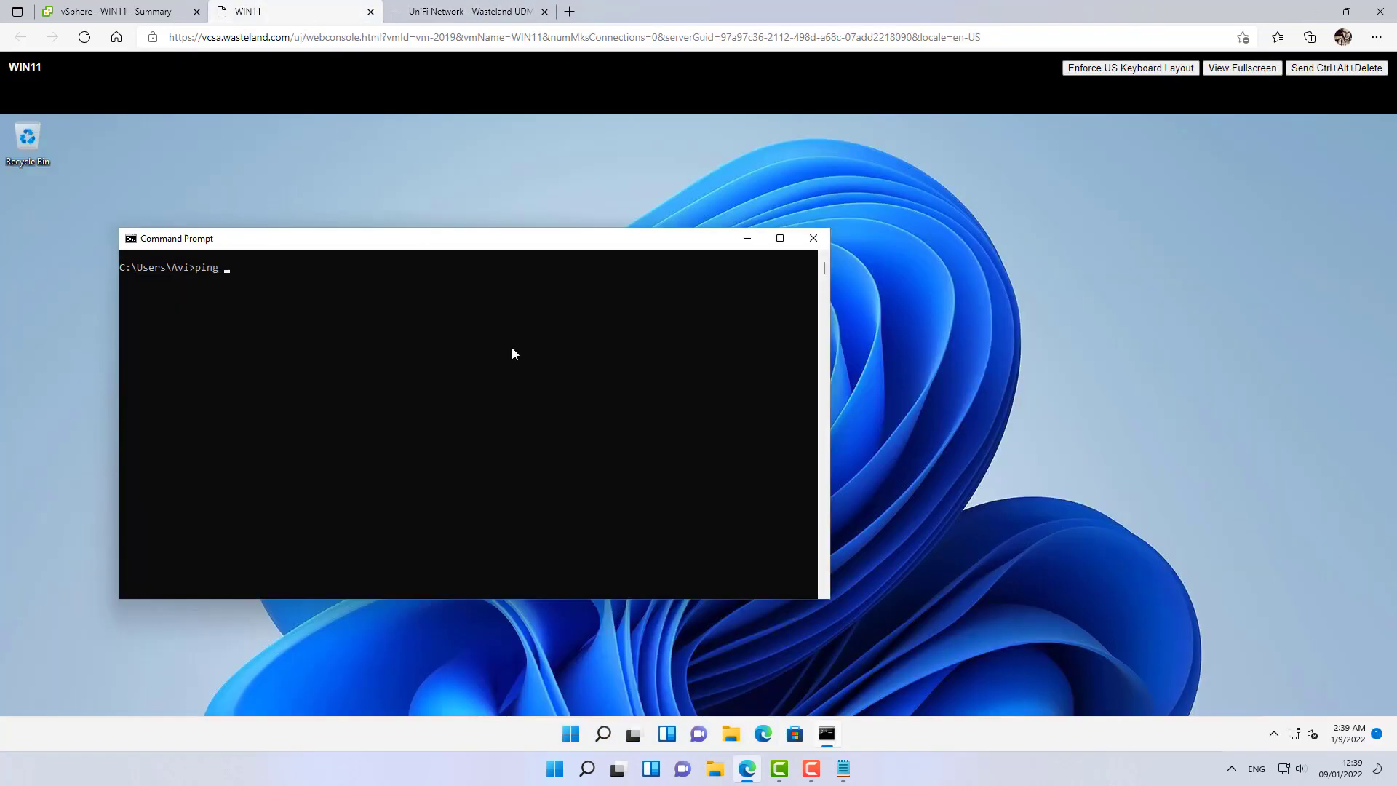
{"action": "type", "text": "10."}
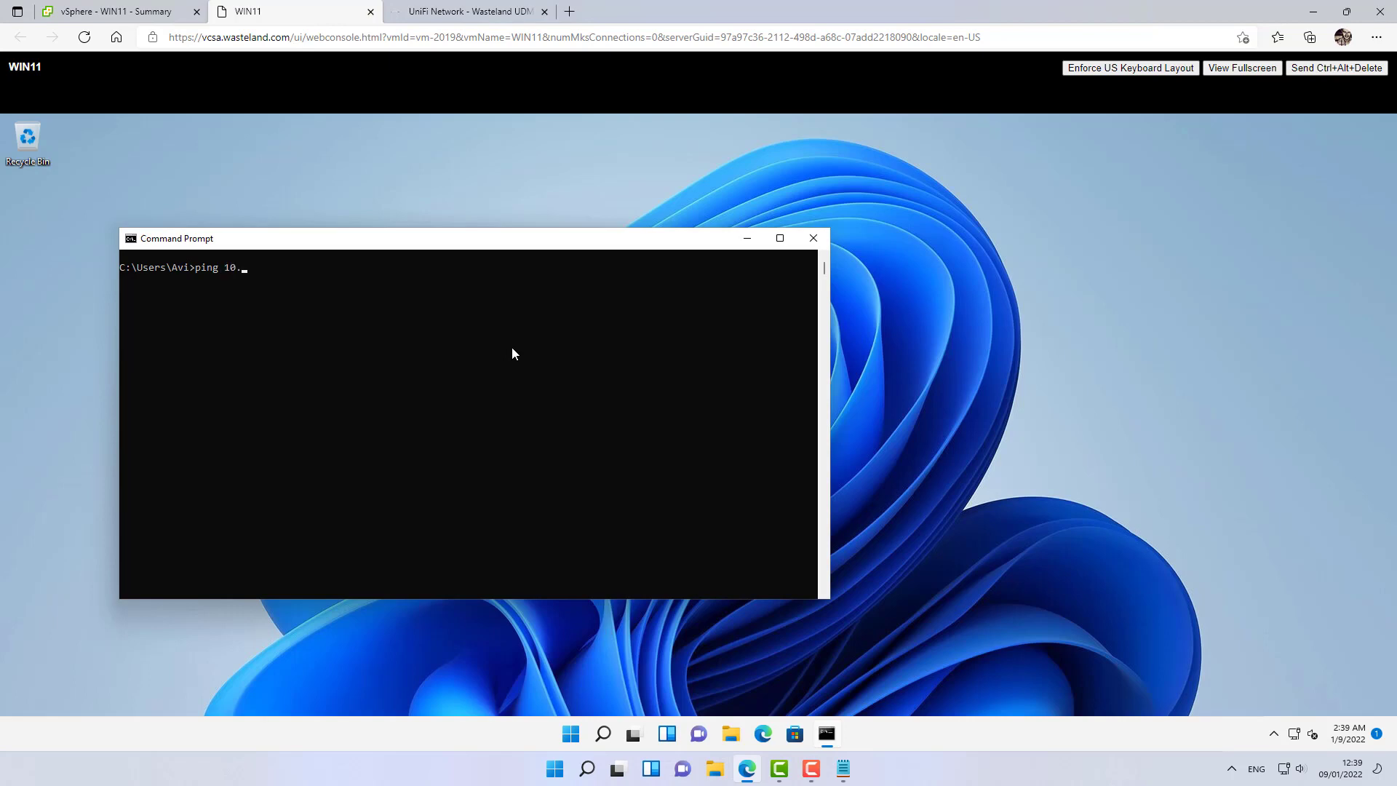
{"action": "type", "text": "31.80.2"}
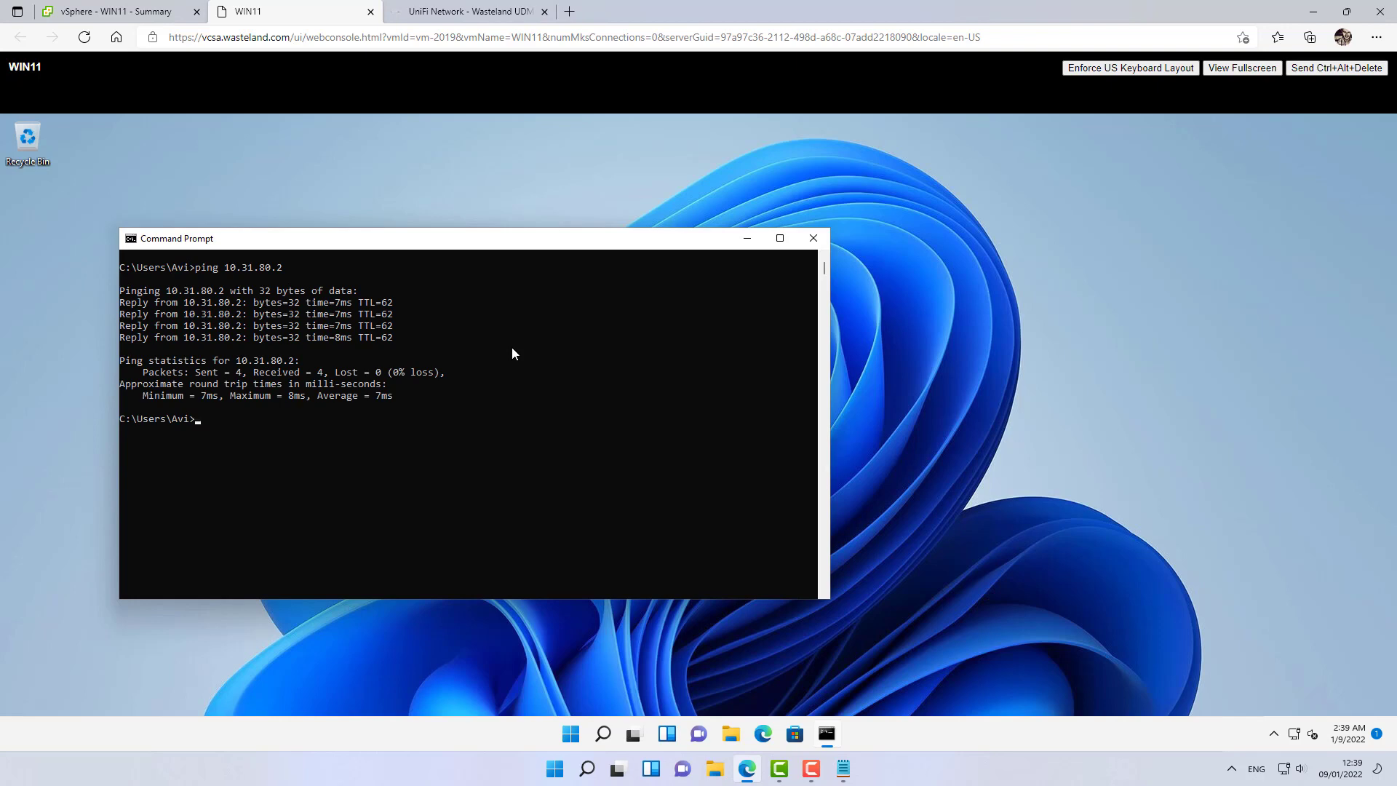
Run a ping to 10.31.99.2 to test blocked traffic.
{"action": "type", "text": "p"}
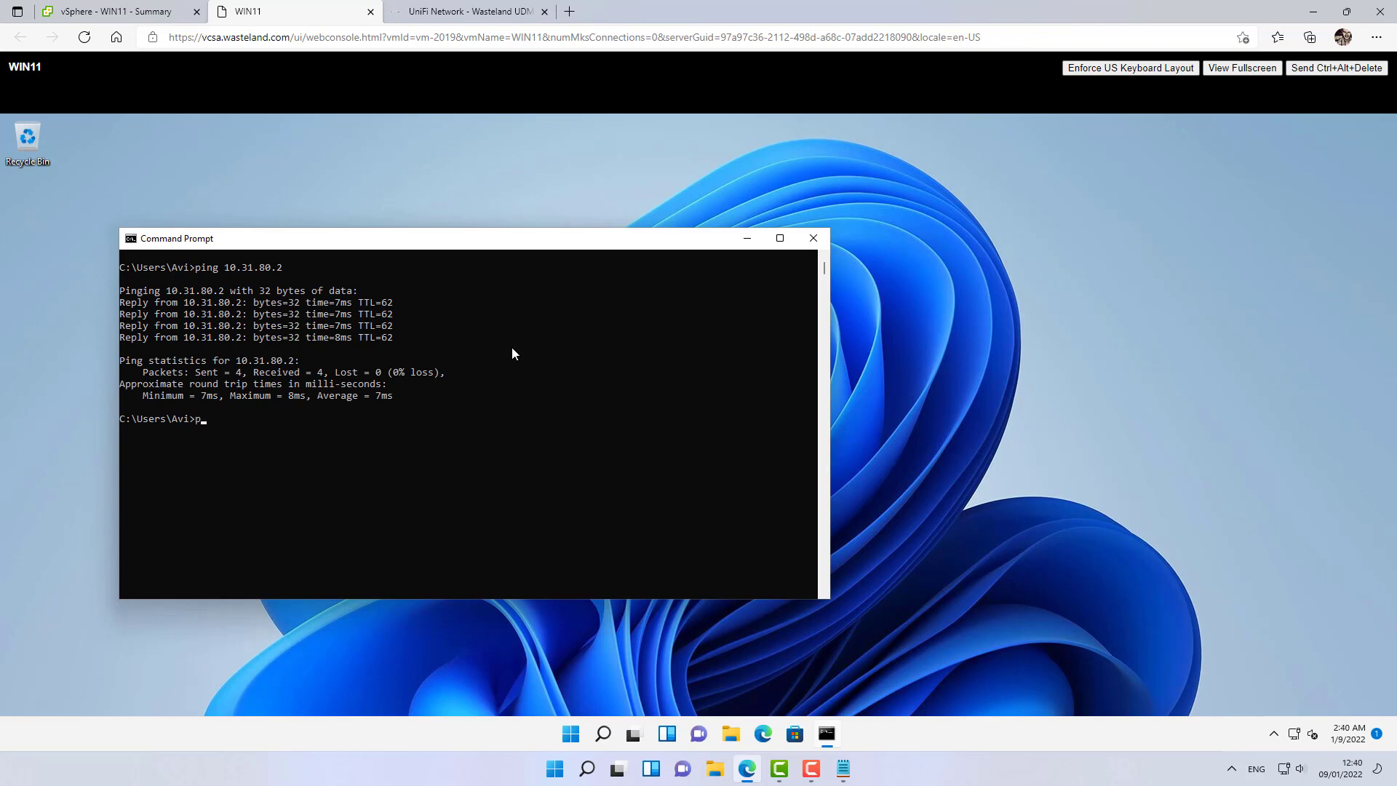
{"action": "type", "text": "ing 19"}
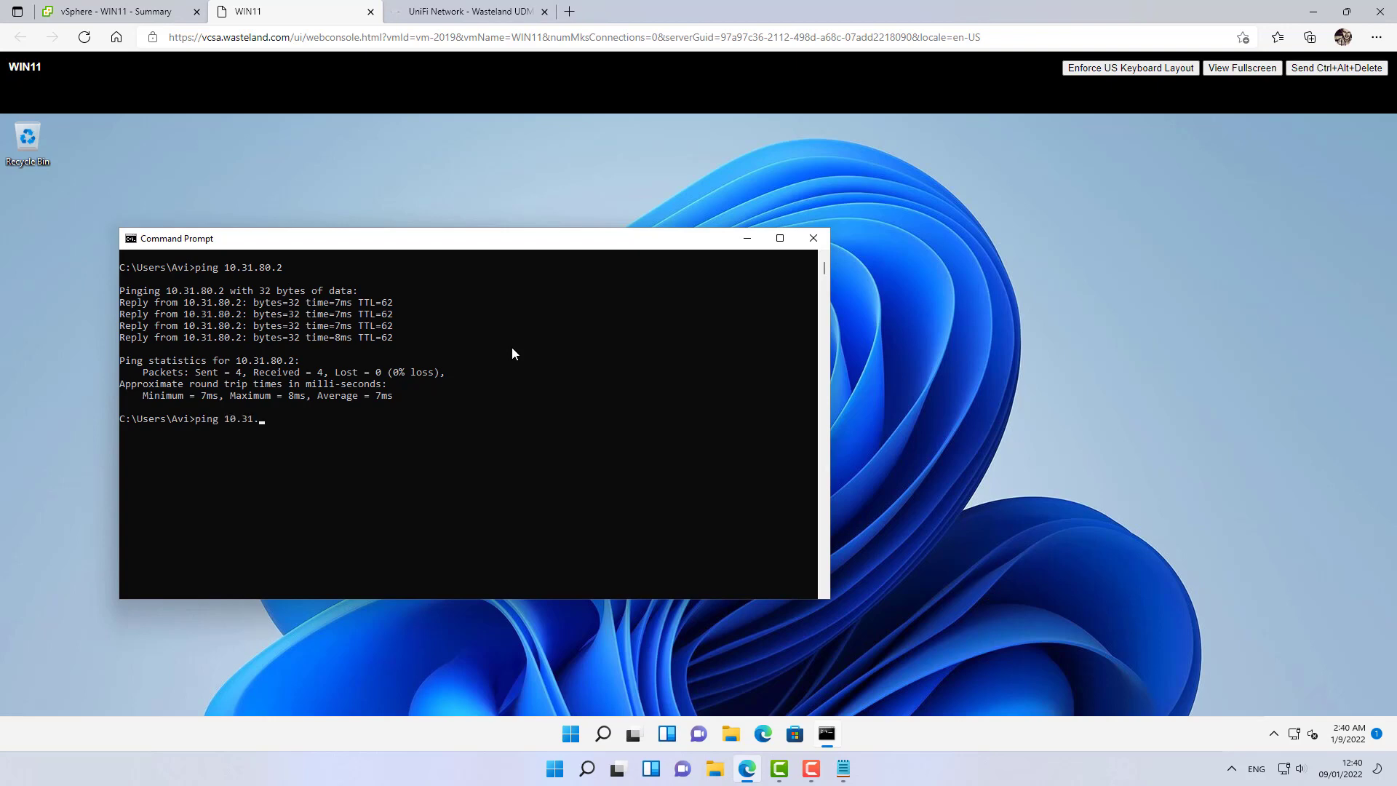
{"action": "type", "text": "99.2"}
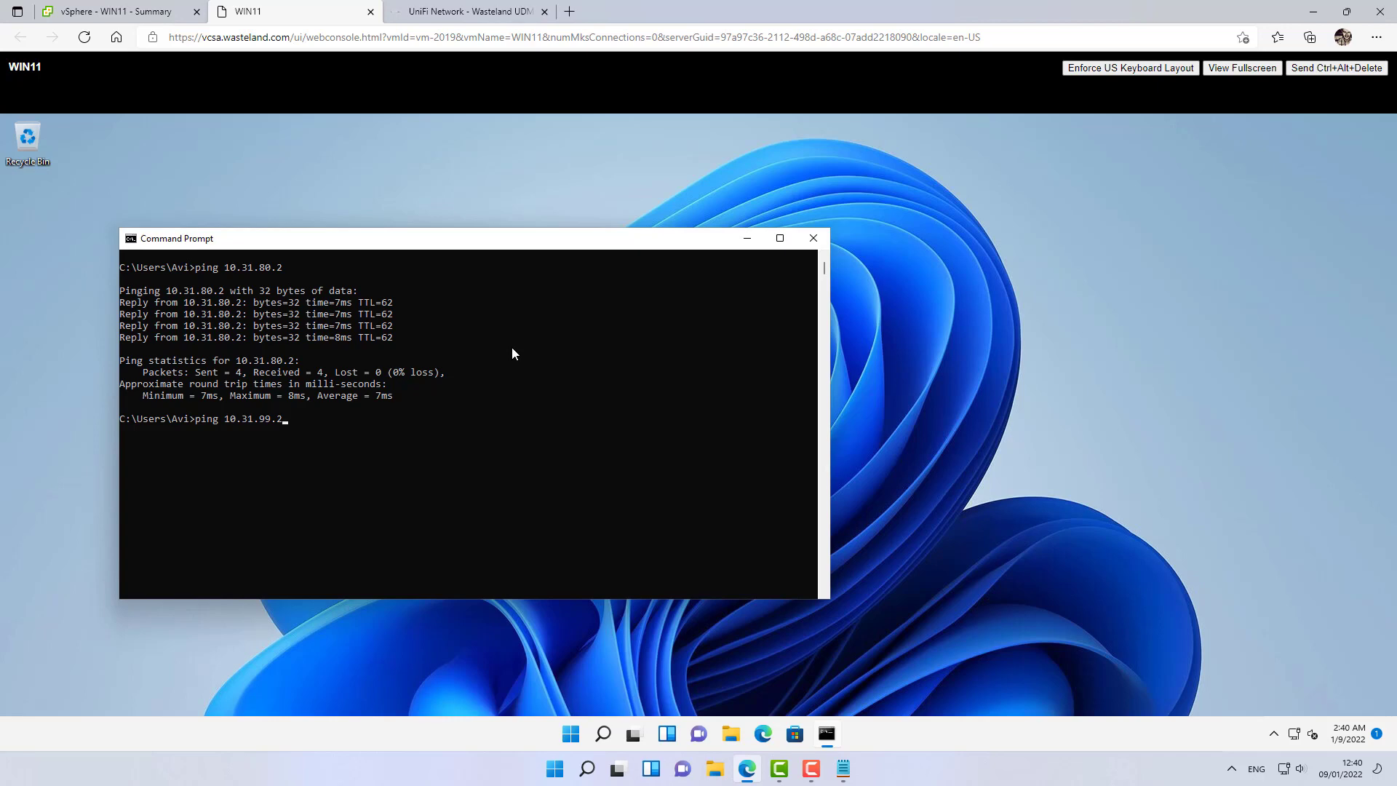
{"action": "key", "text": "enter"}
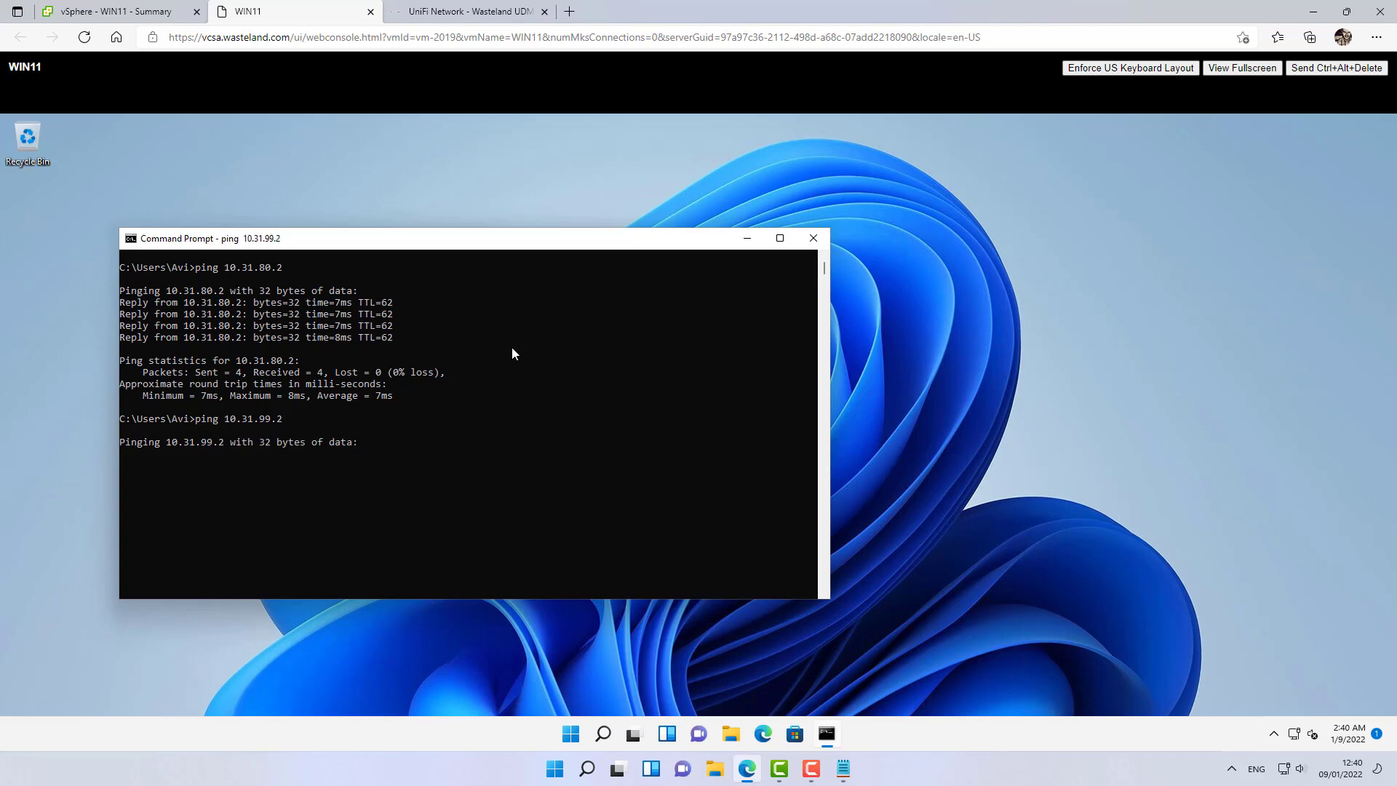